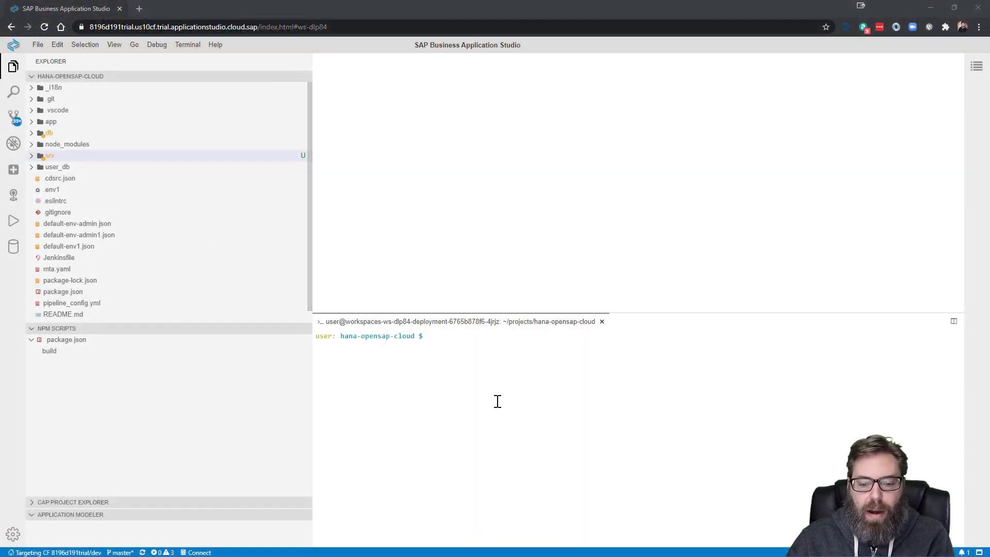
Attempt to start the CAP server, hit the 'No service matches hana' error, and check the working directory with pwd.
{"action": "type", "text": "cds run"}
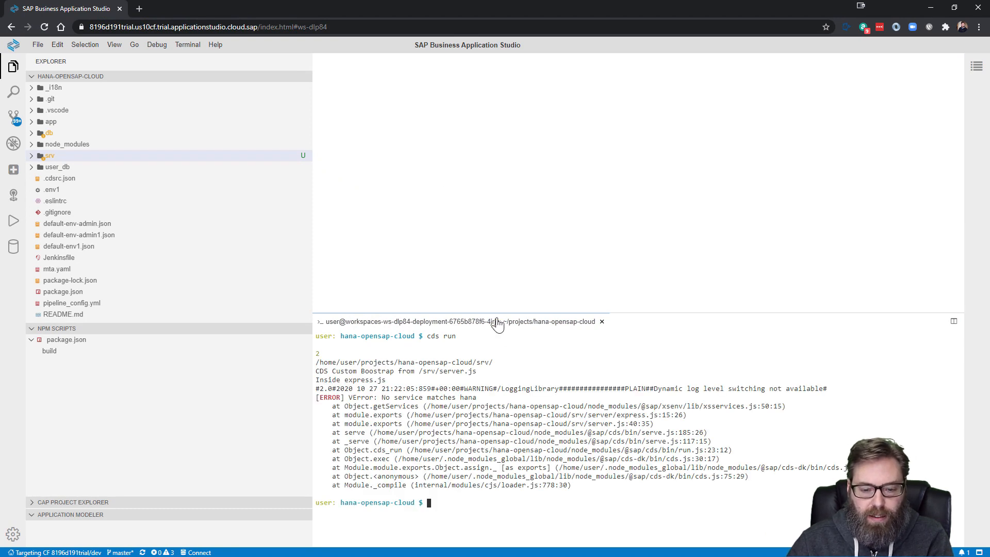
{"action": "mouse_move", "coordinate": [482, 341]}
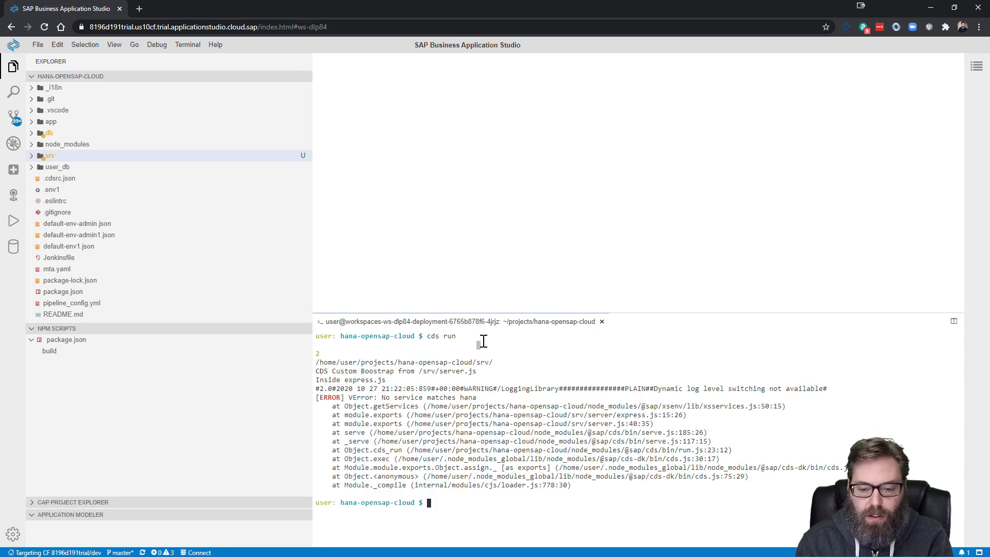
{"action": "type", "text": "pwd"}
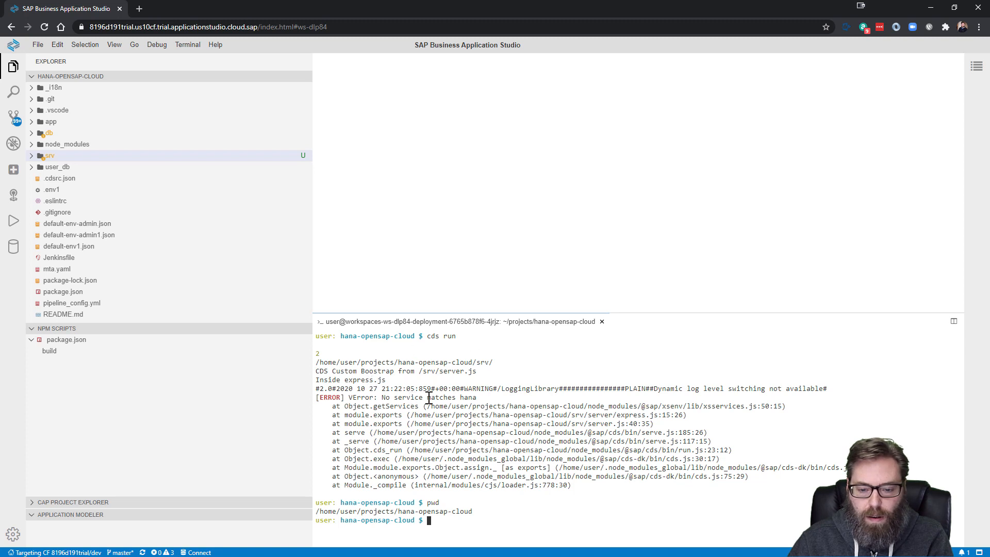
{"action": "mouse_move", "coordinate": [268, 325]}
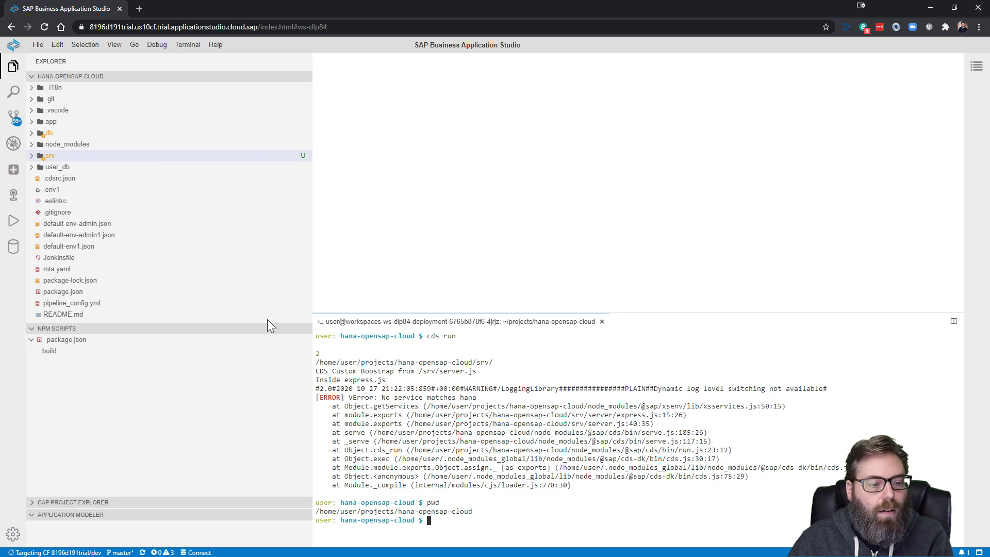
{"action": "mouse_move", "coordinate": [69, 247]}
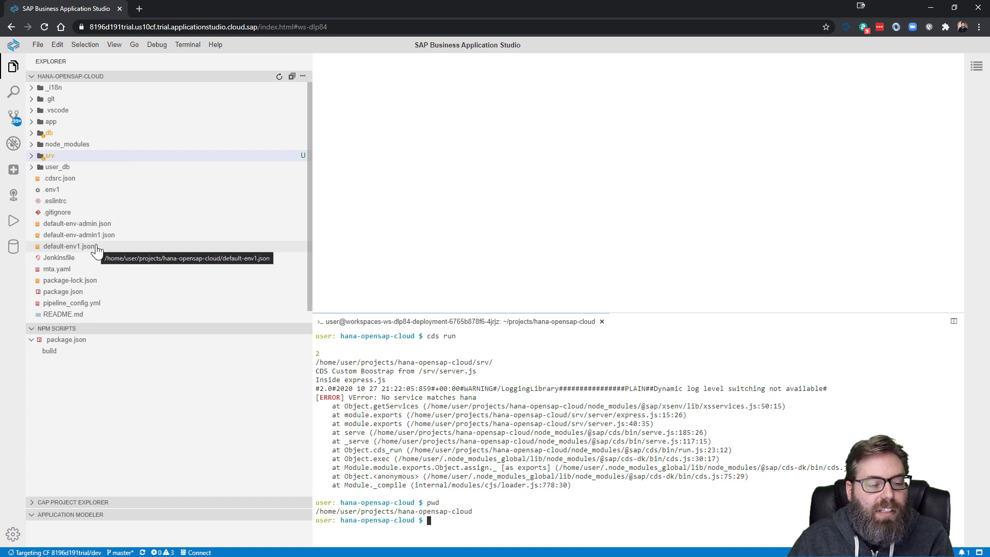
Rename default-env1.json to default-env.json via the Explorer context menu and close its editor.
{"action": "right_click", "coordinate": [69, 245]}
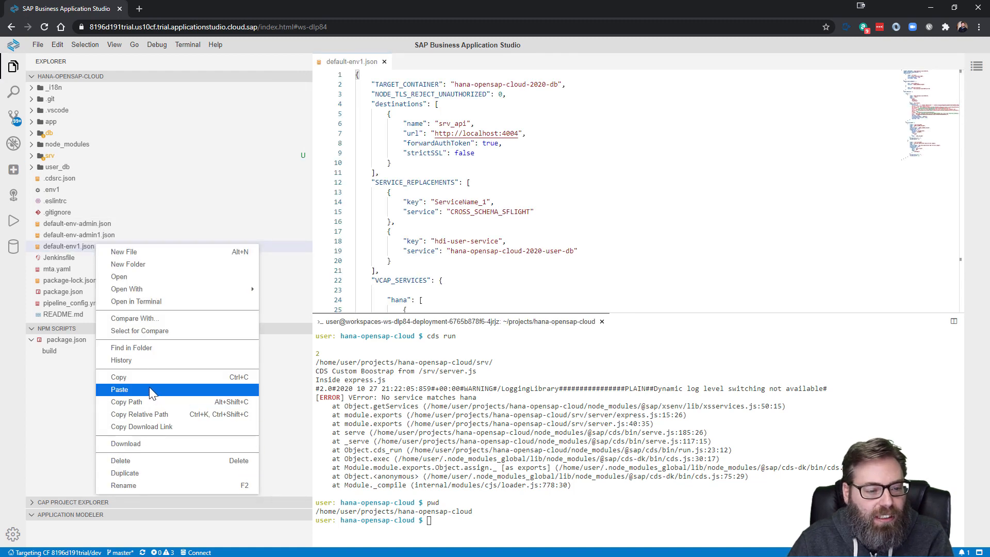
{"action": "mouse_move", "coordinate": [131, 347]}
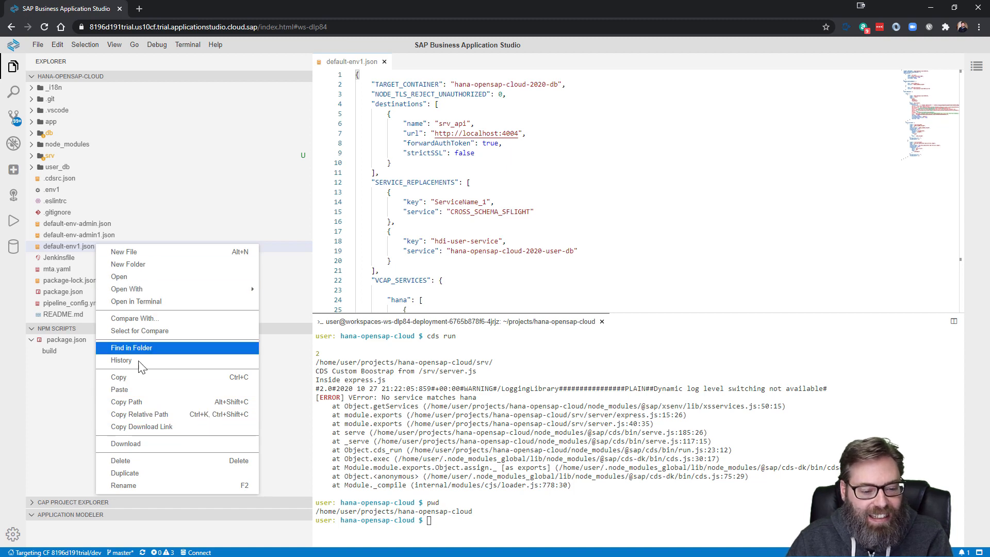
{"action": "mouse_move", "coordinate": [151, 448]}
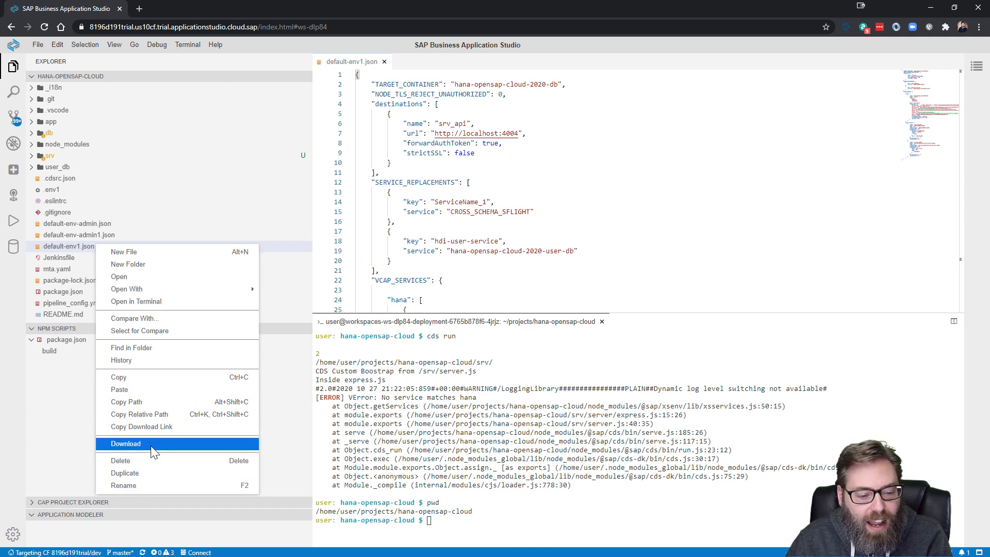
{"action": "mouse_move", "coordinate": [147, 473]}
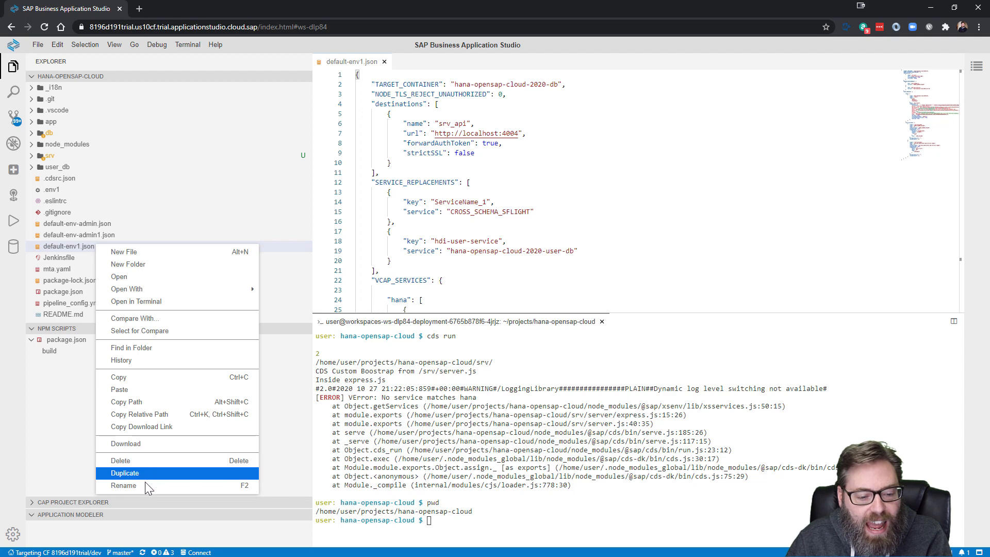
{"action": "left_click", "coordinate": [124, 486]}
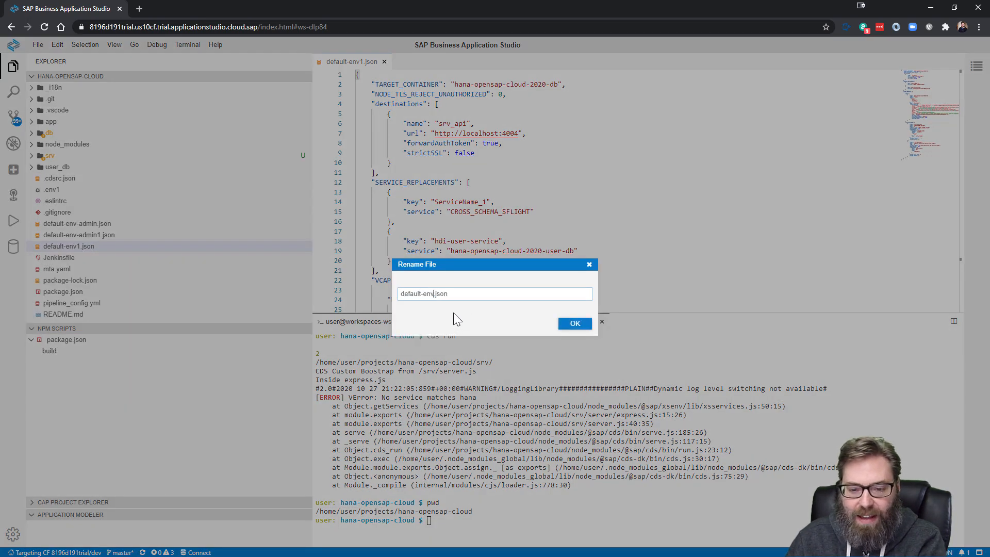
{"action": "left_click", "coordinate": [574, 322]}
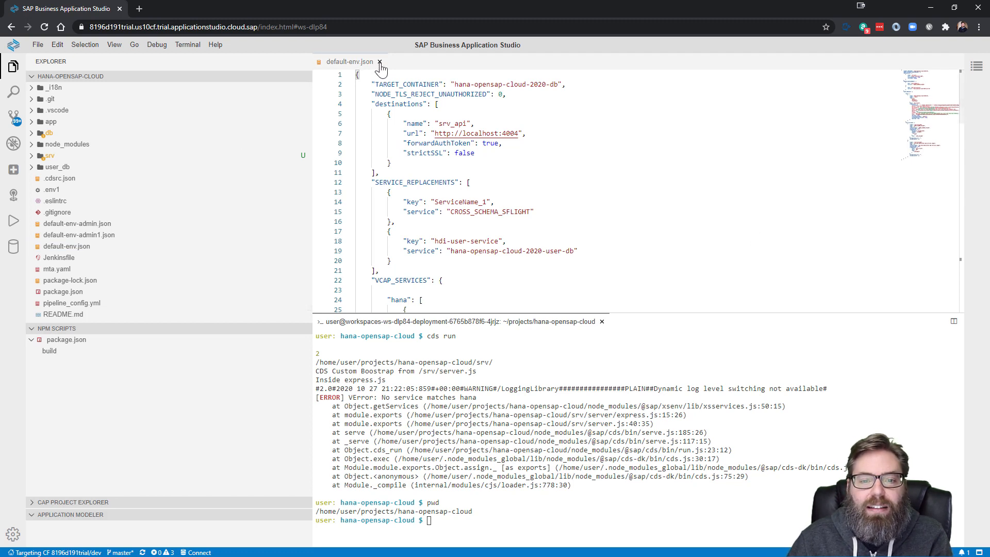
{"action": "left_click", "coordinate": [379, 61]}
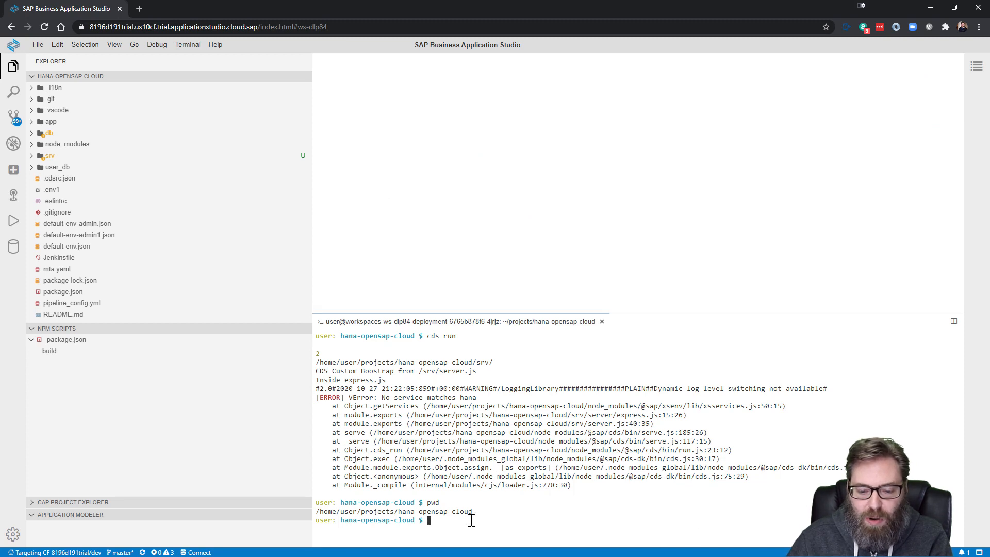
Start the server with cds run and open the Fiori preview of MasterDataService Products.
{"action": "type", "text": "cds run"}
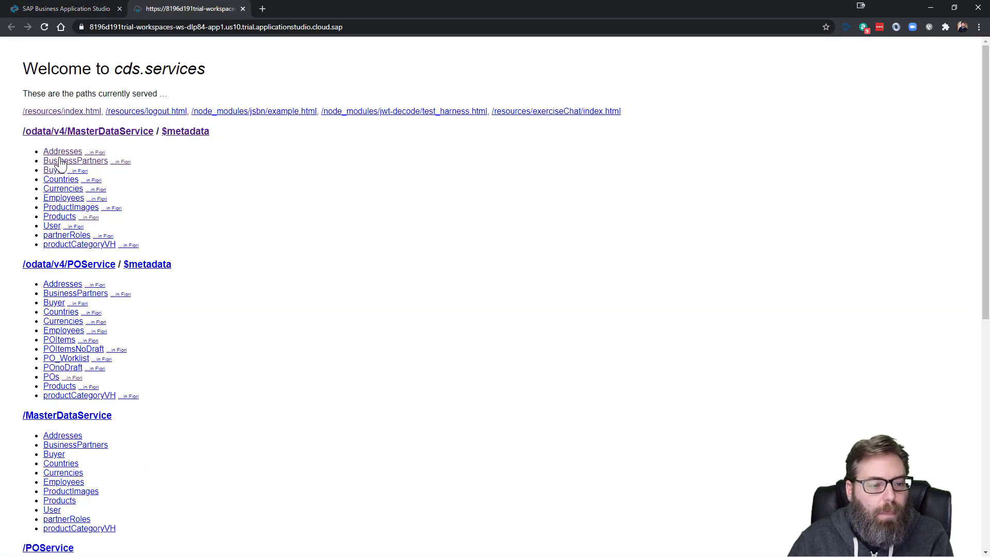
{"action": "mouse_move", "coordinate": [58, 193]}
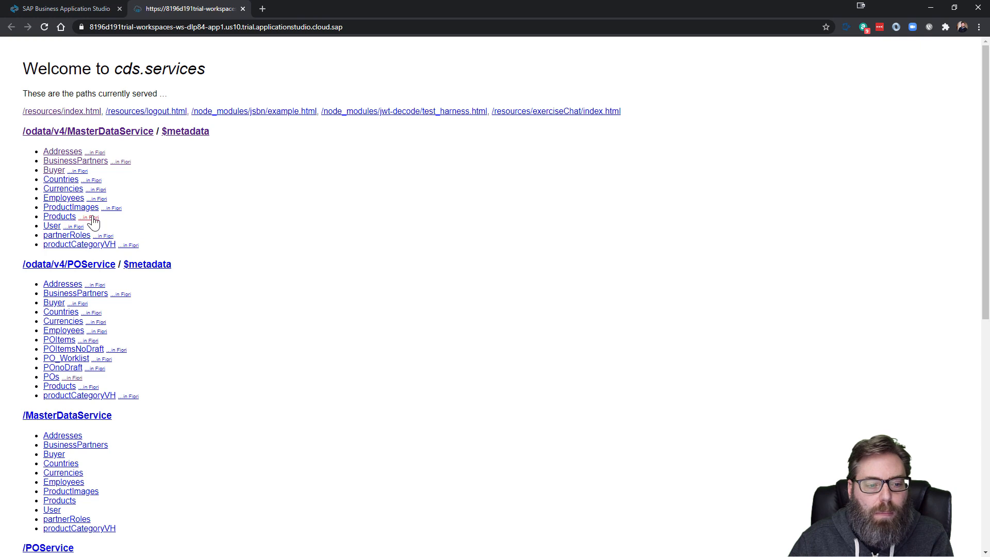
{"action": "left_click", "coordinate": [88, 218]}
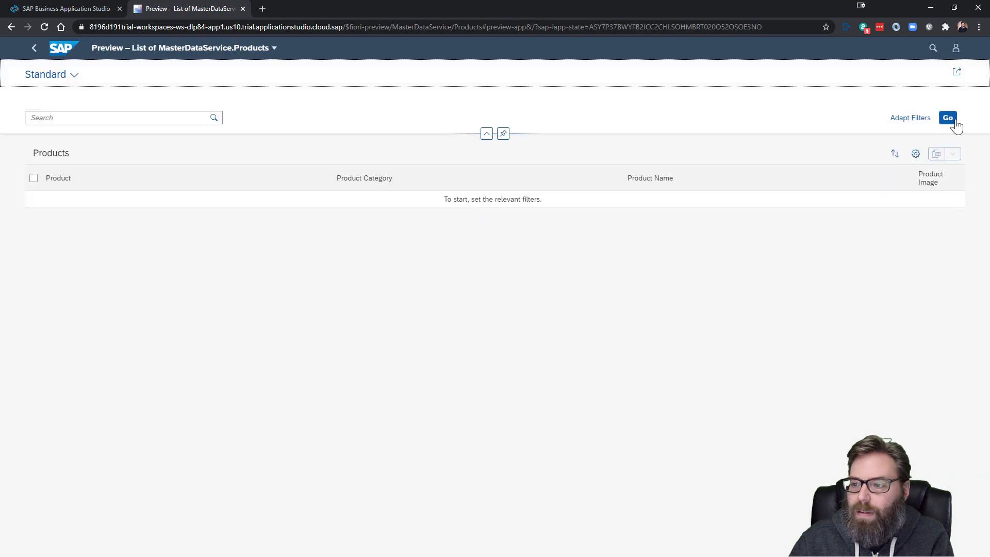
Load the 106 products with Go and open the detail page of product AD-1000 (Flyer).
{"action": "left_click", "coordinate": [946, 118]}
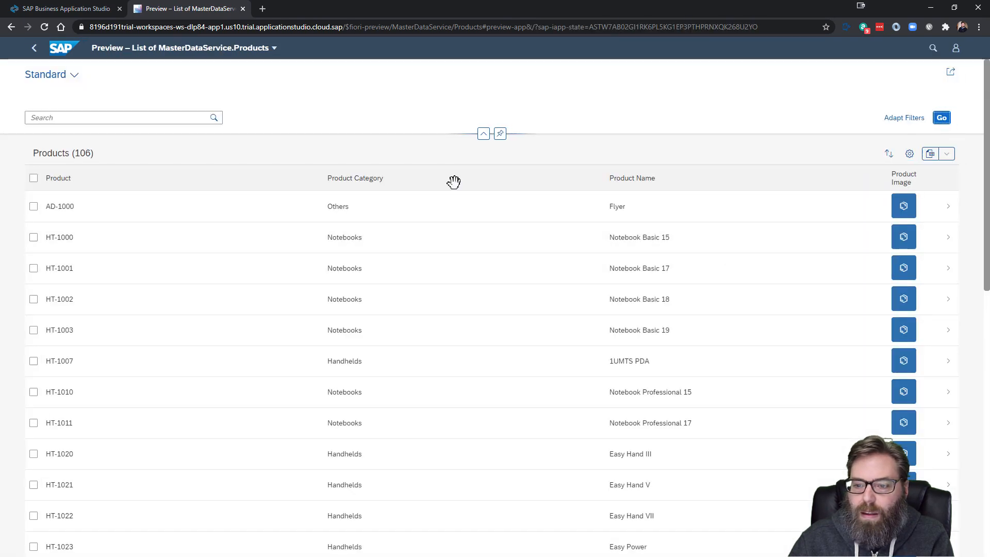
{"action": "mouse_move", "coordinate": [525, 174]}
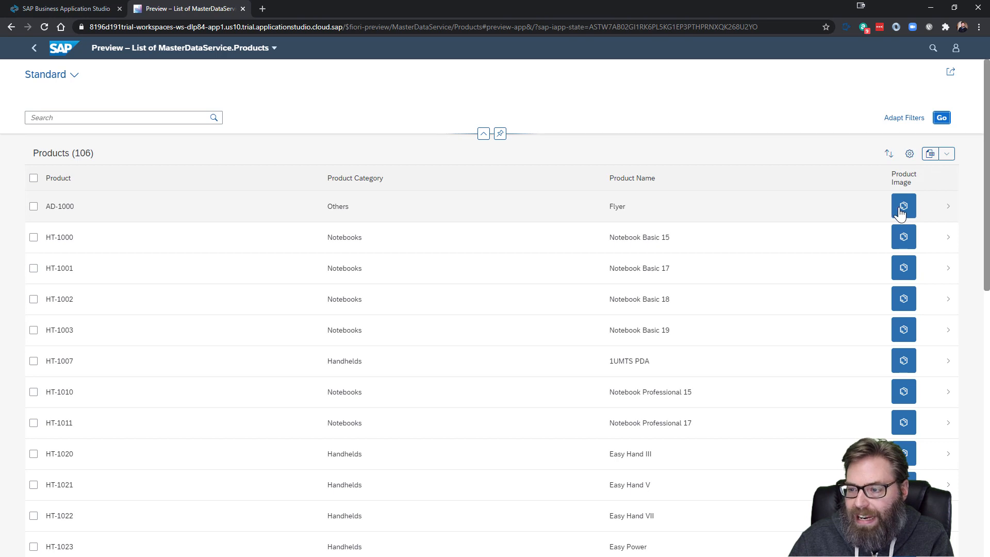
{"action": "left_click", "coordinate": [904, 206]}
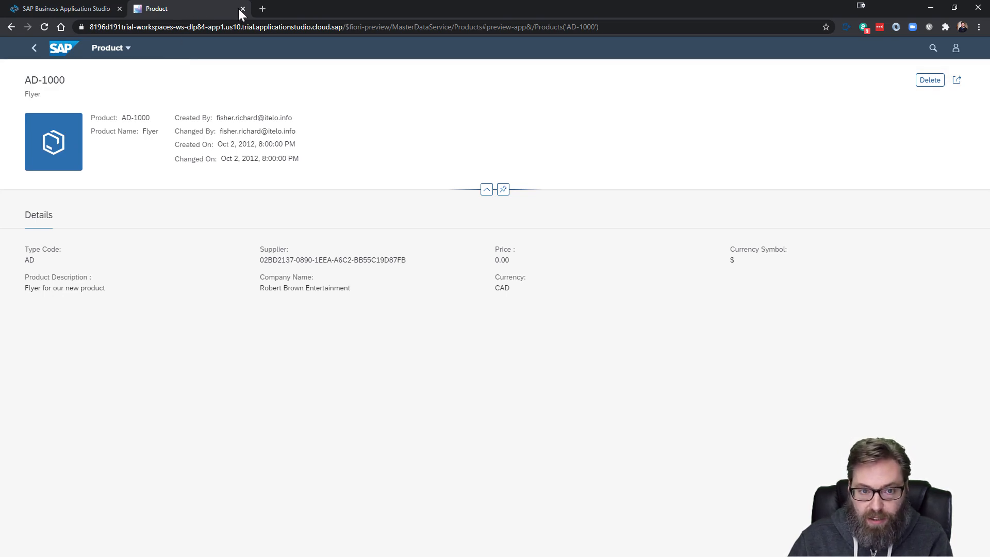
Return to the studio, stop the CAP server with Ctrl+C and expand the srv folder.
{"action": "left_click", "coordinate": [243, 8]}
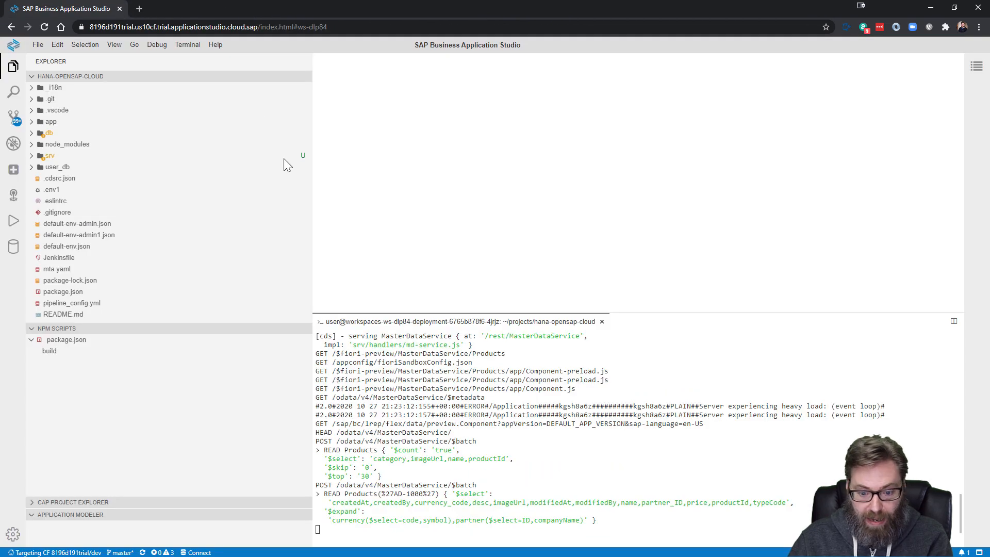
{"action": "key", "text": "ctrl+c"}
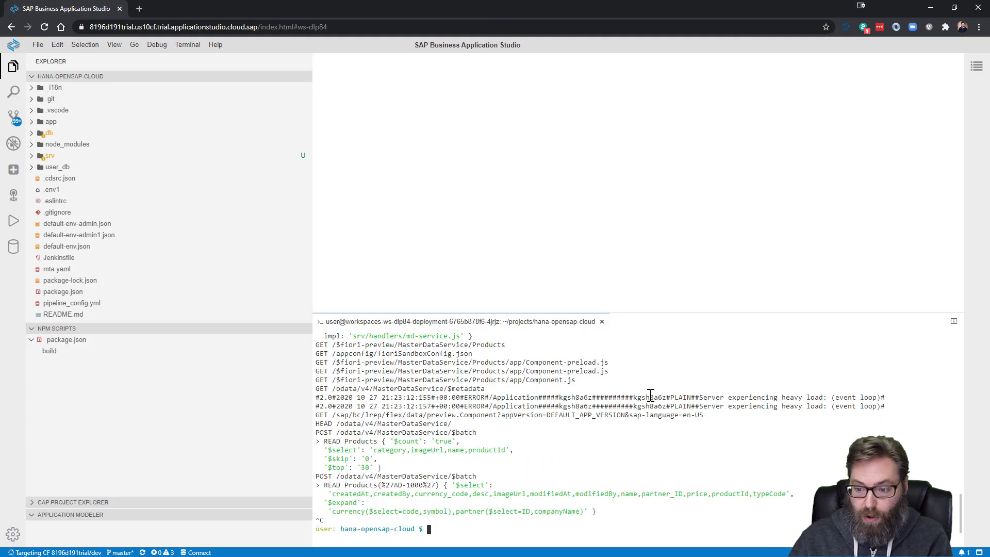
{"action": "mouse_move", "coordinate": [212, 112]}
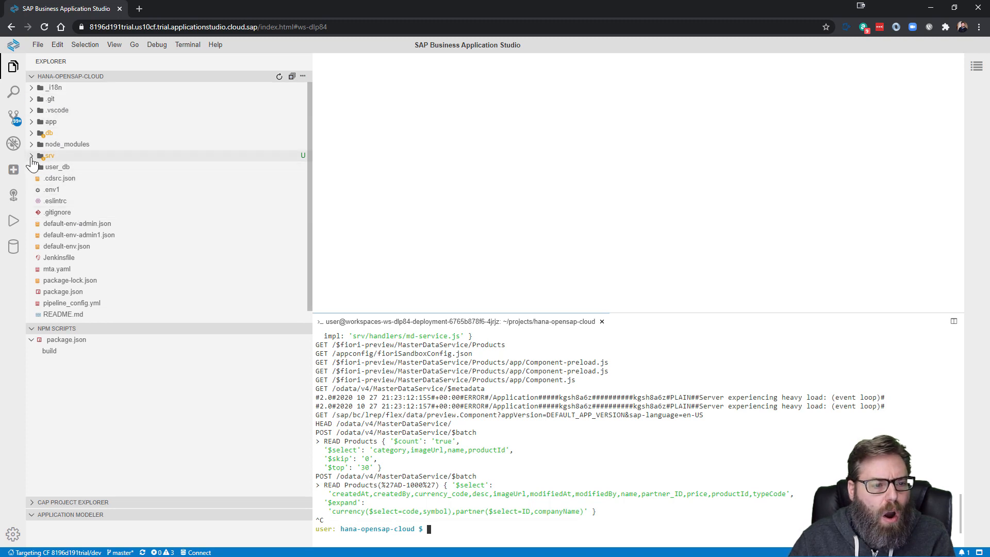
{"action": "left_click", "coordinate": [48, 155]}
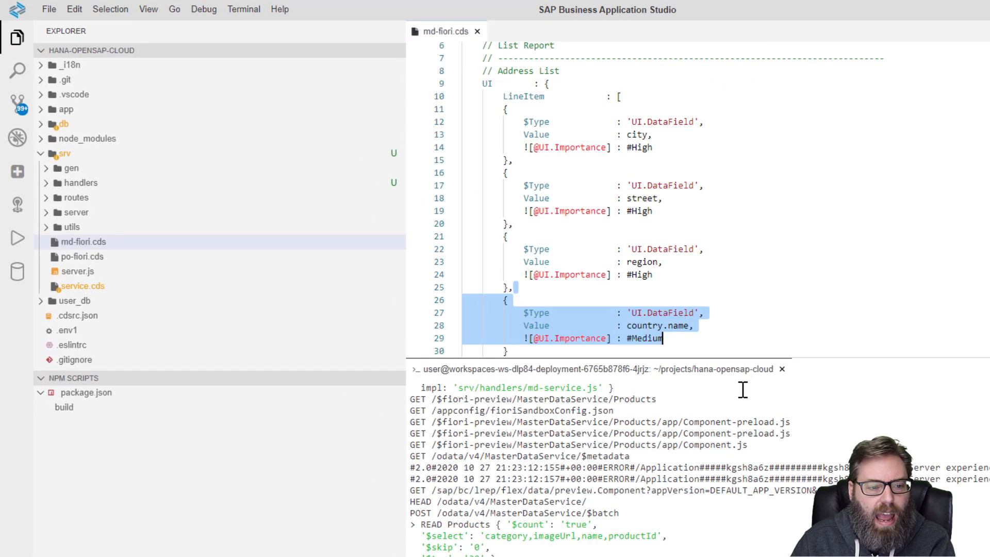
Review the mds.Products annotations in md-fiori.cds, highlighting the imageUrl line item.
{"action": "scroll", "scroll_direction": "down", "scroll_amount": 3}
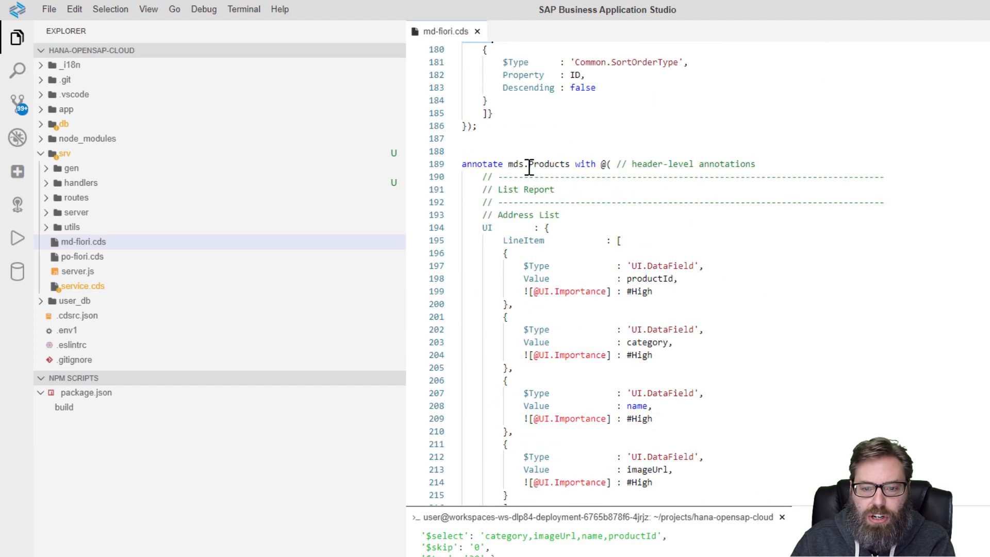
{"action": "scroll", "scroll_direction": "down", "scroll_amount": 3}
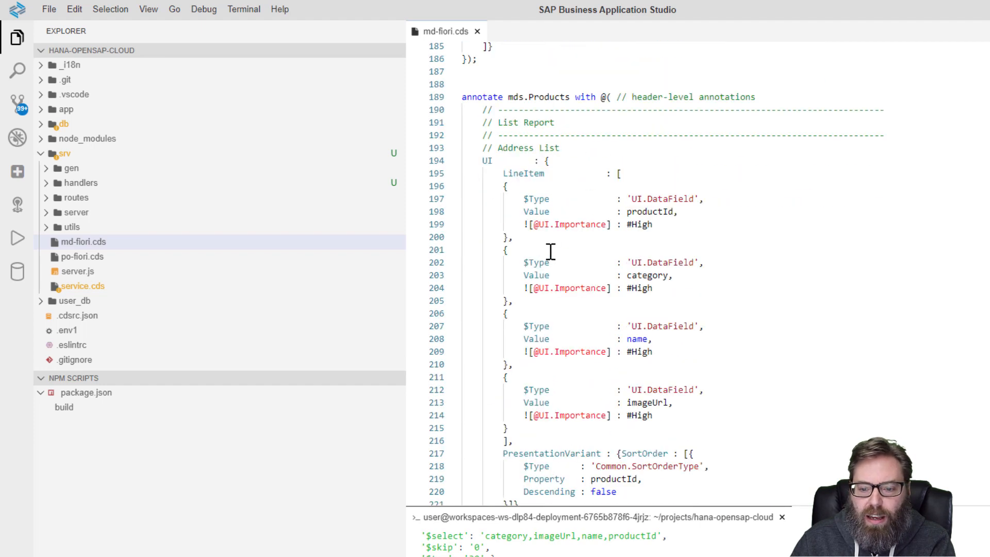
{"action": "mouse_move", "coordinate": [584, 166]}
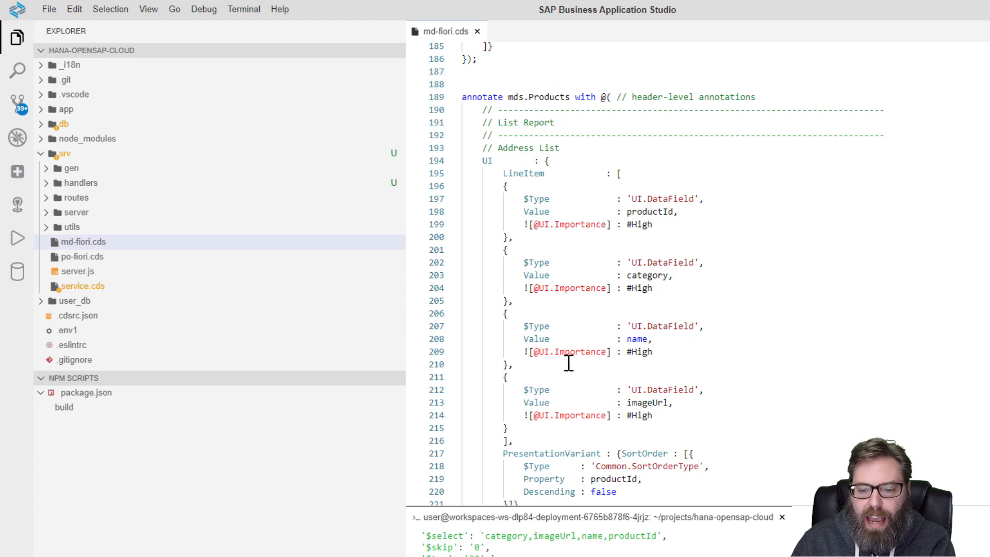
{"action": "double_click", "coordinate": [646, 402]}
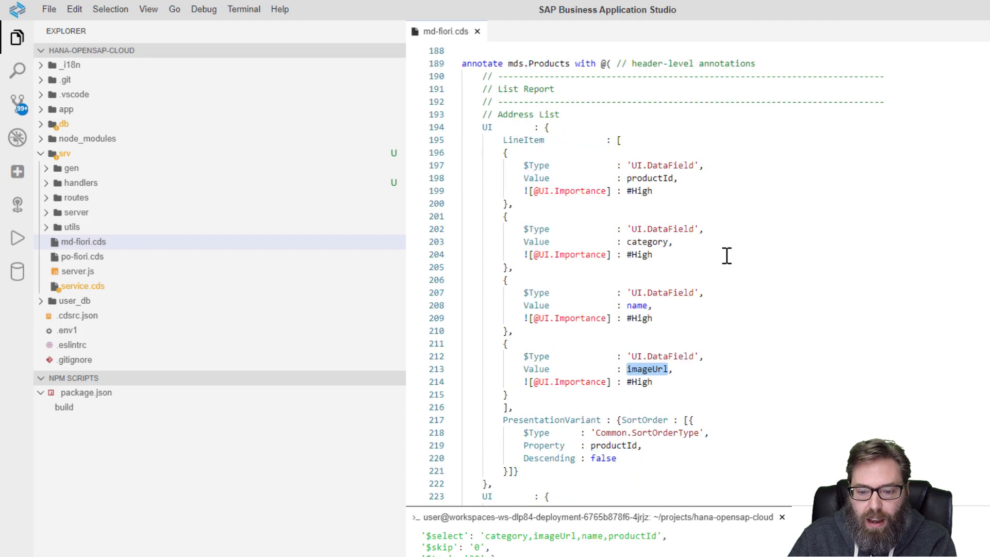
{"action": "scroll", "scroll_direction": "down", "scroll_amount": 3}
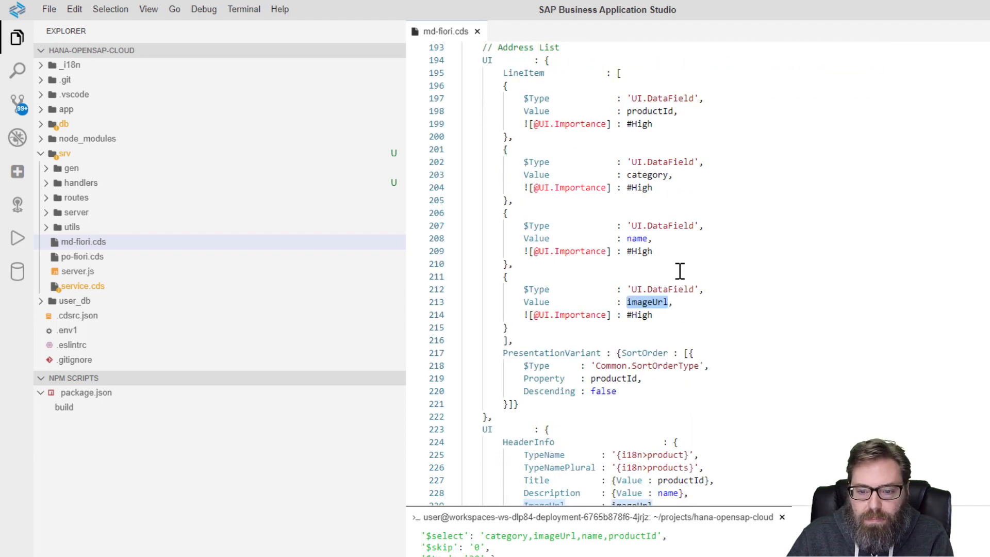
{"action": "scroll", "scroll_direction": "down", "scroll_amount": 3}
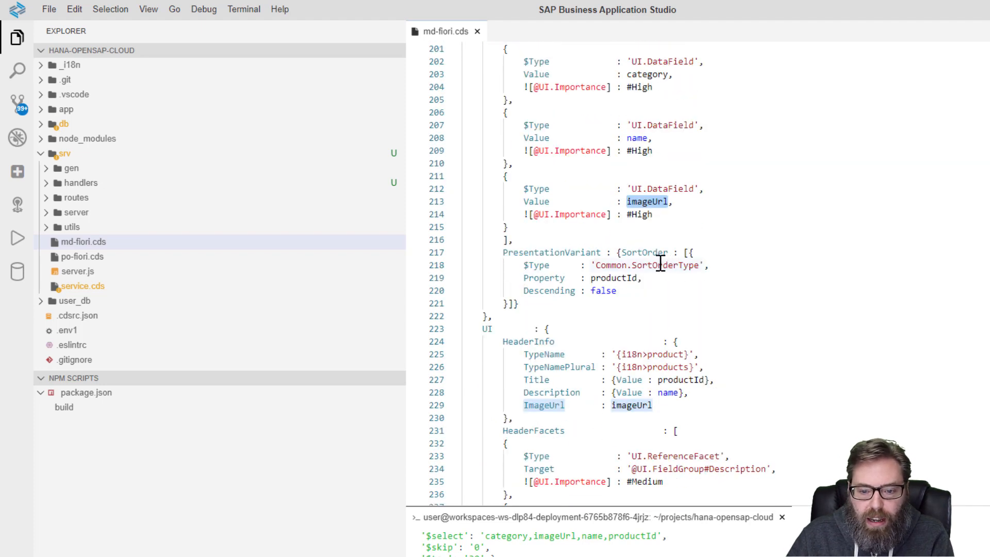
{"action": "scroll", "scroll_direction": "down", "scroll_amount": 3}
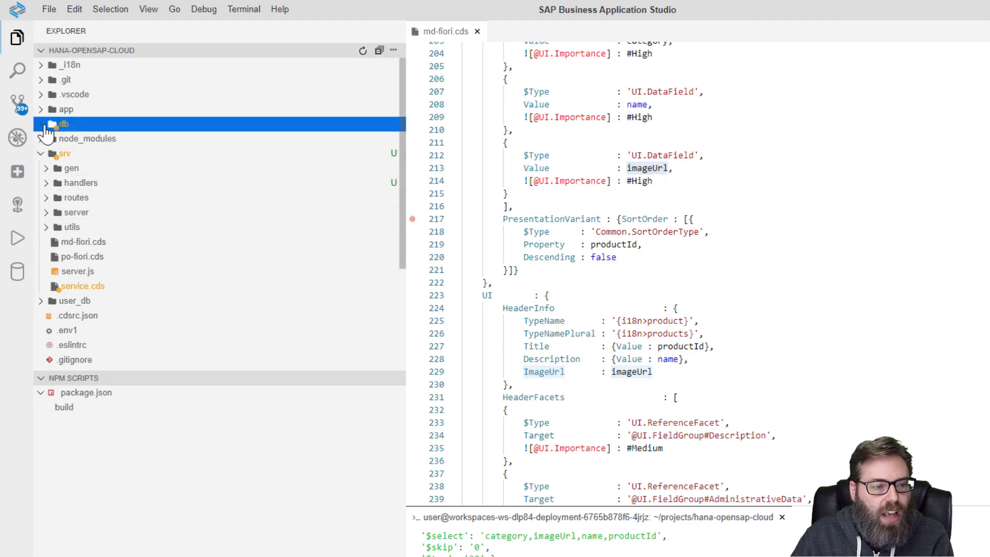
Open masterData.cds from the db folder, scroll to the Products entity and highlight the IsImageURL annotation on imageUrl.
{"action": "left_click", "coordinate": [63, 124]}
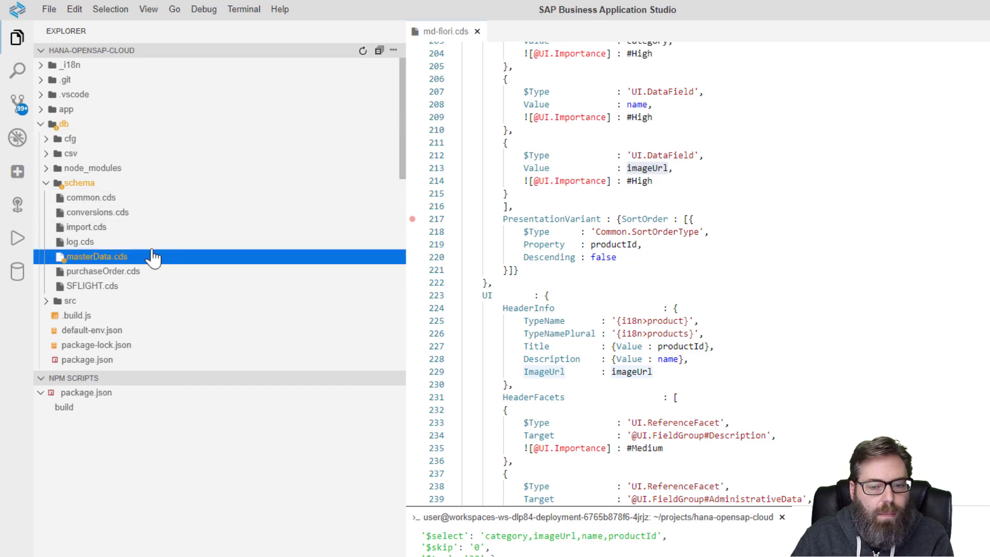
{"action": "double_click", "coordinate": [95, 257]}
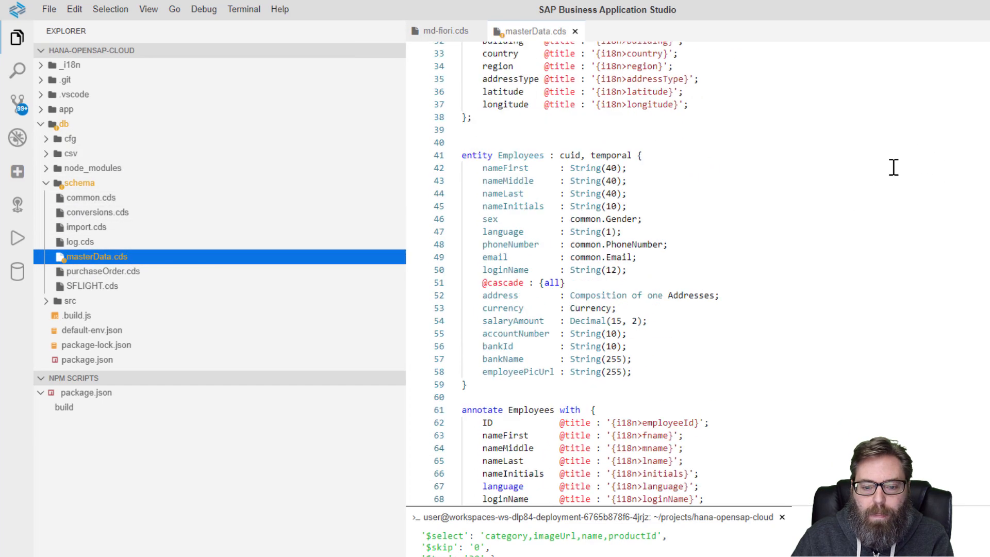
{"action": "scroll", "scroll_direction": "down", "scroll_amount": 3}
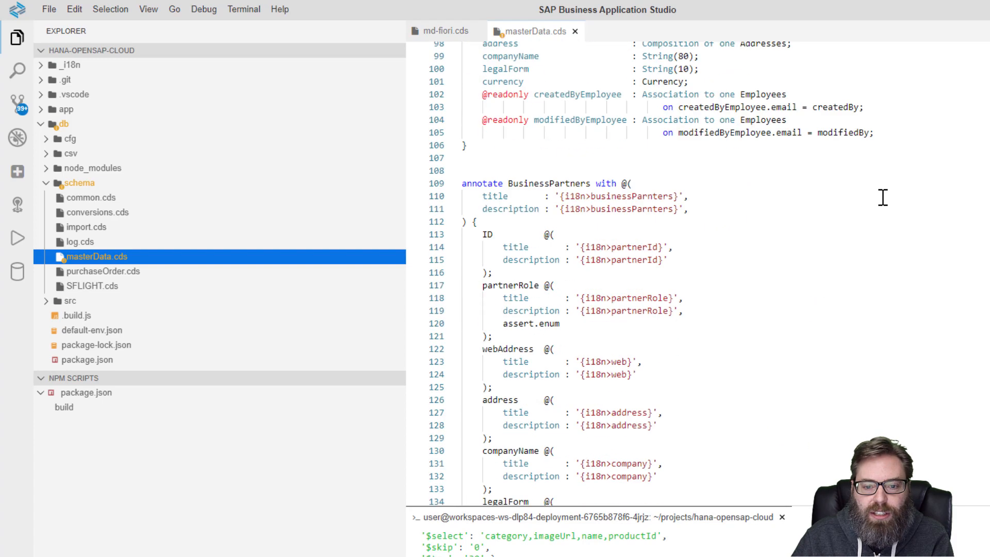
{"action": "scroll", "scroll_direction": "down", "scroll_amount": 3}
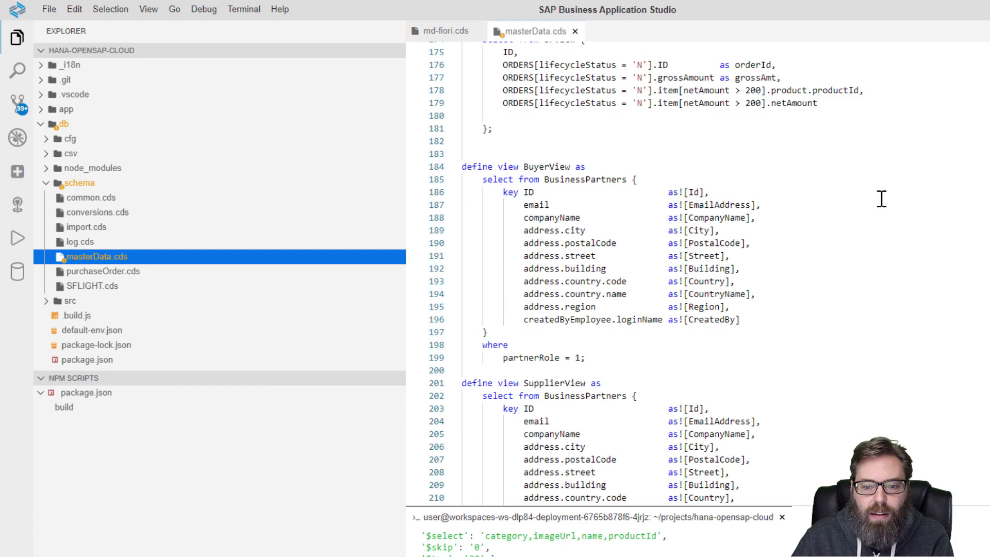
{"action": "scroll", "scroll_direction": "down", "scroll_amount": 3}
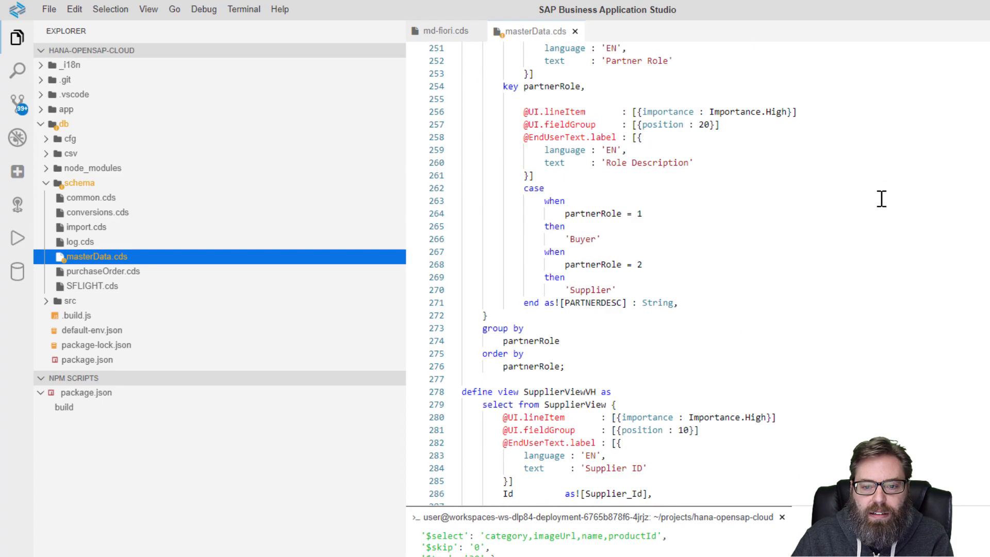
{"action": "scroll", "scroll_direction": "down", "scroll_amount": 3}
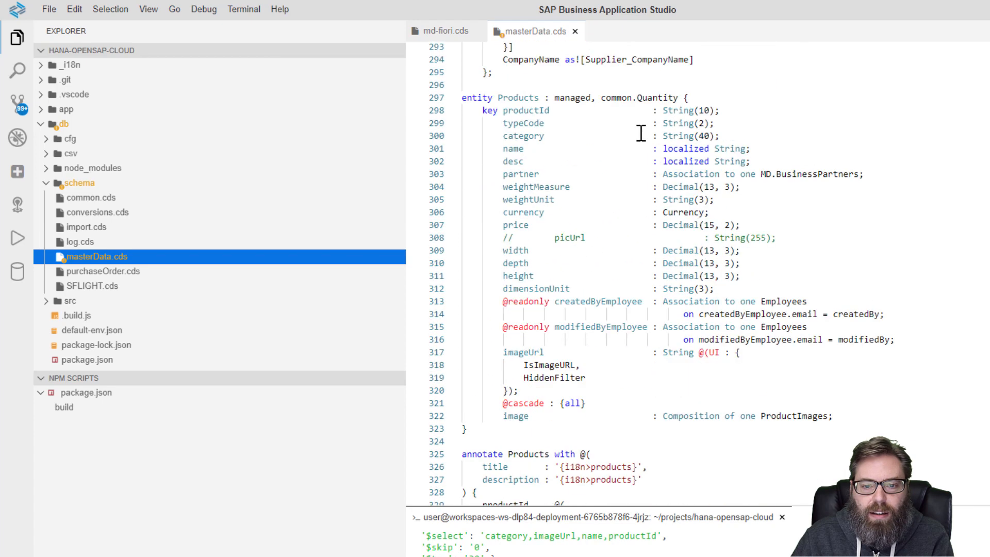
{"action": "mouse_move", "coordinate": [544, 224]}
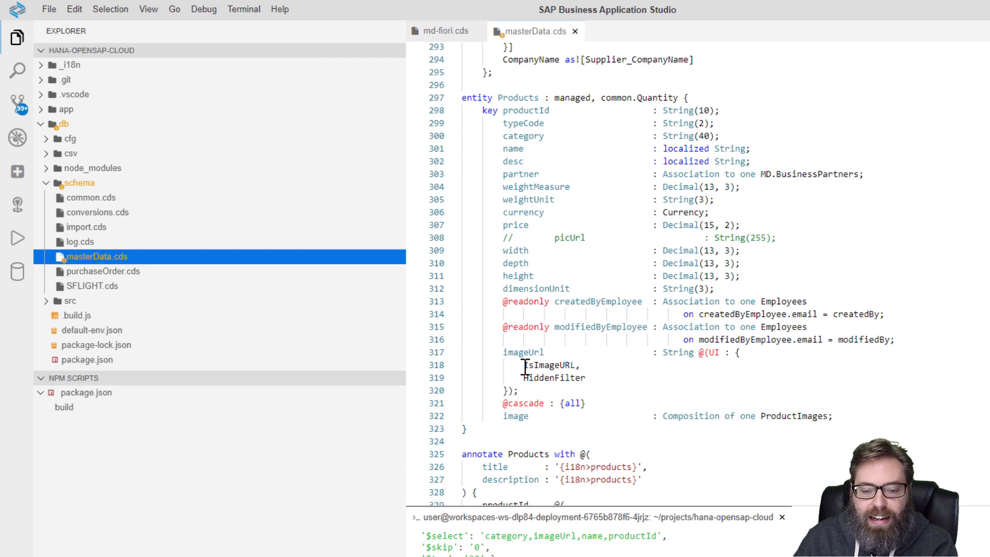
{"action": "double_click", "coordinate": [548, 365]}
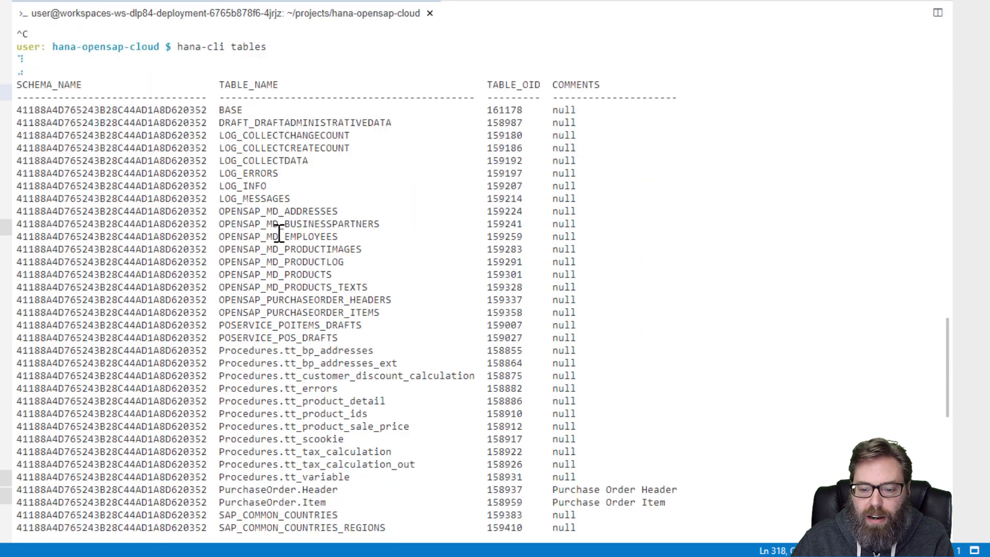
List the tables with hana-cli tables and copy the OPENSAP_MD_PRODUCTS table name.
{"action": "scroll", "scroll_direction": "down", "scroll_amount": 3}
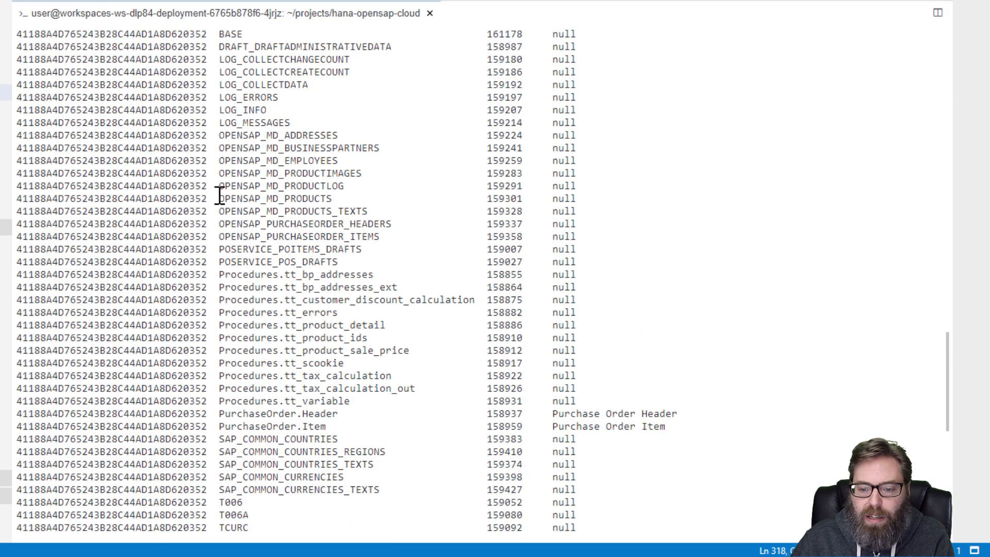
{"action": "double_click", "coordinate": [275, 198]}
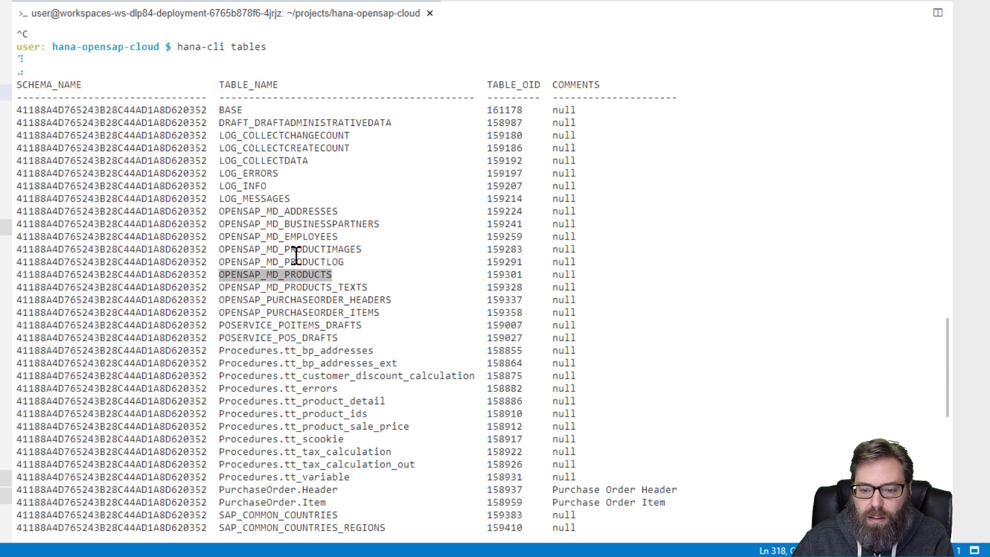
{"action": "scroll", "scroll_direction": "down", "scroll_amount": 3}
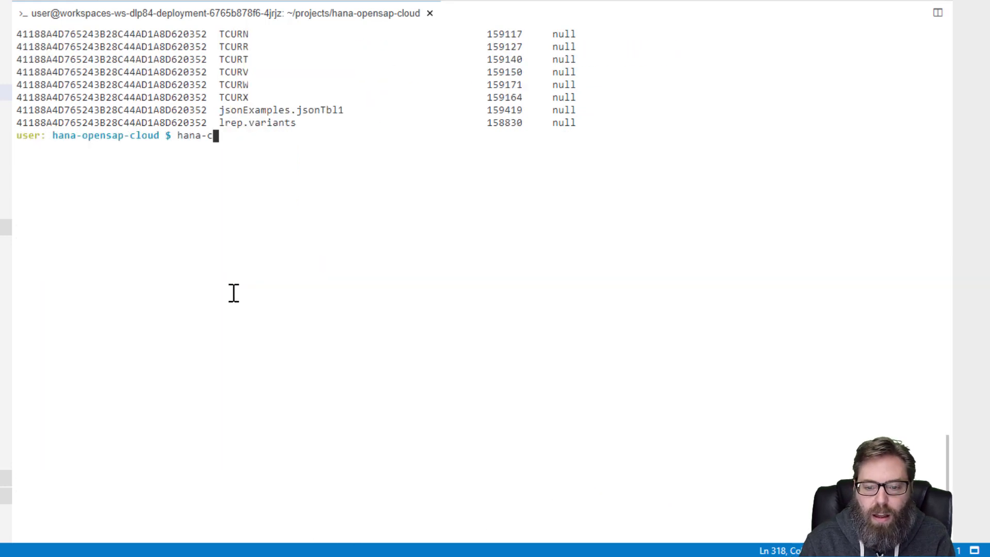
{"action": "type", "text": "li tables"}
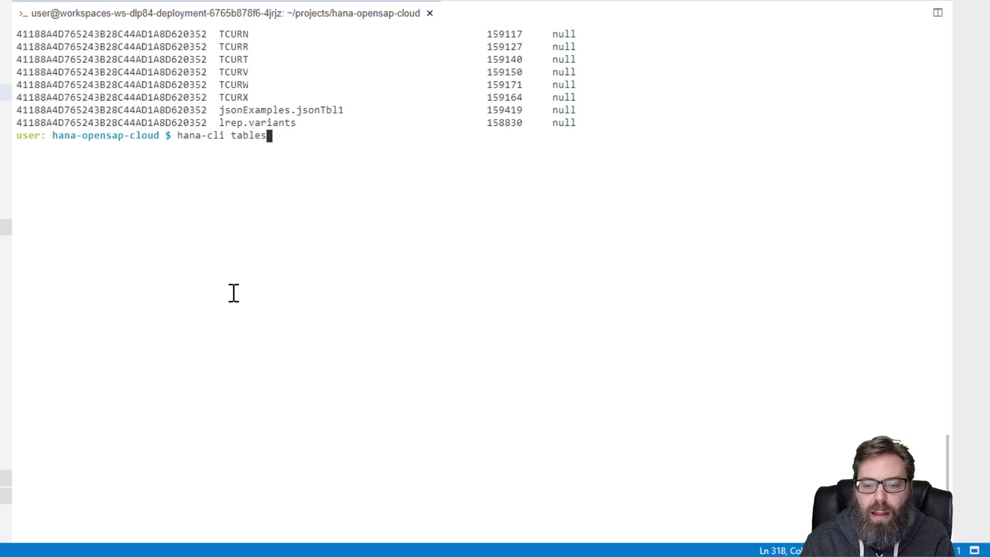
{"action": "key", "text": "Backspace"}
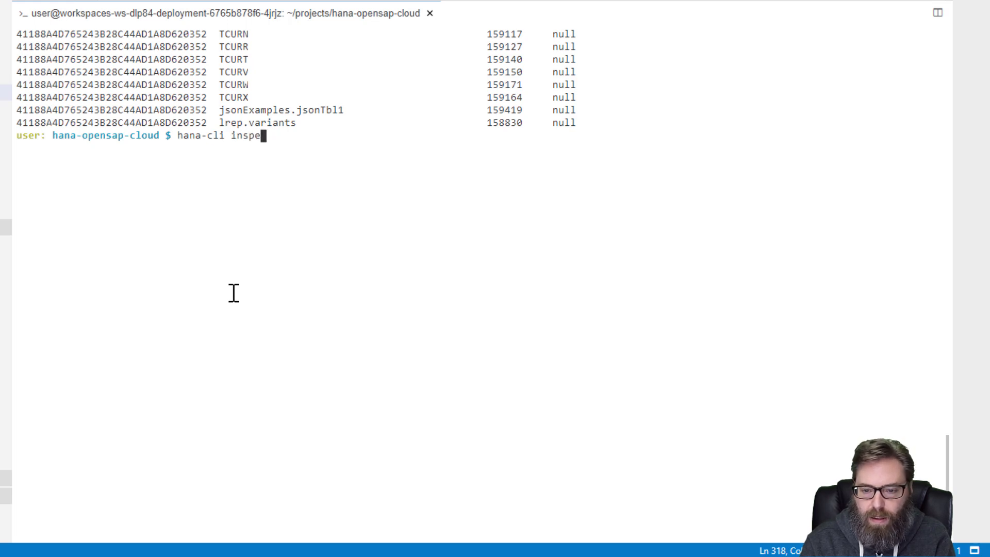
{"action": "key", "text": "backspace"}
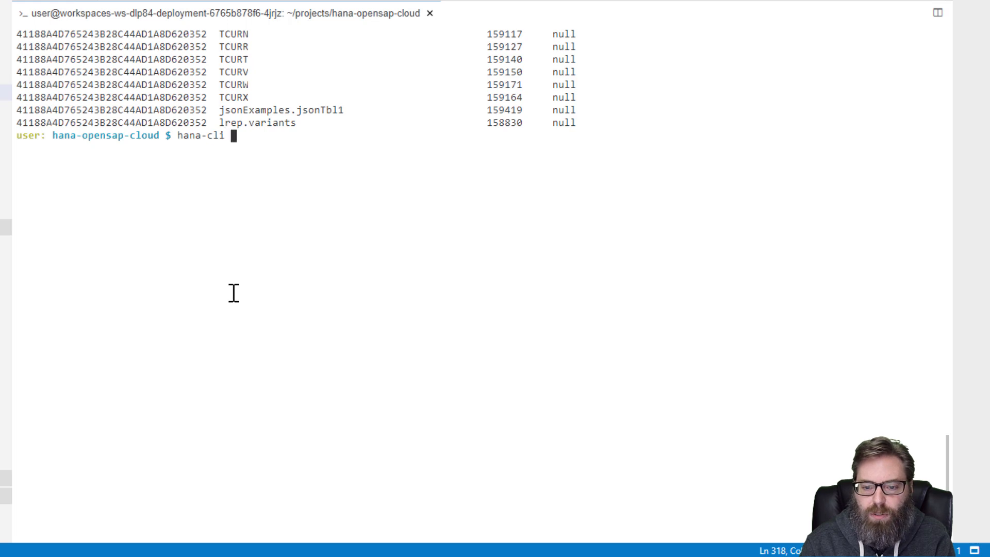
Run hana-cli querySimple with "select * from OPENSAP_MD_PRODUCTS" to show every product row.
{"action": "type", "text": "simpleQuery -q"}
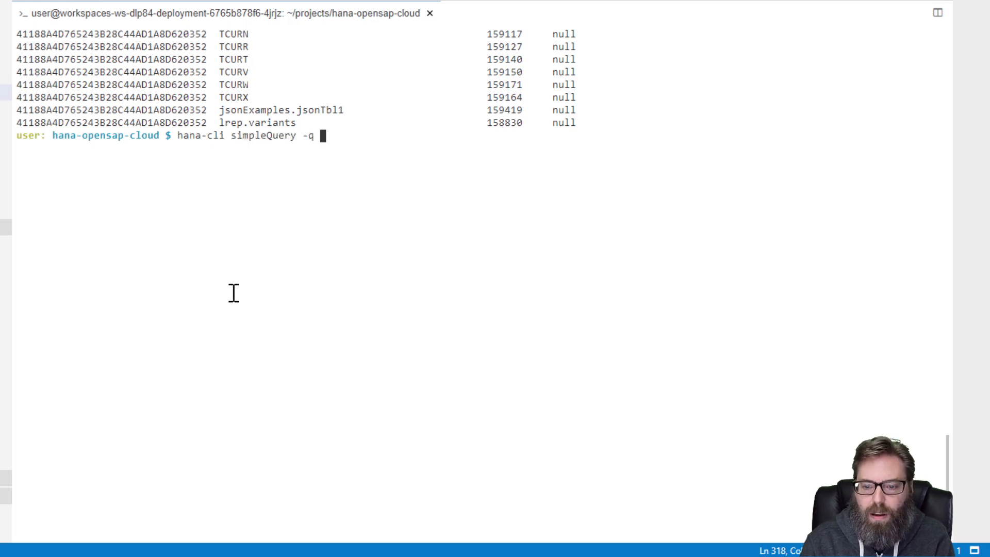
{"action": "type", "text": "\"select"}
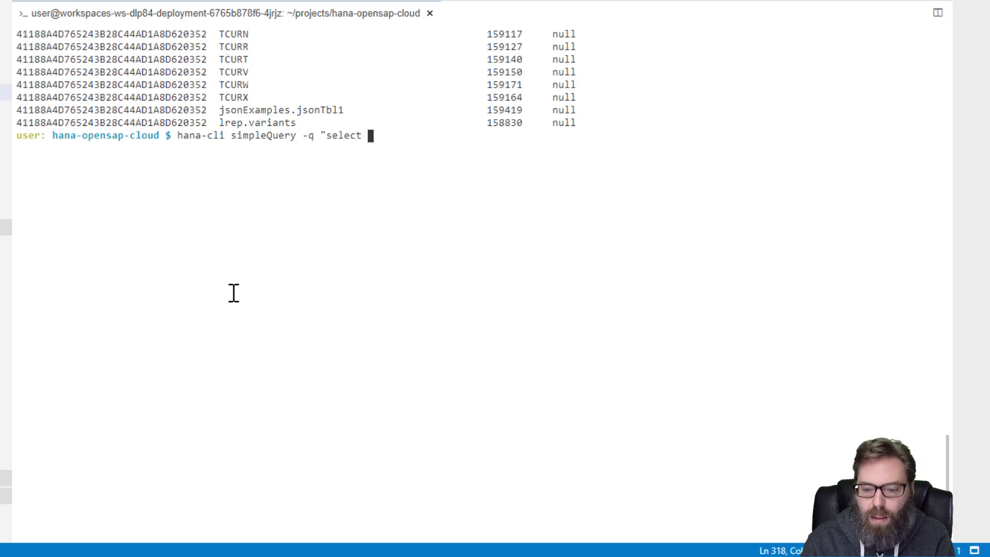
{"action": "type", "text": "* from OPENSAP_MD_PRODUCTS"}
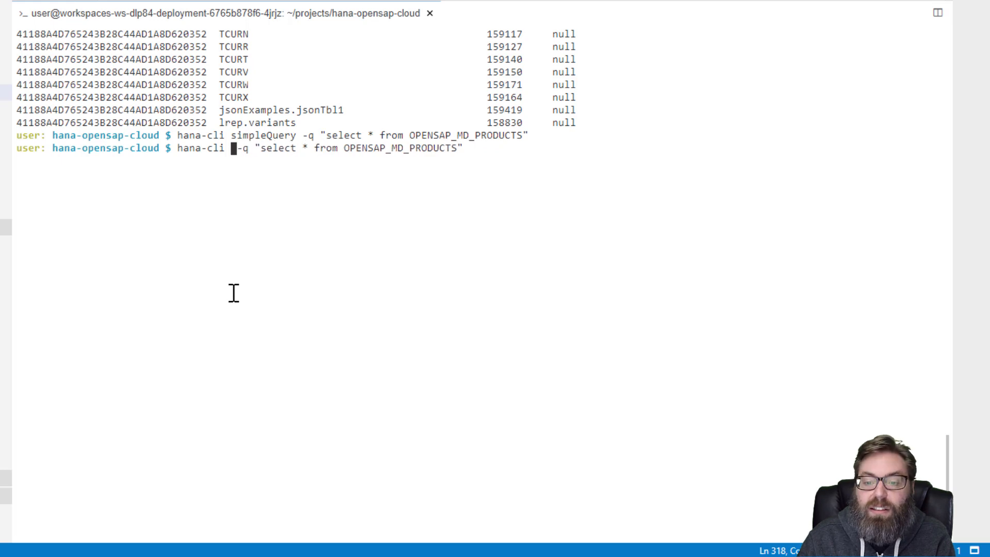
{"action": "type", "text": "query"}
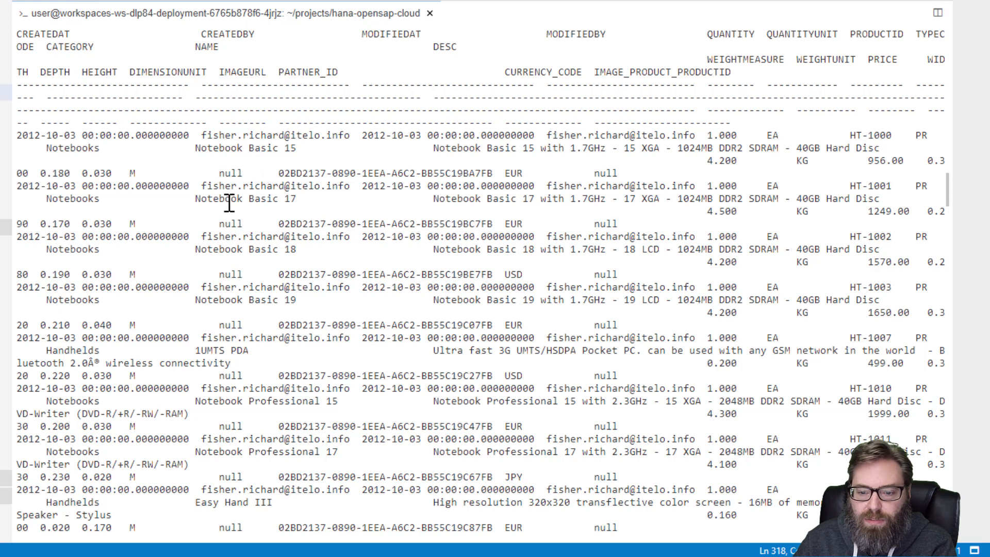
{"action": "mouse_move", "coordinate": [875, 216]}
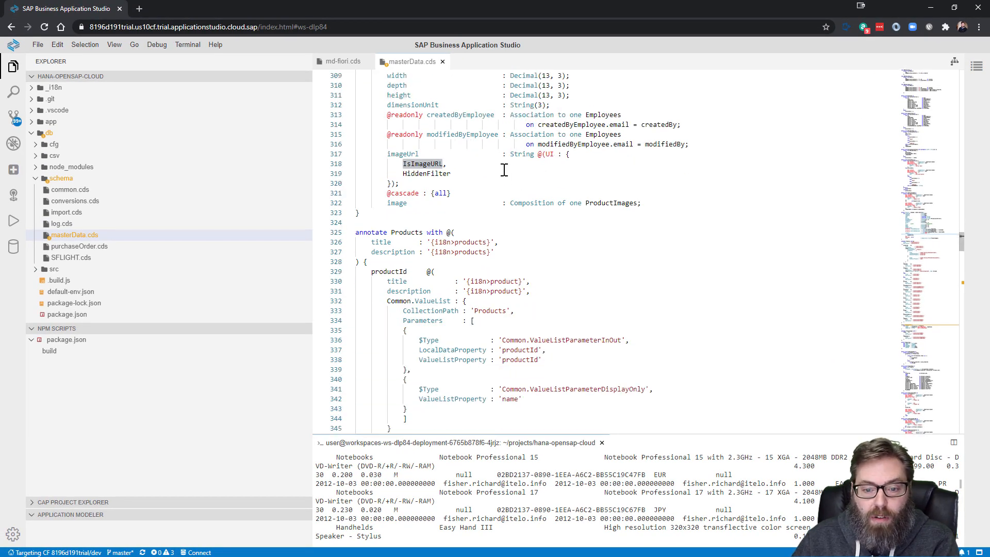
Scroll masterData.cds to the ProductImages entity with its LargeBinary image field and imageType.
{"action": "scroll", "scroll_direction": "down", "scroll_amount": 3}
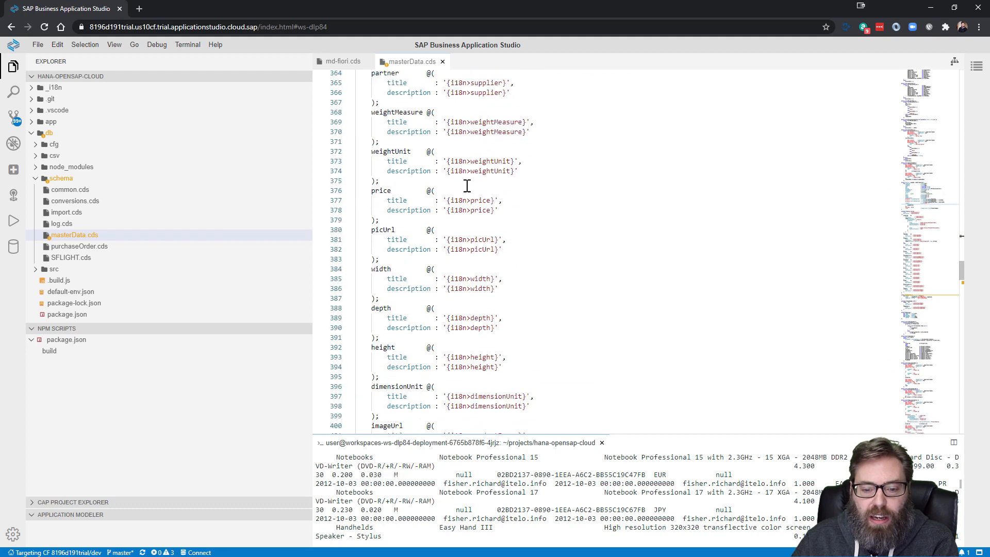
{"action": "scroll", "scroll_direction": "down", "scroll_amount": 3}
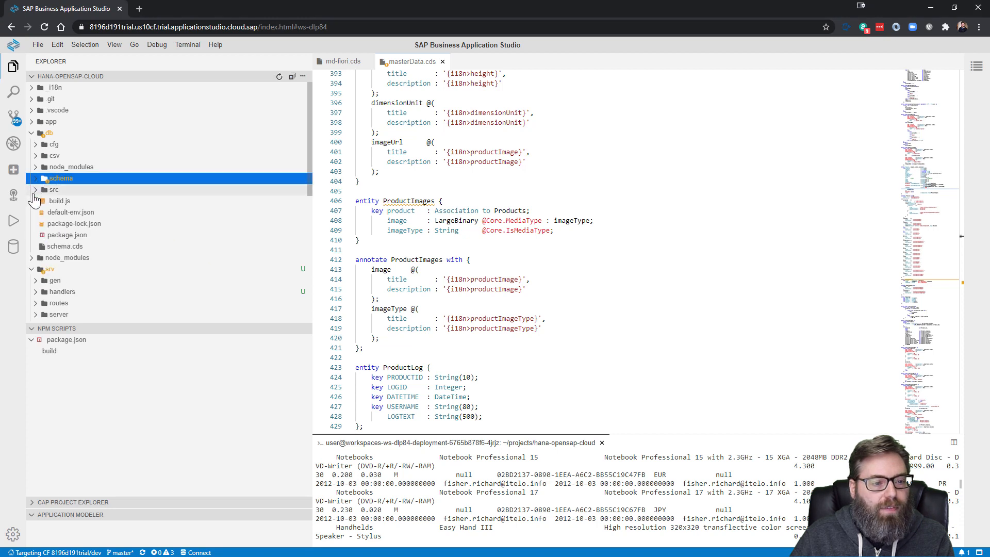
Collapse db, browse the product JPGs such as HT-1000.jpg under srv/handlers/images, then collapse images.
{"action": "left_click", "coordinate": [55, 190]}
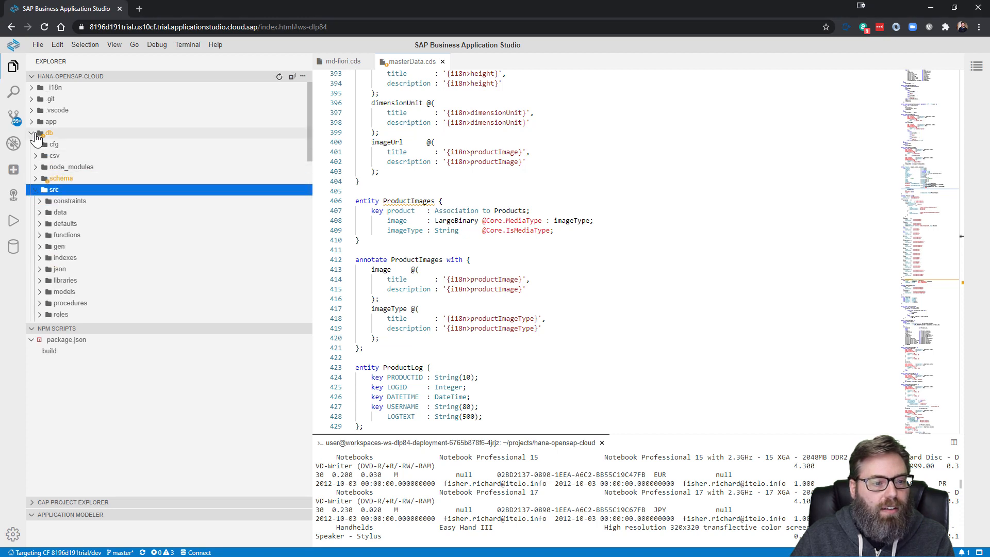
{"action": "left_click", "coordinate": [48, 156]}
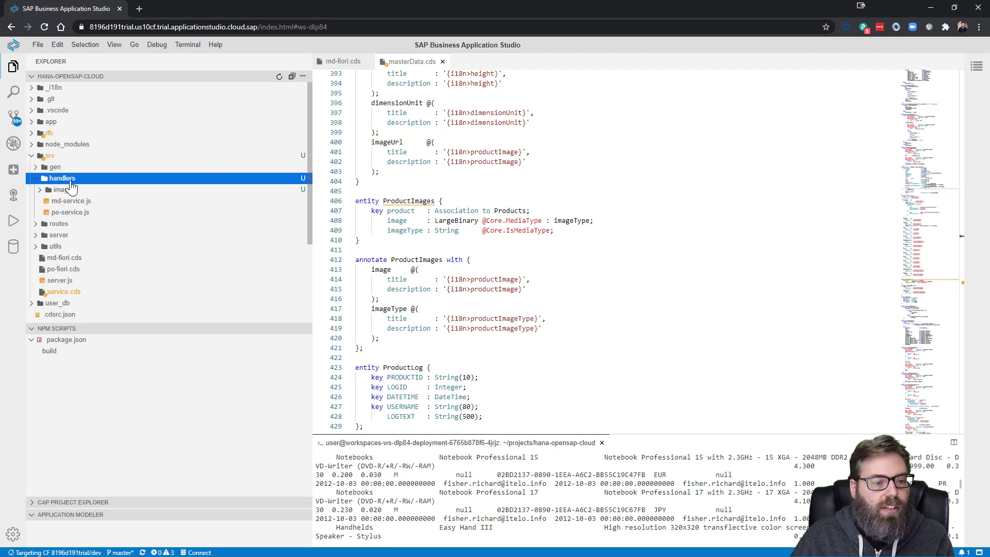
{"action": "left_click", "coordinate": [63, 190]}
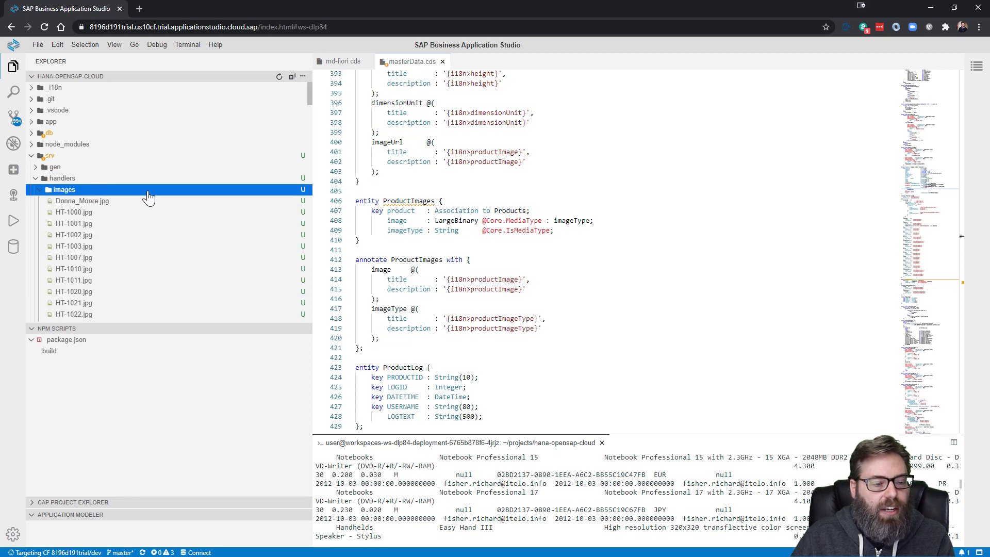
{"action": "scroll", "scroll_direction": "down", "scroll_amount": 3}
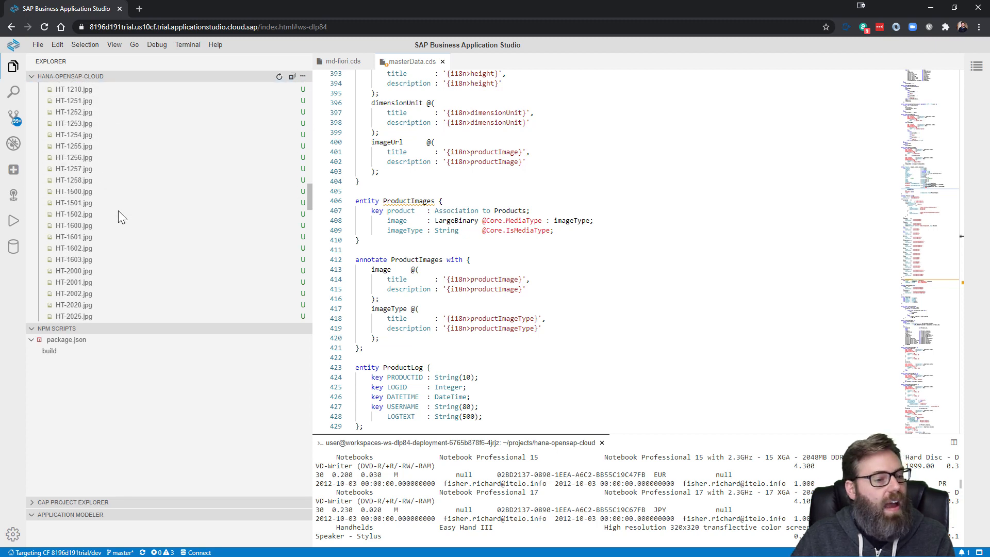
{"action": "scroll", "scroll_direction": "down", "scroll_amount": 3}
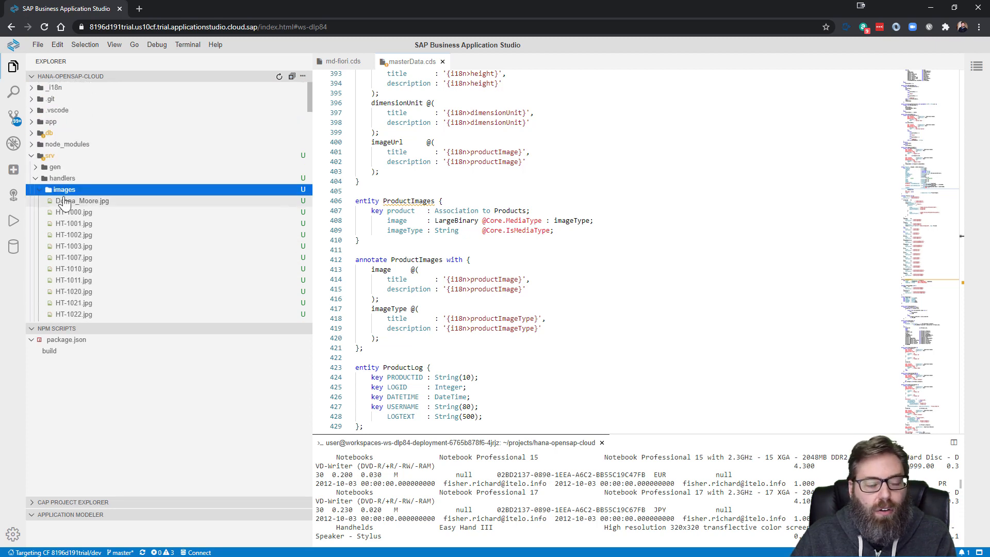
{"action": "left_click", "coordinate": [63, 190]}
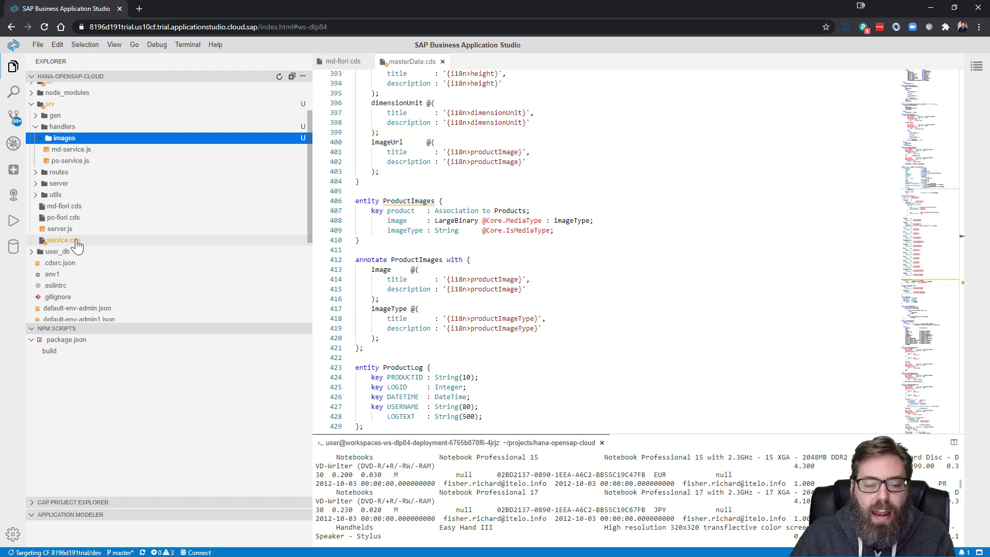
Open service.cds and scroll to MasterDataService exposing ProductImages and the loadProductImages function.
{"action": "left_click", "coordinate": [62, 241]}
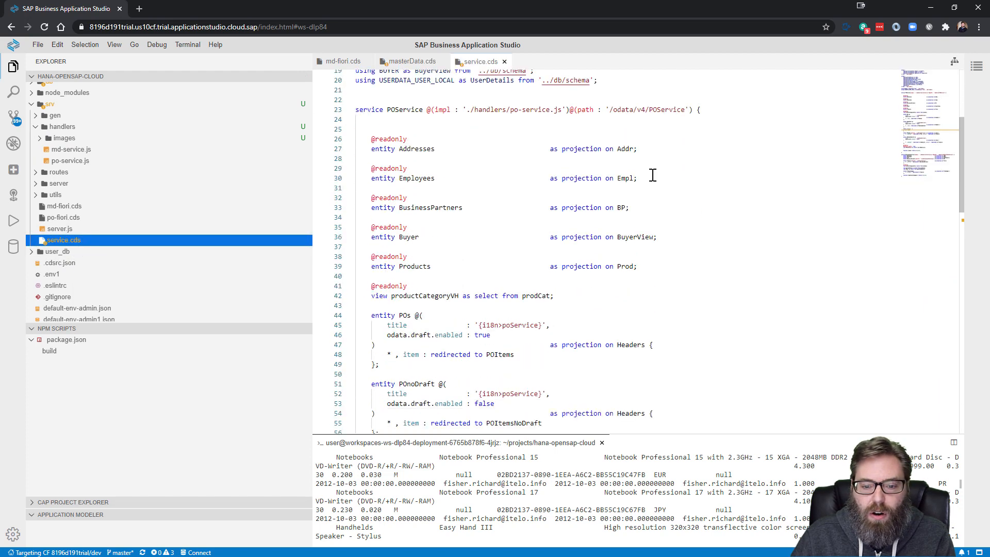
{"action": "scroll", "scroll_direction": "down", "scroll_amount": 3}
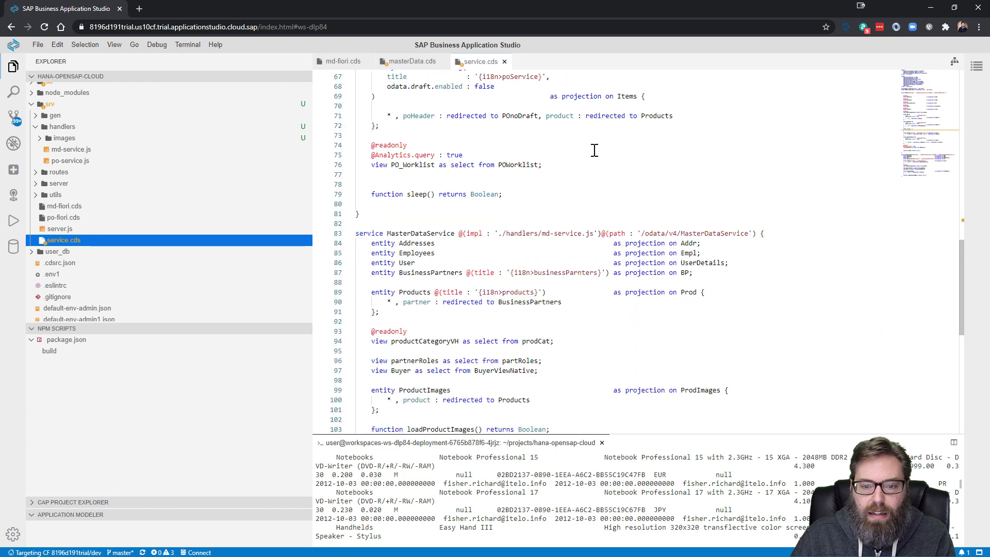
{"action": "scroll", "scroll_direction": "down", "scroll_amount": 3}
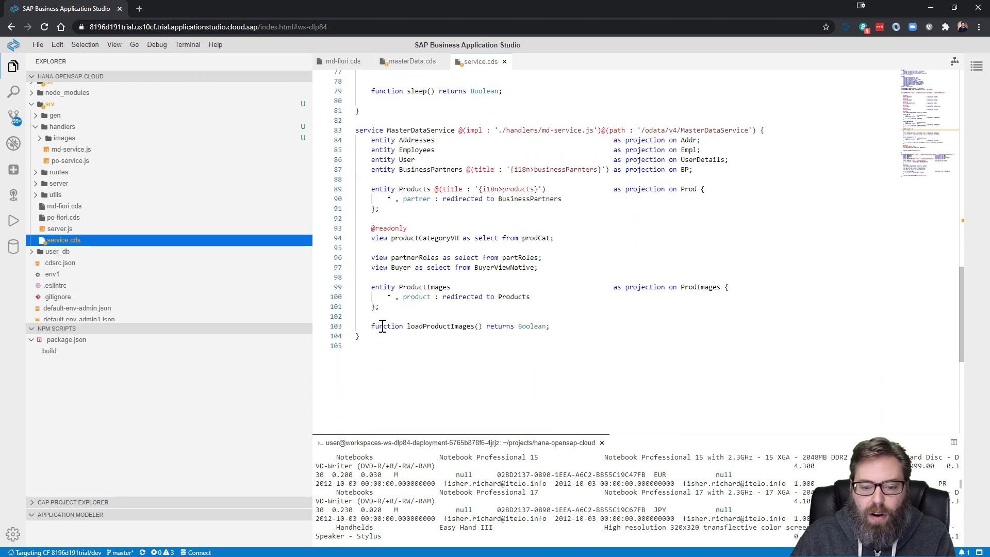
{"action": "mouse_move", "coordinate": [519, 326]}
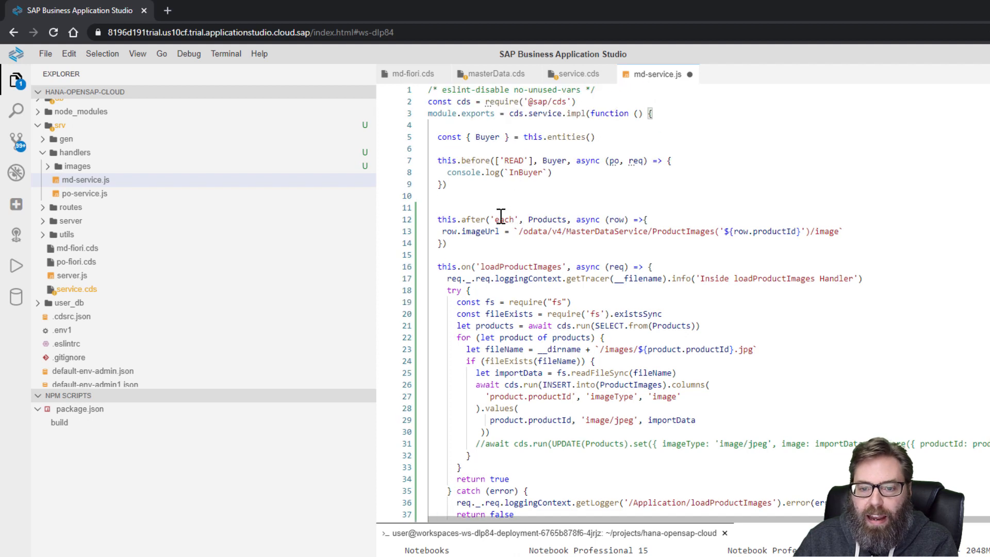
{"action": "mouse_move", "coordinate": [510, 218]}
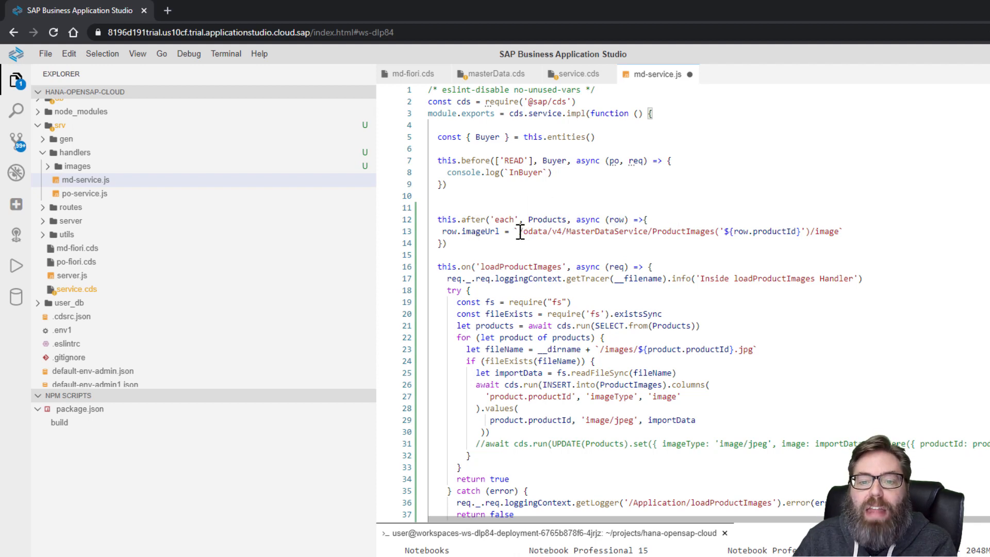
Rewrite the after-each Products imageUrl as a template string, save, and review the ProductImages INSERT code.
{"action": "left_click_drag", "start_coordinate": [519, 231], "coordinate": [710, 231]}
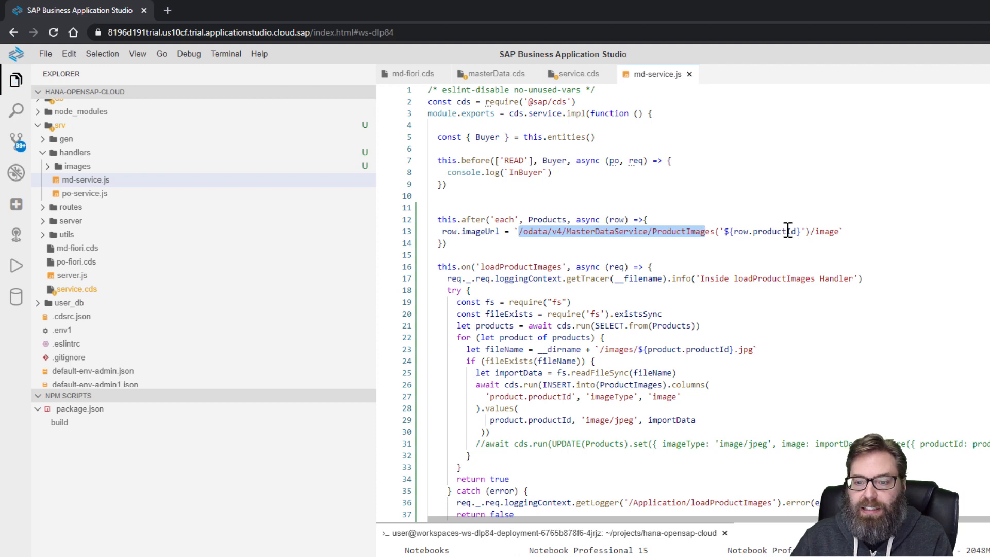
{"action": "left_click", "coordinate": [44, 52]}
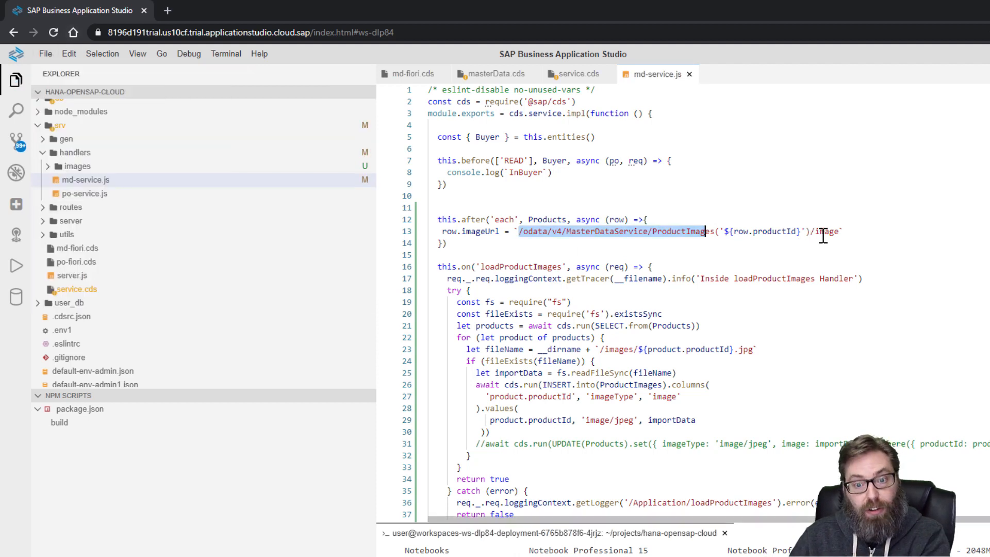
{"action": "scroll", "scroll_direction": "down", "scroll_amount": 3}
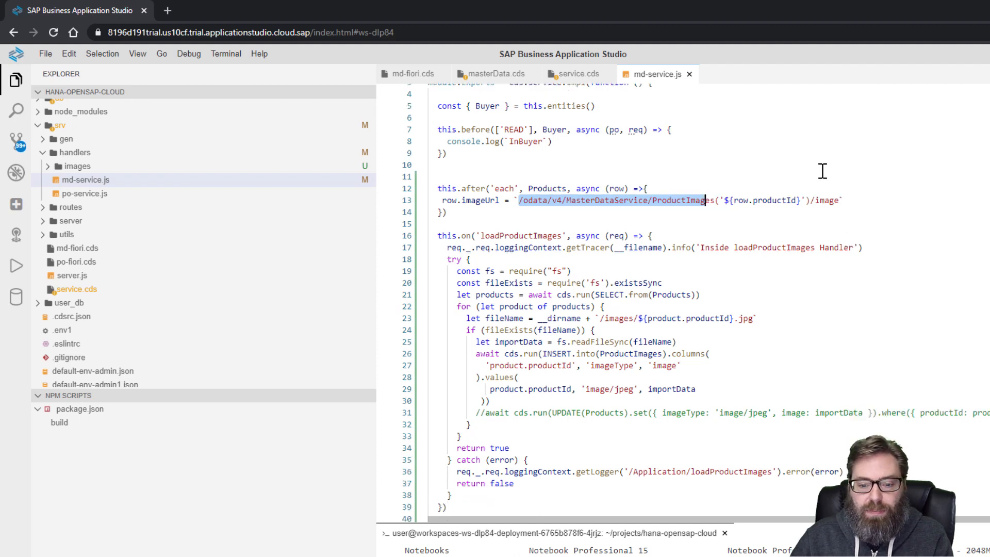
{"action": "scroll", "scroll_direction": "down", "scroll_amount": 3}
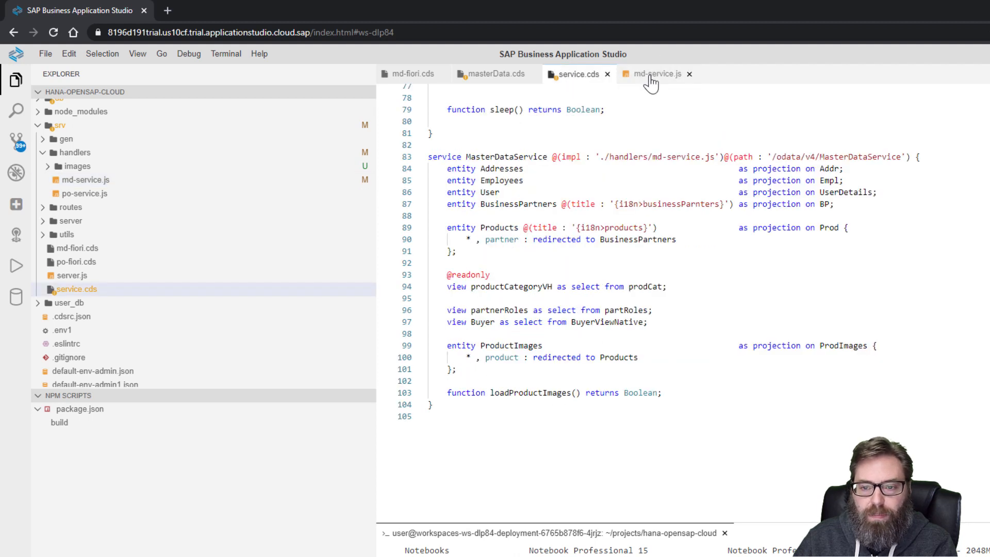
{"action": "left_click", "coordinate": [656, 74]}
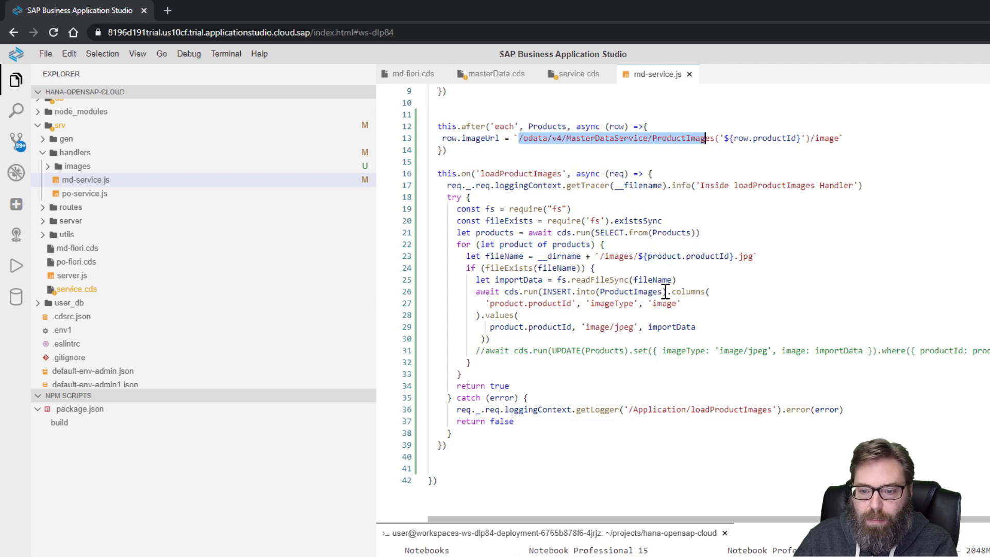
{"action": "mouse_move", "coordinate": [688, 294]}
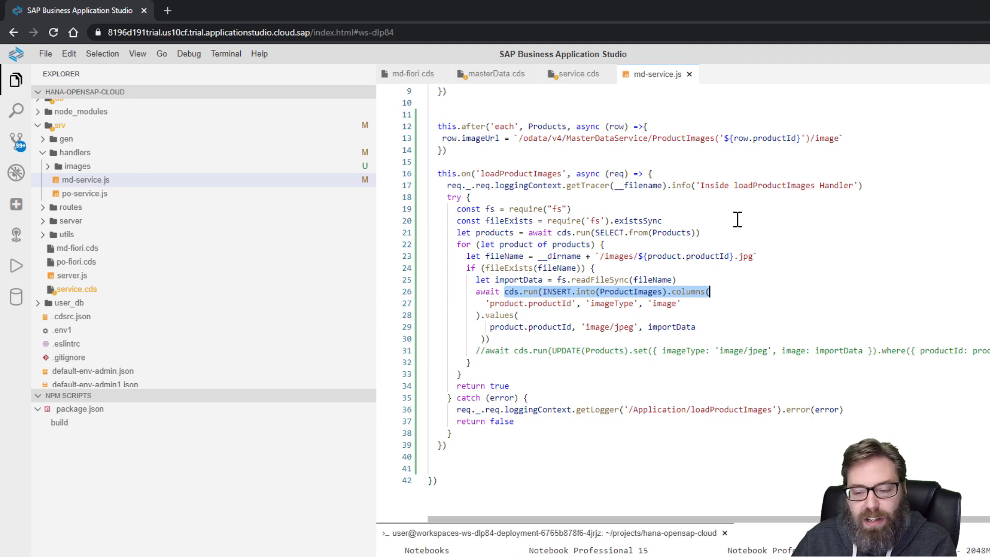
{"action": "mouse_move", "coordinate": [619, 321]}
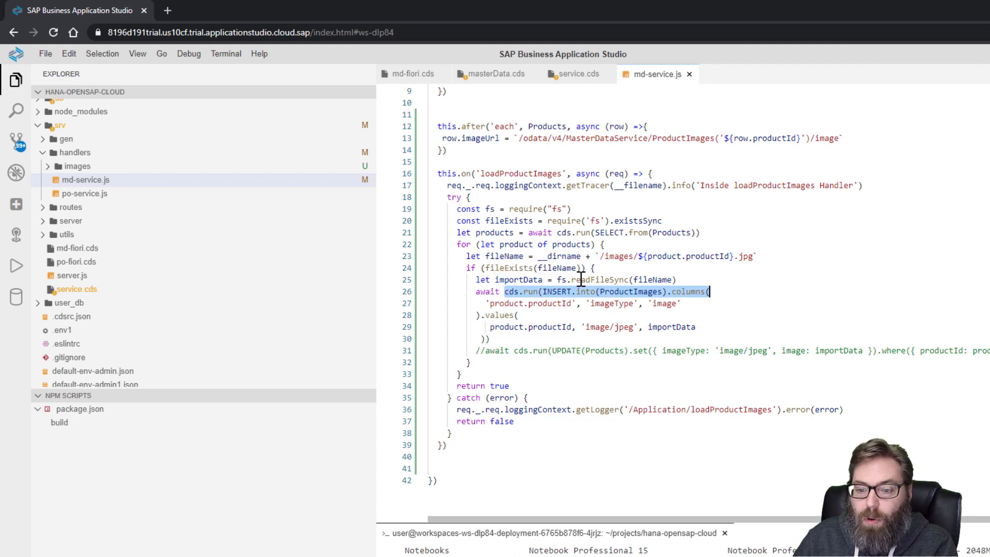
{"action": "mouse_move", "coordinate": [651, 279]}
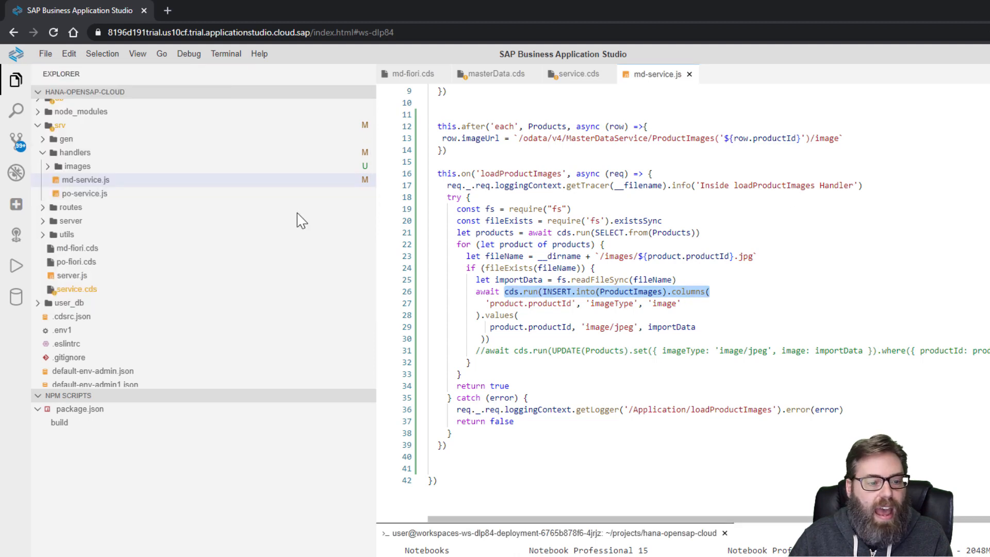
Create testImage.http under srv/handlers for a GET of product HT-1000's image with octet-stream Content-Type.
{"action": "left_click", "coordinate": [75, 153]}
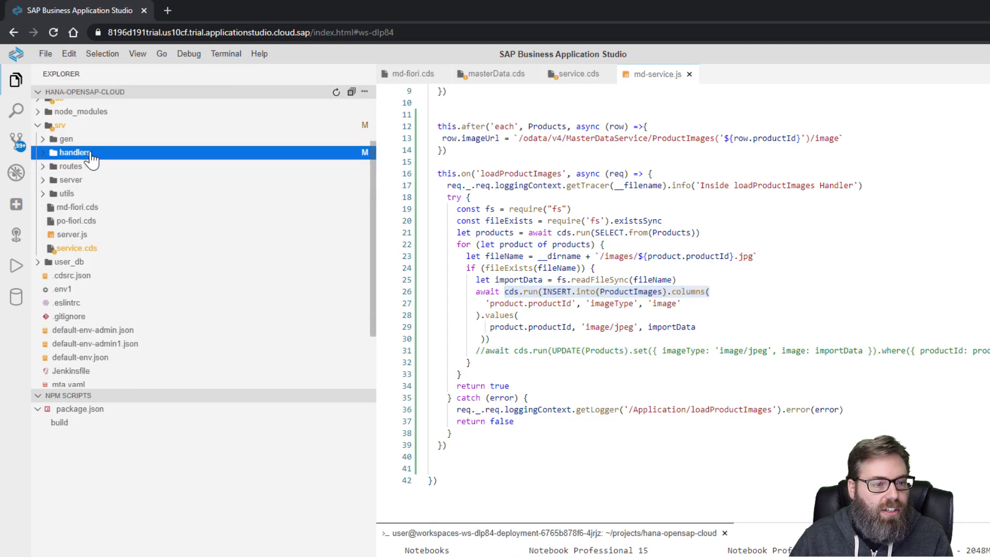
{"action": "left_click", "coordinate": [74, 152]}
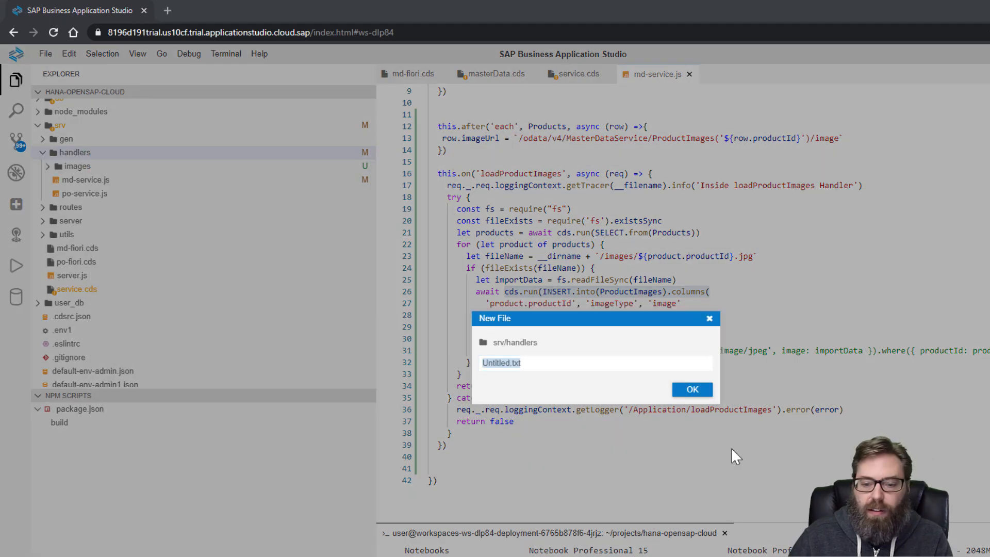
{"action": "type", "text": "testImag"}
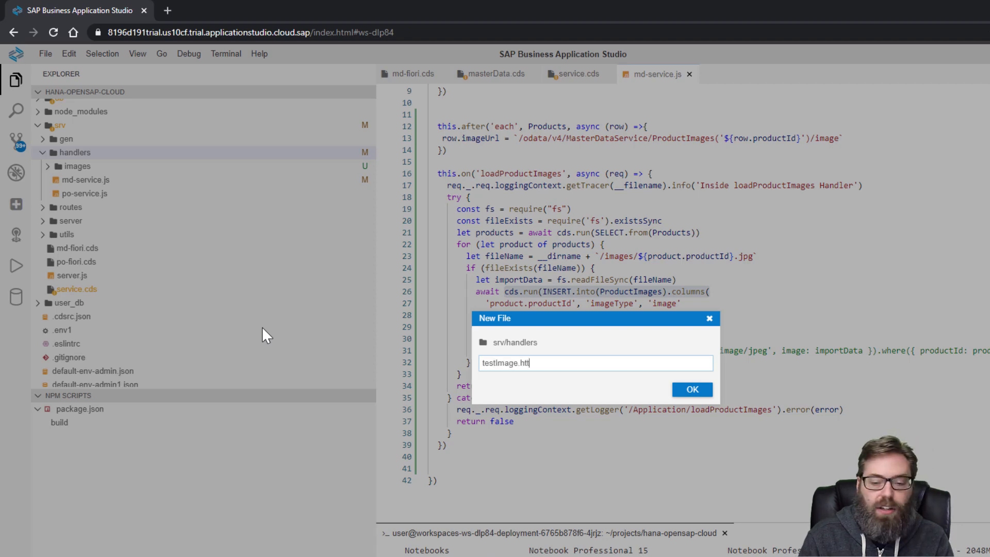
{"action": "left_click", "coordinate": [691, 389]}
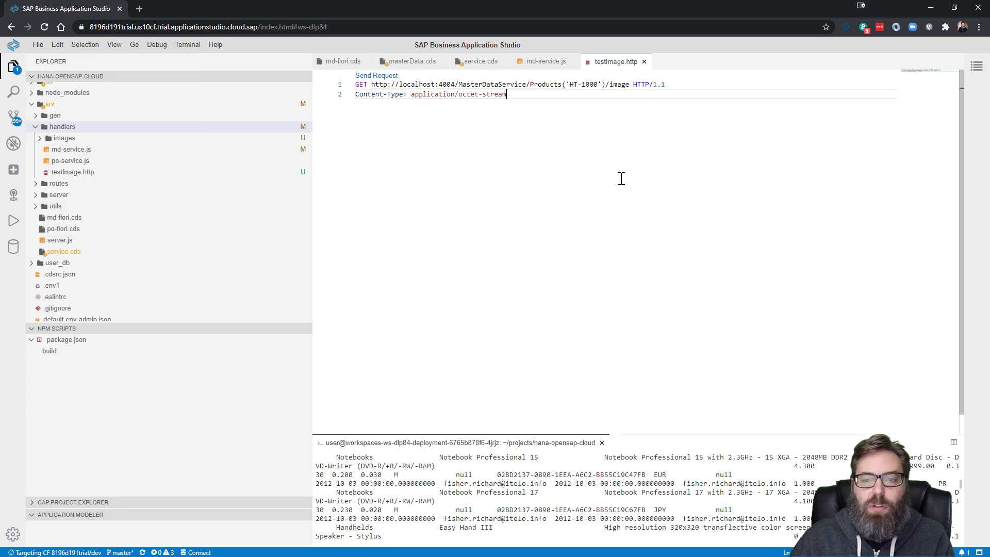
{"action": "mouse_move", "coordinate": [713, 434]}
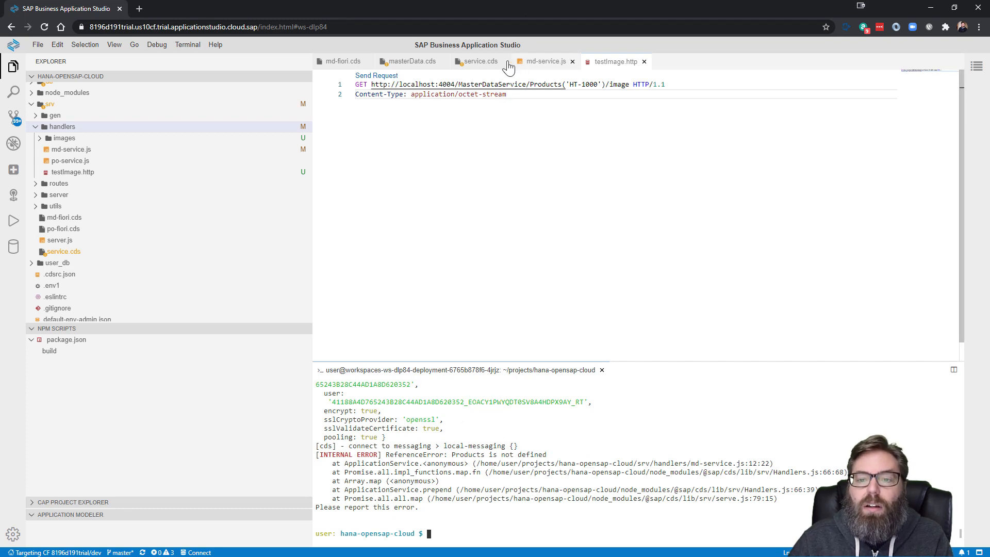
Change line 5 of md-service.js to const { Buyer, Products, ProductImages } = this.entities() and save.
{"action": "left_click", "coordinate": [481, 61]}
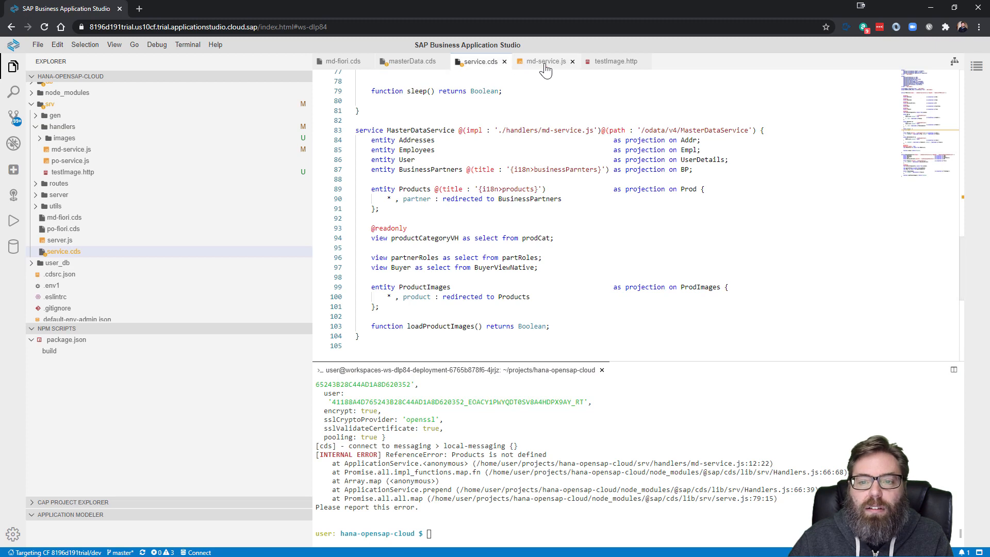
{"action": "left_click", "coordinate": [543, 61]}
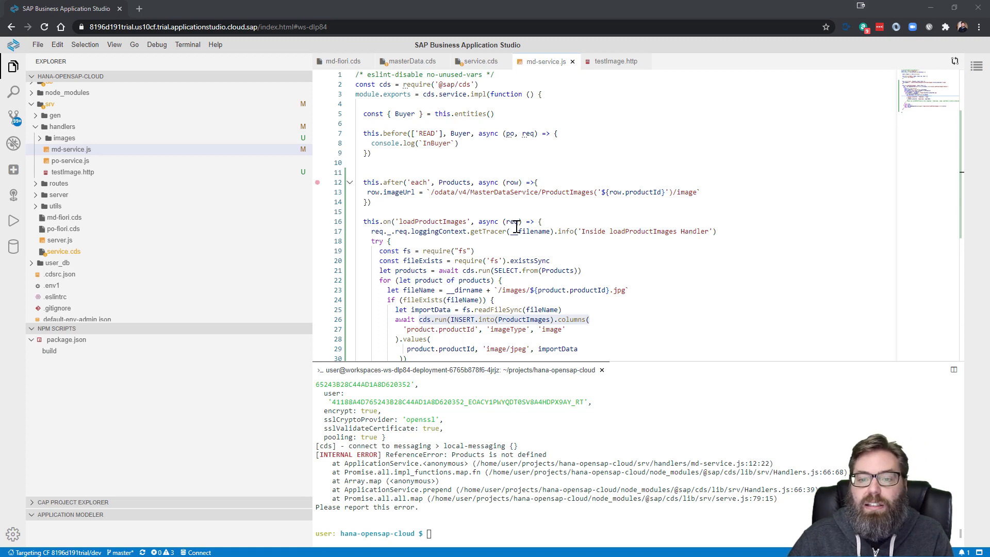
{"action": "double_click", "coordinate": [405, 113]}
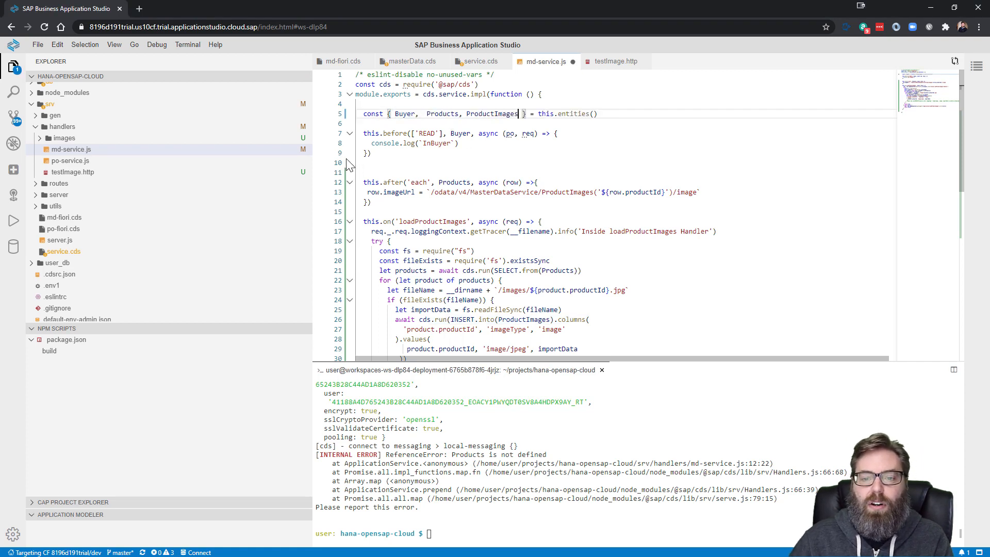
{"action": "double_click", "coordinate": [442, 114]}
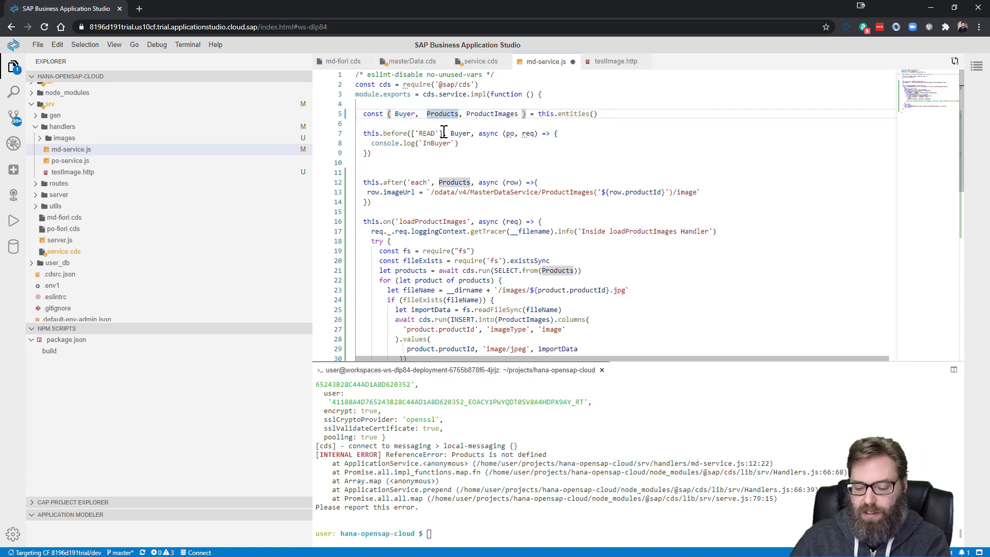
{"action": "left_click", "coordinate": [37, 44]}
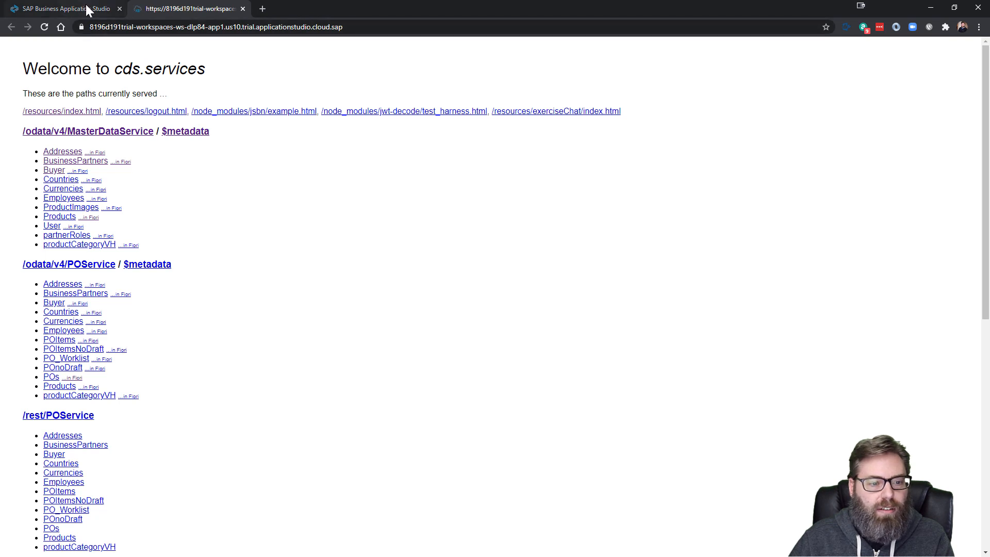
{"action": "mouse_move", "coordinate": [131, 119]}
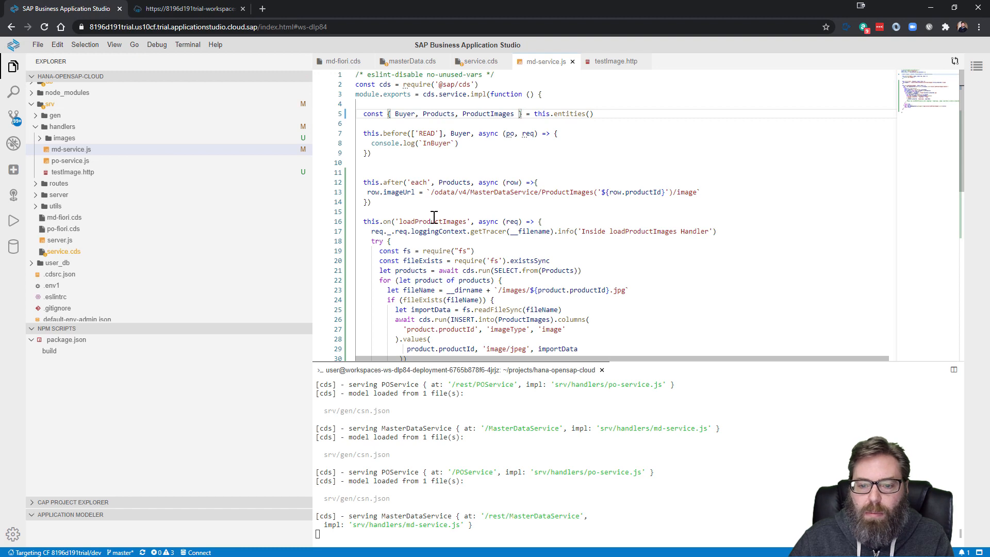
Select the loadProductImages function name in md-service.js to copy it.
{"action": "double_click", "coordinate": [432, 221]}
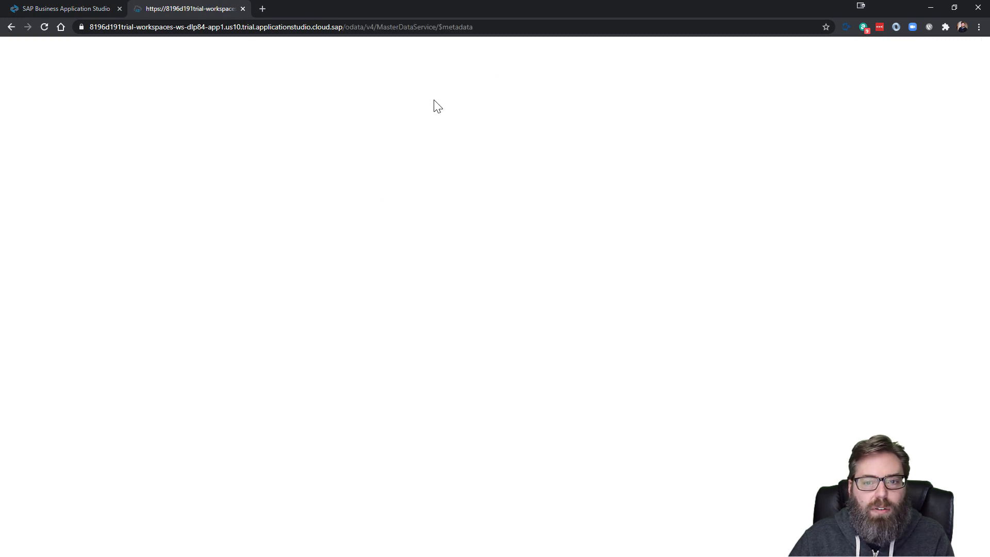
{"action": "mouse_move", "coordinate": [349, 120]}
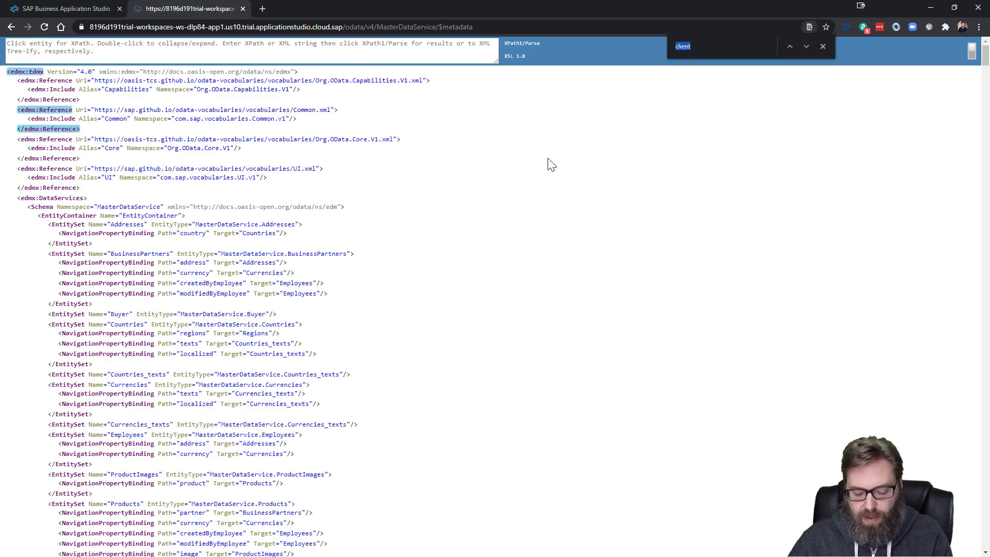
Find loadProductImages in the MasterDataService $metadata, then go back to the service index.
{"action": "type", "text": "loadProductImages"}
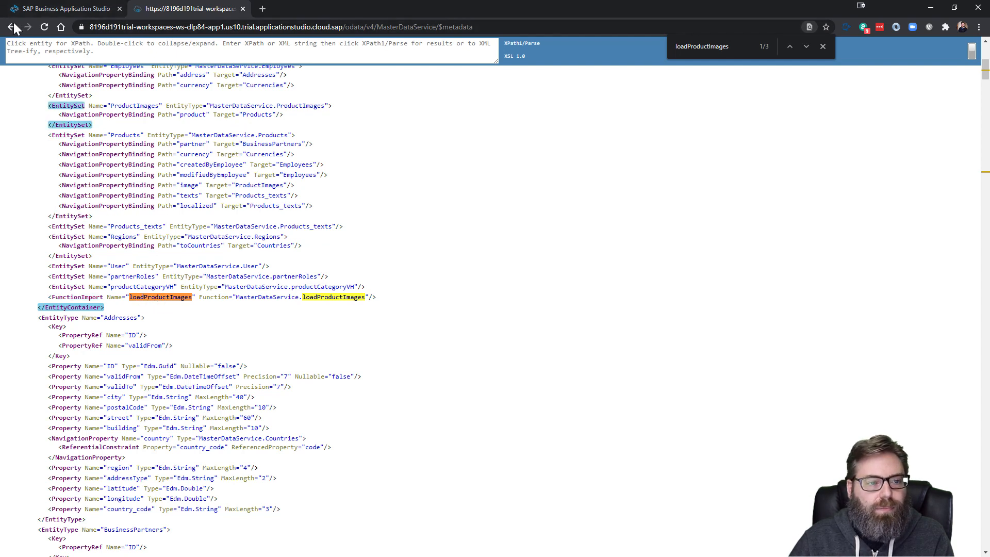
{"action": "left_click", "coordinate": [11, 26]}
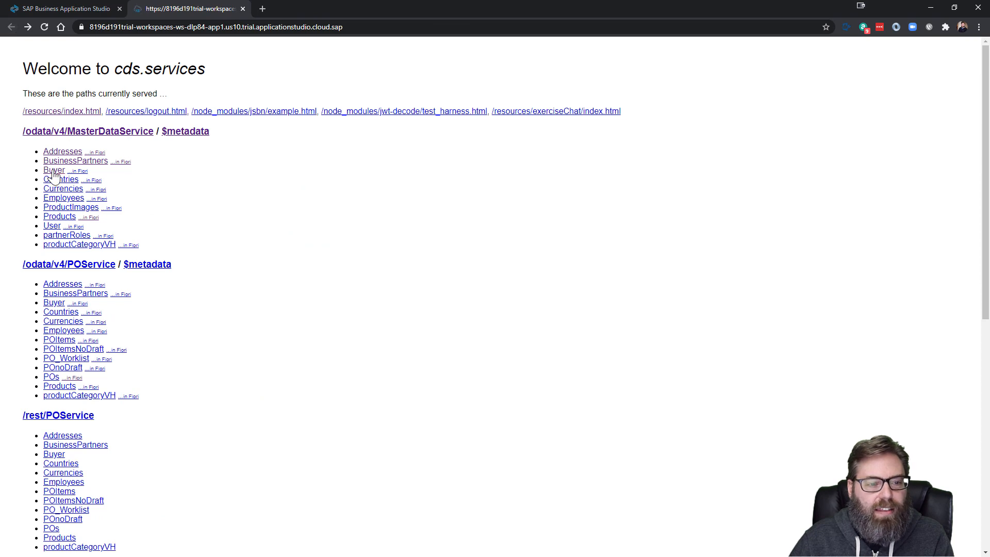
Call MasterDataService/loadProductImages() from the address bar, get value true, and return to the index.
{"action": "left_click", "coordinate": [54, 170]}
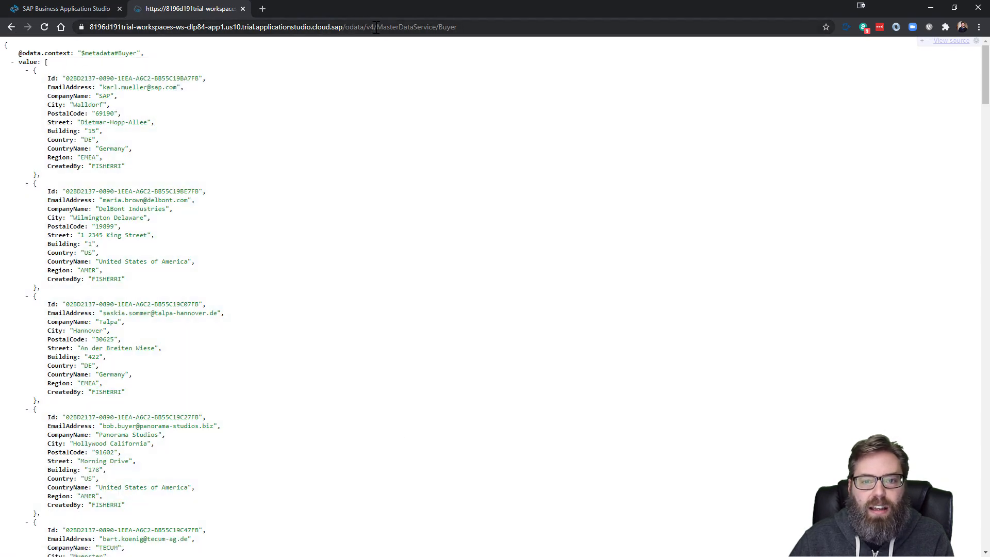
{"action": "double_click", "coordinate": [440, 27]}
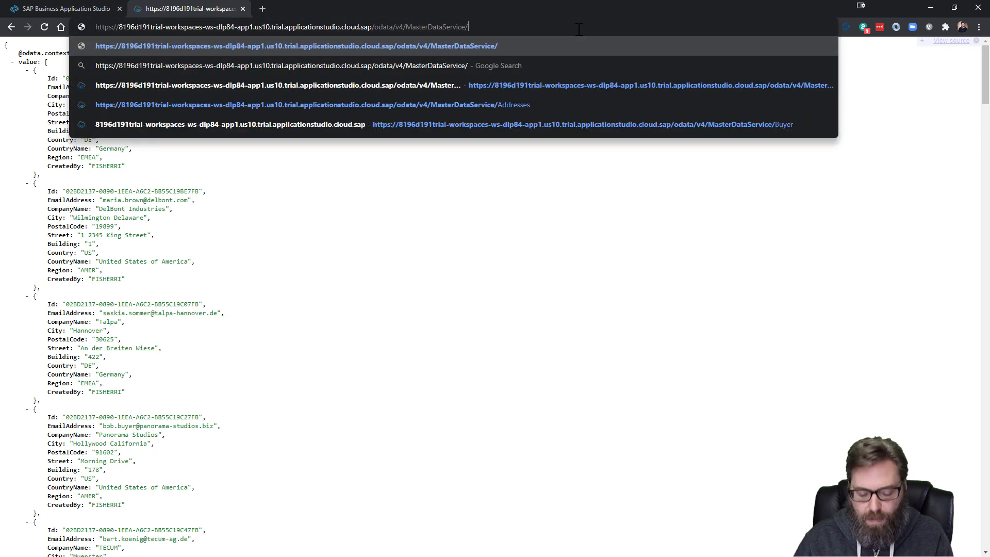
{"action": "type", "text": "loadProductImages"}
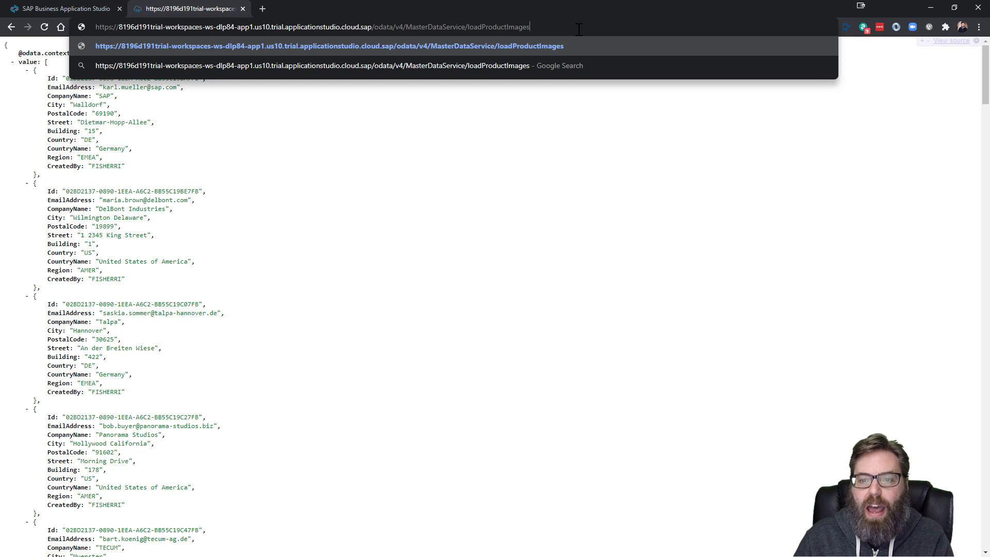
{"action": "type", "text": "("}
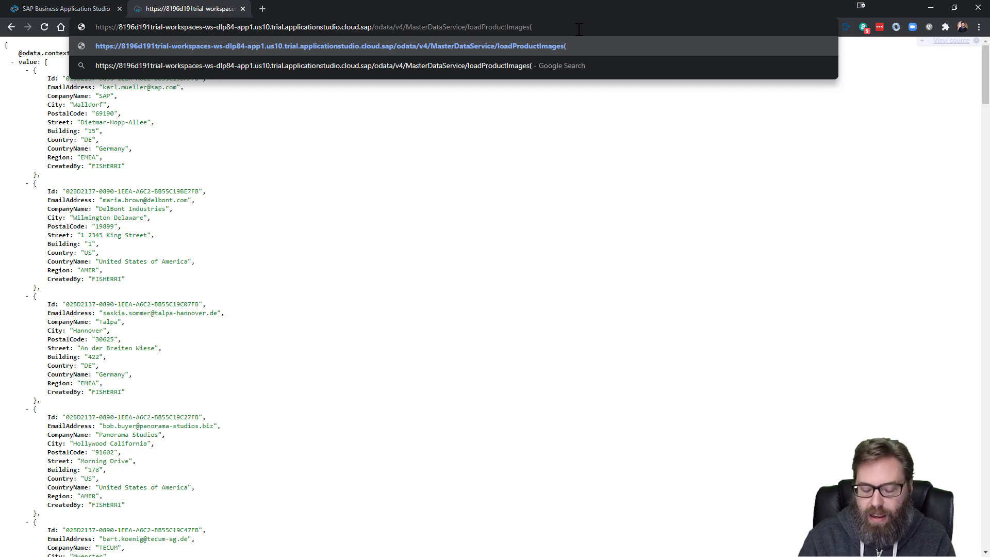
{"action": "type", "text": ")"}
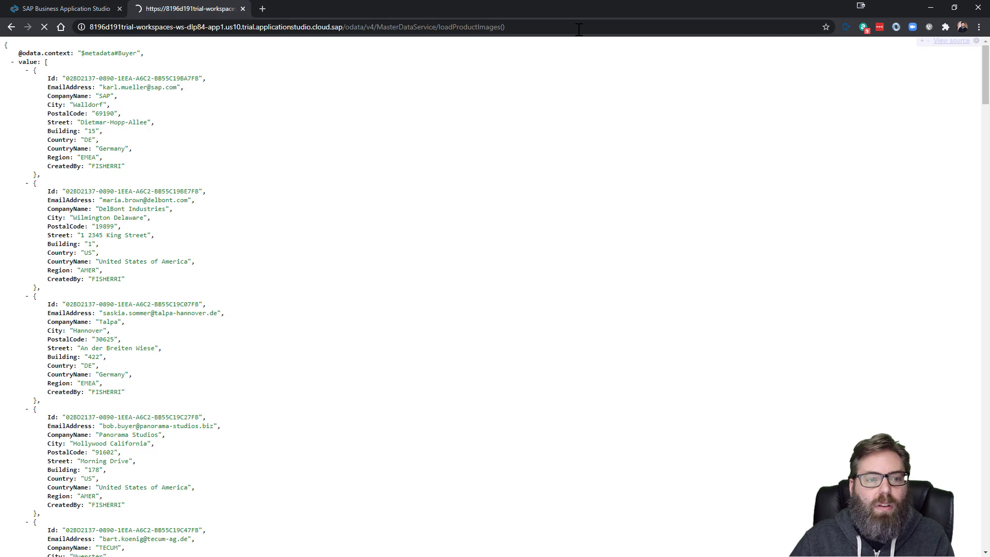
{"action": "left_click", "coordinate": [44, 27]}
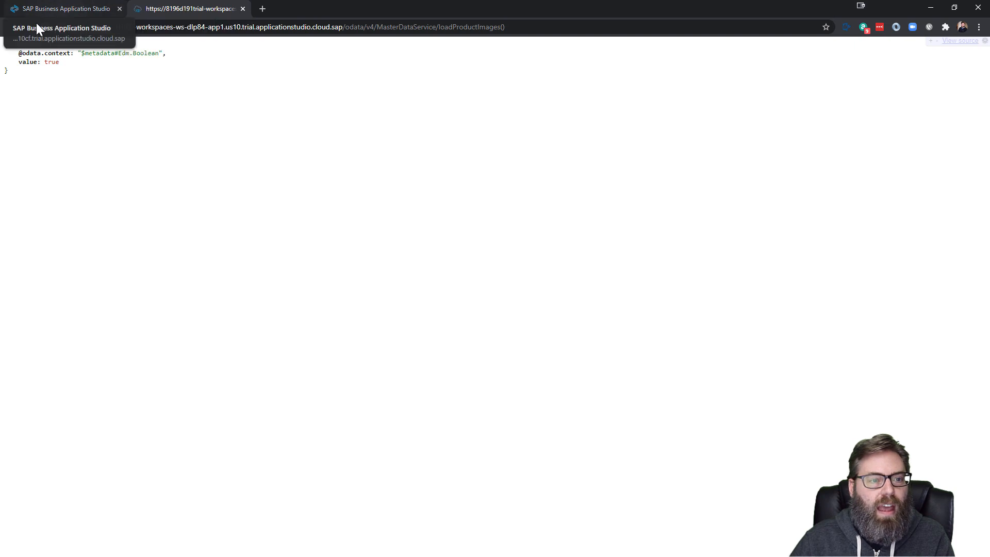
{"action": "mouse_move", "coordinate": [10, 27]}
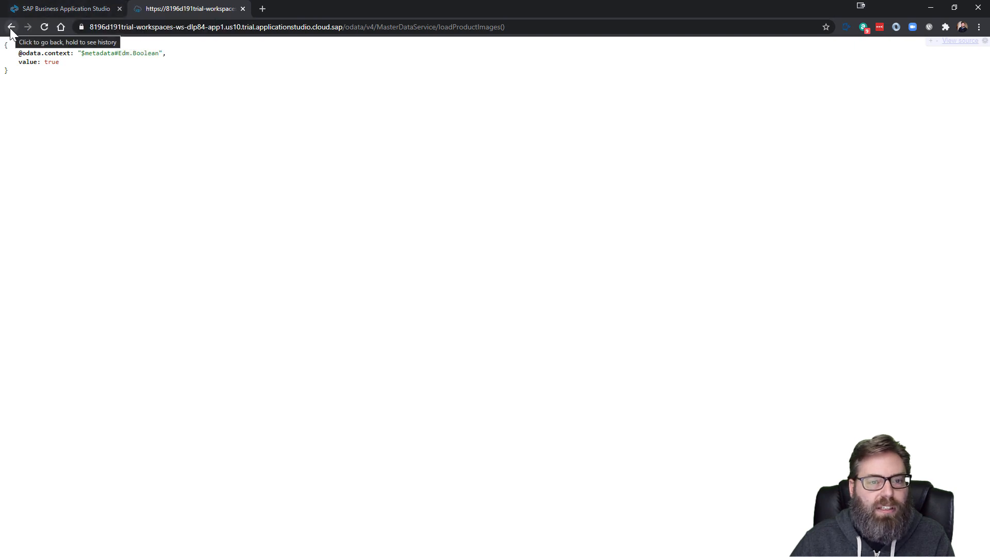
{"action": "left_click", "coordinate": [10, 27]}
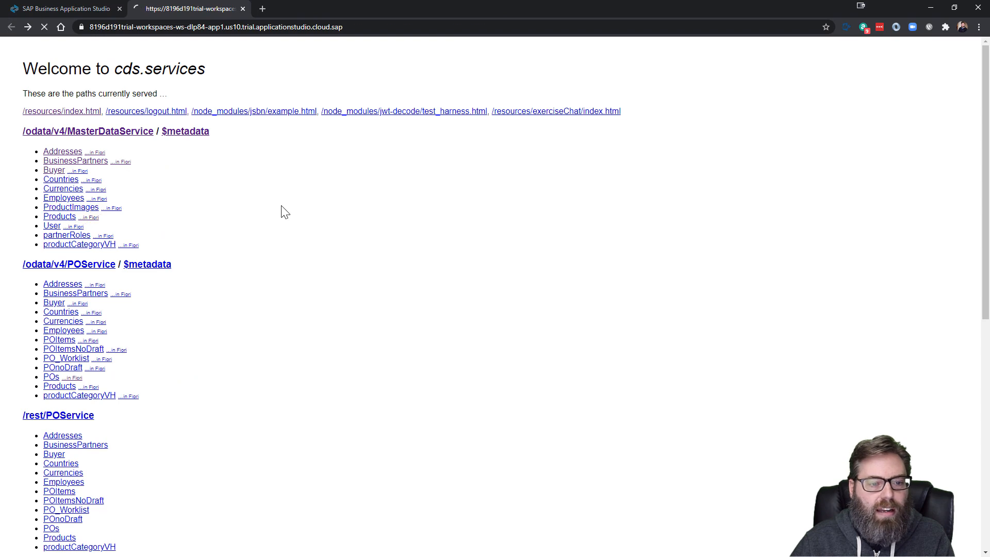
View the ProductImages entity listing image/jpeg entries for products like HT-1000.
{"action": "left_click", "coordinate": [71, 208]}
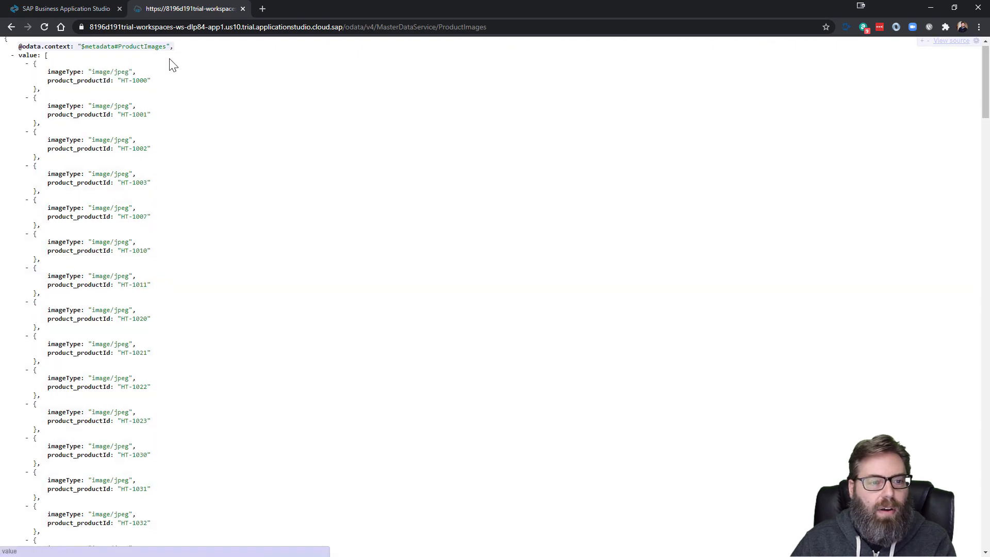
{"action": "scroll", "scroll_direction": "down", "scroll_amount": 3}
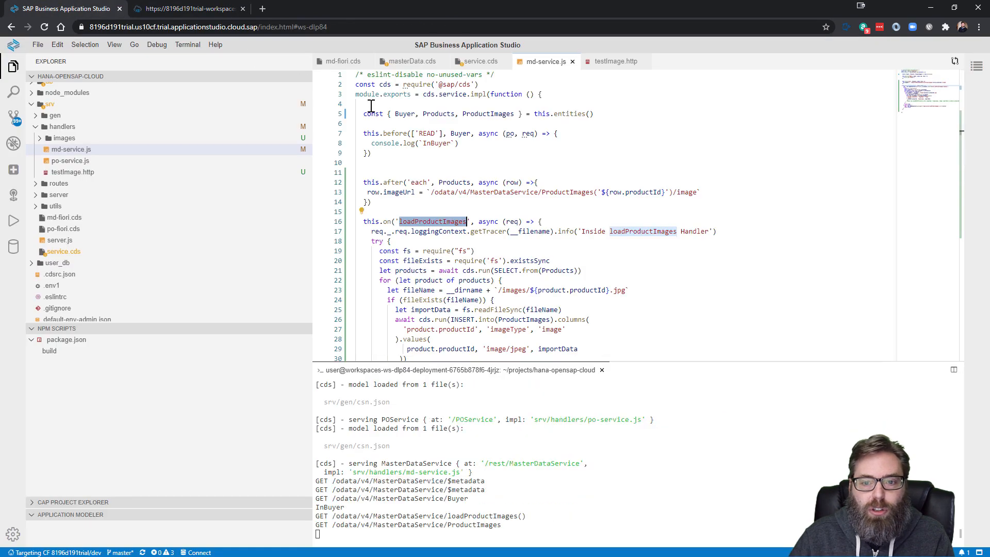
Send the testImage.http GET for HT-1000's image and receive 204 No Content.
{"action": "left_click", "coordinate": [614, 61]}
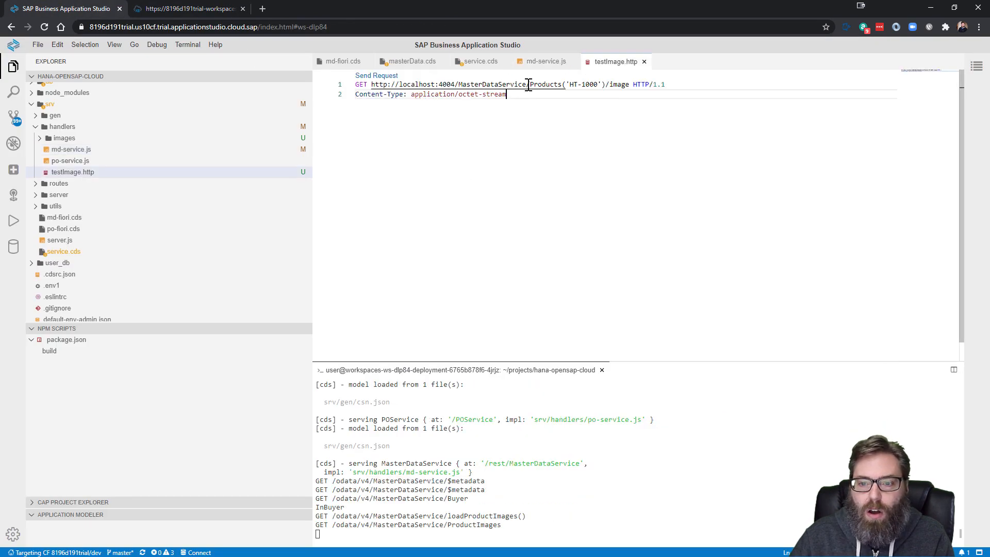
{"action": "mouse_move", "coordinate": [582, 94]}
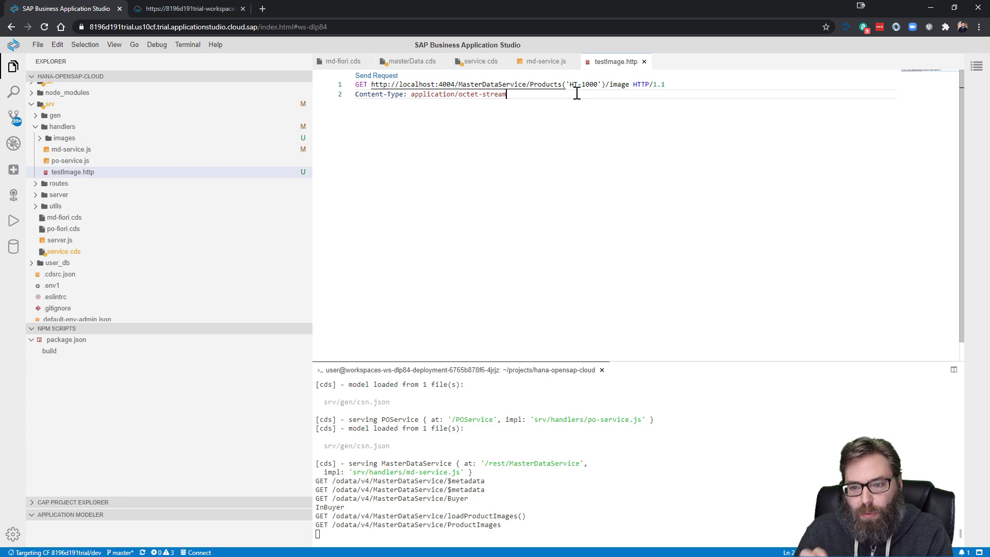
{"action": "mouse_move", "coordinate": [608, 83]}
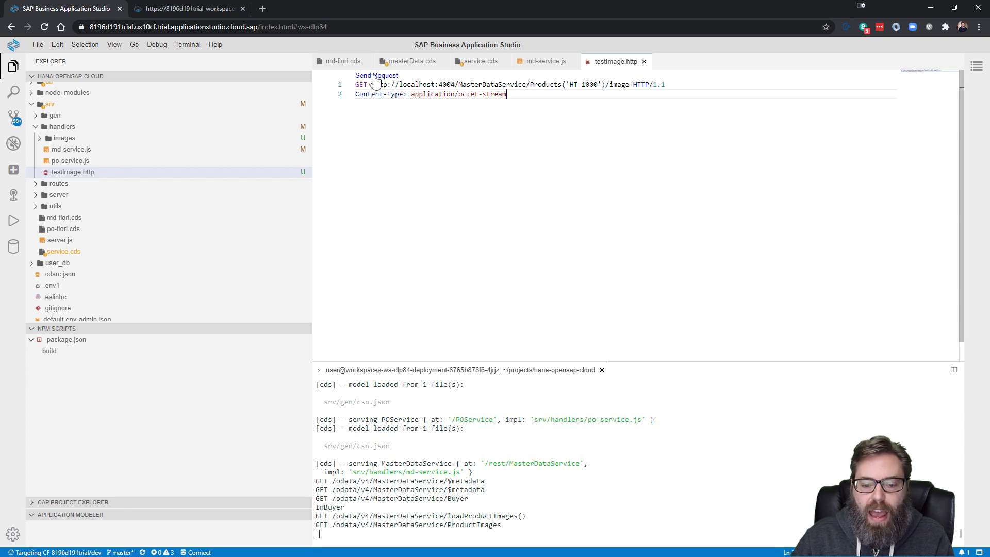
{"action": "left_click", "coordinate": [376, 76]}
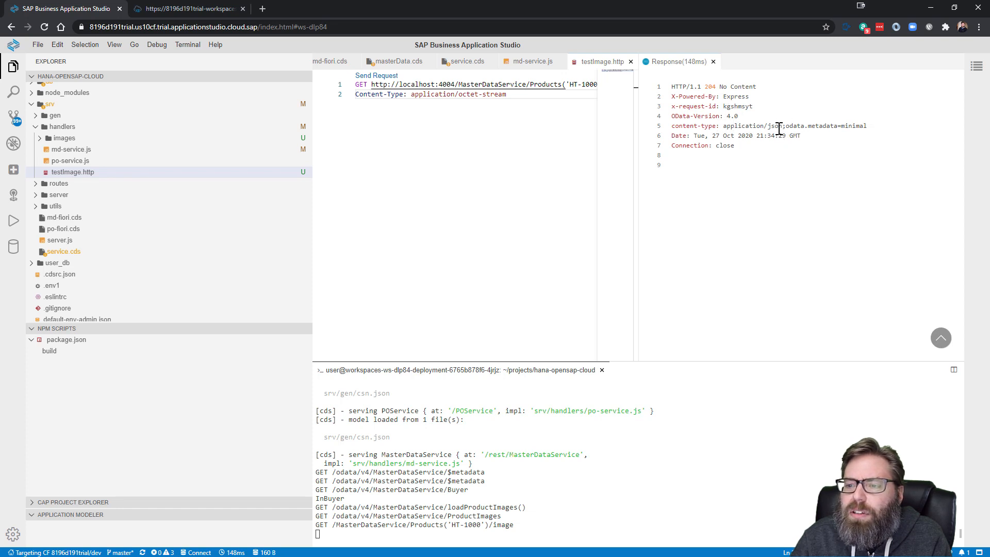
{"action": "mouse_move", "coordinate": [885, 341]}
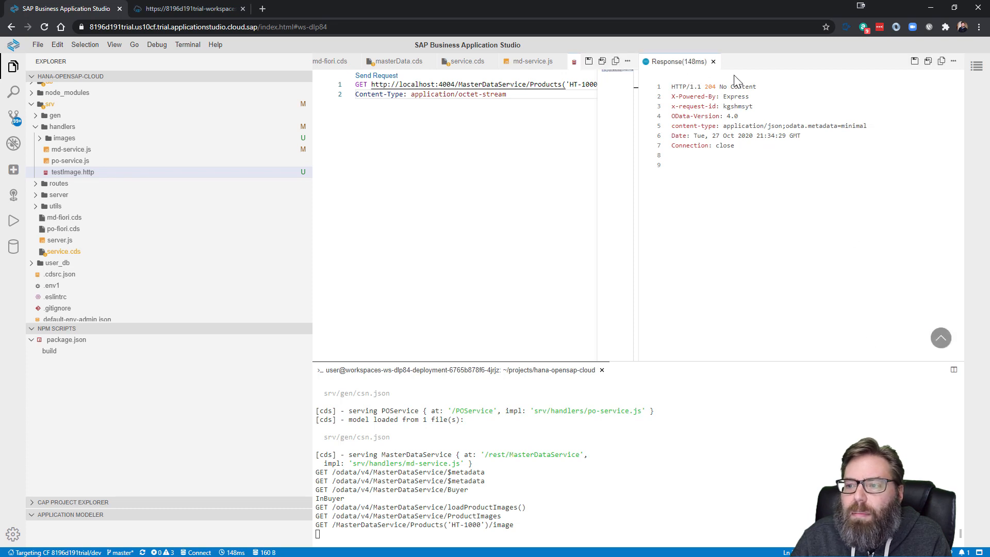
{"action": "mouse_move", "coordinate": [895, 66]}
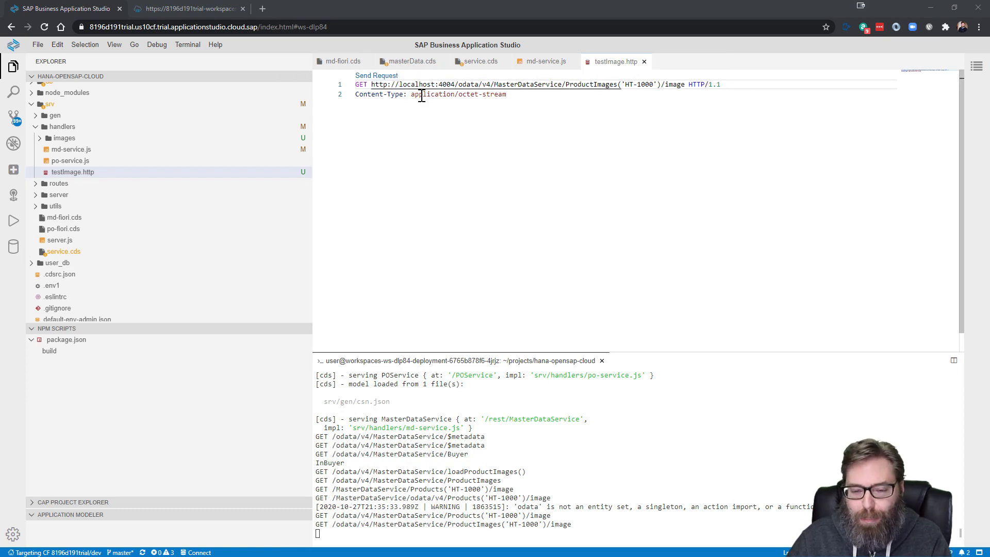
{"action": "mouse_move", "coordinate": [442, 84]}
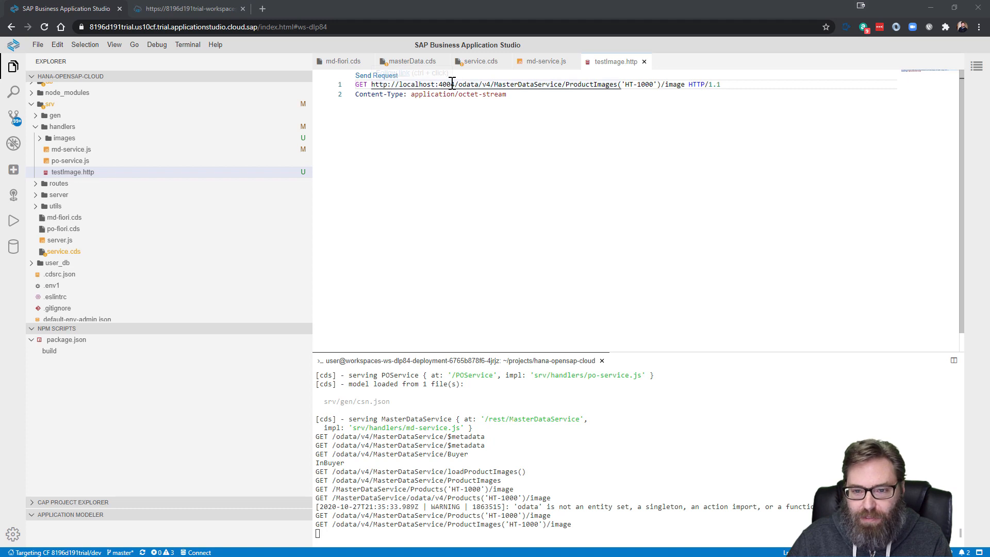
{"action": "mouse_move", "coordinate": [496, 84]}
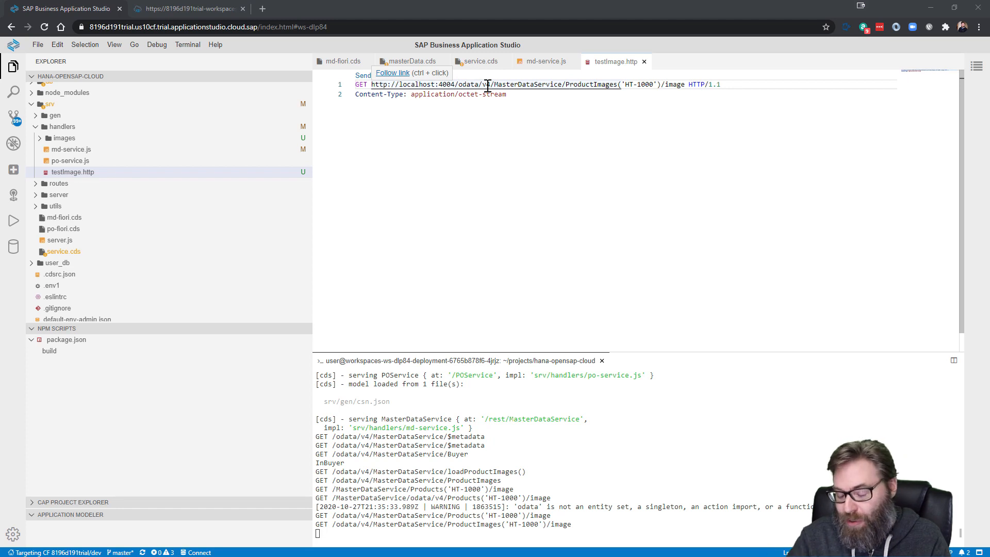
{"action": "mouse_move", "coordinate": [587, 129]}
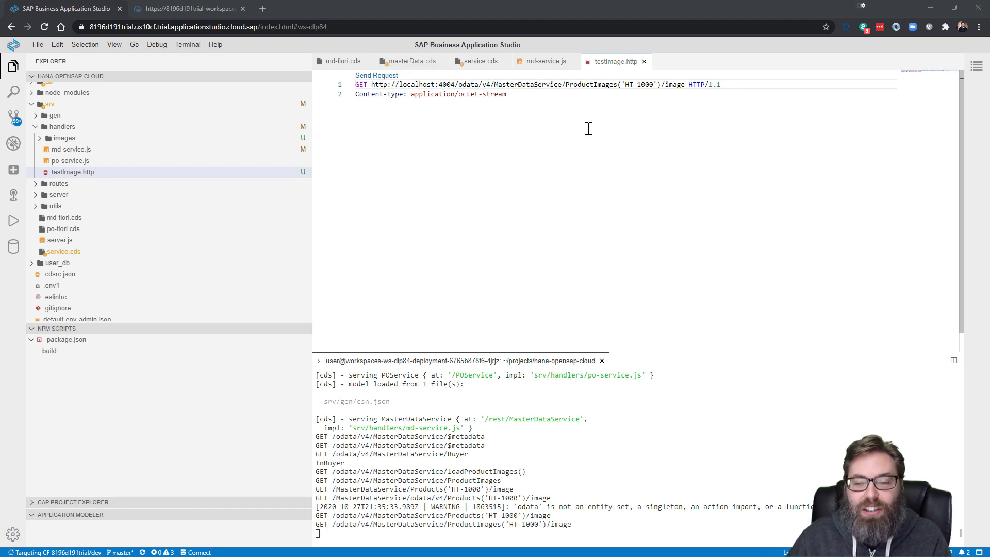
Request /odata/v4/MasterDataService/ProductImages('HT-1000')/image, view the laptop picture, and close the response.
{"action": "double_click", "coordinate": [467, 83]}
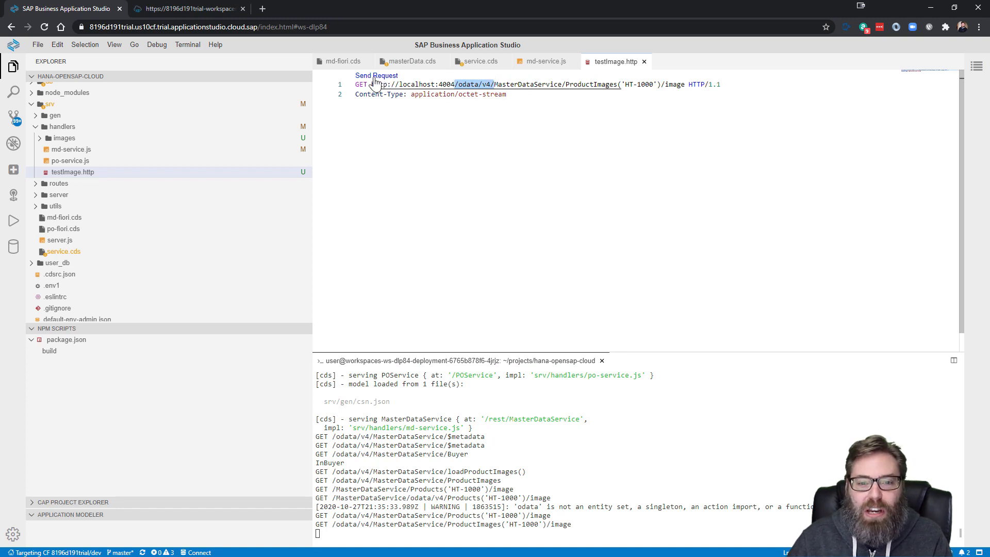
{"action": "left_click", "coordinate": [375, 76]}
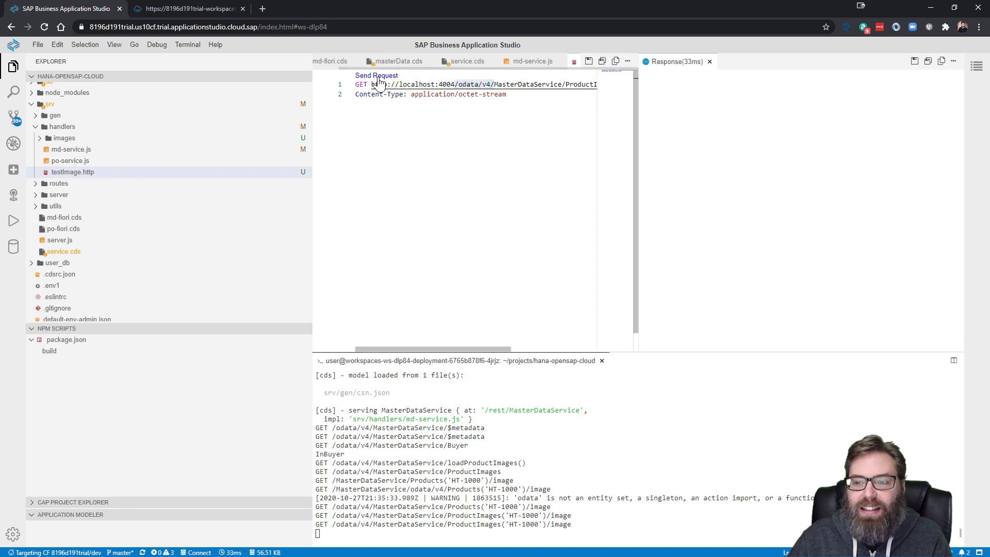
{"action": "left_click", "coordinate": [376, 75]}
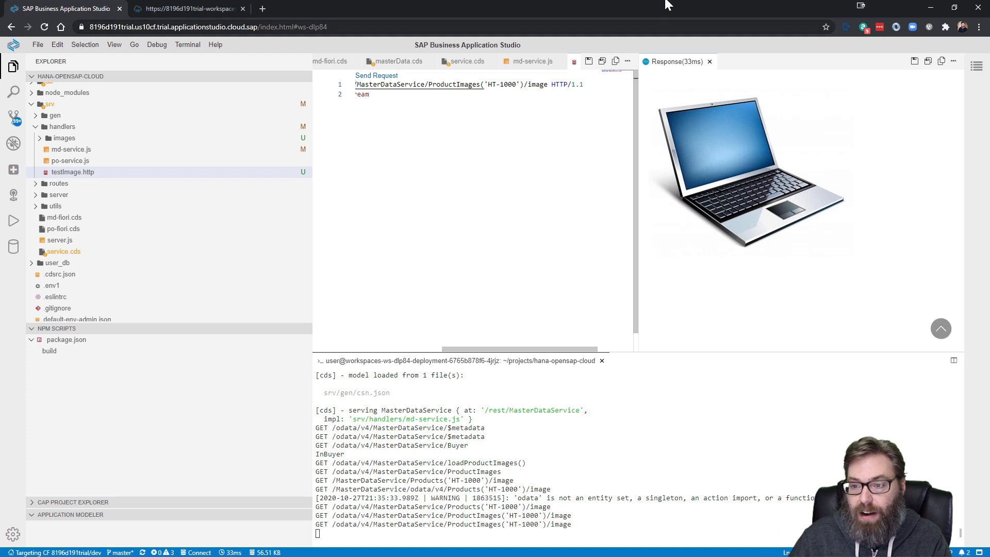
{"action": "left_click", "coordinate": [611, 61]}
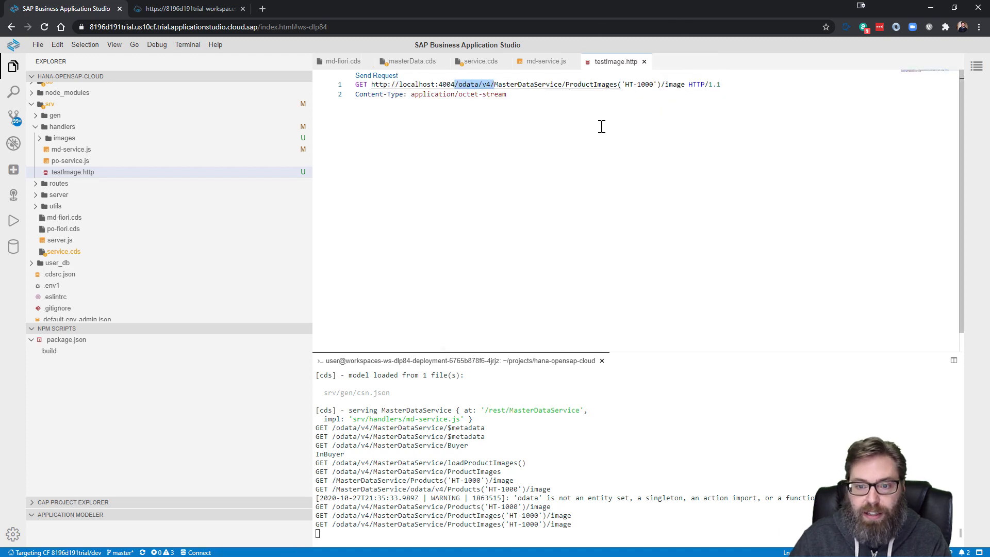
{"action": "left_click", "coordinate": [186, 8]}
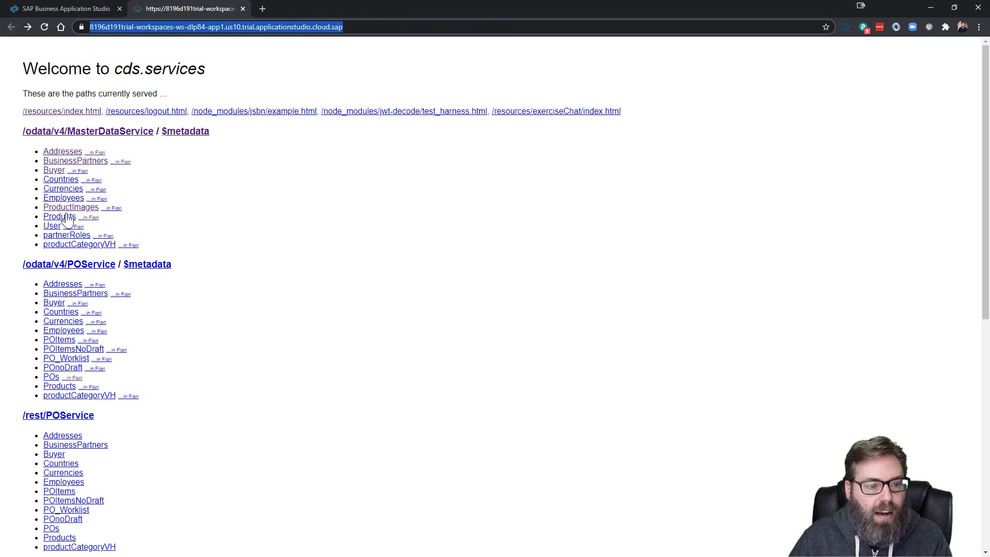
View Products data and confirm each imageUrl links to its ProductImages image as the handler builds it.
{"action": "left_click", "coordinate": [59, 216]}
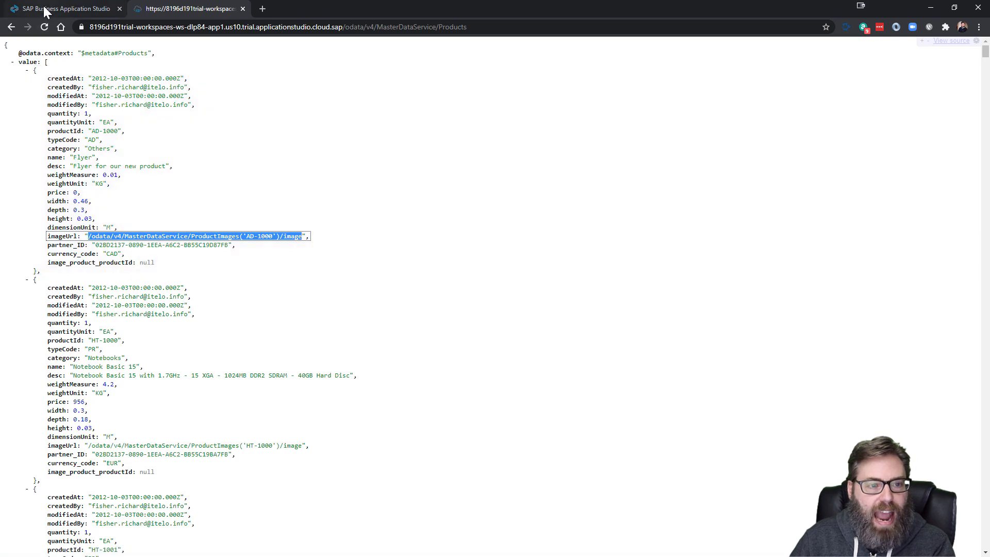
{"action": "left_click", "coordinate": [63, 8]}
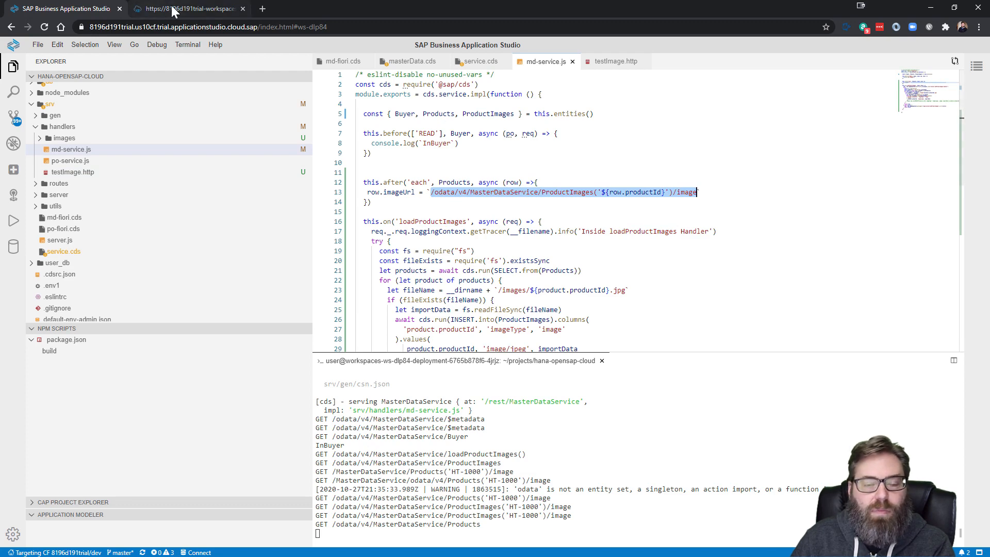
{"action": "left_click", "coordinate": [186, 9]}
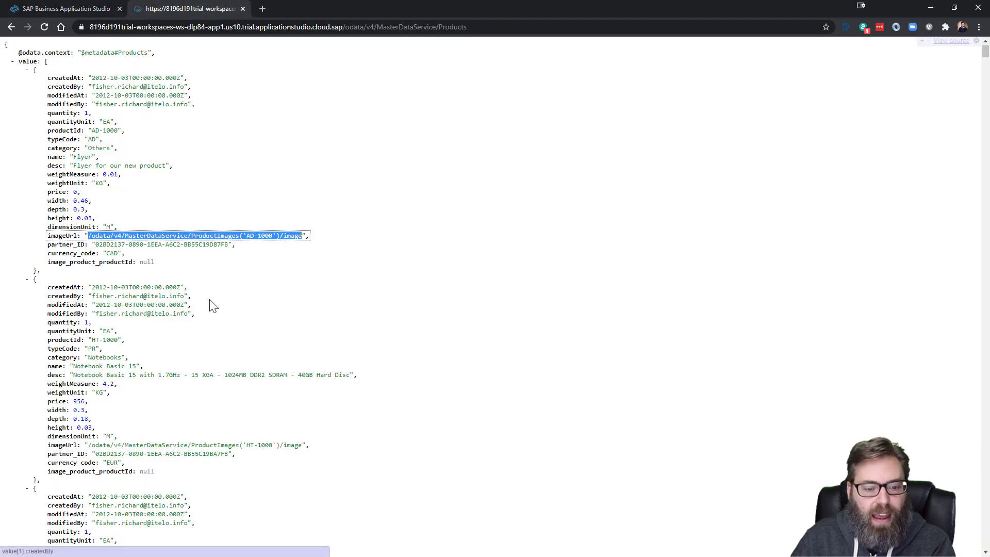
{"action": "scroll", "scroll_direction": "down", "scroll_amount": 3}
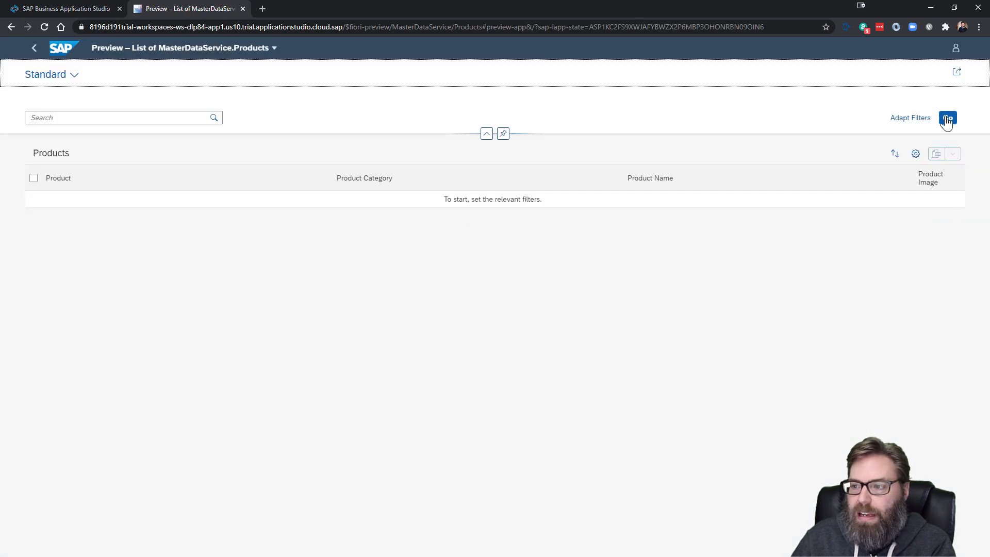
Load the Products list with thumbnails via Go, inspect HT-1023's detail page, then return to the studio.
{"action": "left_click", "coordinate": [947, 117]}
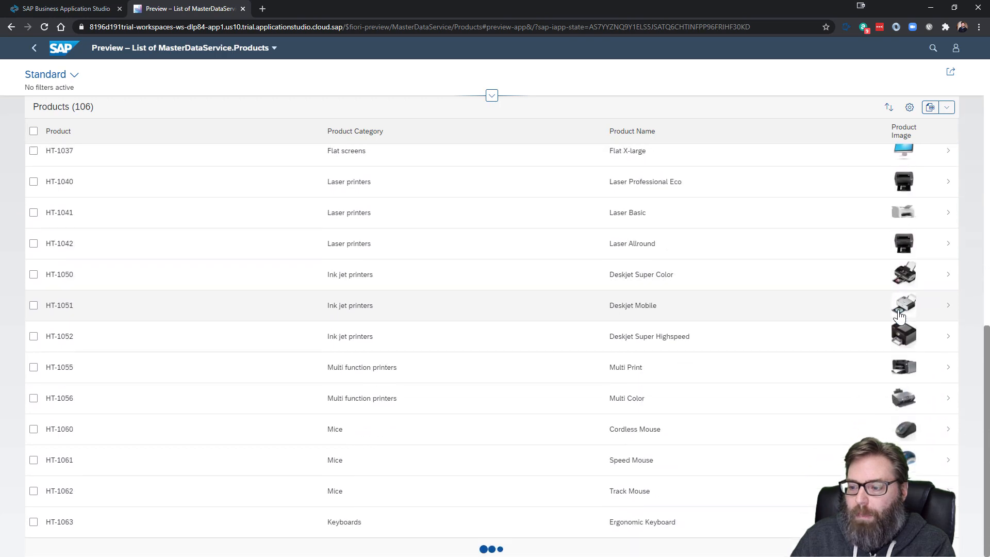
{"action": "scroll", "scroll_direction": "down", "scroll_amount": 3}
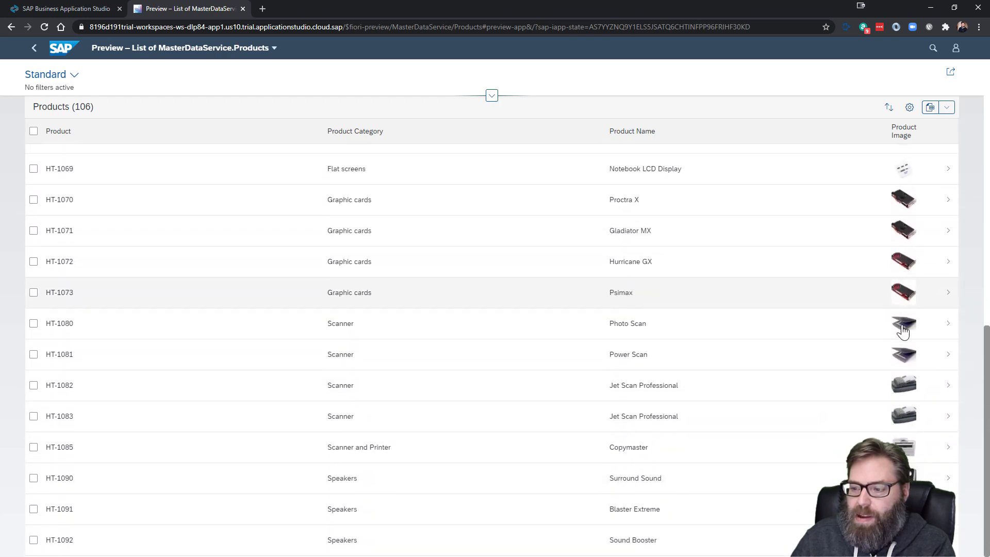
{"action": "scroll", "scroll_direction": "down", "scroll_amount": 3}
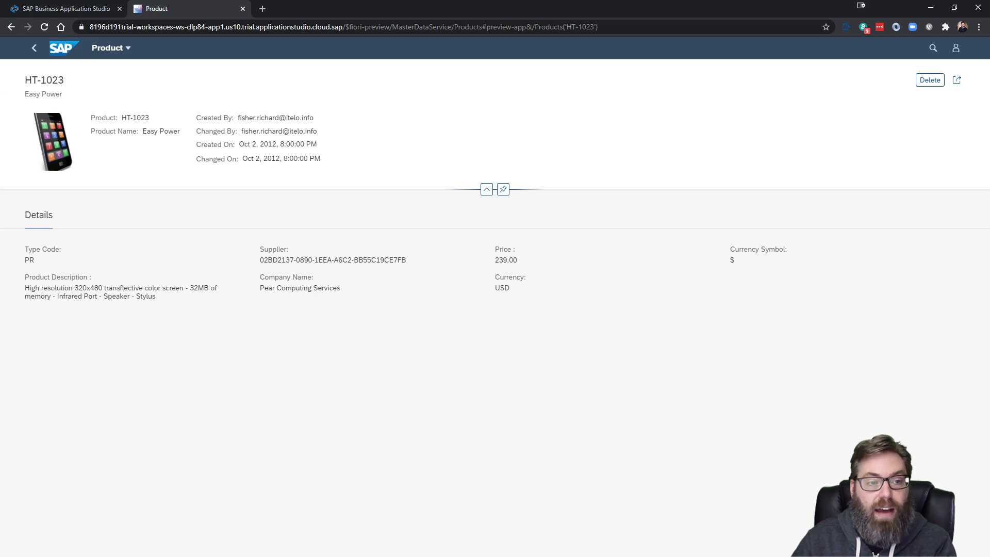
{"action": "left_click", "coordinate": [12, 27]}
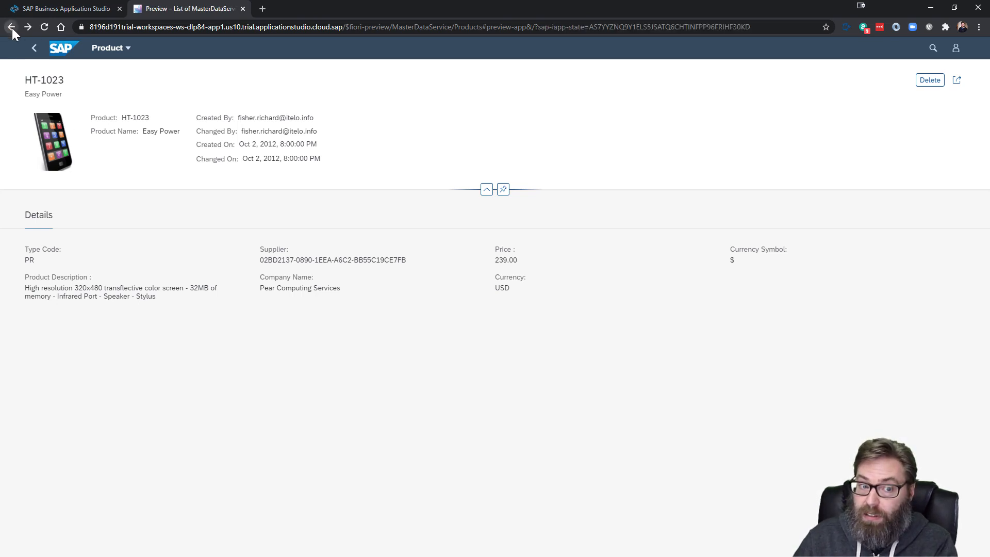
{"action": "left_click", "coordinate": [12, 27]}
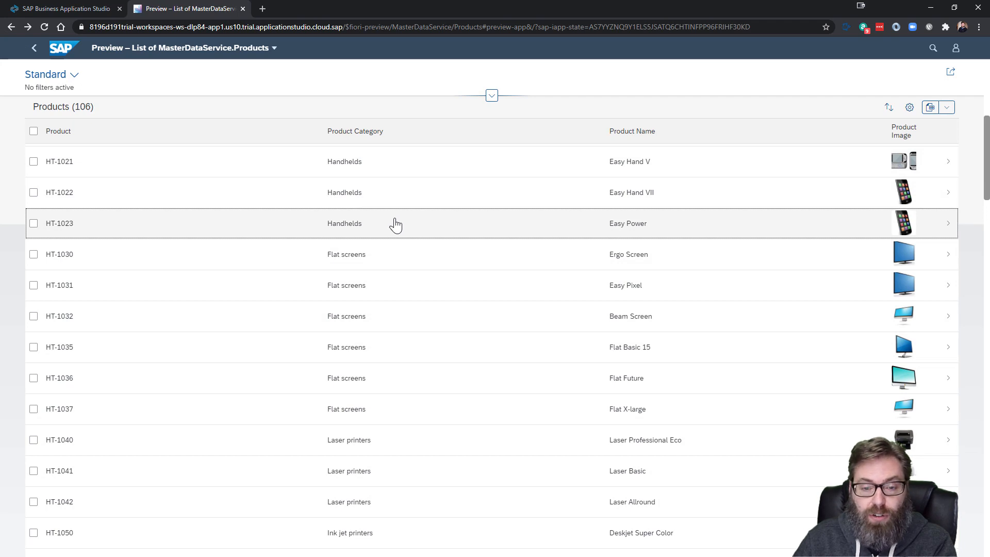
{"action": "mouse_move", "coordinate": [435, 213]}
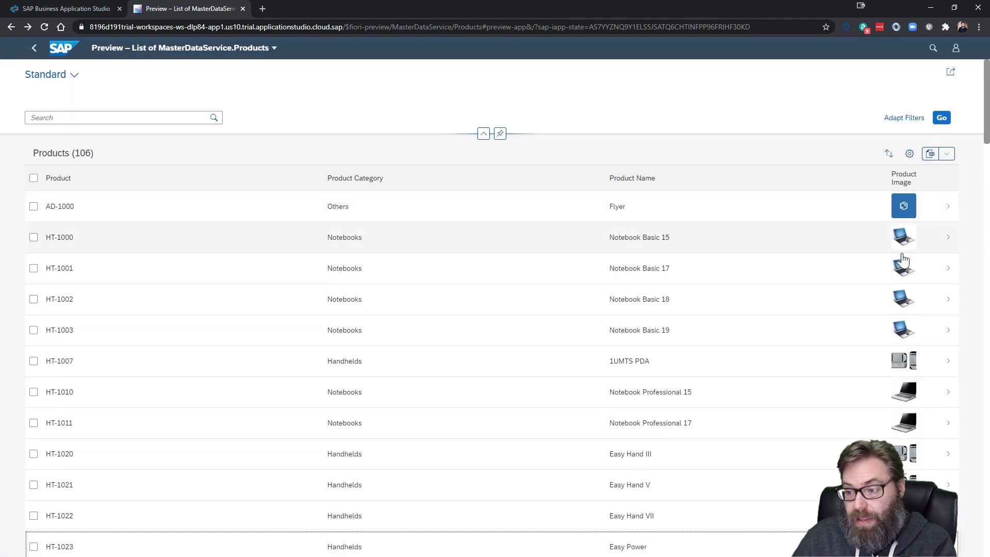
{"action": "mouse_move", "coordinate": [945, 245]}
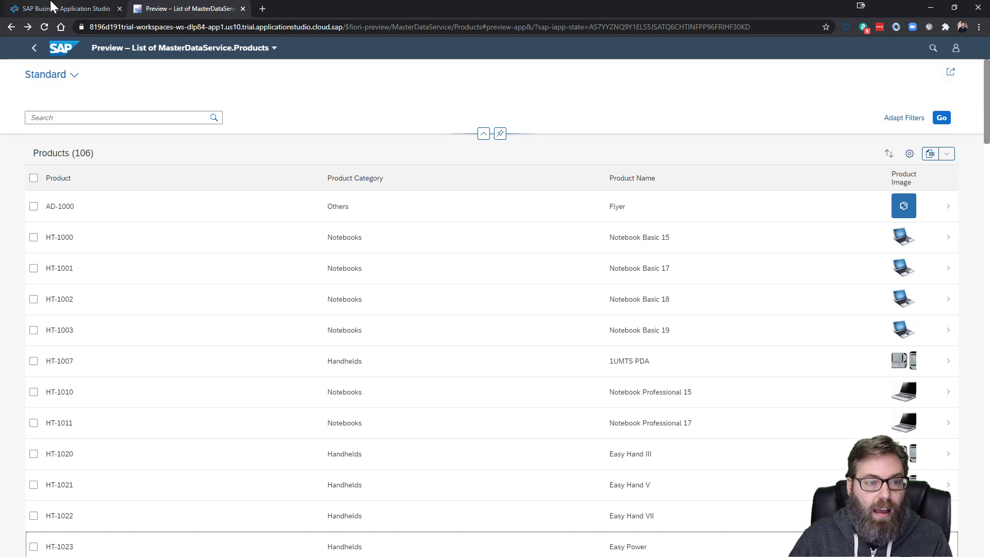
{"action": "left_click", "coordinate": [63, 9]}
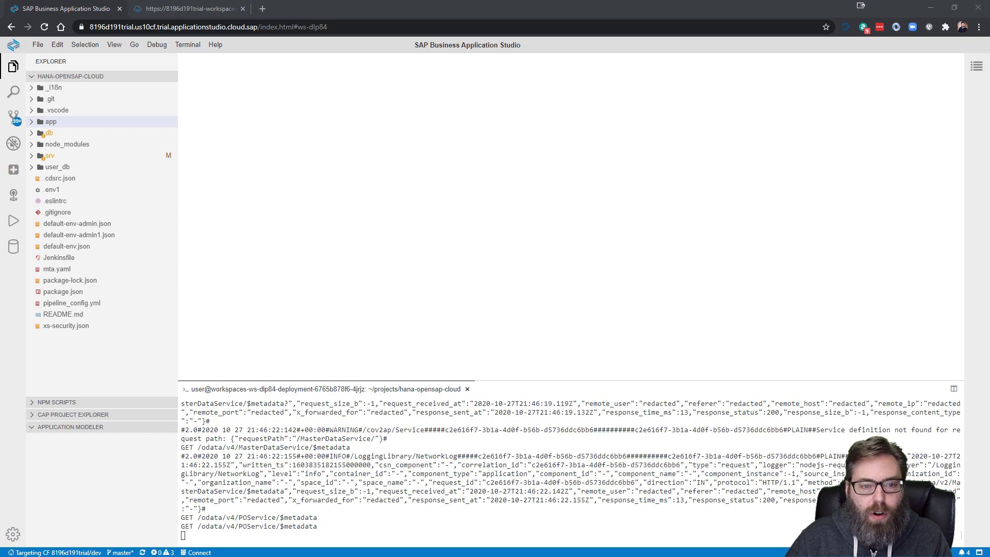
Bring up the OData V2 POService $metadata document in the browser.
{"action": "left_click", "coordinate": [185, 9]}
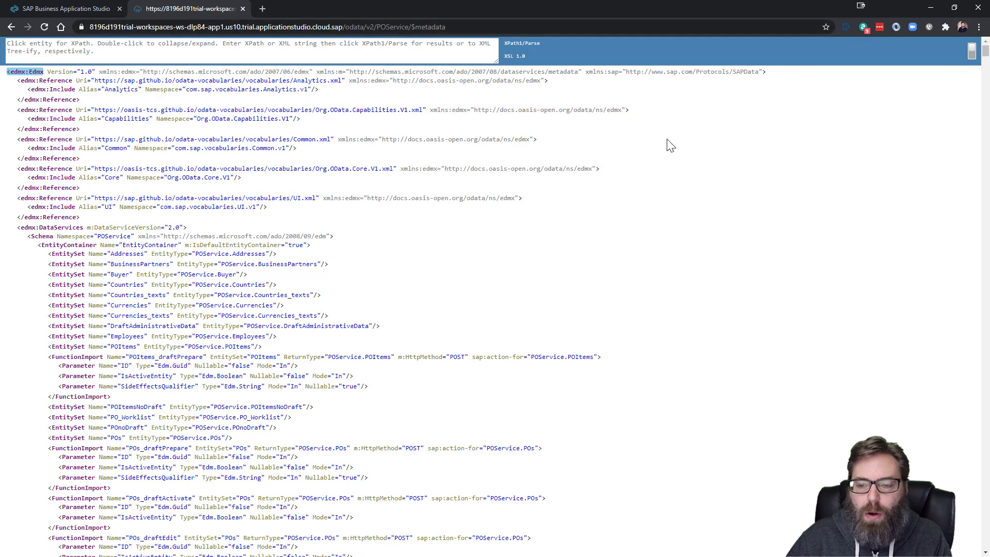
Save the $metadata page locally as po_metadata.xml in Downloads.
{"action": "right_click", "coordinate": [671, 145]}
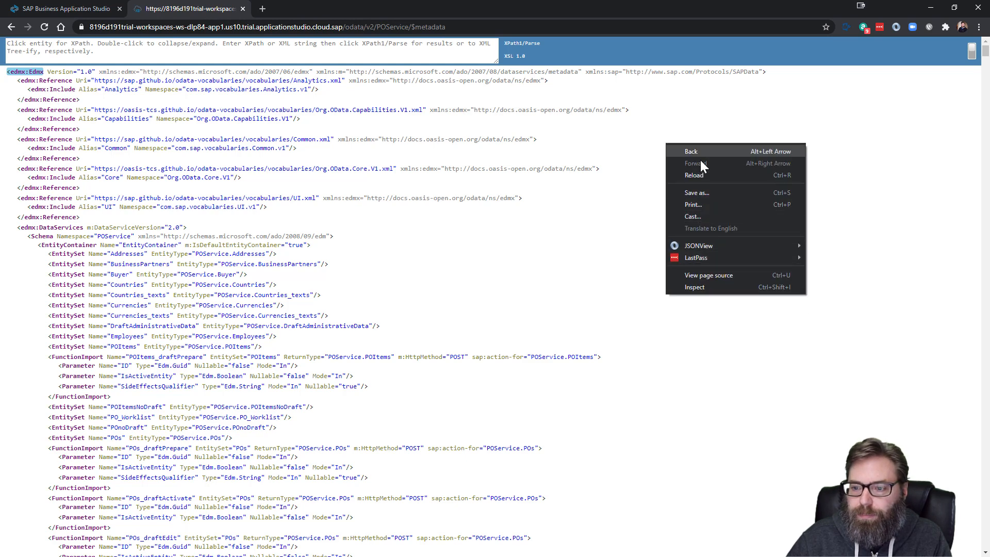
{"action": "left_click", "coordinate": [697, 193]}
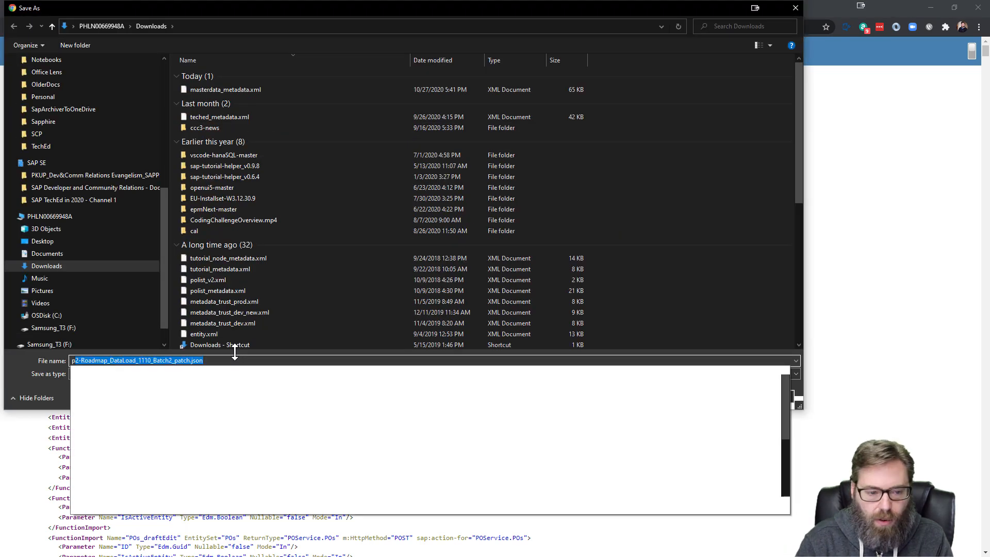
{"action": "type", "text": "po_metadat"}
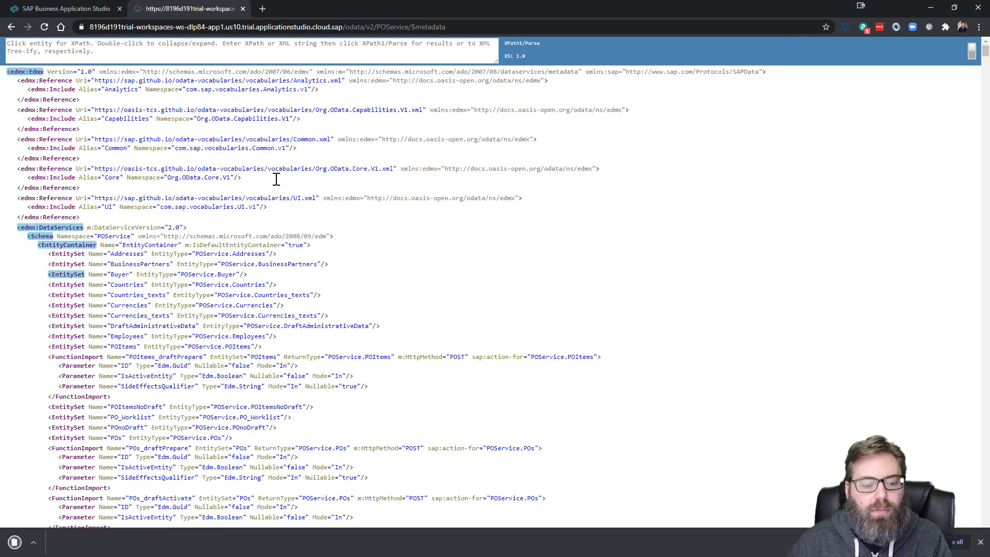
{"action": "left_click", "coordinate": [60, 8]}
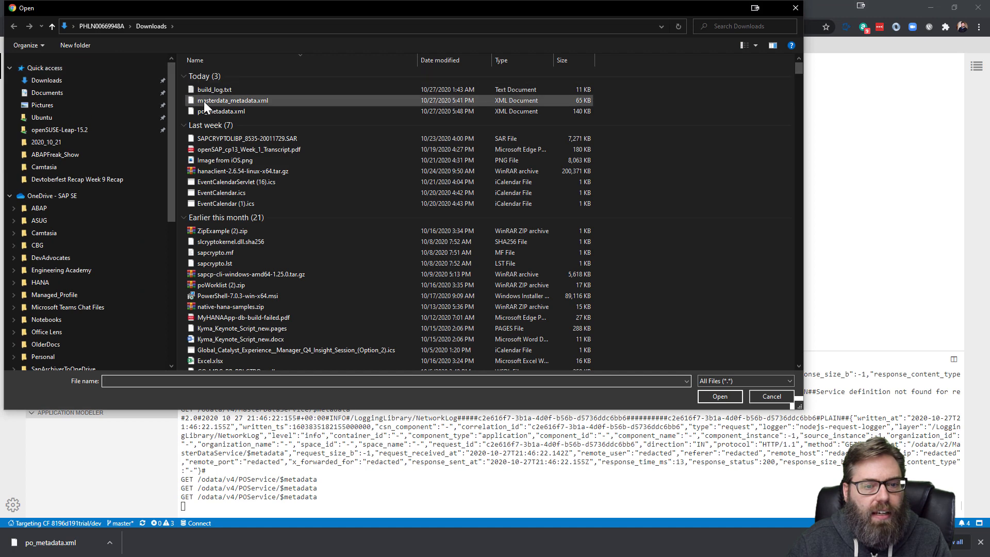
Select po_metadata.xml from Downloads to upload into the HANA-OPENSAP-CLOUD project.
{"action": "left_click", "coordinate": [771, 396]}
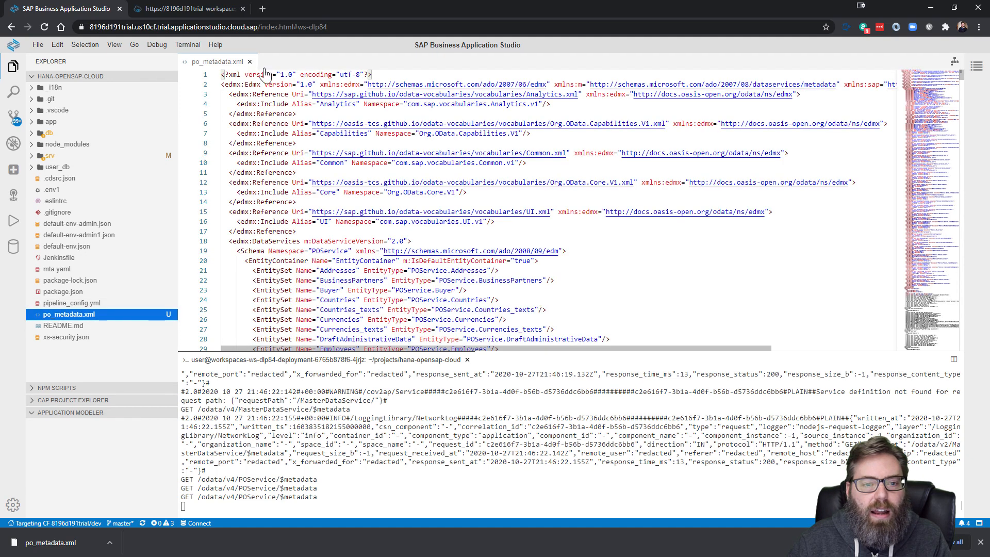
{"action": "mouse_move", "coordinate": [252, 62]}
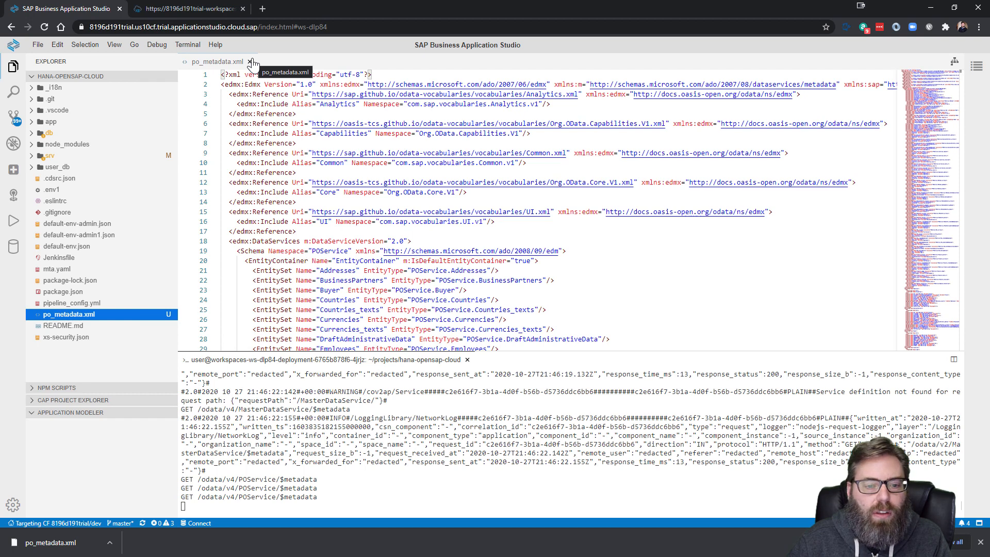
Close the po_metadata.xml editor, leaving the file in the project.
{"action": "left_click", "coordinate": [253, 61]}
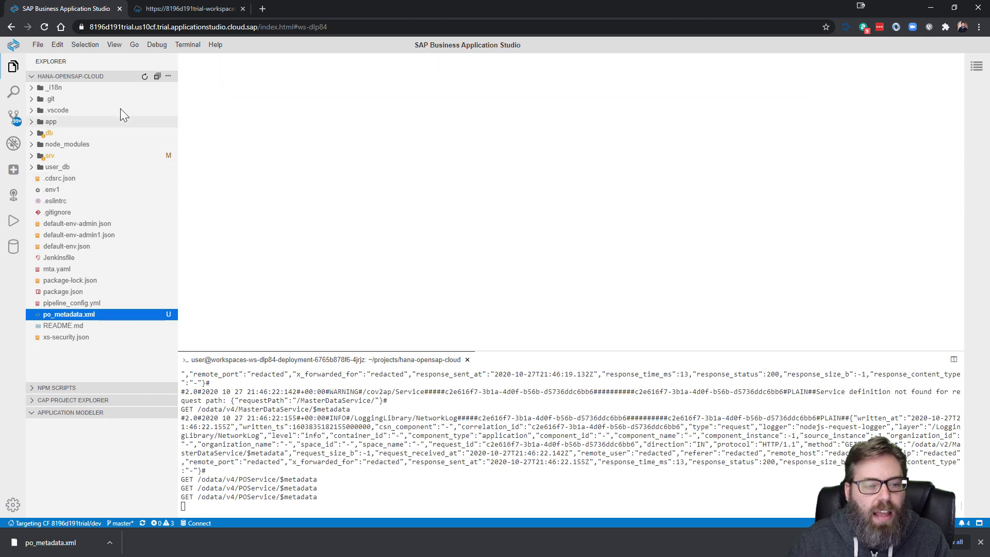
{"action": "left_click", "coordinate": [188, 44]}
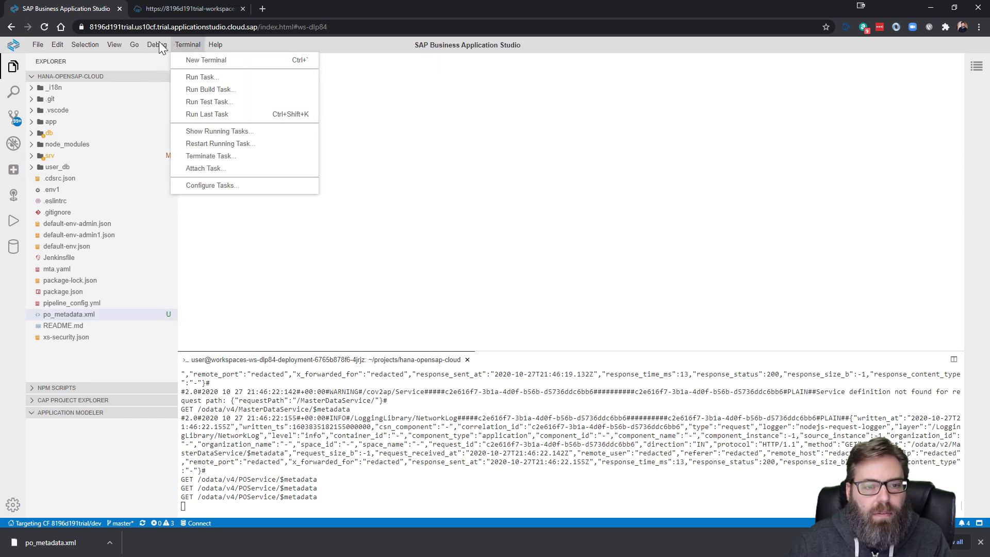
{"action": "left_click", "coordinate": [115, 44]}
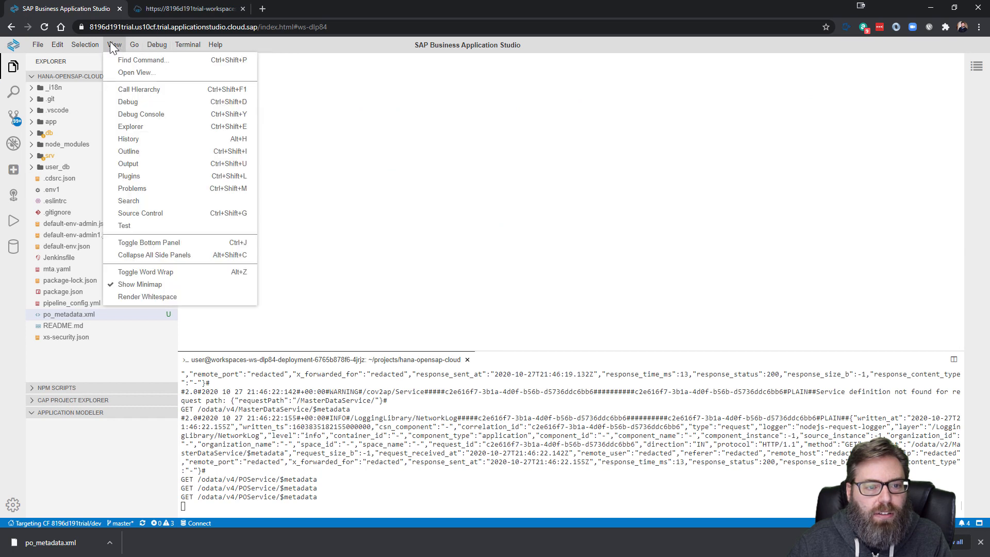
{"action": "left_click", "coordinate": [80, 45]}
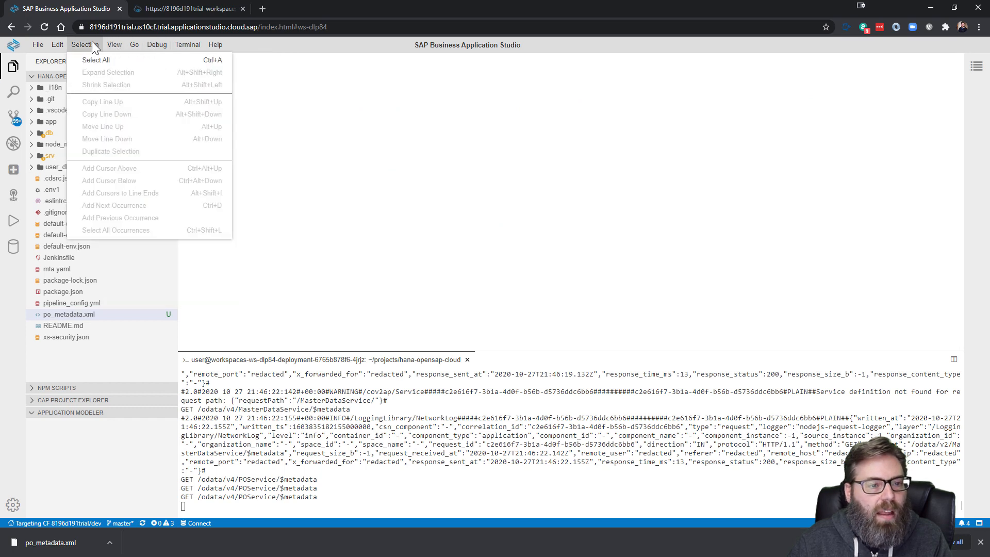
{"action": "left_click", "coordinate": [114, 44]}
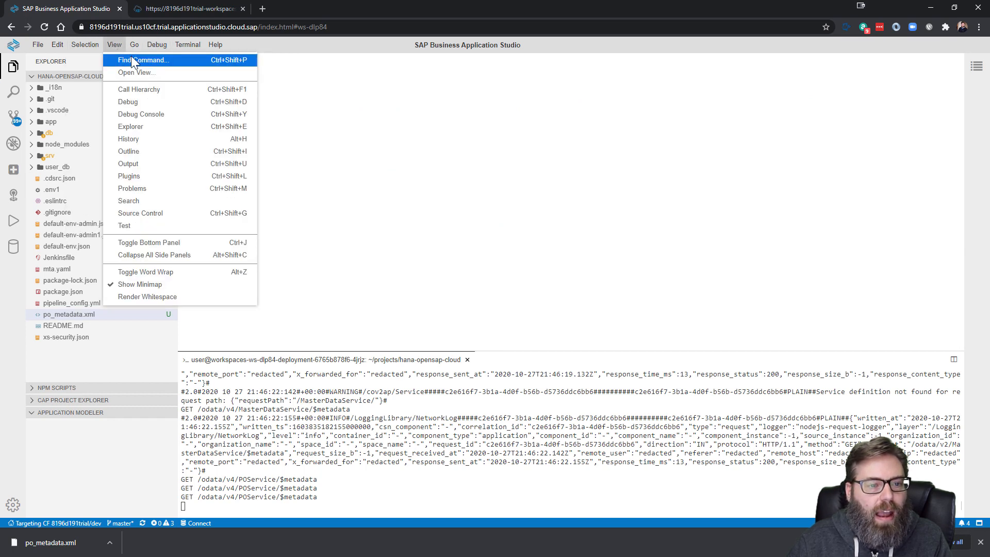
Launch Yeoman UI Generators from the command palette and scroll the generator list.
{"action": "left_click", "coordinate": [145, 59]}
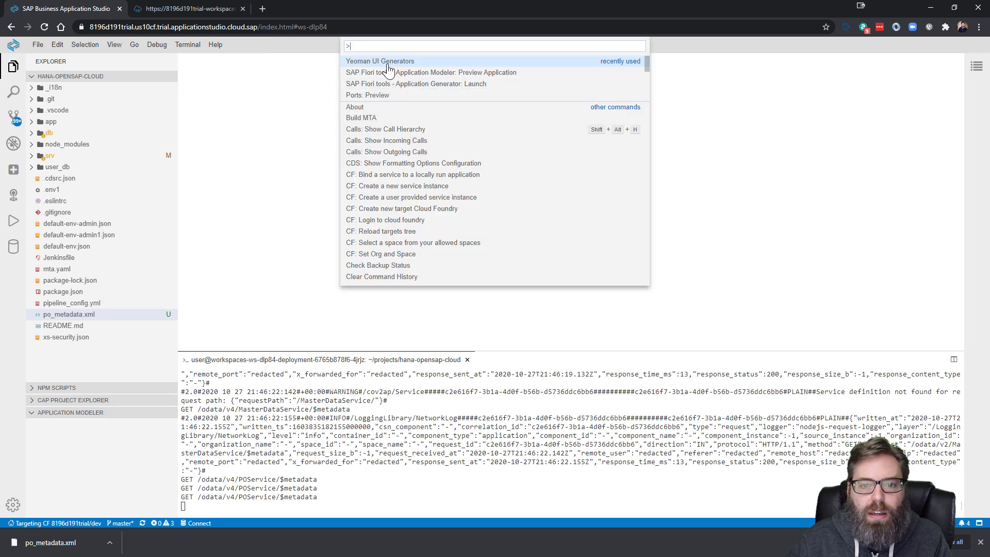
{"action": "left_click", "coordinate": [379, 60]}
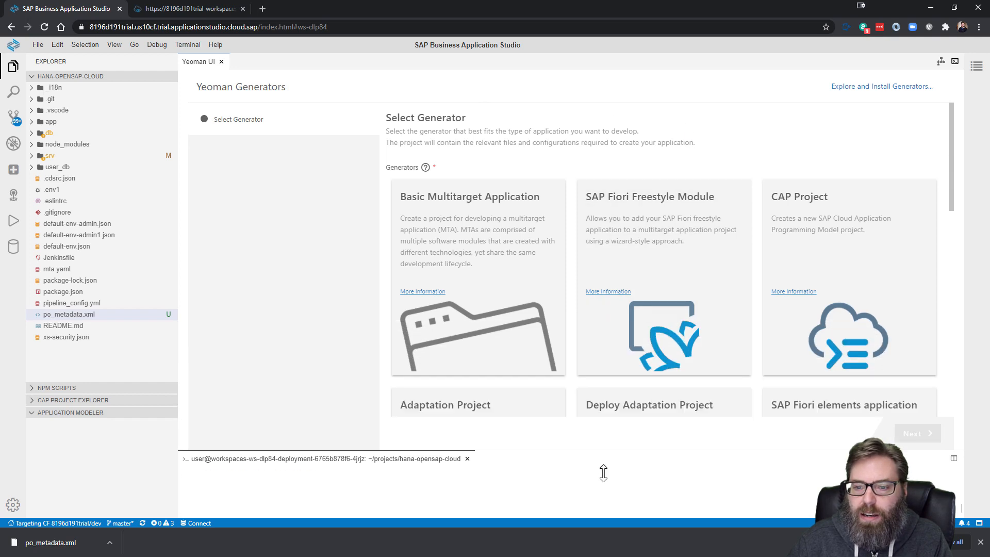
{"action": "scroll", "scroll_direction": "down", "scroll_amount": 3}
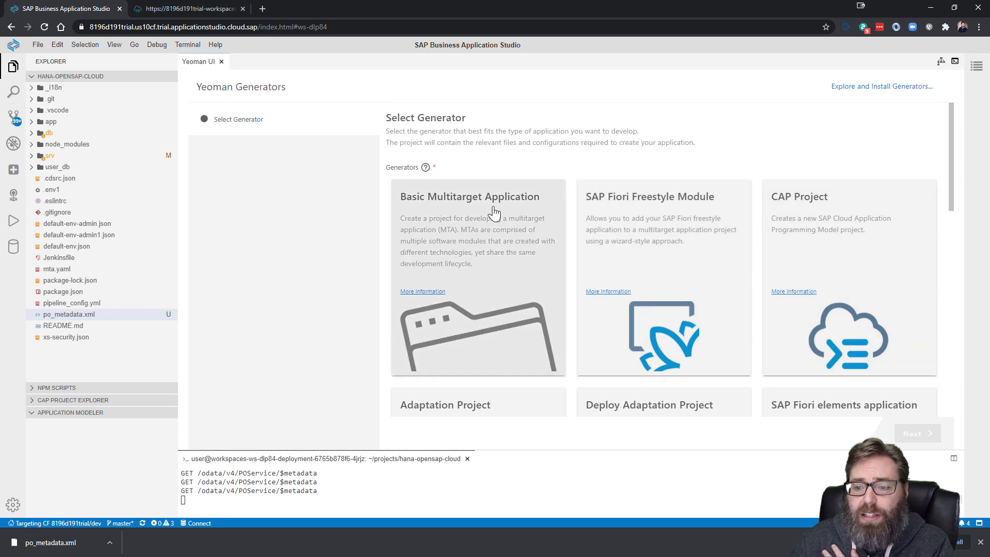
{"action": "mouse_move", "coordinate": [864, 89]}
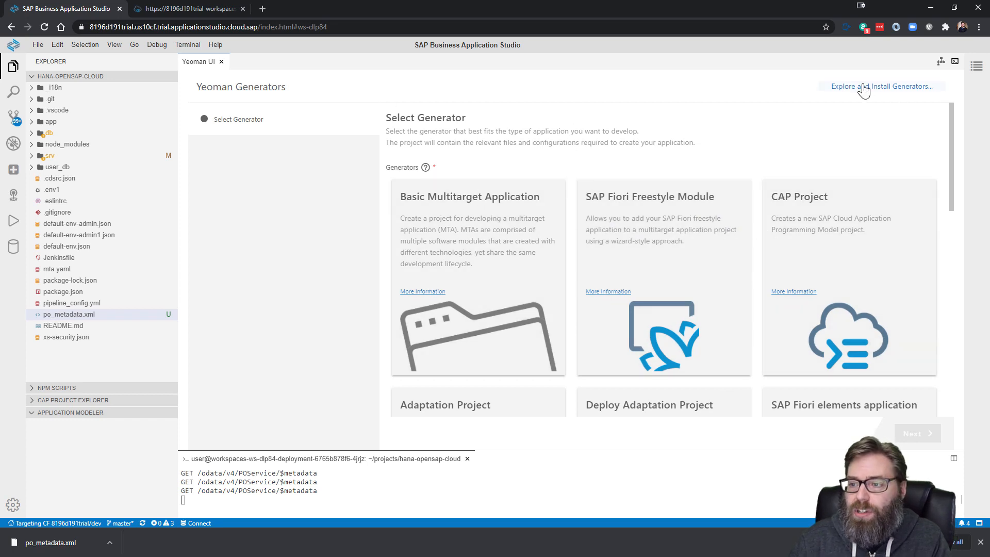
{"action": "left_click", "coordinate": [879, 85]}
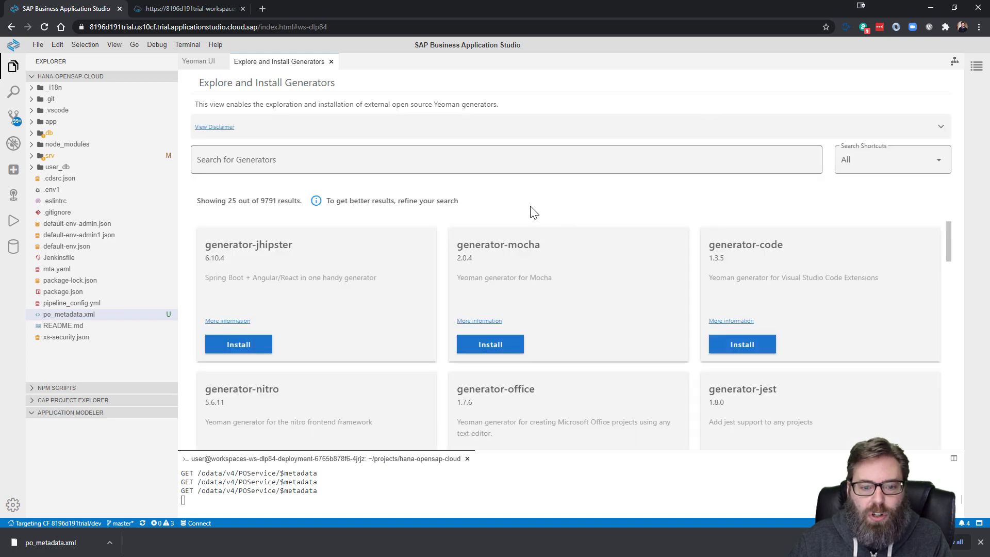
{"action": "left_click", "coordinate": [344, 158]}
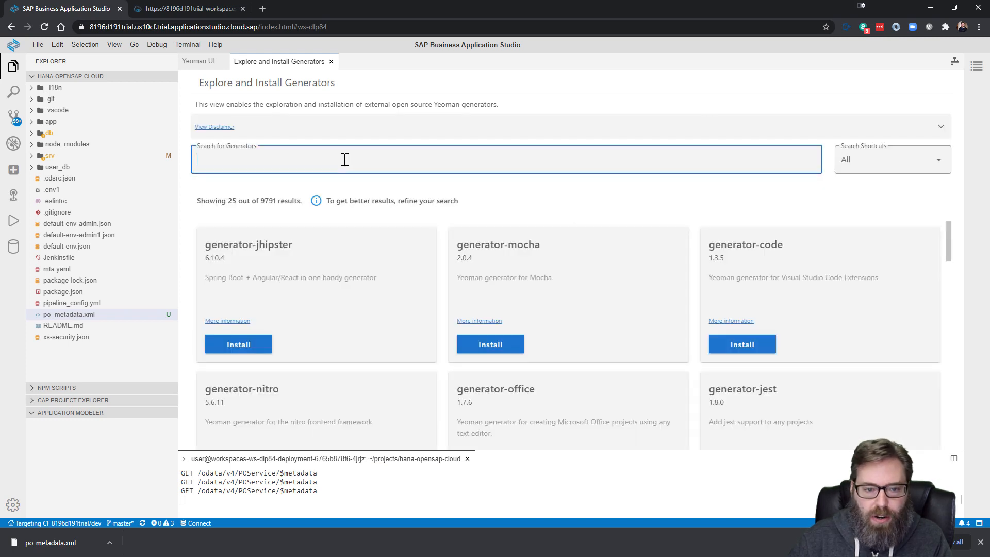
{"action": "type", "text": "fiori"}
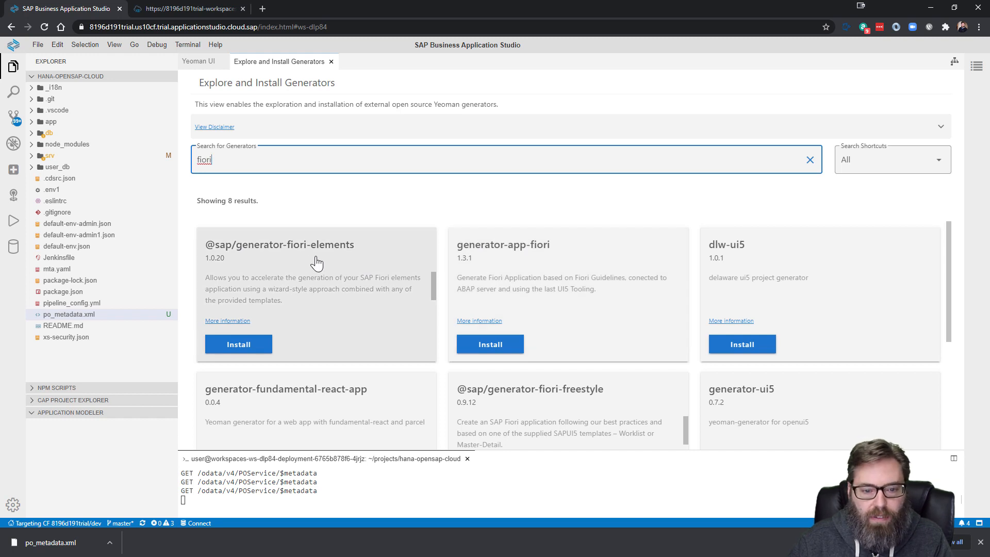
{"action": "scroll", "scroll_direction": "down", "scroll_amount": 3}
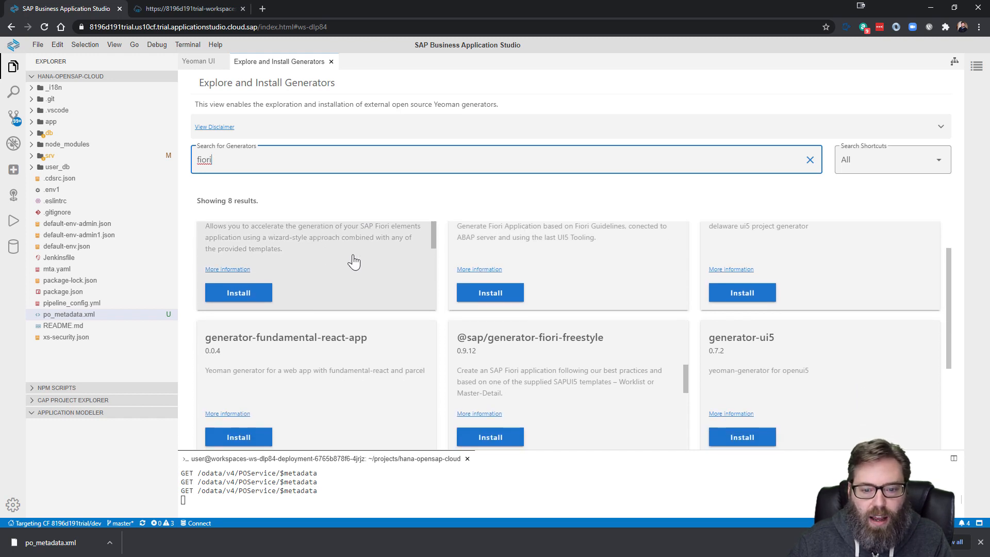
{"action": "scroll", "scroll_direction": "down", "scroll_amount": 3}
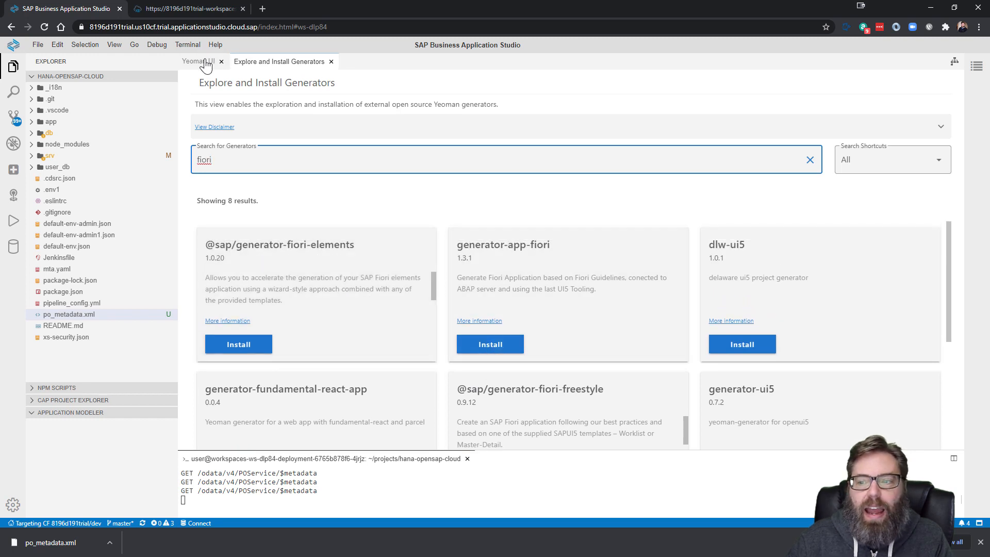
Pick the SAP Fiori elements application generator and proceed to the List Report Object Page template.
{"action": "left_click", "coordinate": [198, 61]}
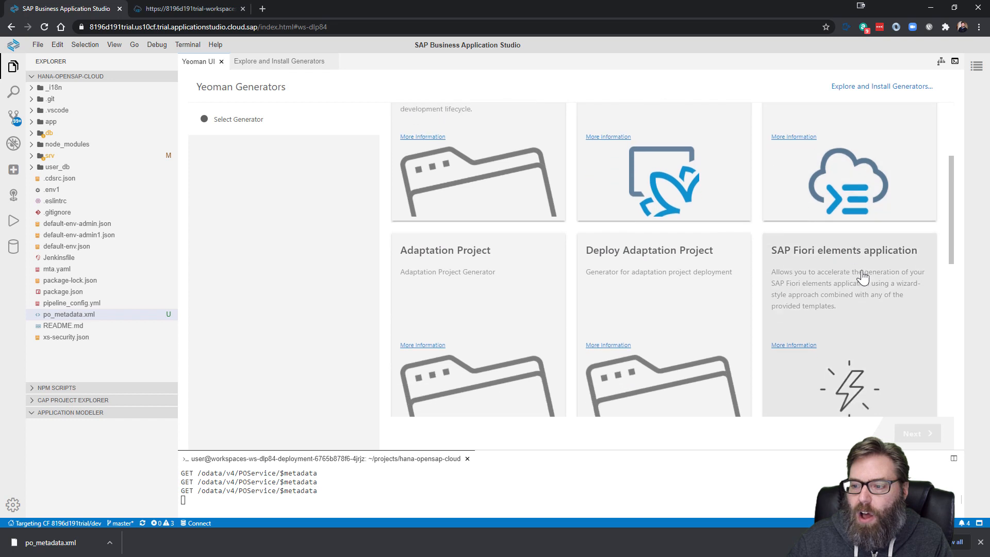
{"action": "scroll", "scroll_direction": "down", "scroll_amount": 3}
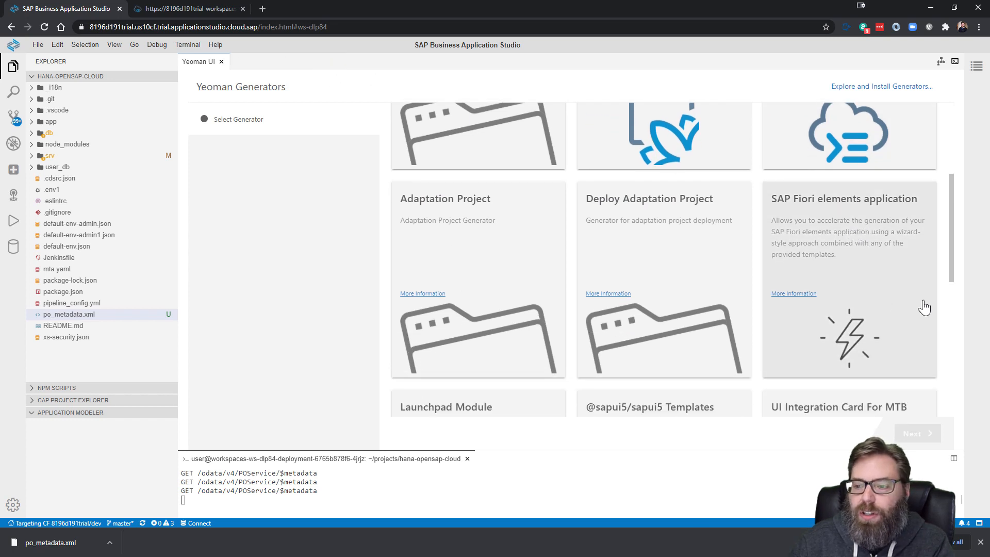
{"action": "mouse_move", "coordinate": [878, 259]}
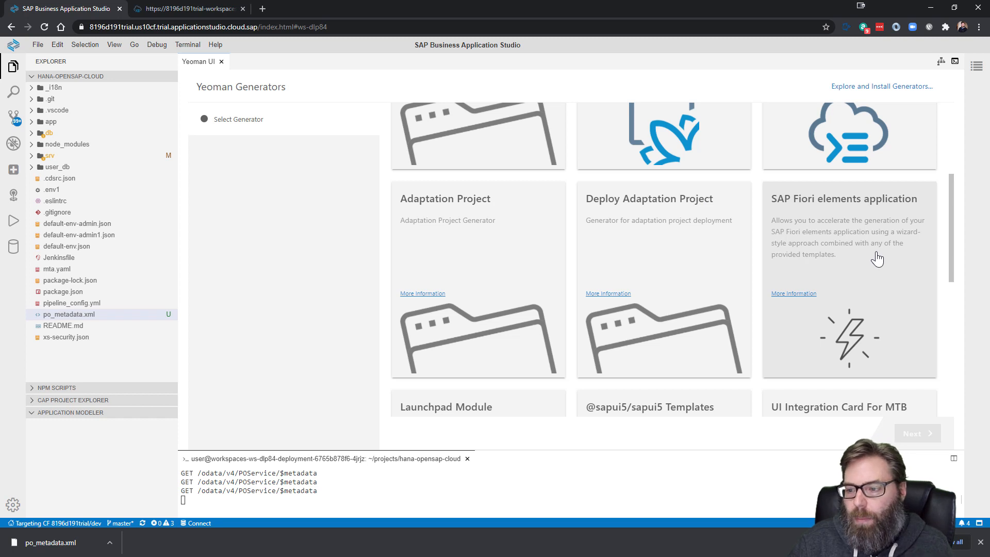
{"action": "mouse_move", "coordinate": [879, 258]}
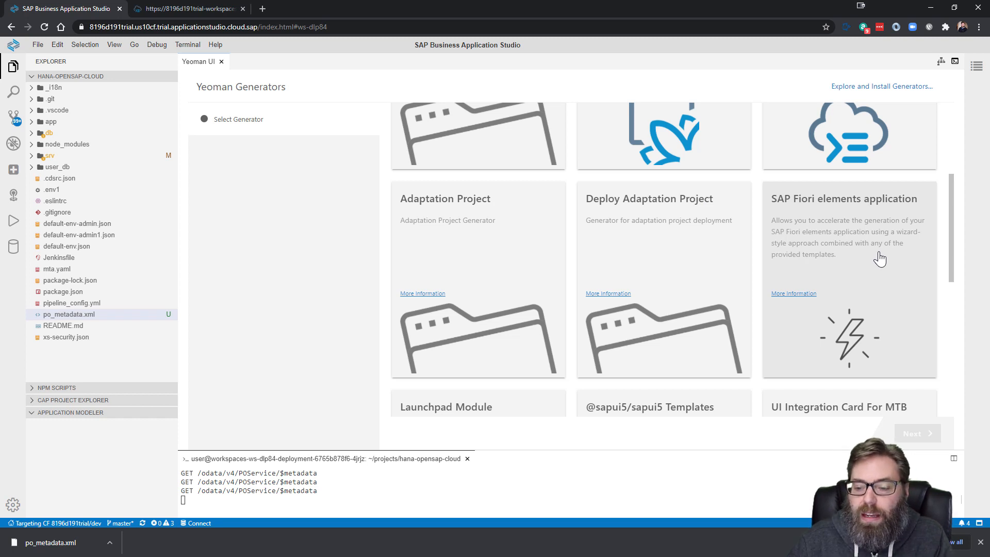
{"action": "left_click", "coordinate": [849, 252]}
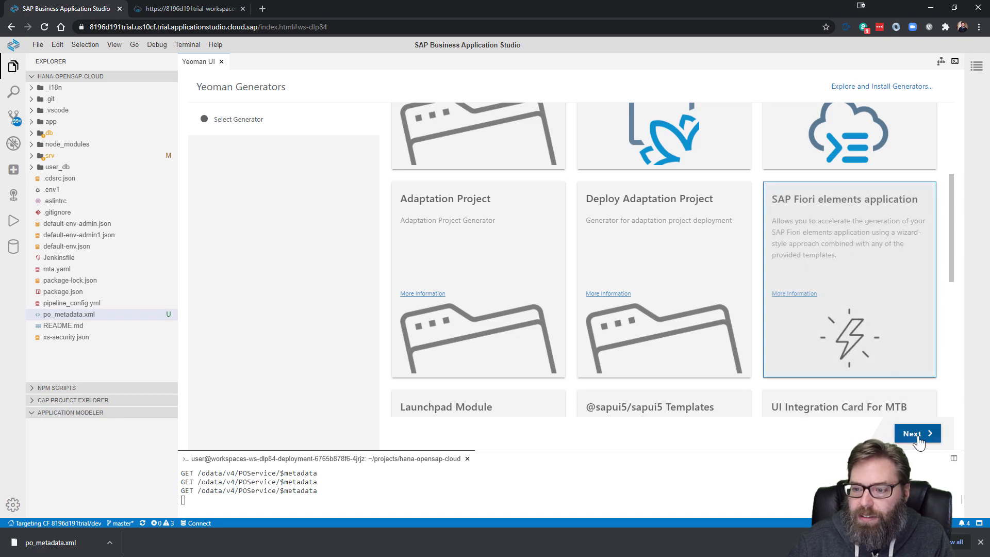
{"action": "left_click", "coordinate": [912, 433]}
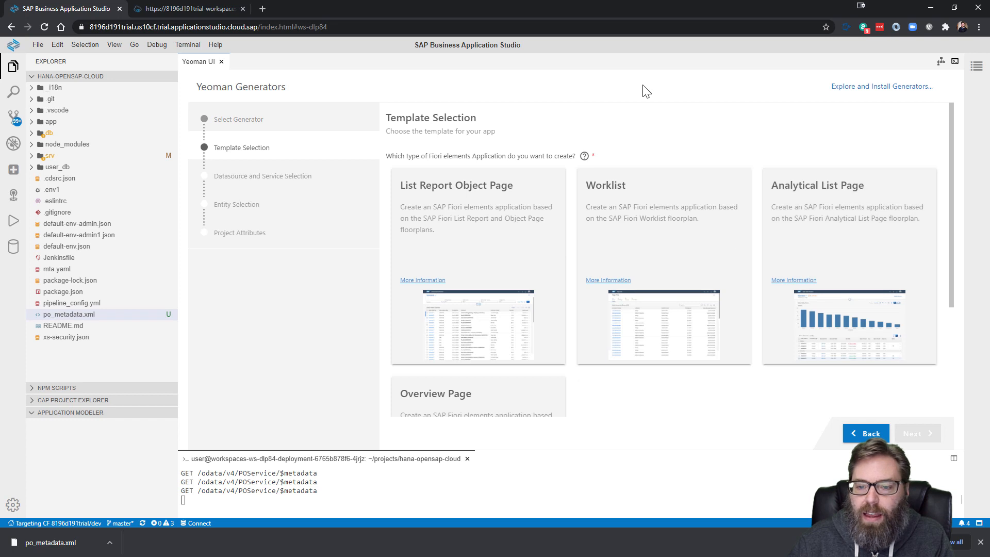
{"action": "mouse_move", "coordinate": [554, 150]}
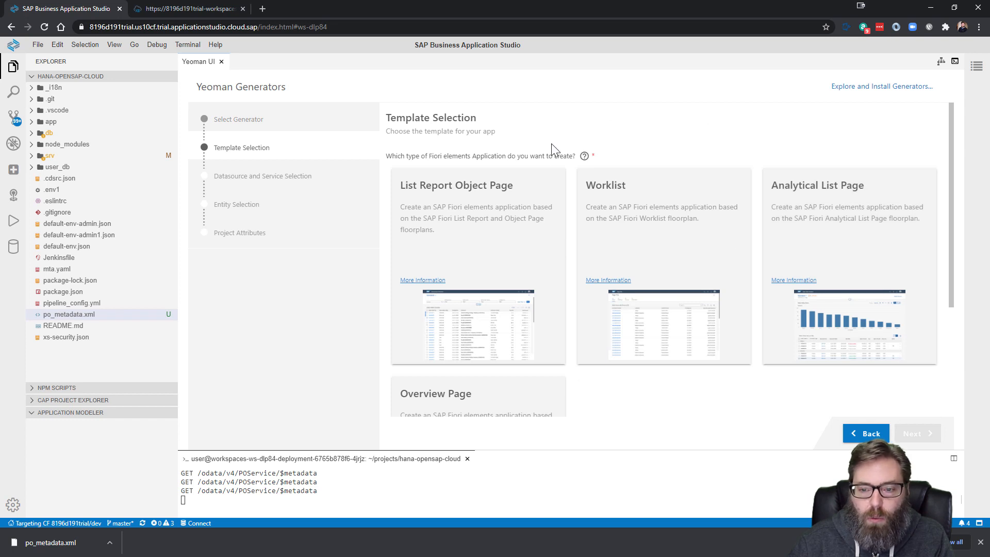
{"action": "scroll", "scroll_direction": "down", "scroll_amount": 3}
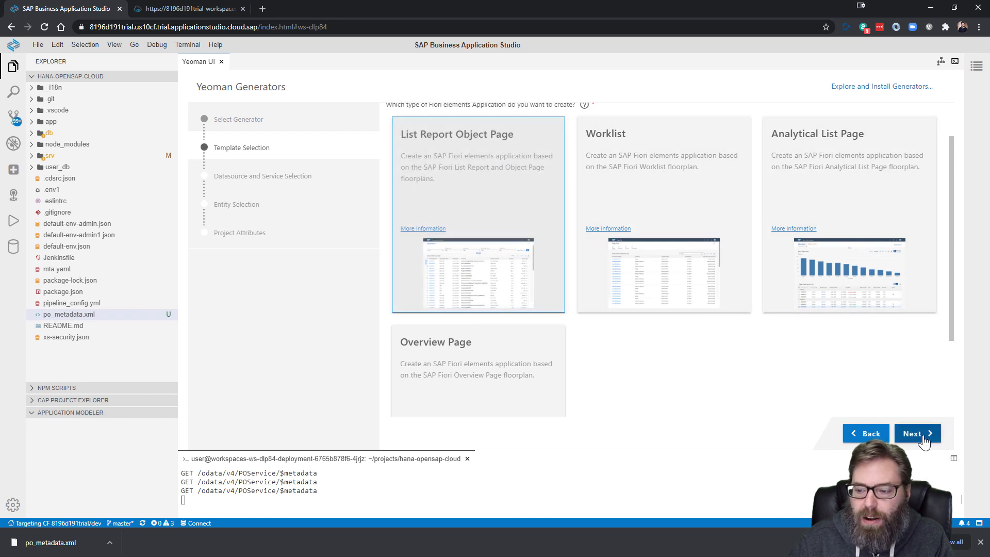
At Datasource and Service Selection, try 'SAP system' then switch the data source to 'Connect to an OData Service'.
{"action": "left_click", "coordinate": [915, 433]}
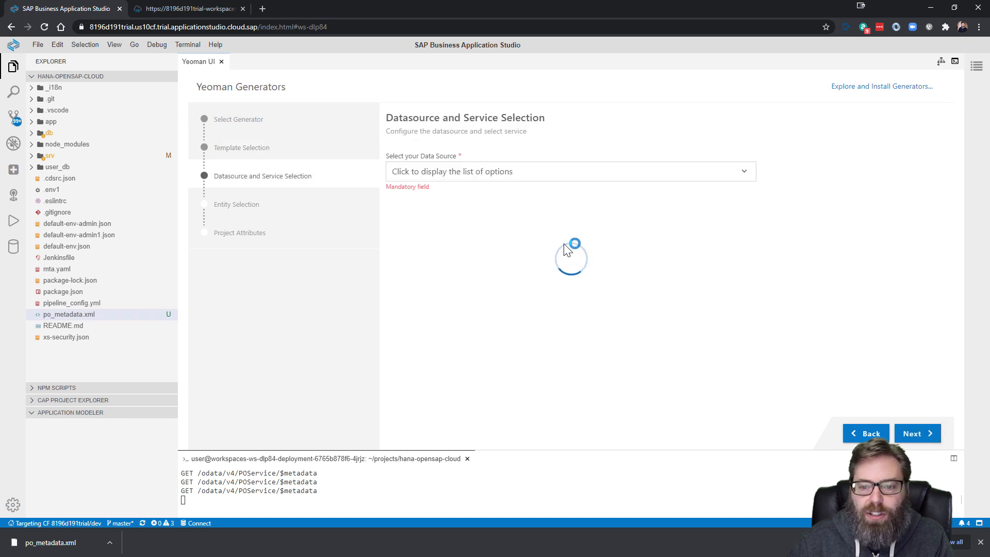
{"action": "left_click", "coordinate": [568, 171]}
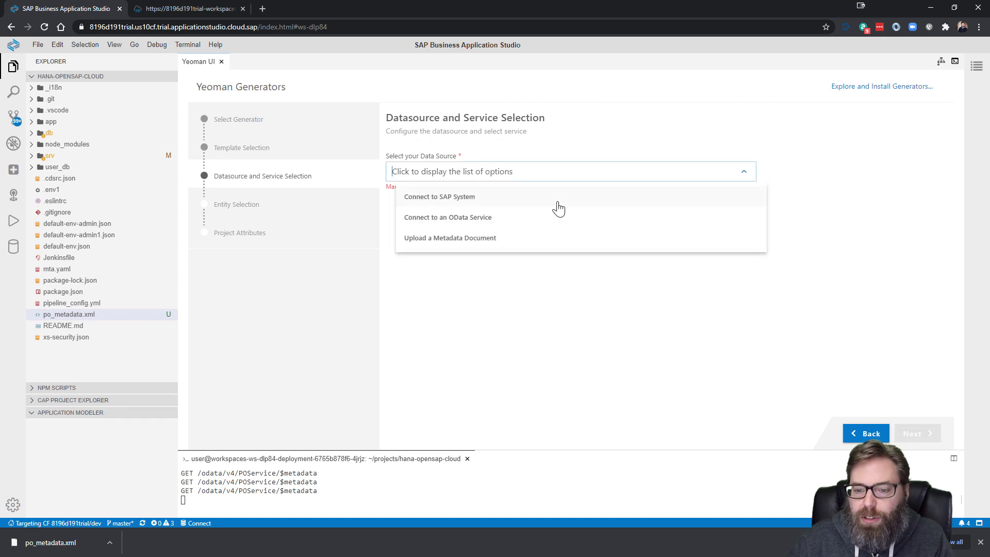
{"action": "left_click", "coordinate": [439, 196]}
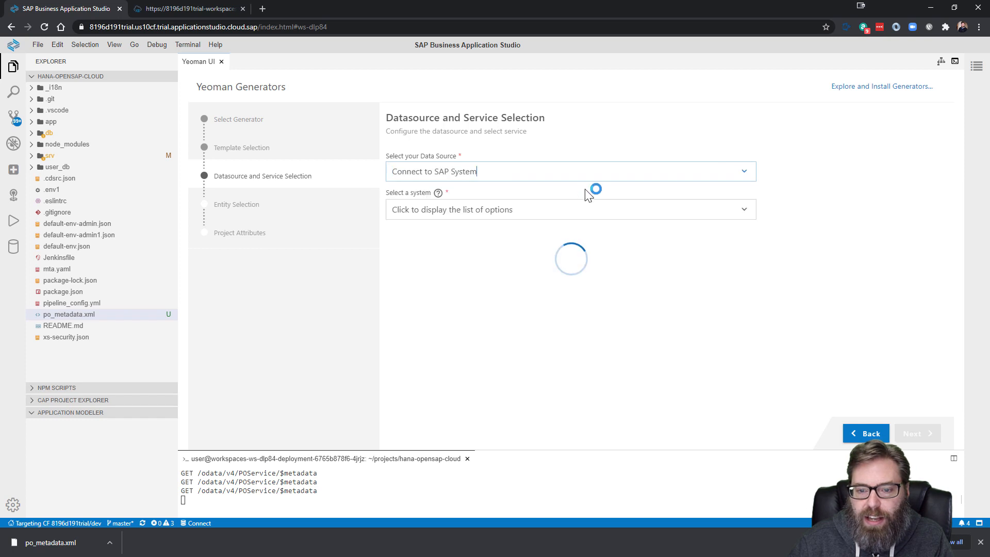
{"action": "left_click", "coordinate": [569, 209]}
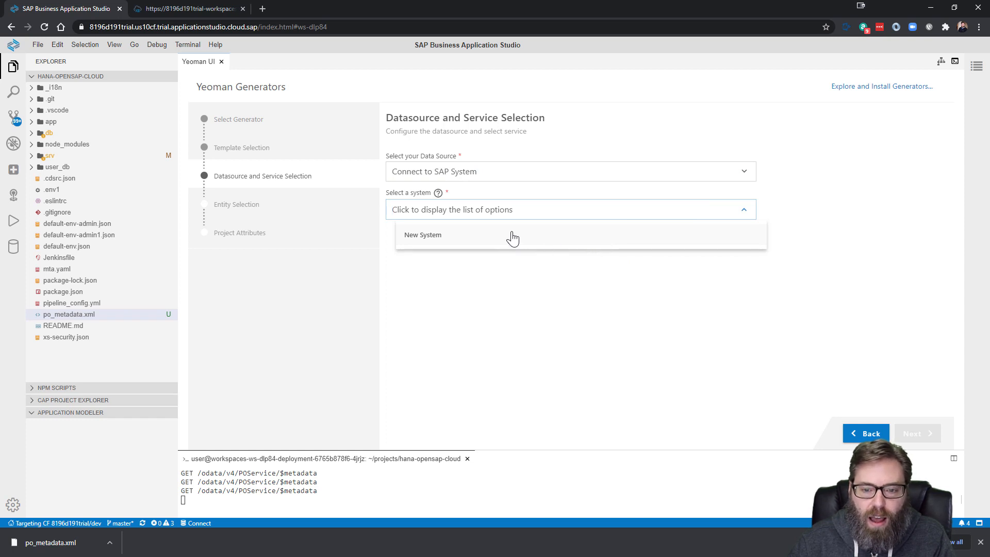
{"action": "mouse_move", "coordinate": [517, 238]}
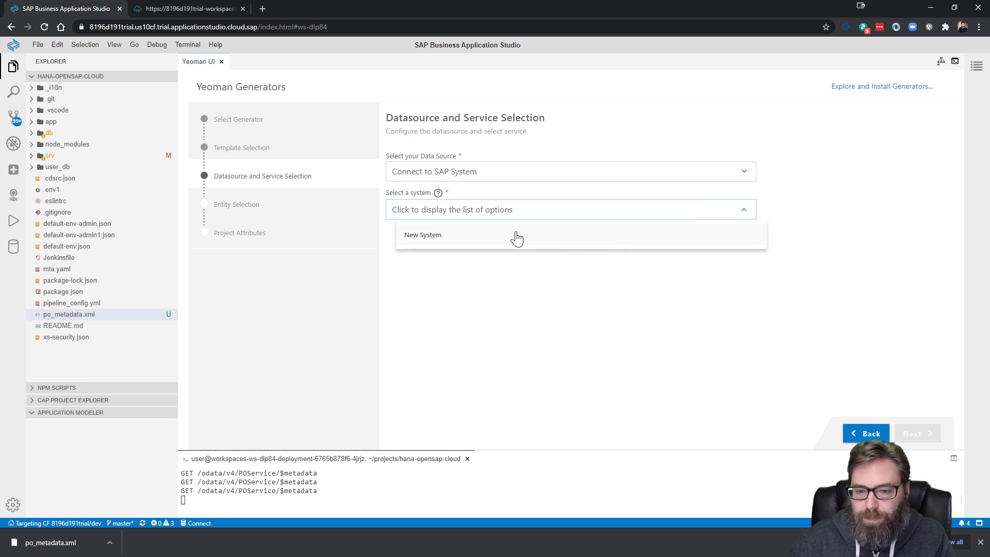
{"action": "mouse_move", "coordinate": [486, 252]}
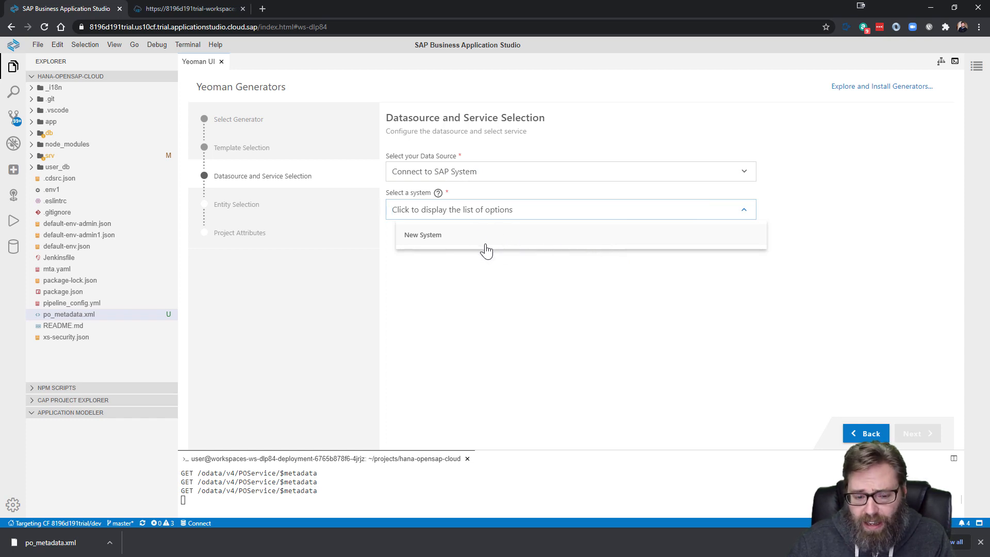
{"action": "mouse_move", "coordinate": [501, 182]}
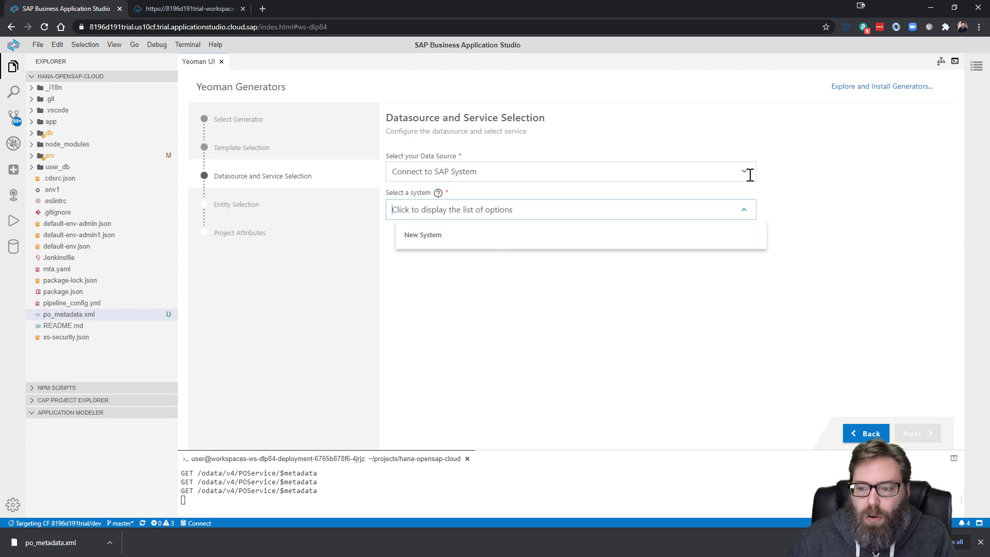
{"action": "left_click", "coordinate": [569, 171]}
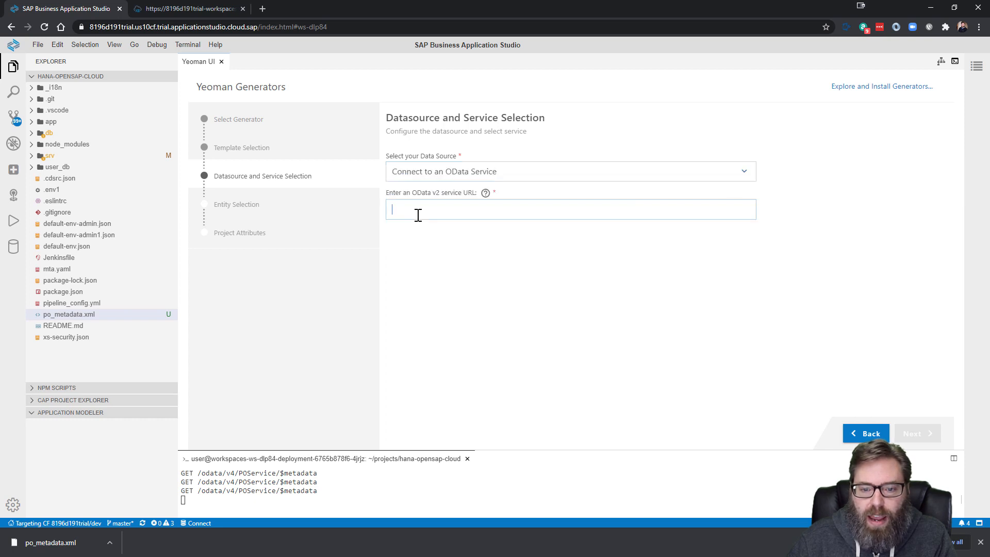
{"action": "left_click", "coordinate": [185, 8]}
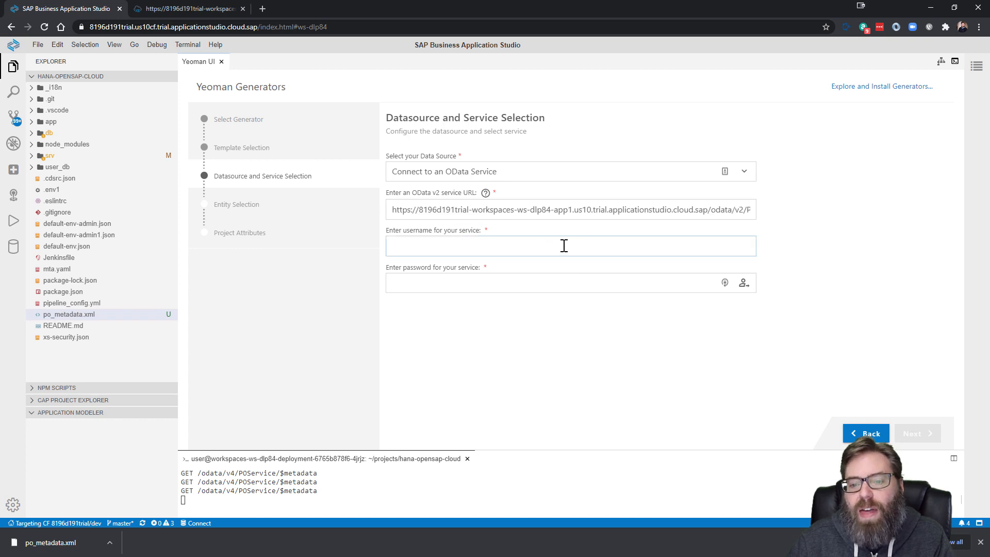
{"action": "mouse_move", "coordinate": [507, 238]}
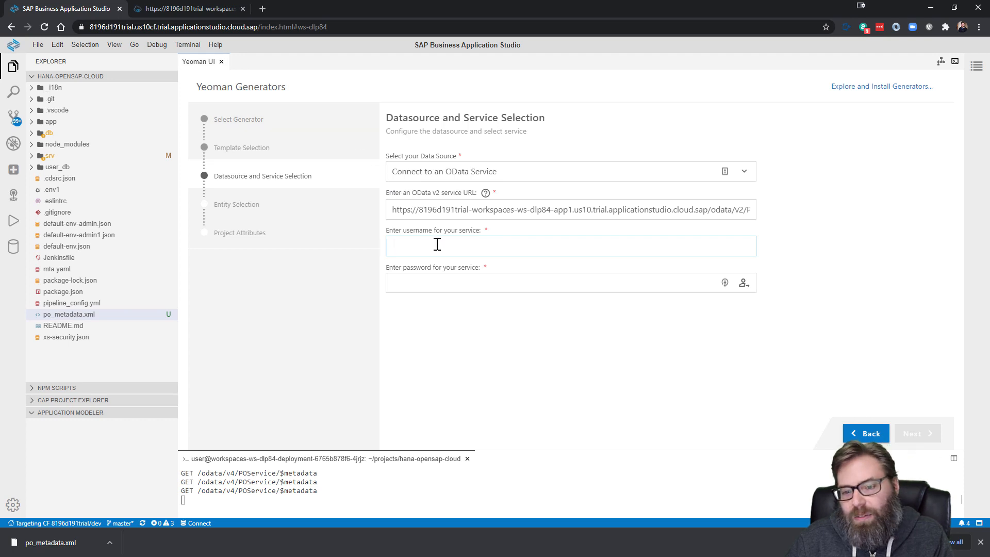
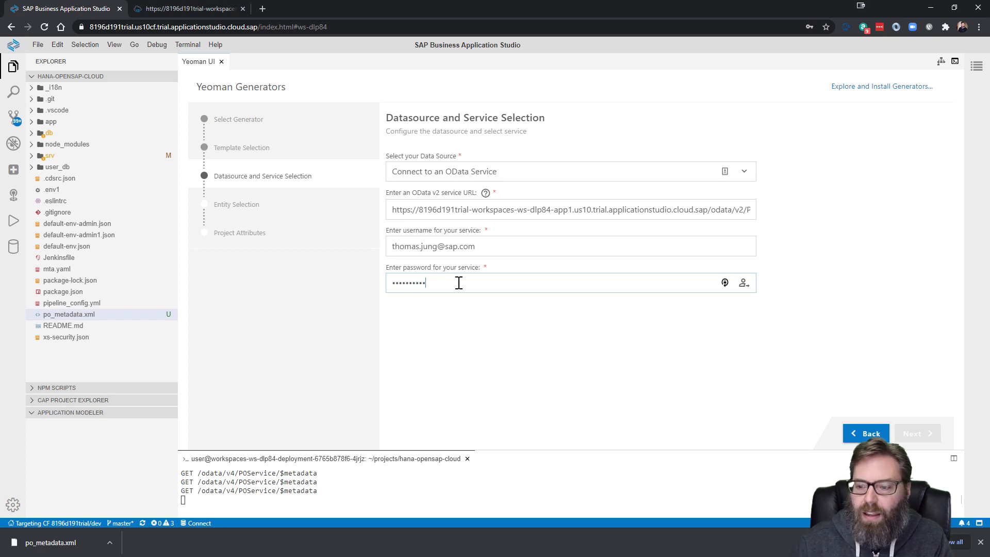
{"action": "left_click", "coordinate": [744, 283]}
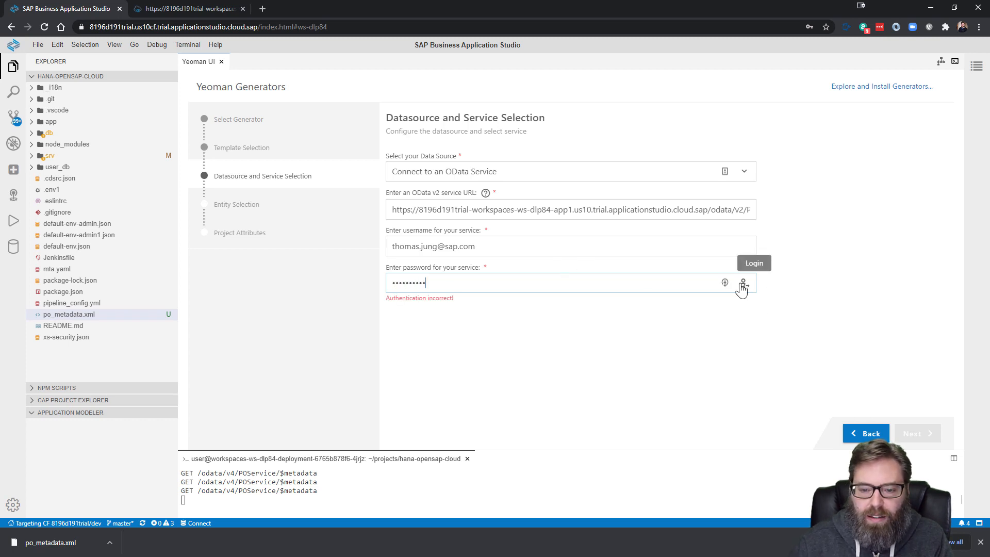
{"action": "mouse_move", "coordinate": [682, 285]}
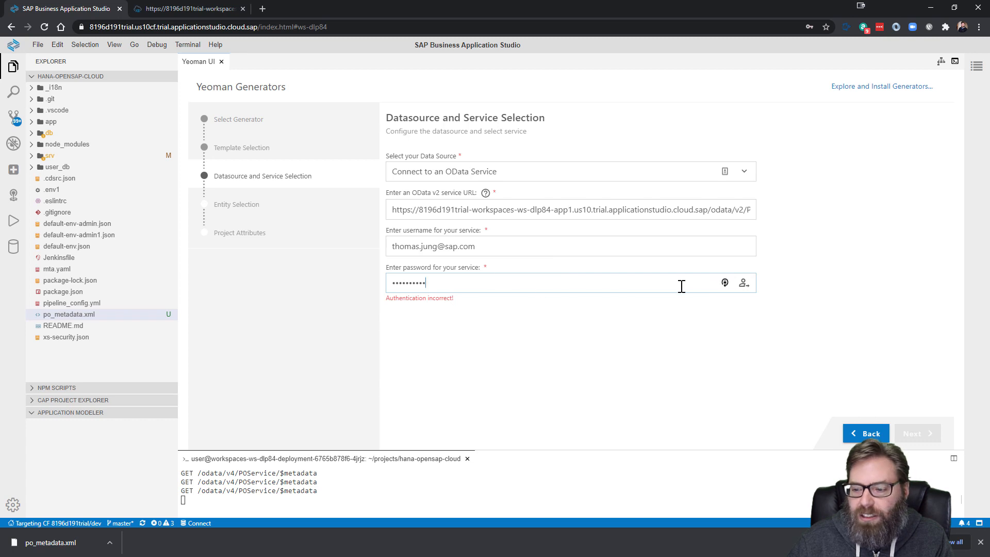
{"action": "mouse_move", "coordinate": [533, 195]}
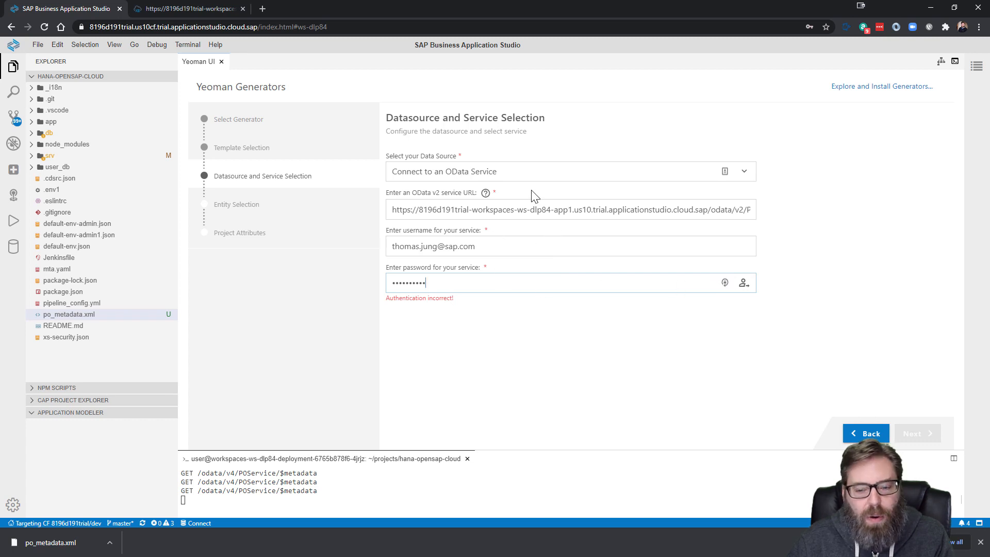
{"action": "mouse_move", "coordinate": [502, 196]}
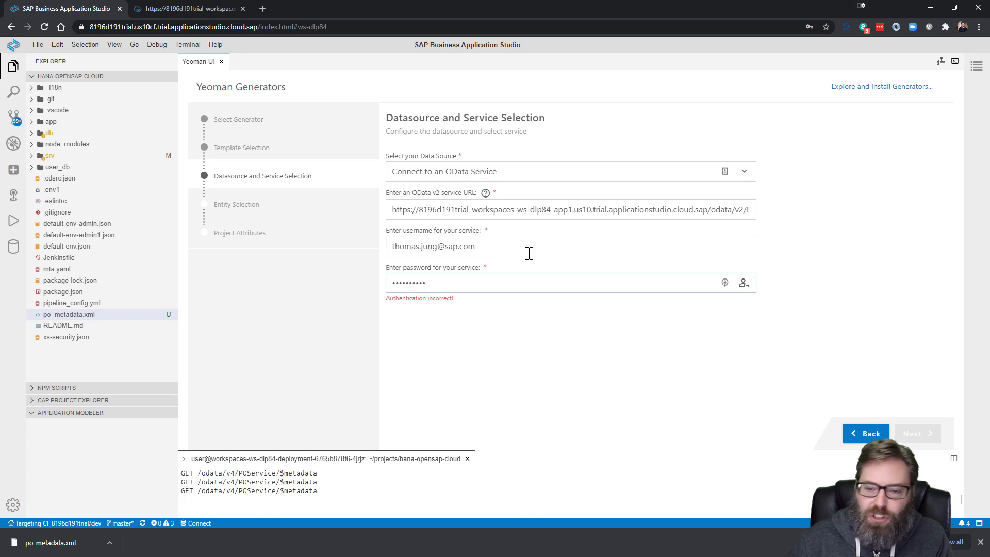
{"action": "mouse_move", "coordinate": [744, 172]}
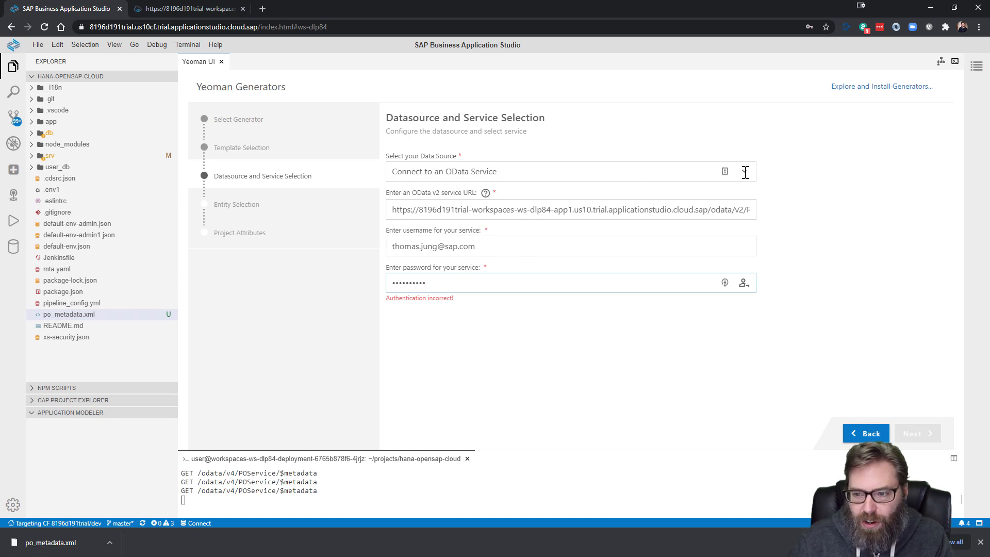
{"action": "left_click", "coordinate": [568, 171]}
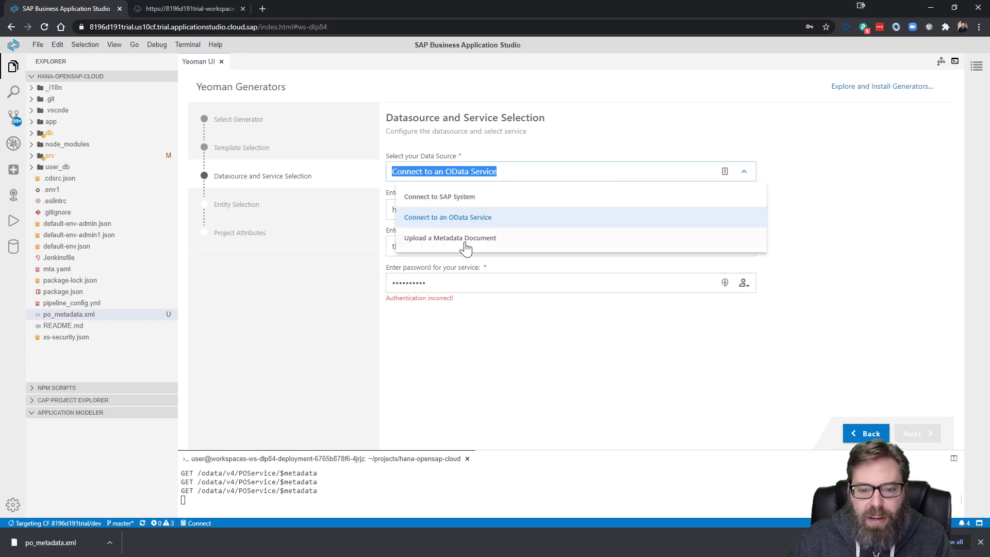
Choose Upload a Metadata Document and browse into home/user/projects/hana-opensap-cloud.
{"action": "left_click", "coordinate": [450, 238]}
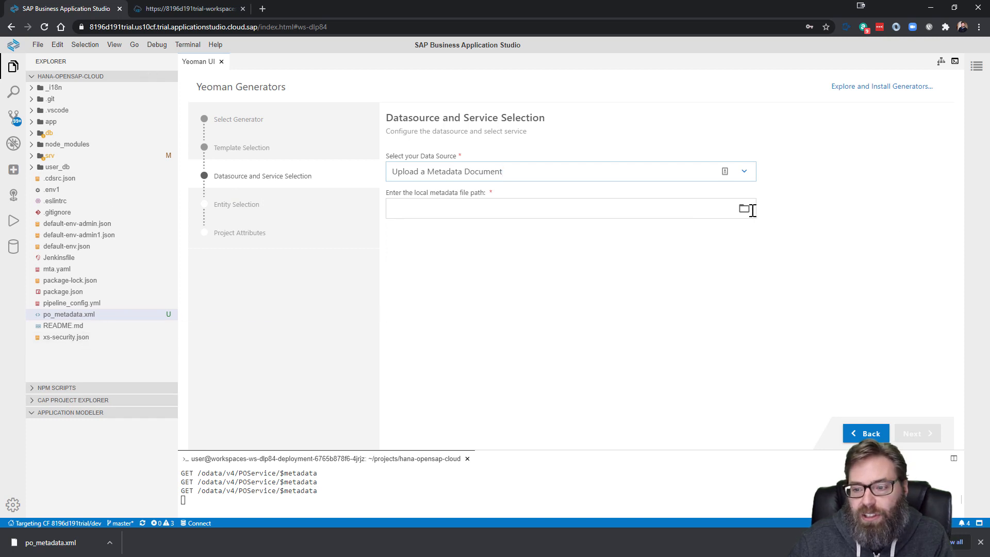
{"action": "left_click", "coordinate": [744, 209]}
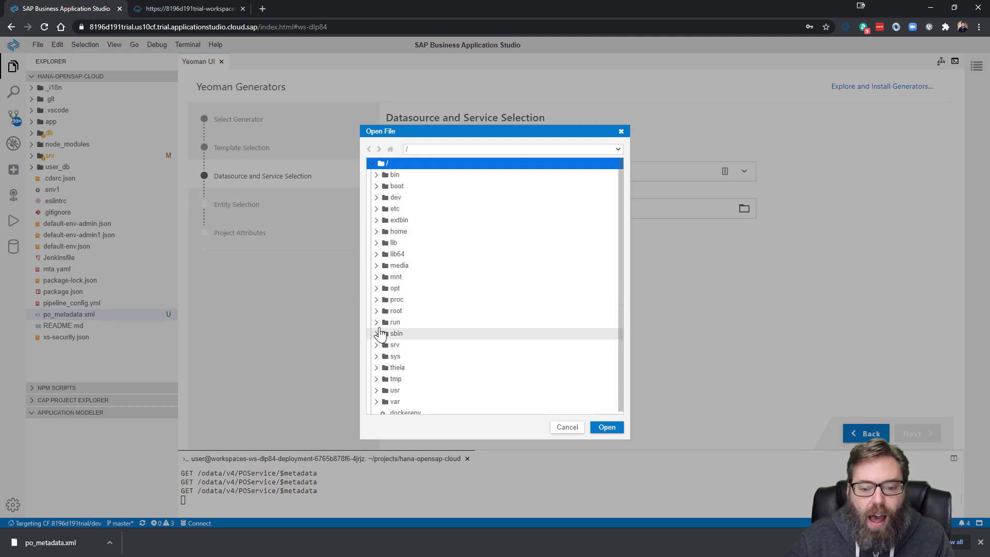
{"action": "left_click", "coordinate": [376, 231]}
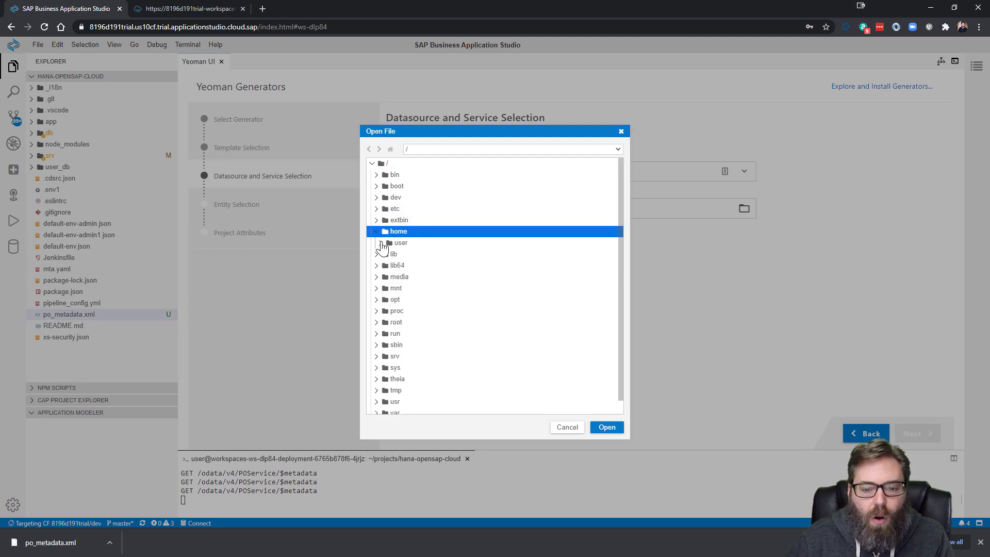
{"action": "left_click", "coordinate": [376, 231]}
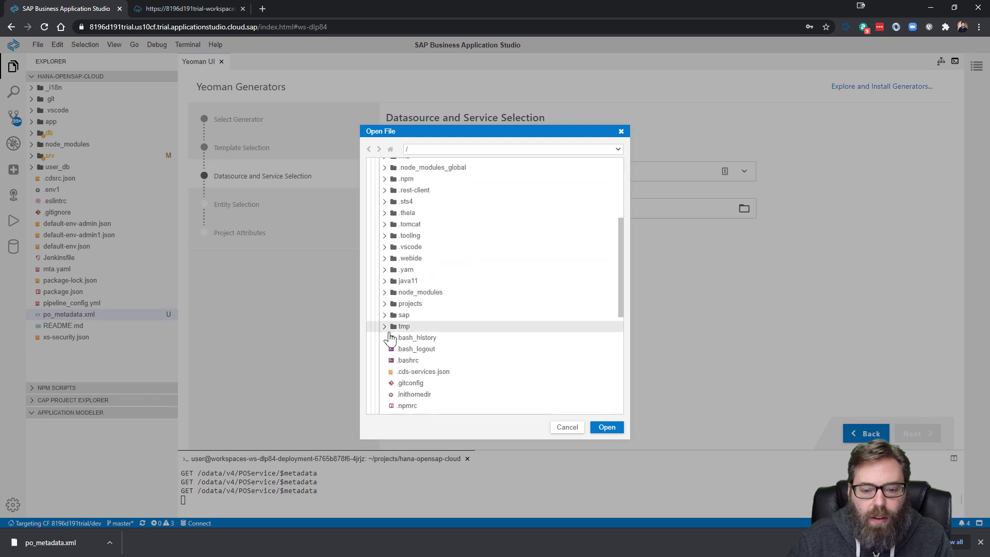
{"action": "left_click", "coordinate": [409, 303]}
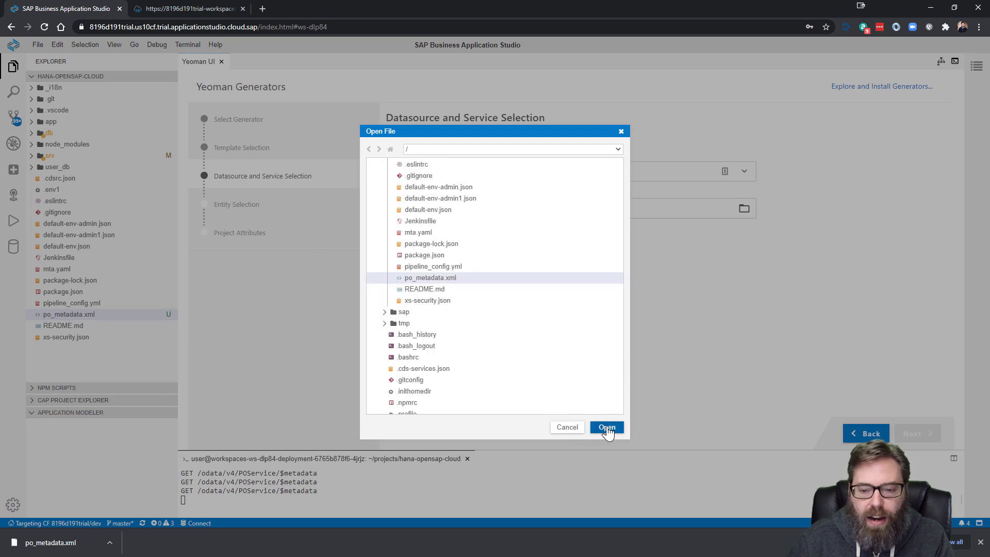
Use po_metadata.xml as the metadata file and continue to Entity Selection.
{"action": "left_click", "coordinate": [606, 427]}
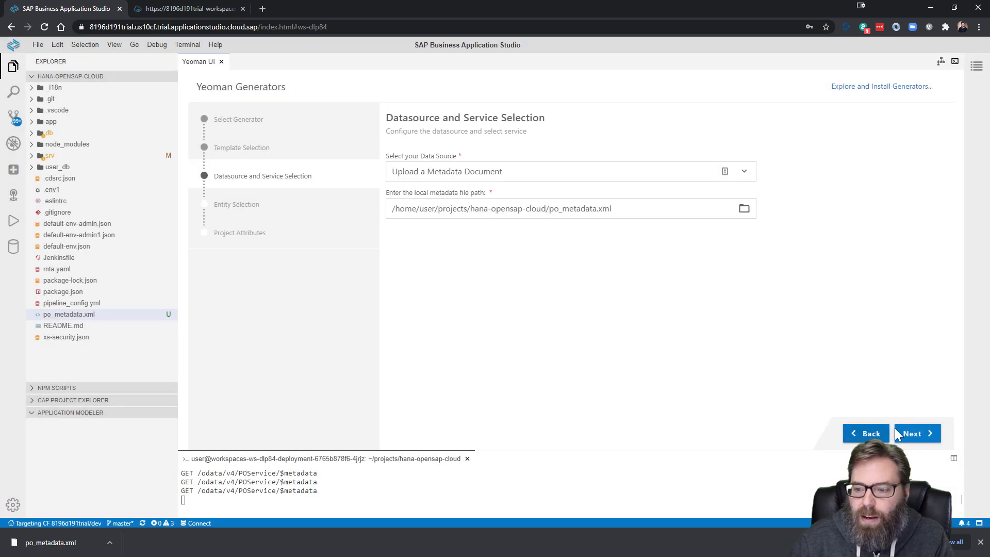
{"action": "left_click", "coordinate": [916, 433]}
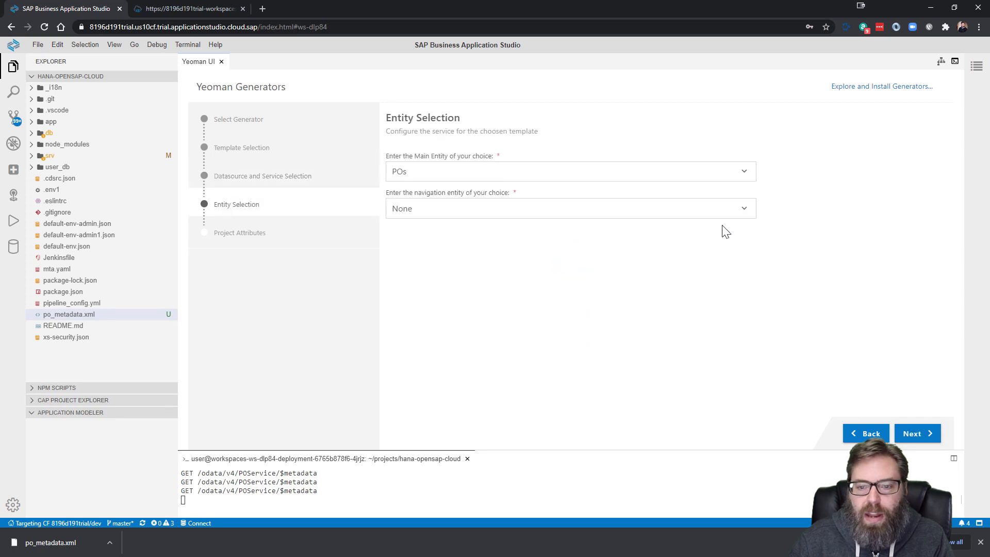
{"action": "mouse_move", "coordinate": [741, 169]}
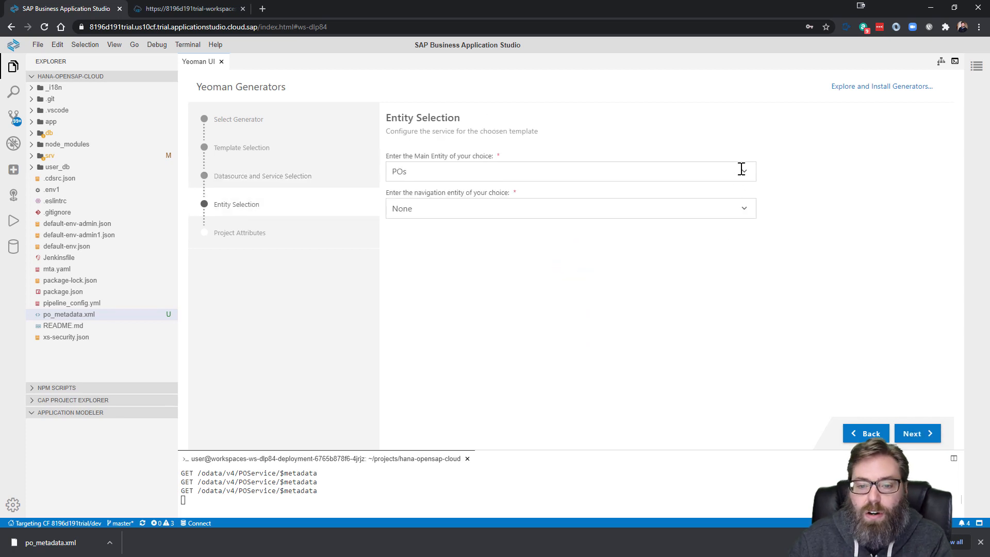
Keep POs as main entity, choose item as navigation entity, and continue to Project Attributes.
{"action": "left_click", "coordinate": [569, 171]}
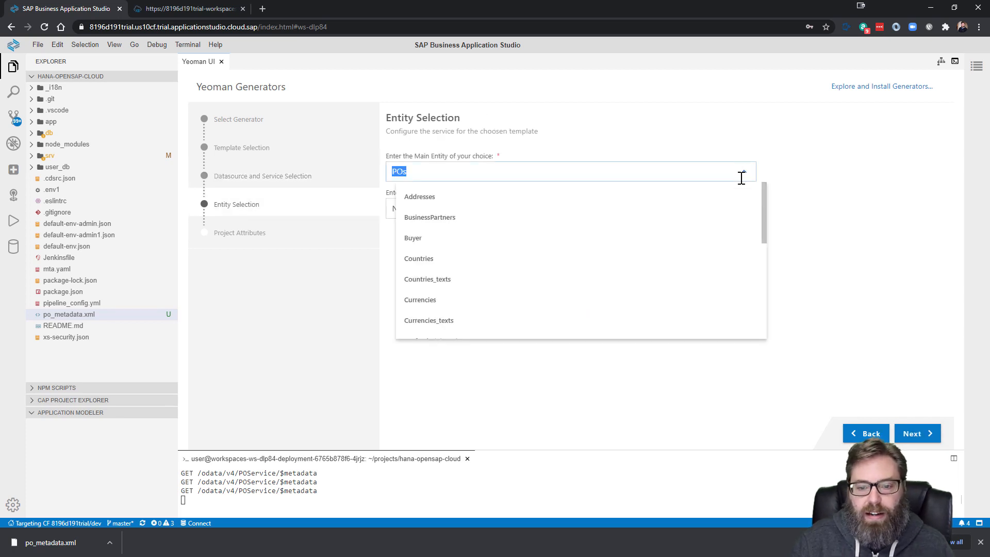
{"action": "scroll", "scroll_direction": "down", "scroll_amount": 3}
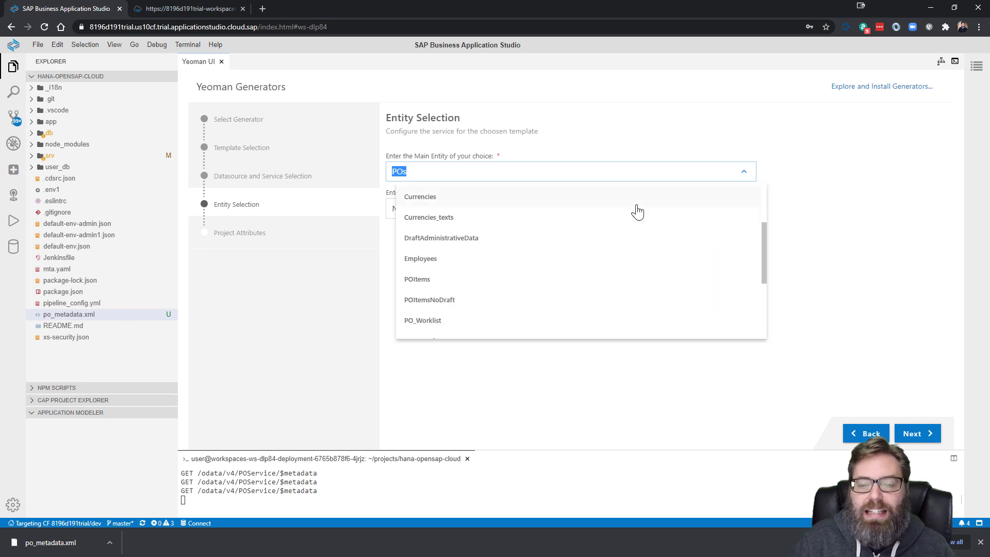
{"action": "scroll", "scroll_direction": "down", "scroll_amount": 3}
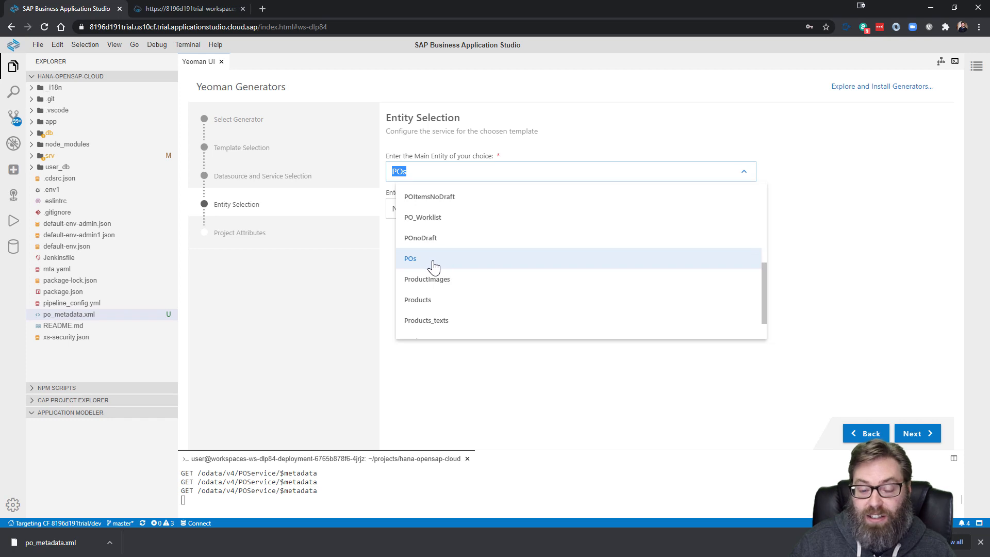
{"action": "mouse_move", "coordinate": [451, 264]}
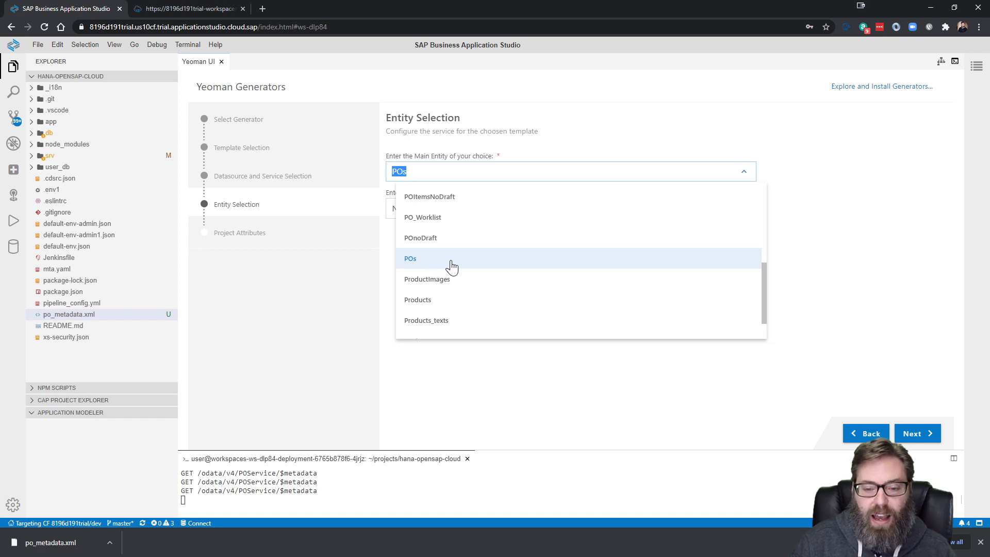
{"action": "left_click", "coordinate": [409, 258]}
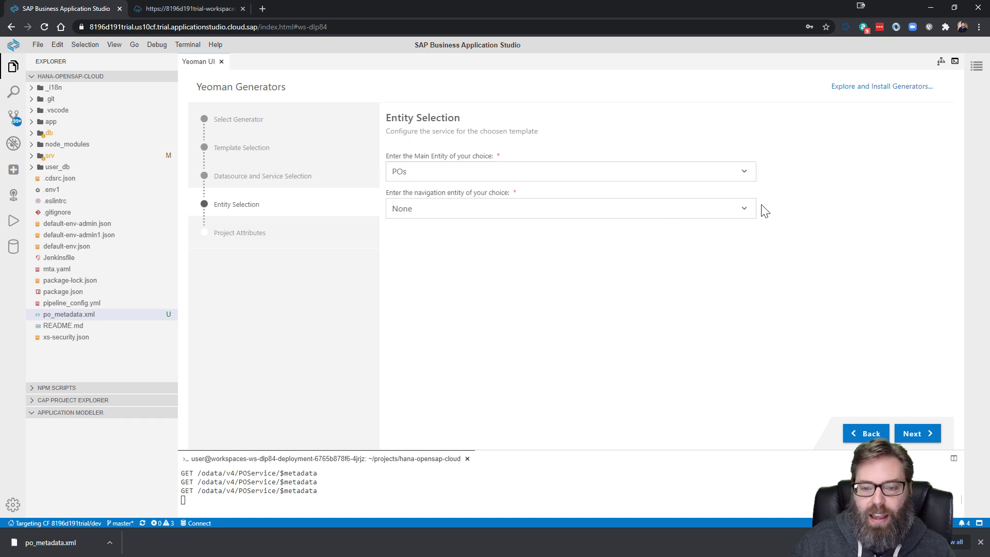
{"action": "left_click", "coordinate": [570, 208]}
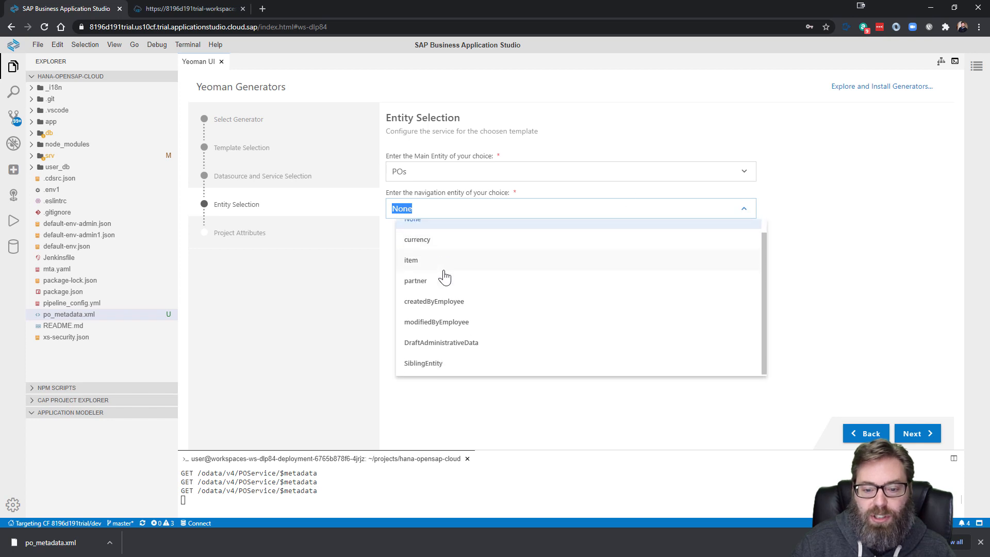
{"action": "left_click", "coordinate": [411, 260]}
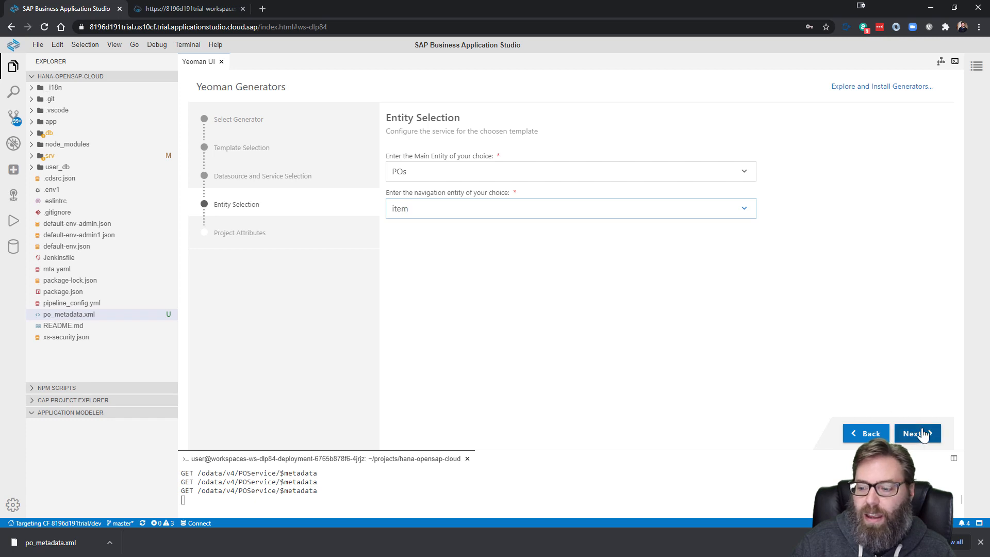
{"action": "left_click", "coordinate": [917, 433]}
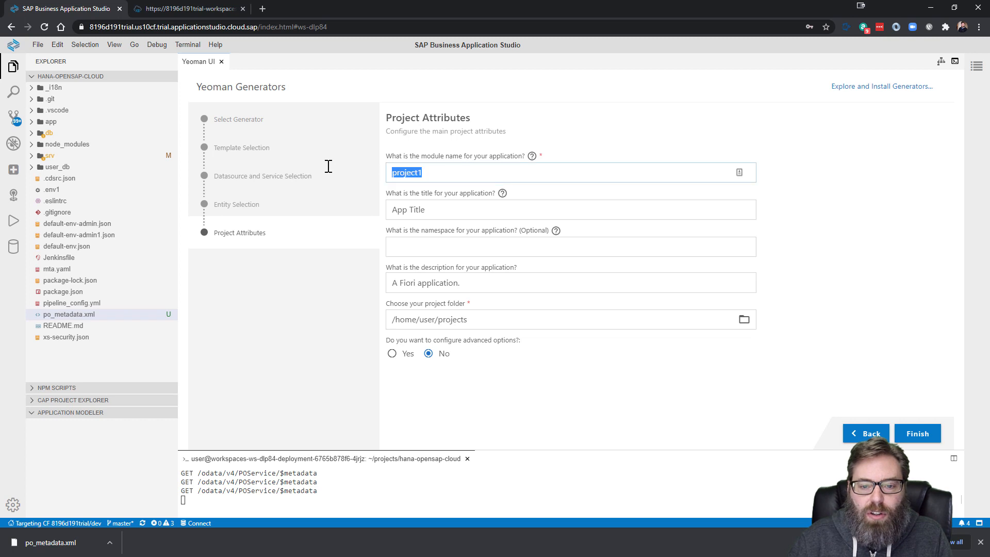
Name the module demo1 and title the app Purchase Orders.
{"action": "type", "text": "demo1"}
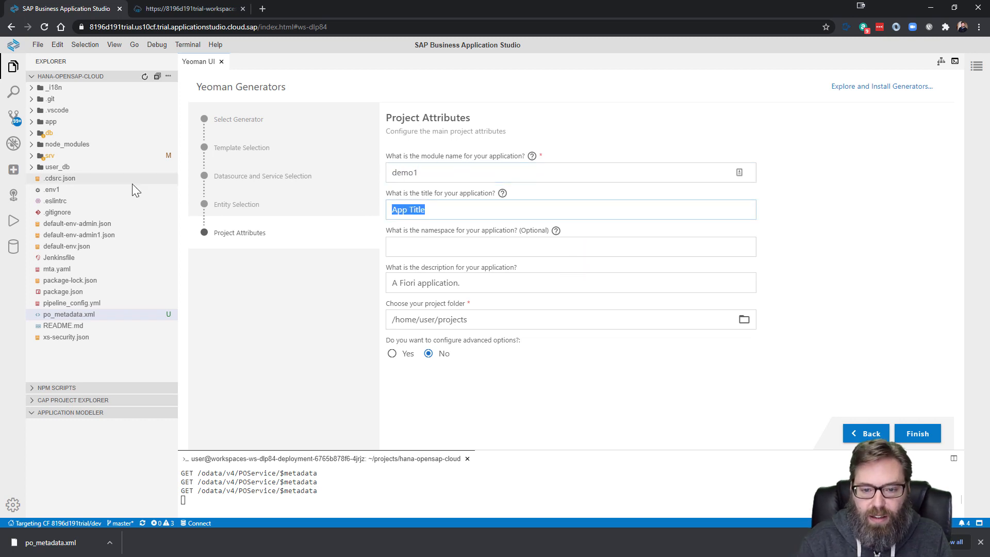
{"action": "type", "text": "Purchase Orde"}
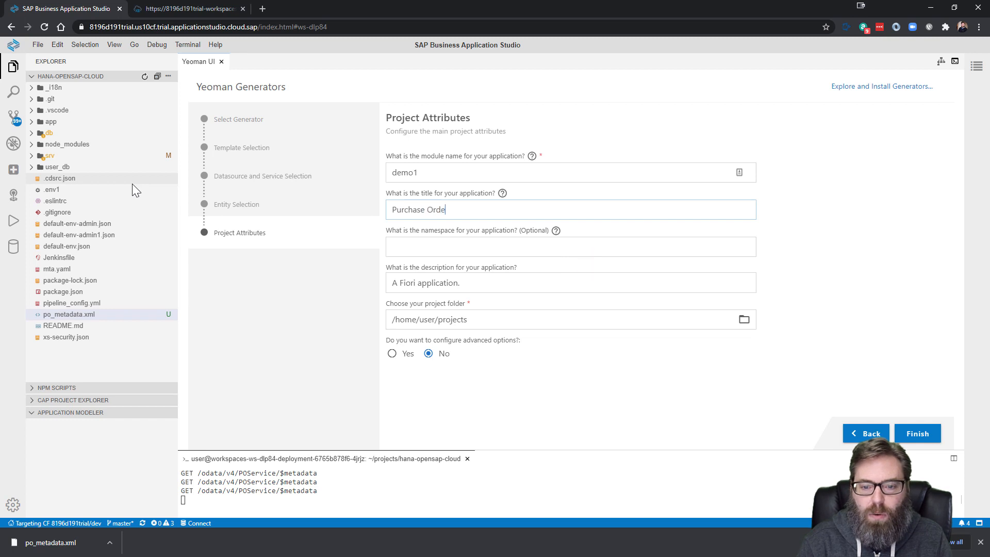
{"action": "type", "text": "s"}
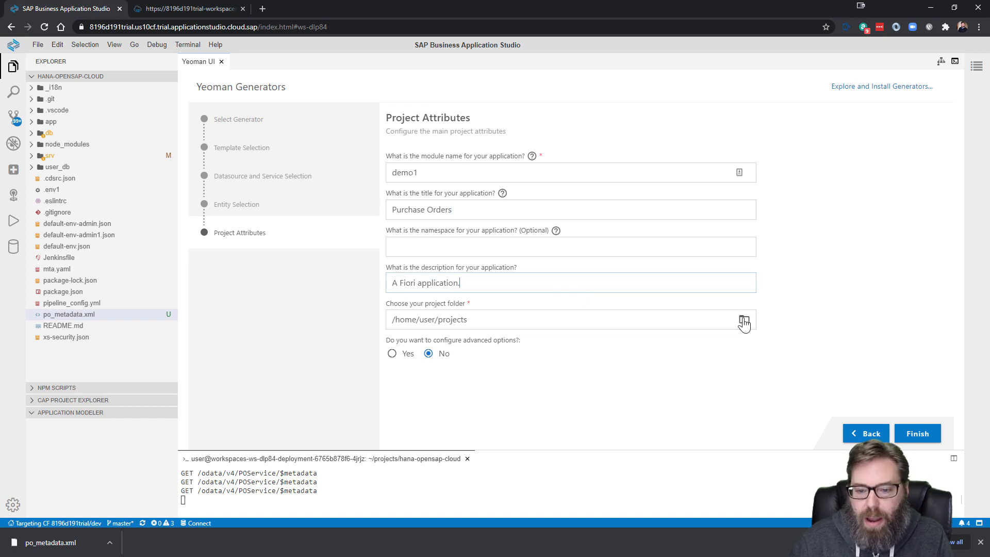
Set the project folder to hana-opensap-cloud/app/resources.
{"action": "left_click", "coordinate": [744, 320]}
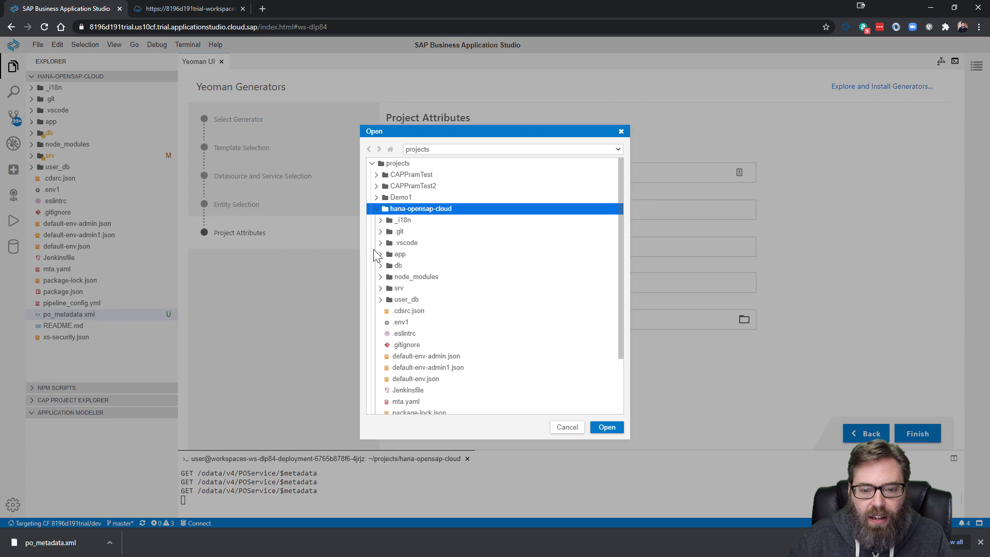
{"action": "mouse_move", "coordinate": [398, 253]}
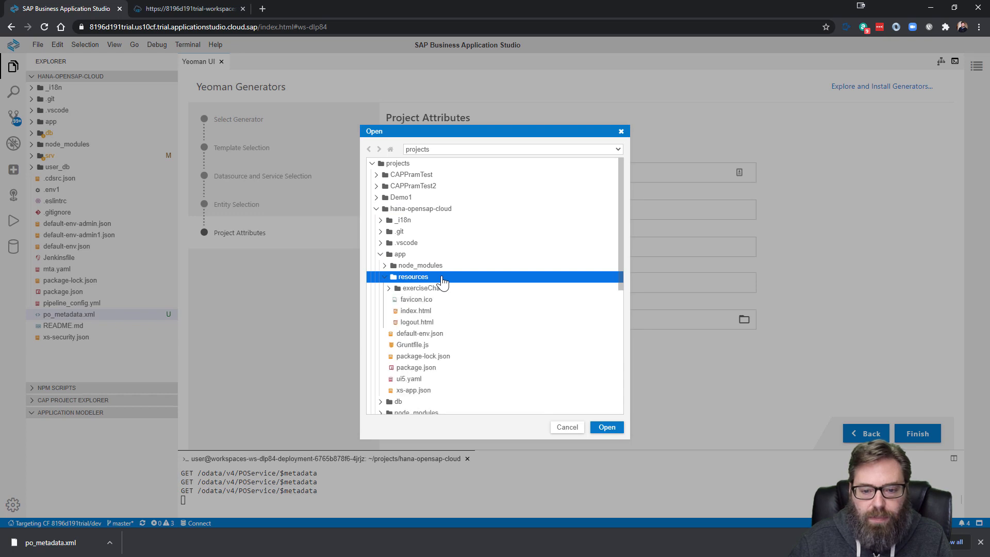
{"action": "left_click", "coordinate": [606, 426]}
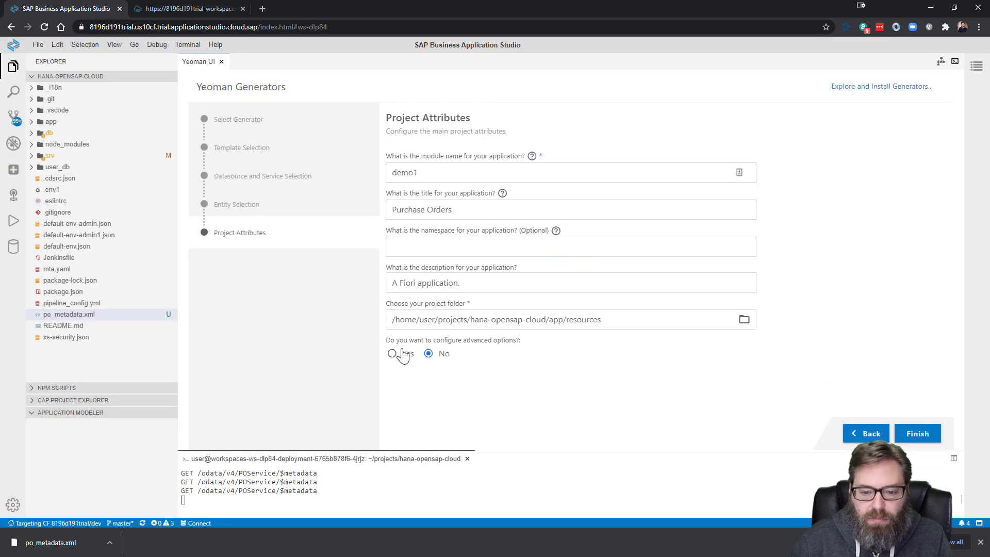
Enable advanced options, pick the SAP Quartz Dark theme, and finish generating the app.
{"action": "left_click", "coordinate": [392, 353]}
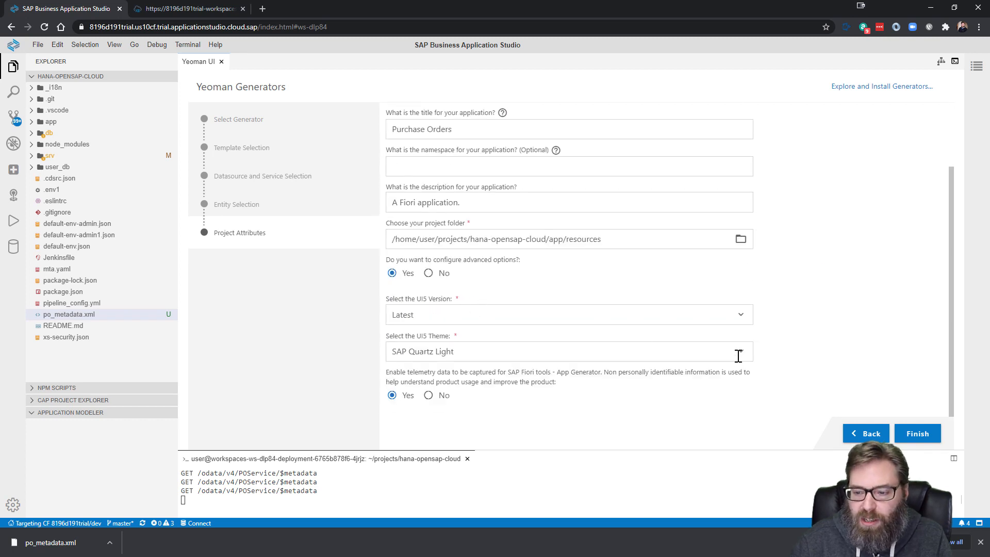
{"action": "left_click", "coordinate": [567, 351]}
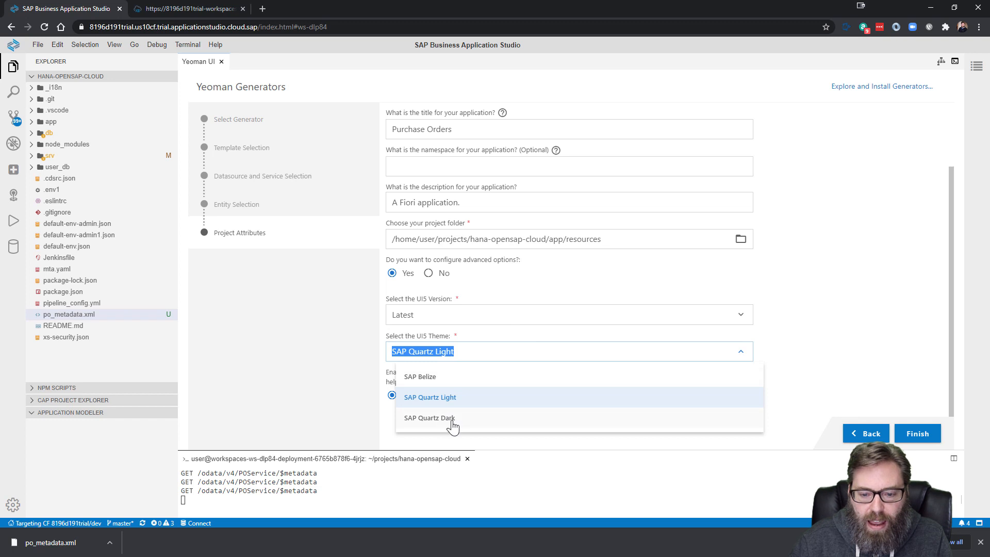
{"action": "mouse_move", "coordinate": [461, 420]}
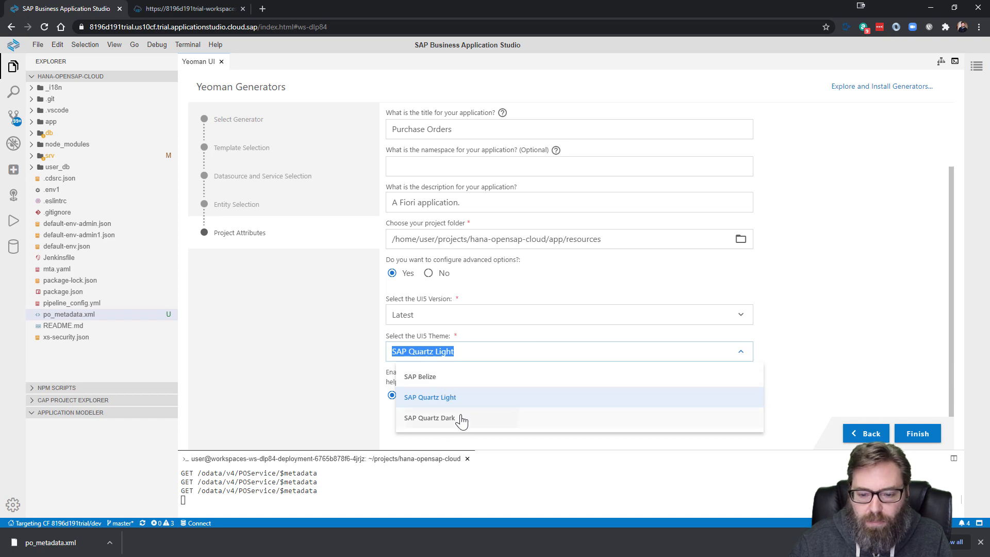
{"action": "left_click", "coordinate": [429, 418]}
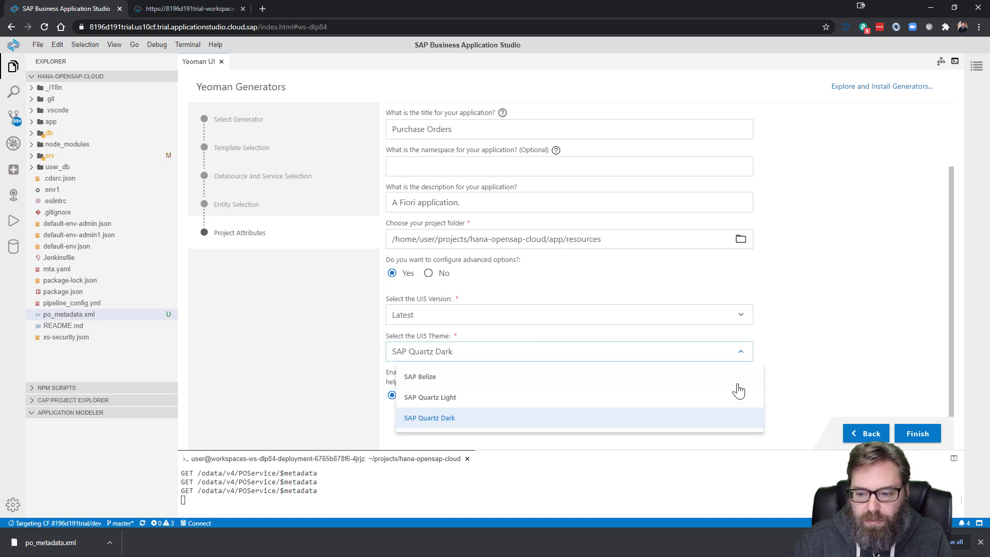
{"action": "left_click", "coordinate": [429, 418]}
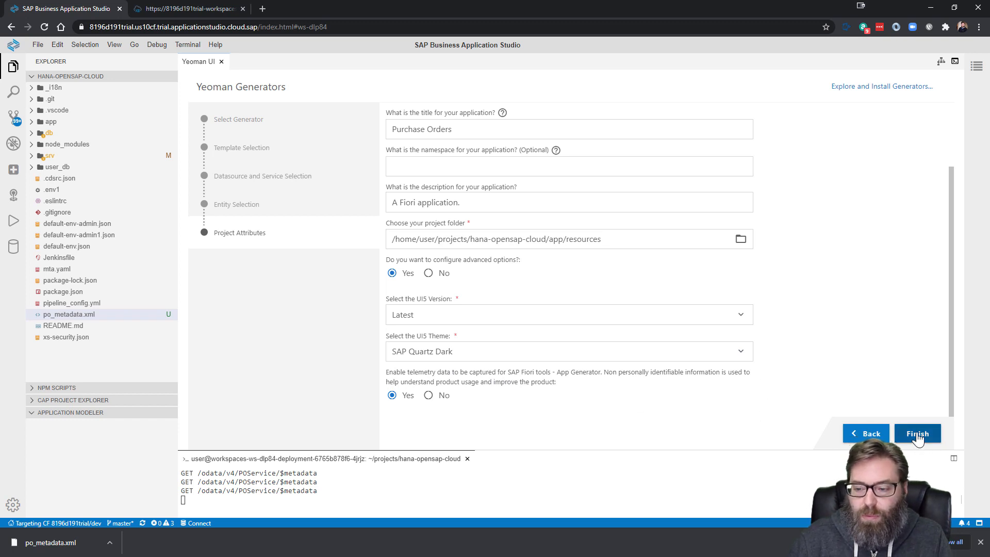
{"action": "left_click", "coordinate": [917, 433]}
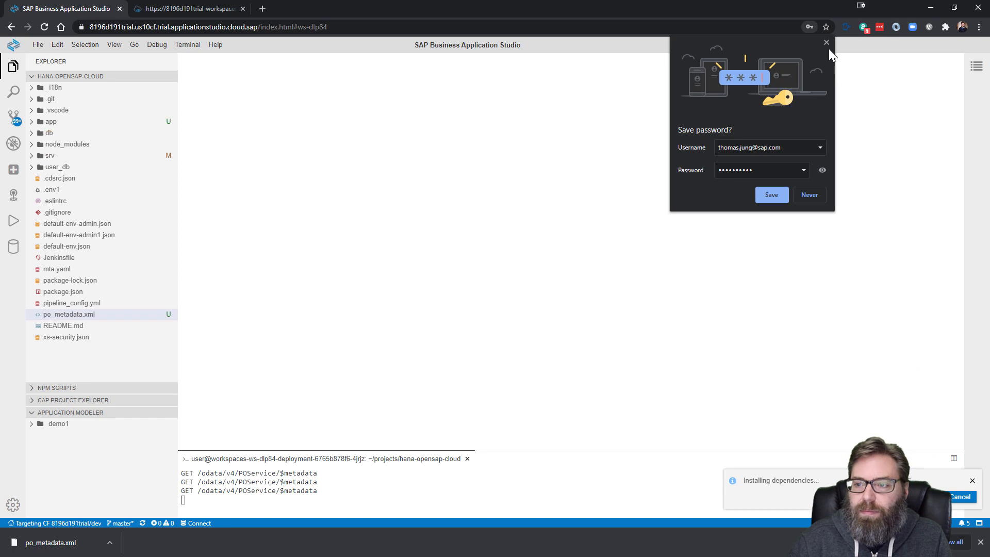
Dismiss the browser save-password prompt and the project-generated notification.
{"action": "left_click", "coordinate": [826, 43]}
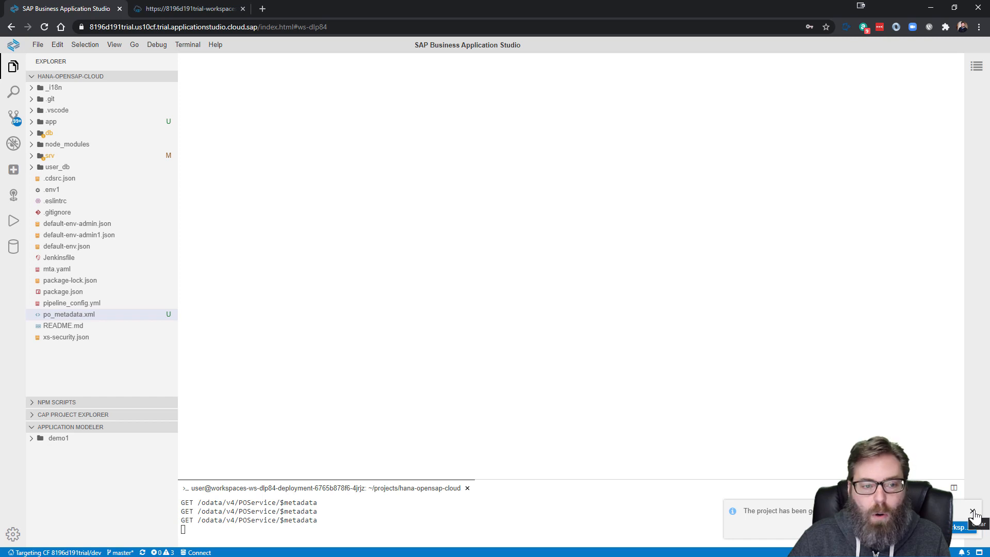
{"action": "left_click", "coordinate": [974, 510]}
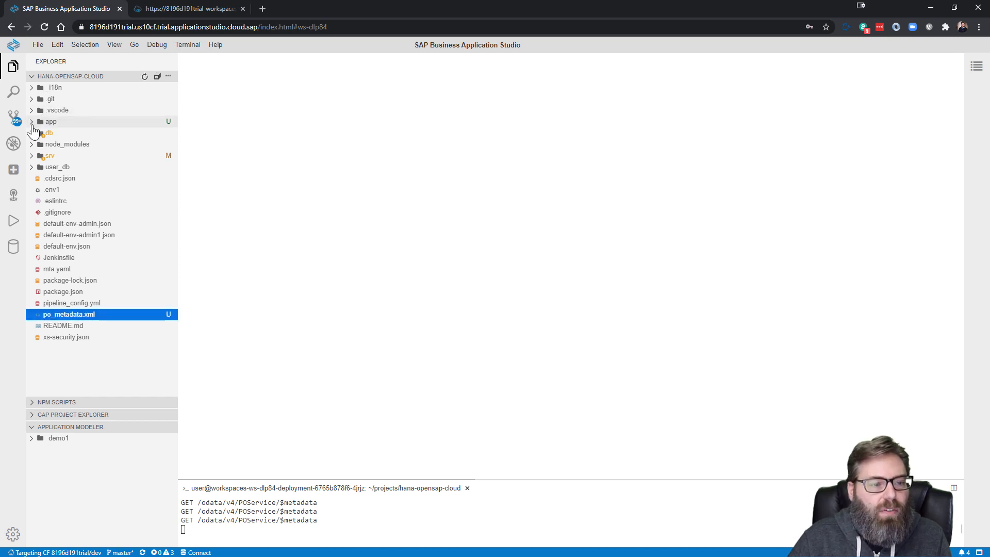
Expand app > resources > demo1 and inspect the webapp and .vscode folders.
{"action": "left_click", "coordinate": [51, 121]}
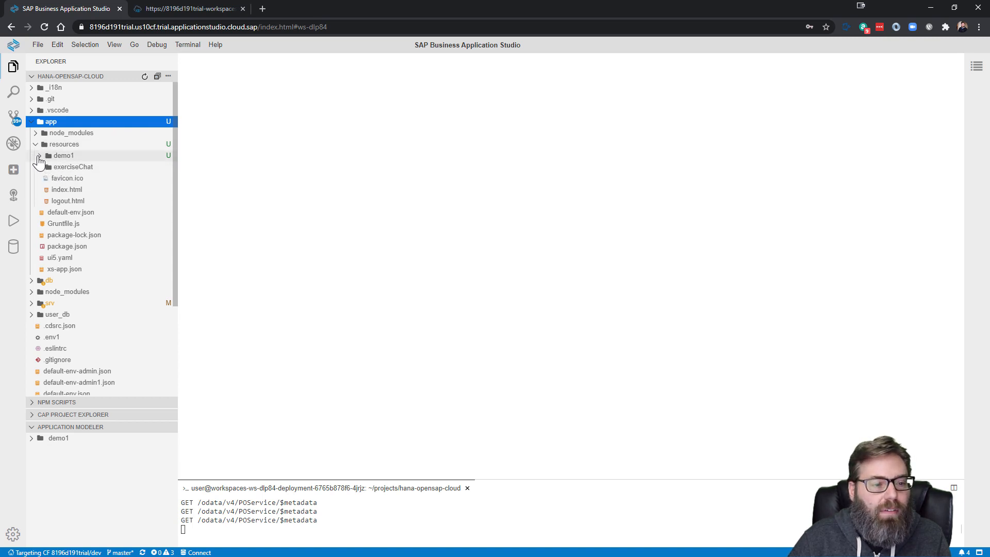
{"action": "left_click", "coordinate": [64, 156]}
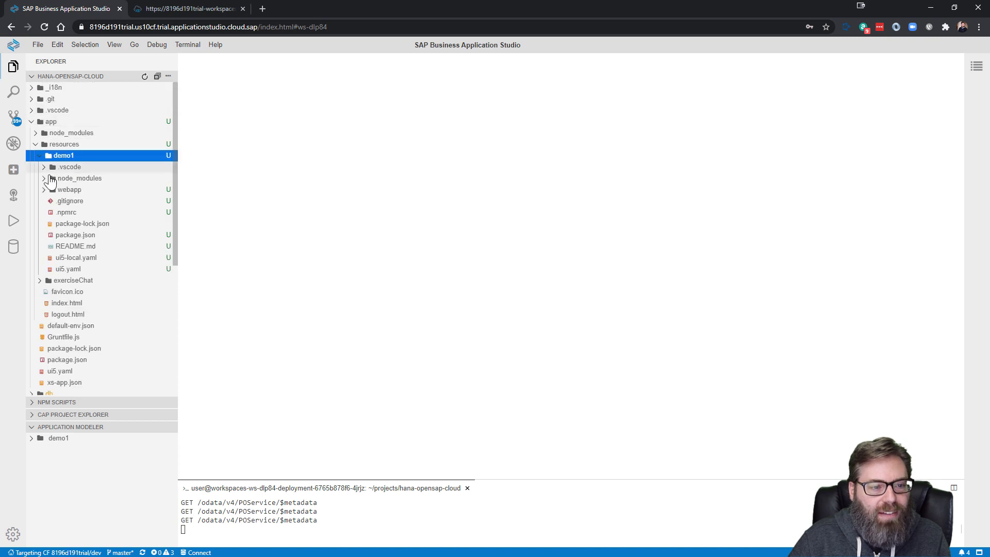
{"action": "left_click", "coordinate": [68, 189]}
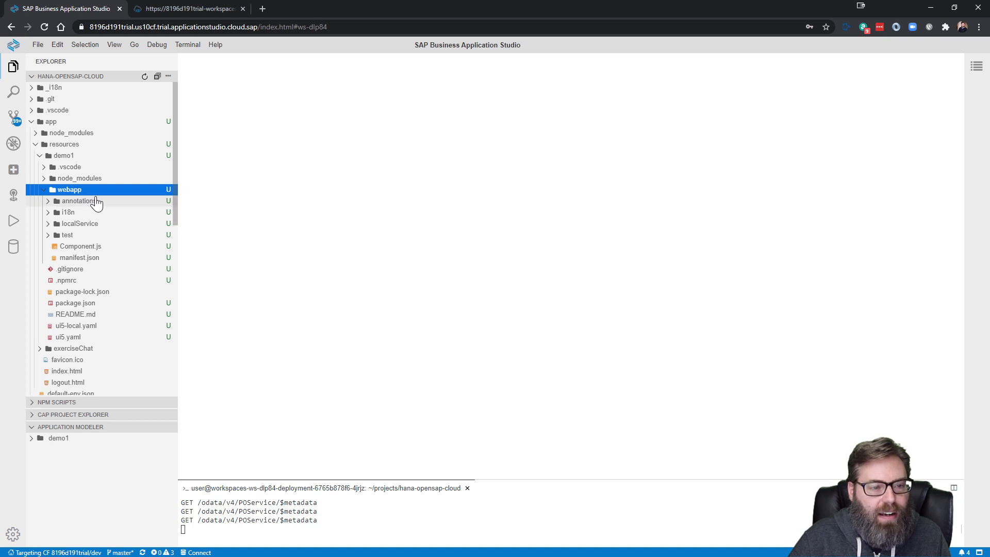
{"action": "left_click", "coordinate": [69, 167]}
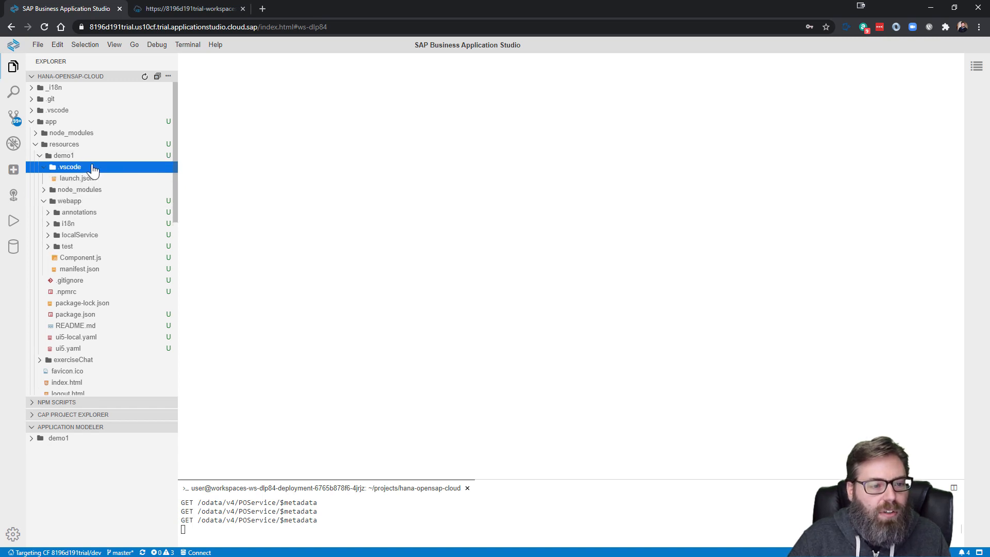
{"action": "left_click", "coordinate": [79, 190]}
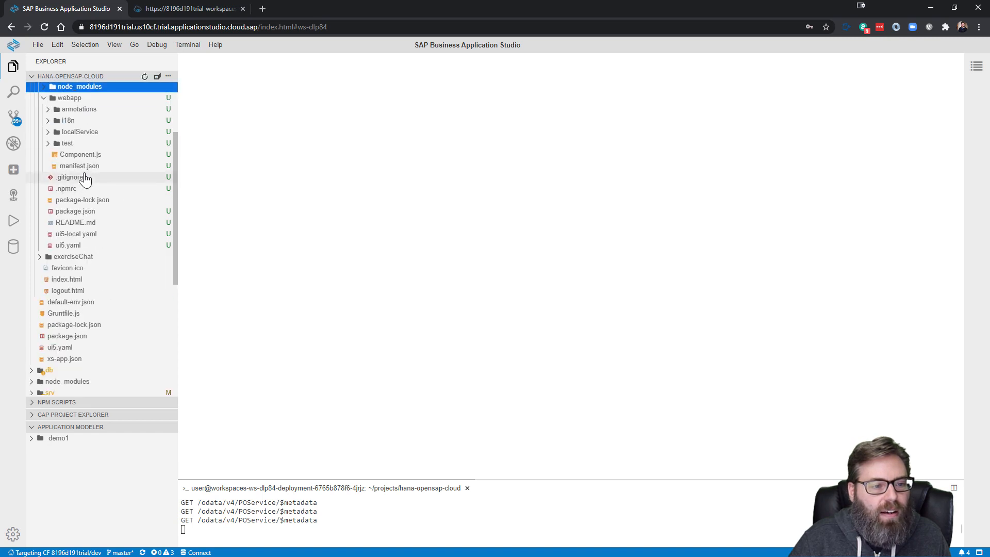
Select .vscode, node_modules and demo1's root files for deletion.
{"action": "left_click", "coordinate": [66, 187]}
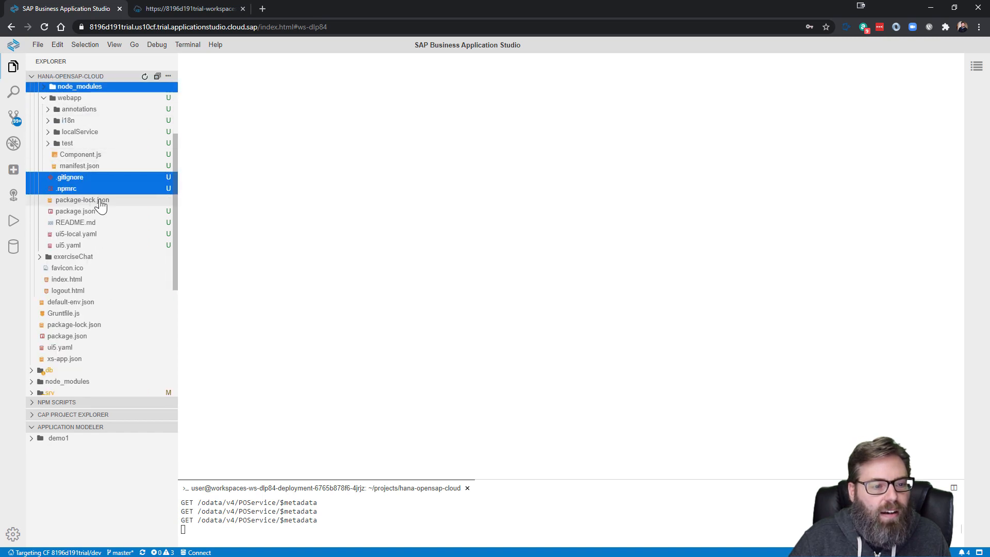
{"action": "left_click", "coordinate": [68, 246]}
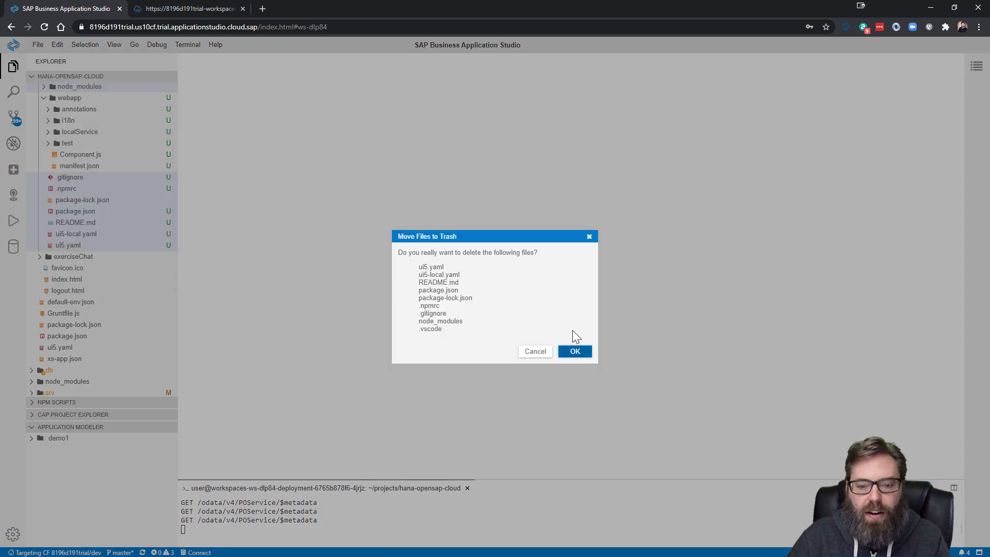
Confirm the deletion, drag webapp's folders up into demo1, and answer the ESLint trust prompt.
{"action": "left_click", "coordinate": [574, 351]}
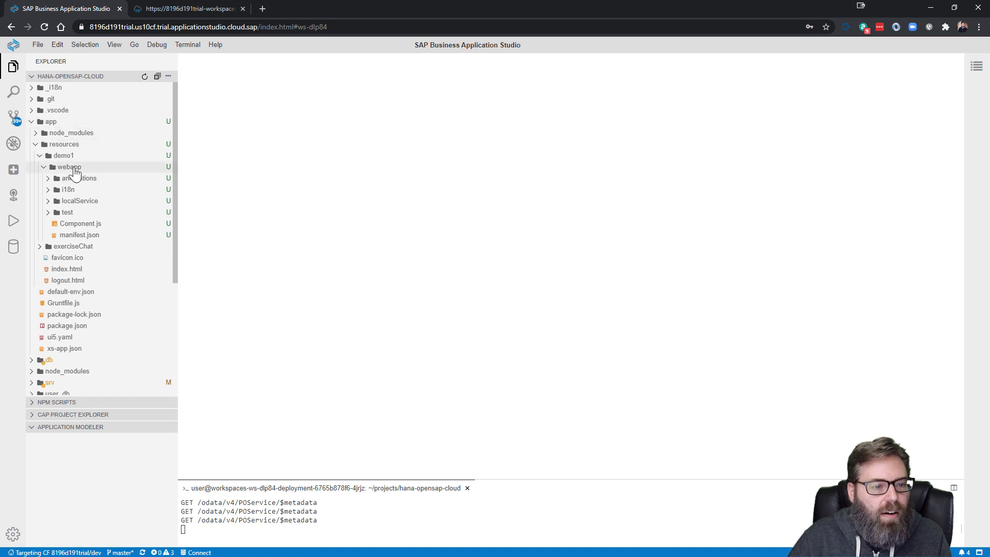
{"action": "left_click", "coordinate": [79, 178]}
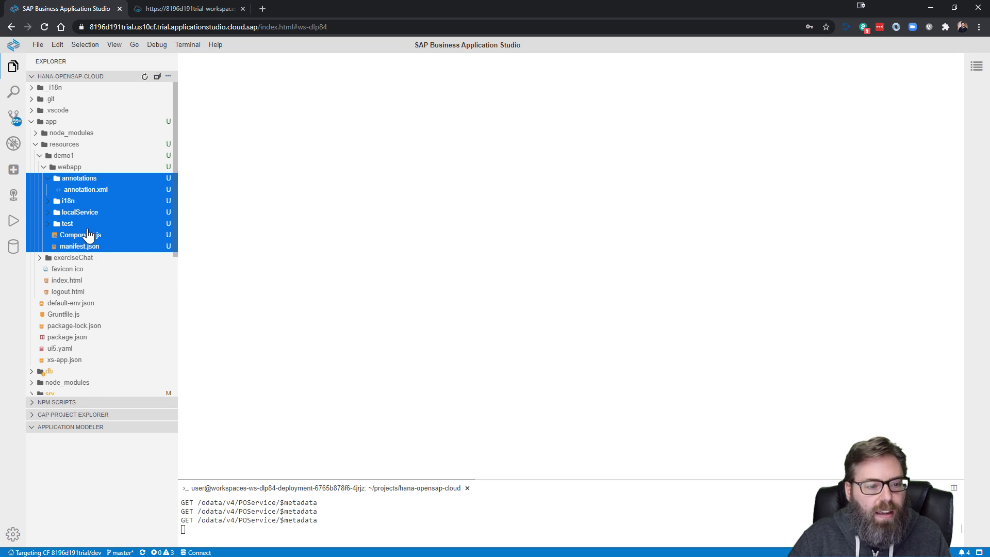
{"action": "left_click", "coordinate": [63, 156]}
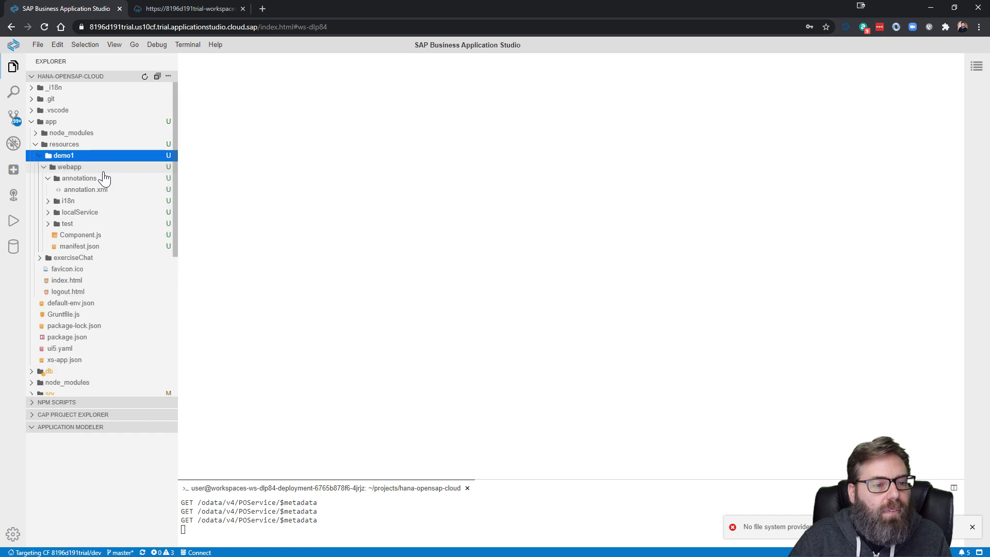
{"action": "left_click", "coordinate": [48, 179]}
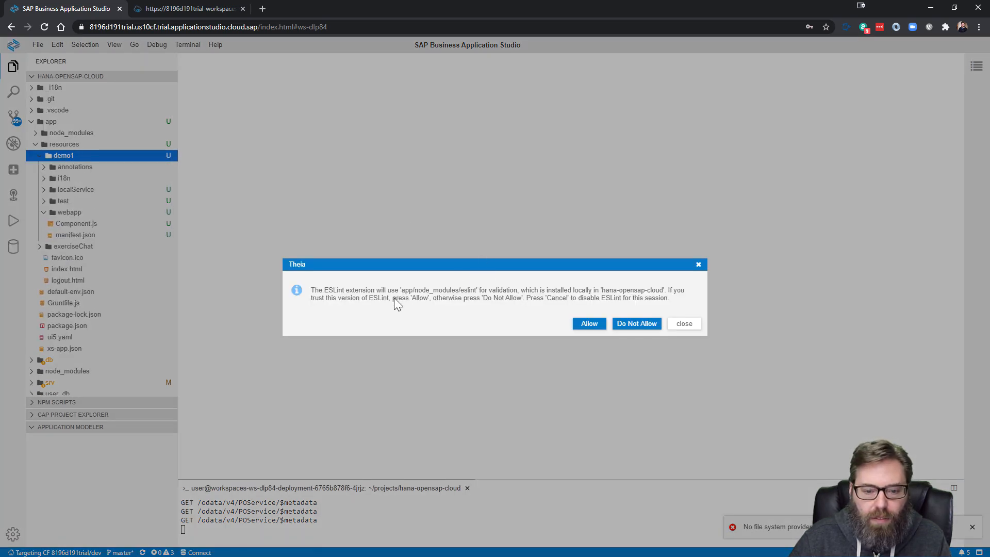
{"action": "left_click", "coordinate": [683, 323]}
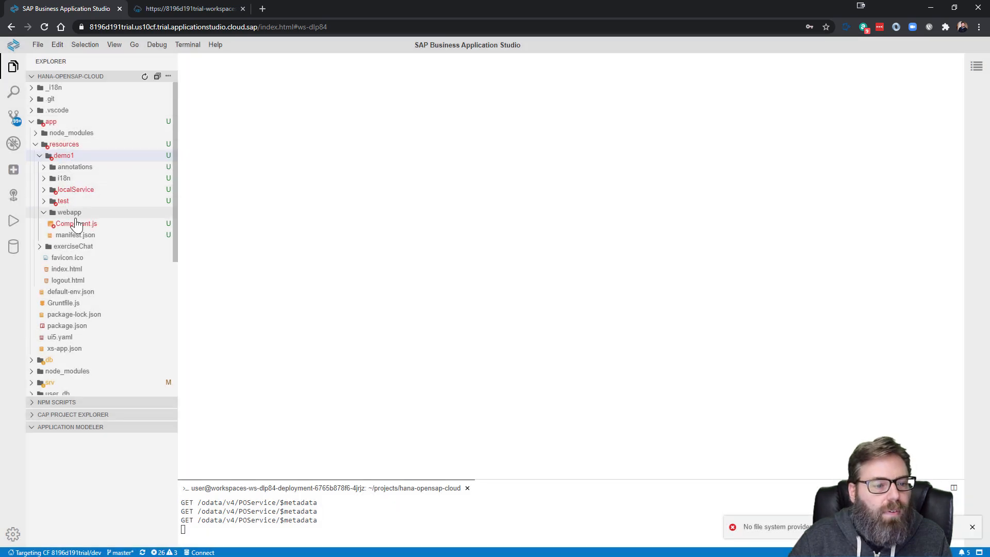
{"action": "mouse_move", "coordinate": [49, 218]}
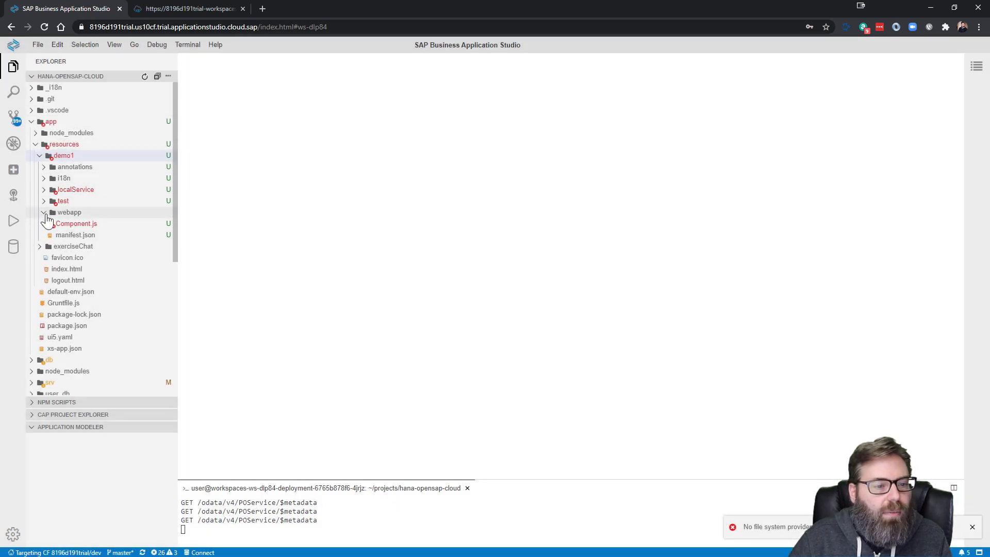
Move Component.js and manifest.json into demo1 and dismiss the file system error toast.
{"action": "left_click", "coordinate": [69, 212]}
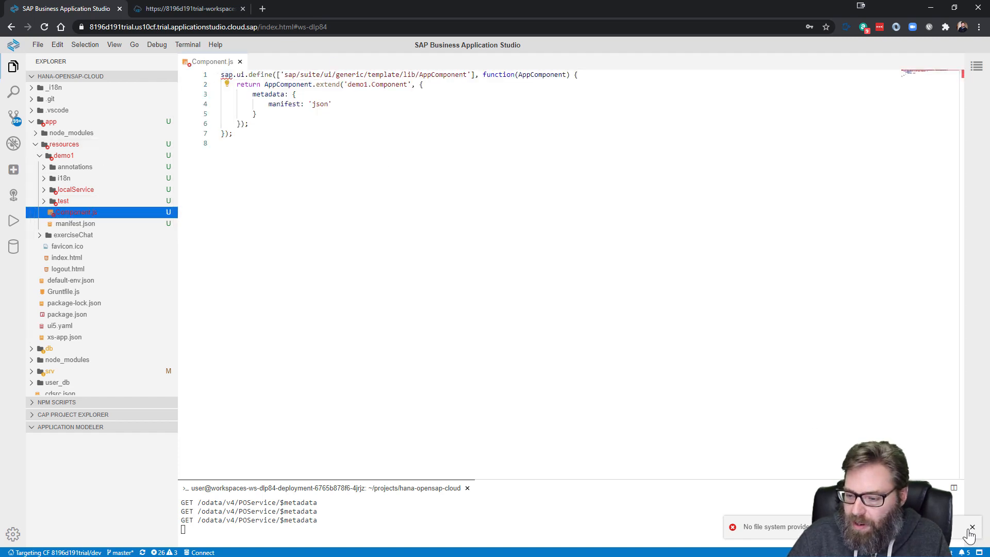
{"action": "left_click", "coordinate": [969, 527]}
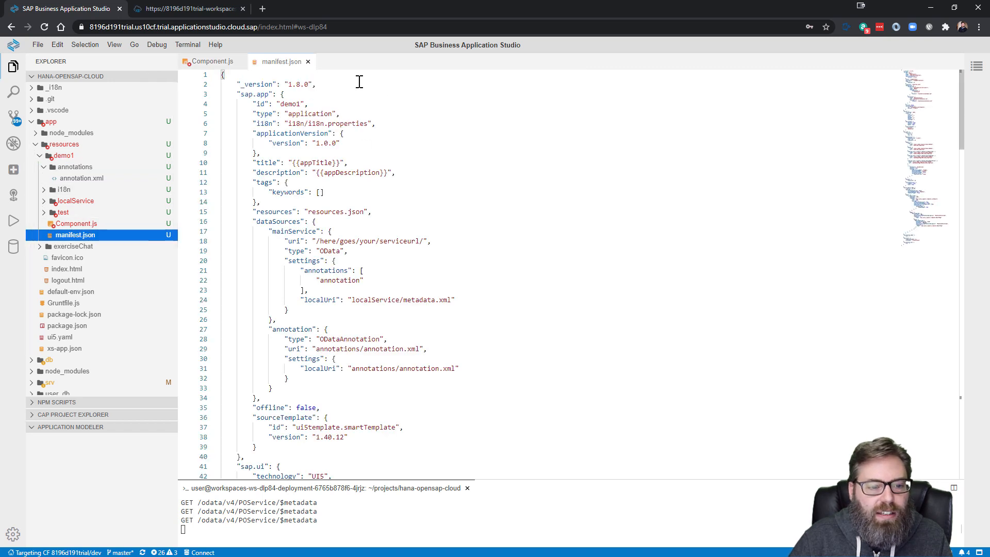
Set the mainService uri to /odata/v2/POService/ and replace its settings with odataVersion 2.0.
{"action": "scroll", "scroll_direction": "down", "scroll_amount": 3}
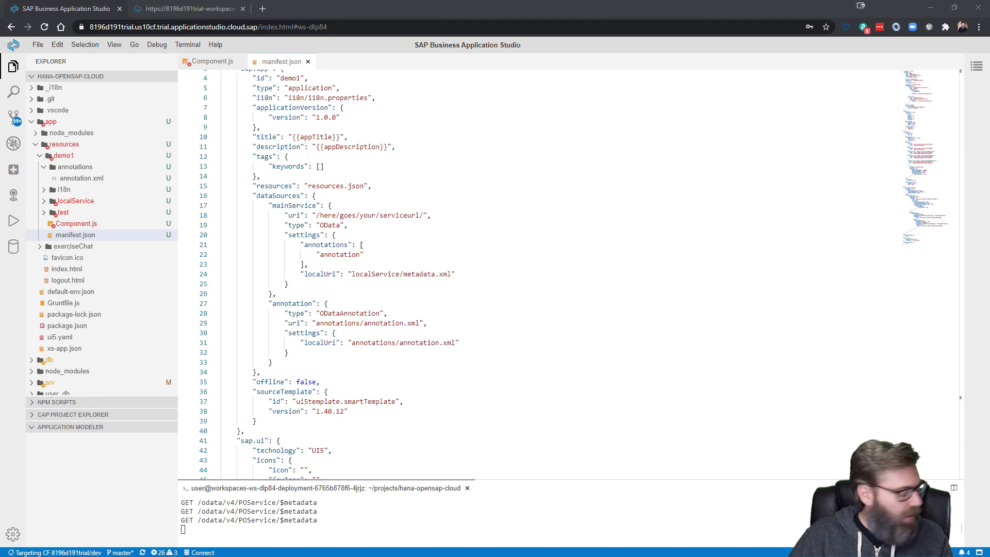
{"action": "mouse_move", "coordinate": [241, 61]}
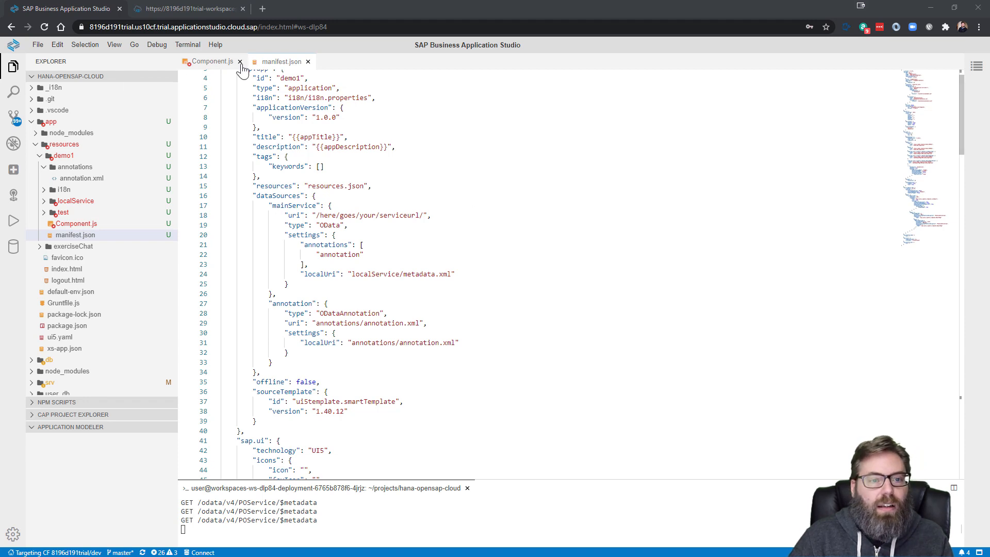
{"action": "left_click", "coordinate": [187, 8]}
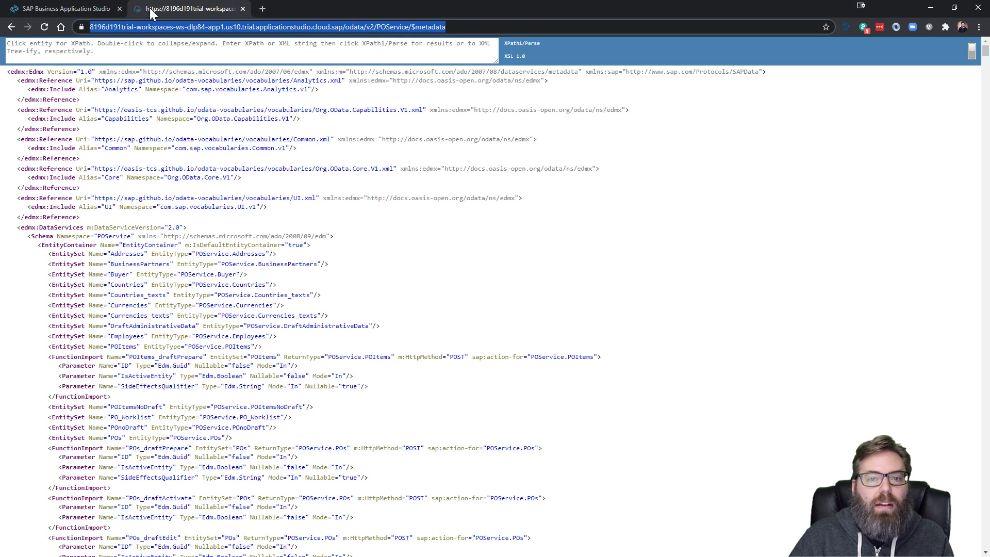
{"action": "left_click", "coordinate": [63, 8]}
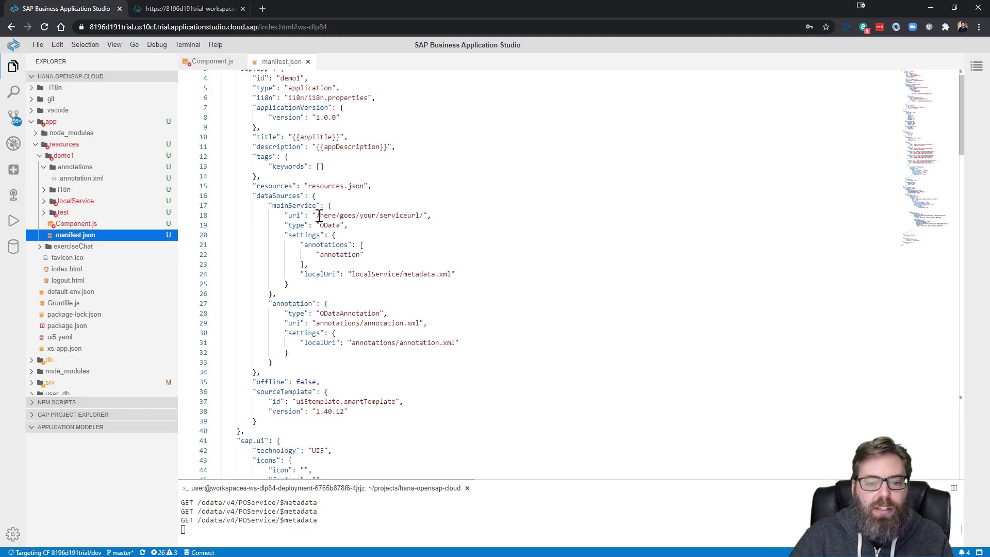
{"action": "double_click", "coordinate": [371, 214]}
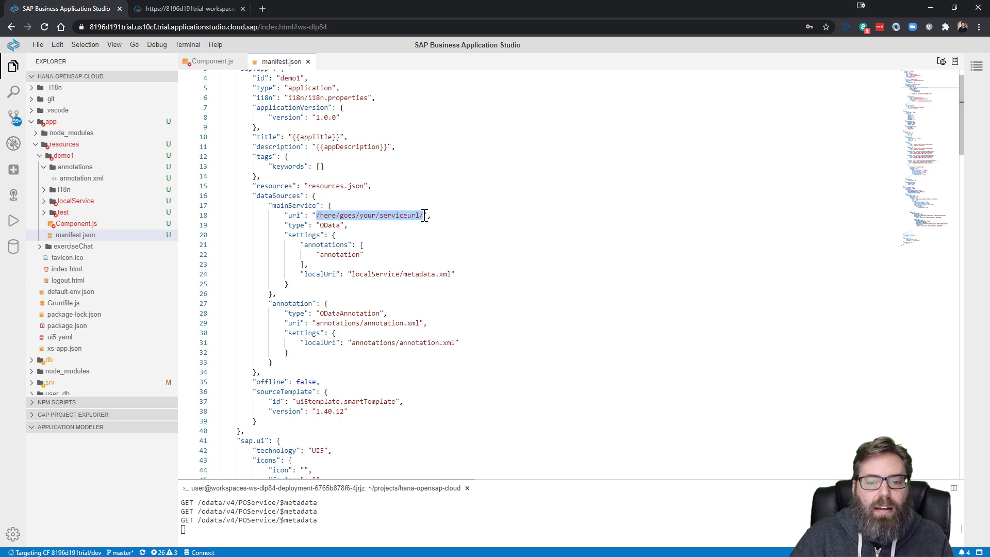
{"action": "type", "text": "/odata/v2/POService/"}
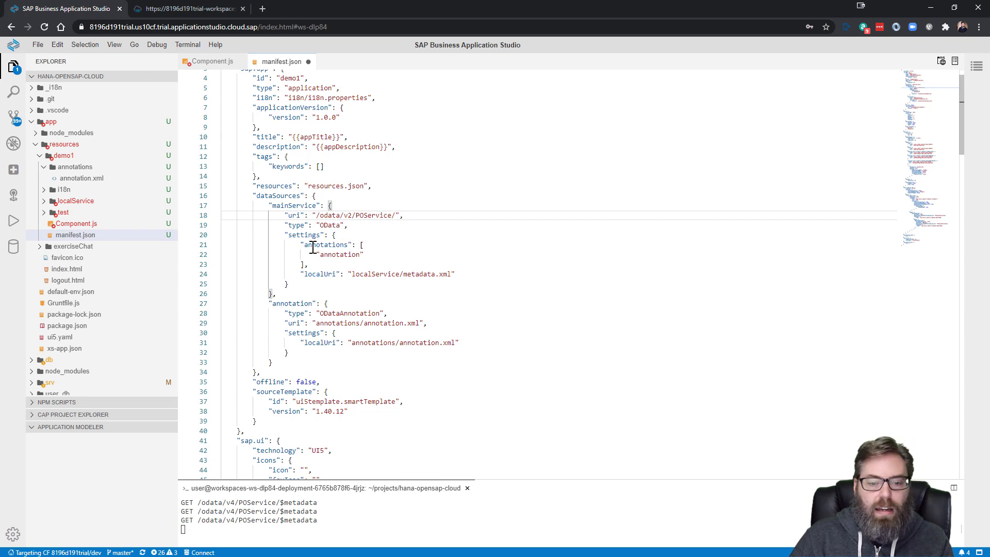
{"action": "left_click_drag", "start_coordinate": [304, 246], "coordinate": [360, 255]}
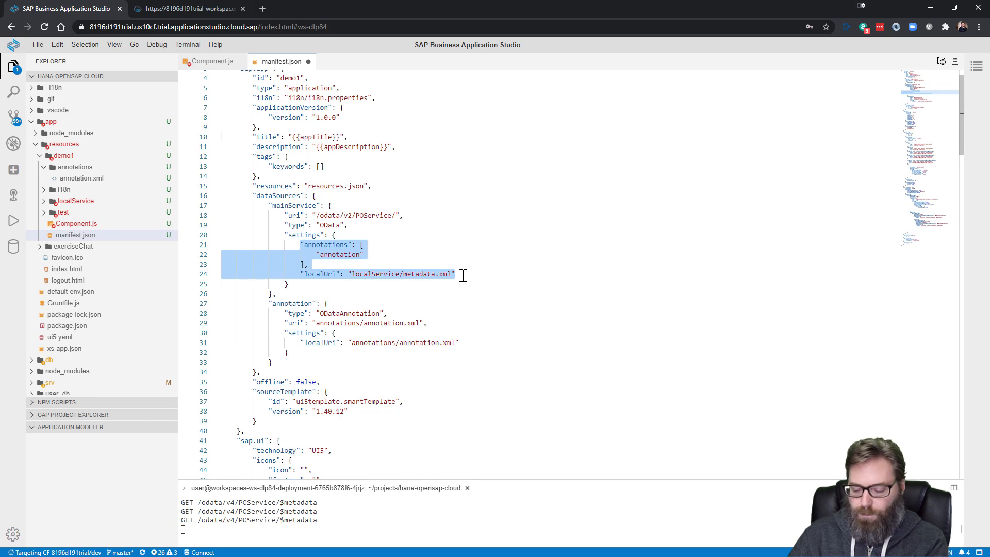
{"action": "key", "text": "Delete"}
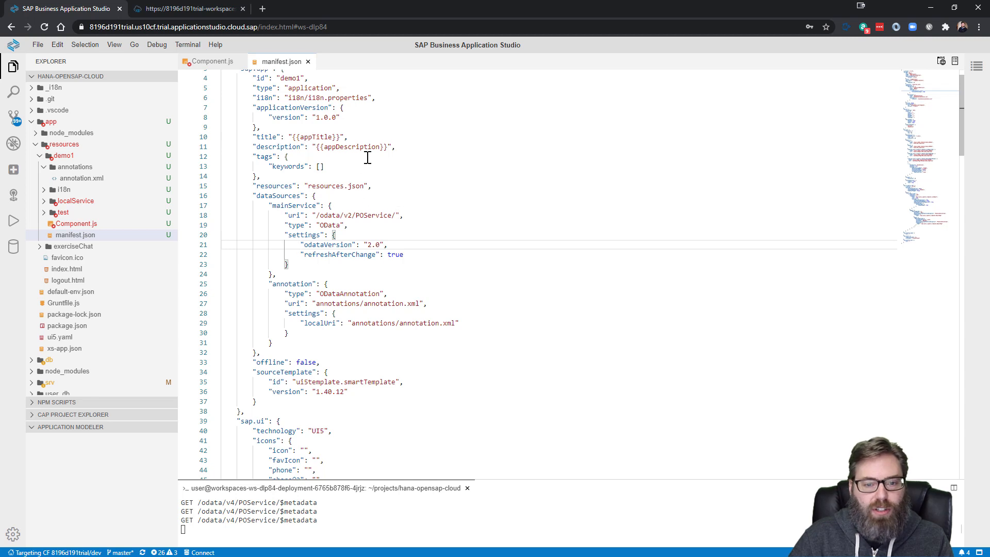
Delete the annotation data source block from manifest.json.
{"action": "scroll", "scroll_direction": "down", "scroll_amount": 3}
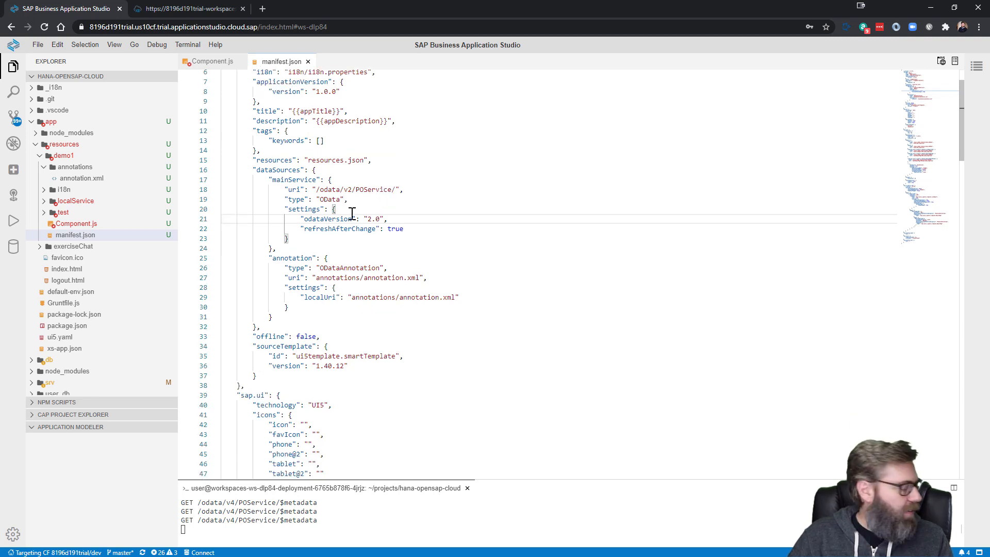
{"action": "left_click", "coordinate": [301, 219]}
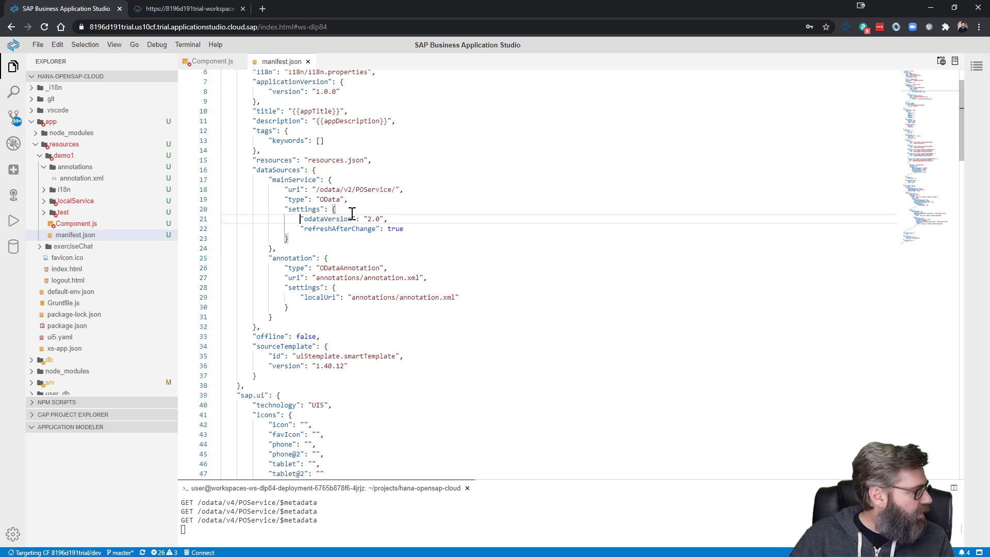
{"action": "scroll", "scroll_direction": "down", "scroll_amount": 3}
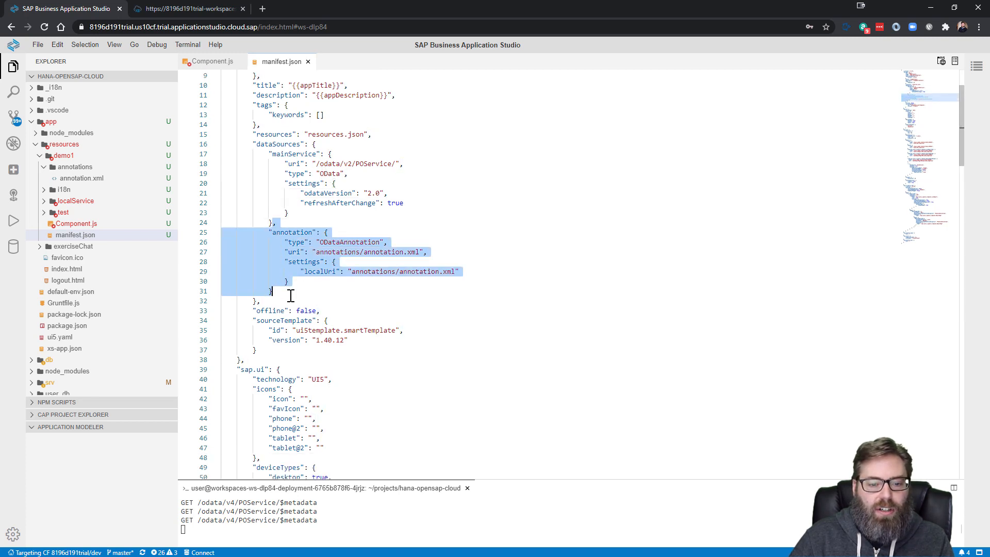
{"action": "key", "text": "Delete"}
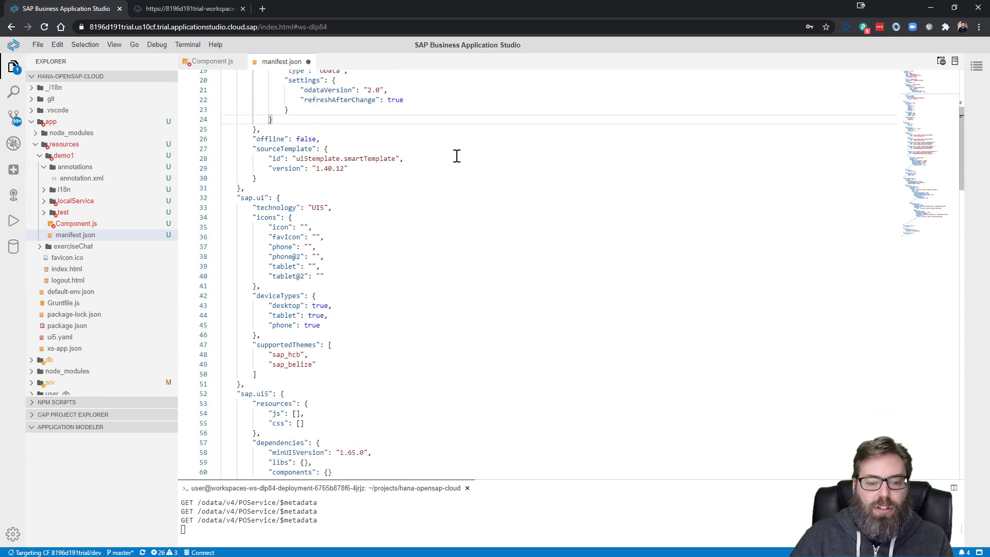
Check the i18n folder and set the default model's refreshAfterChange to true.
{"action": "scroll", "scroll_direction": "down", "scroll_amount": 3}
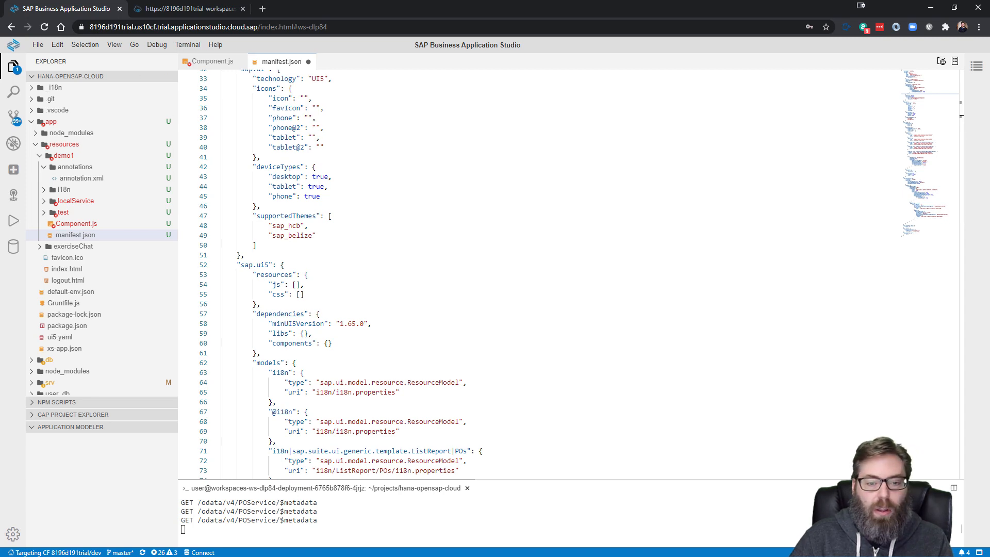
{"action": "scroll", "scroll_direction": "down", "scroll_amount": 3}
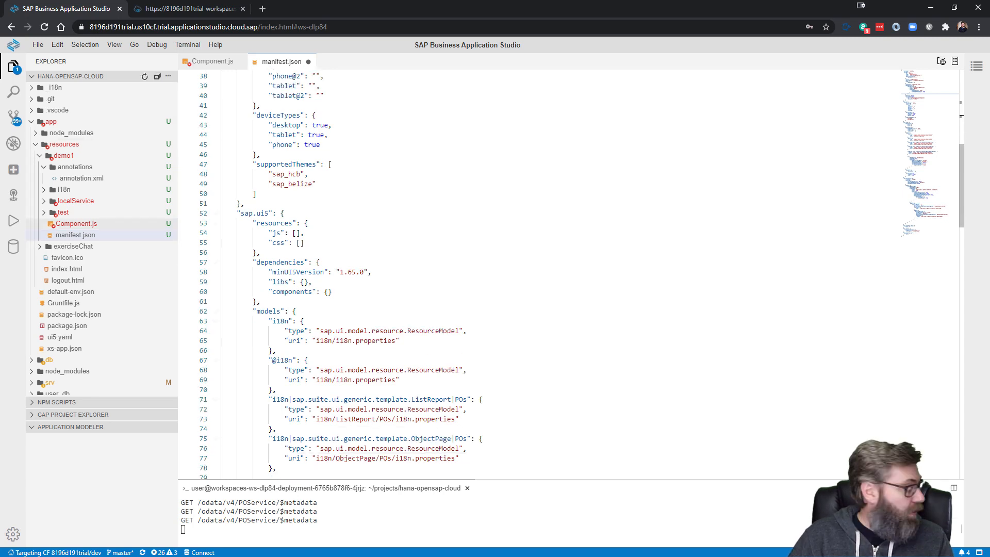
{"action": "left_click", "coordinate": [75, 234]}
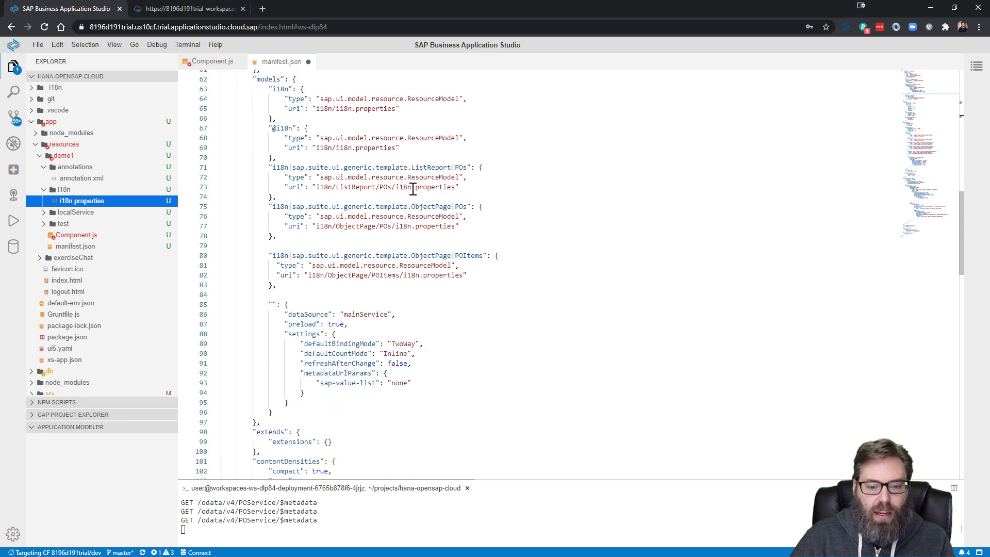
{"action": "scroll", "scroll_direction": "down", "scroll_amount": 3}
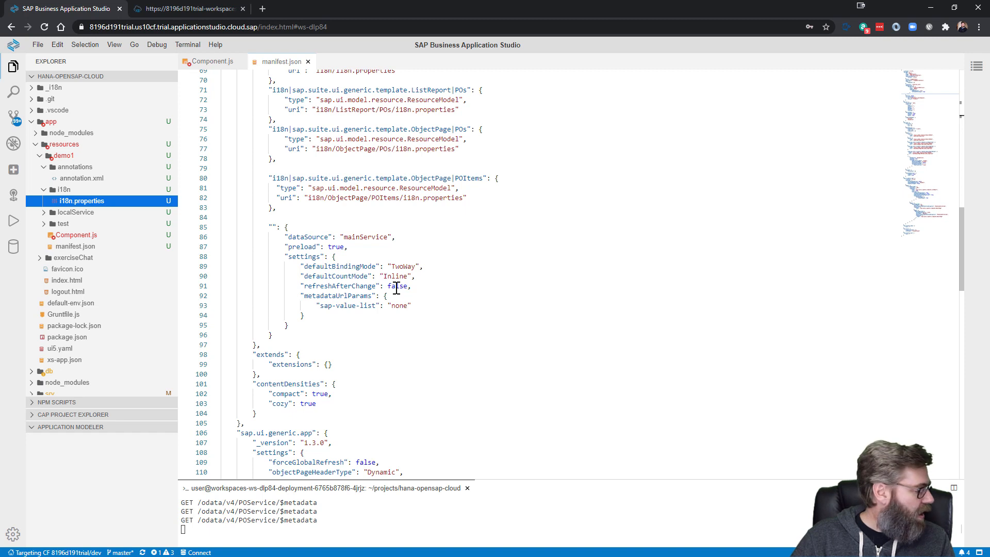
{"action": "type", "text": "true"}
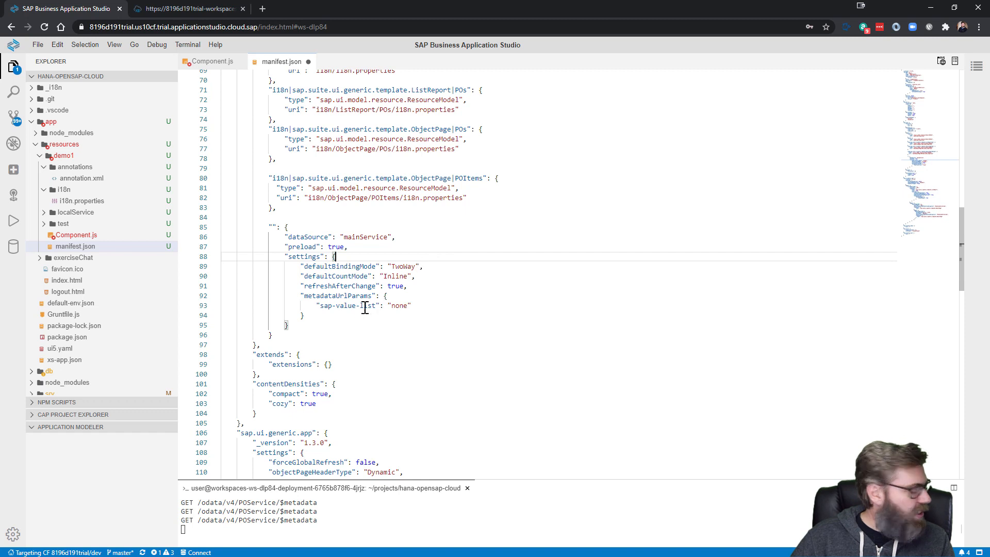
Review the rest of manifest.json and close the Component.js file.
{"action": "scroll", "scroll_direction": "down", "scroll_amount": 3}
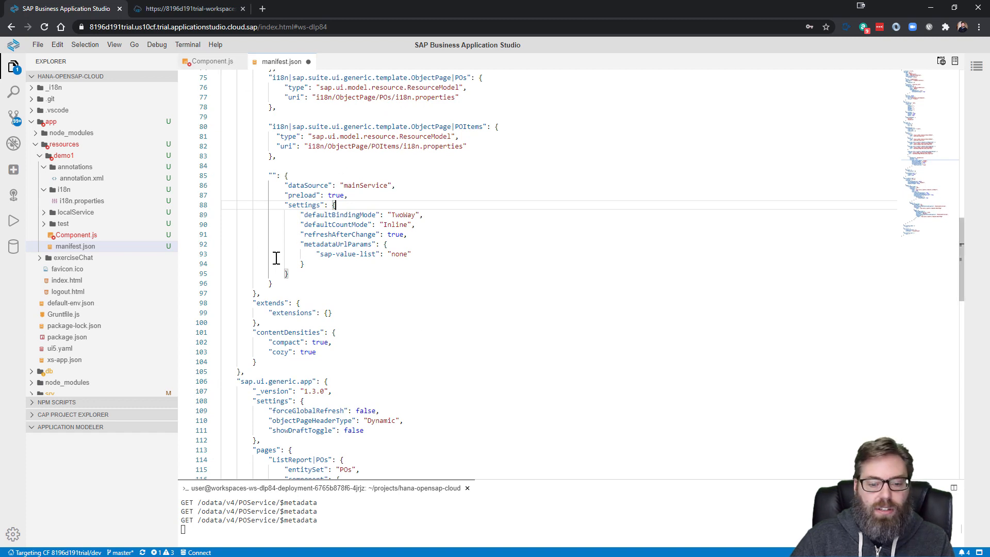
{"action": "scroll", "scroll_direction": "down", "scroll_amount": 3}
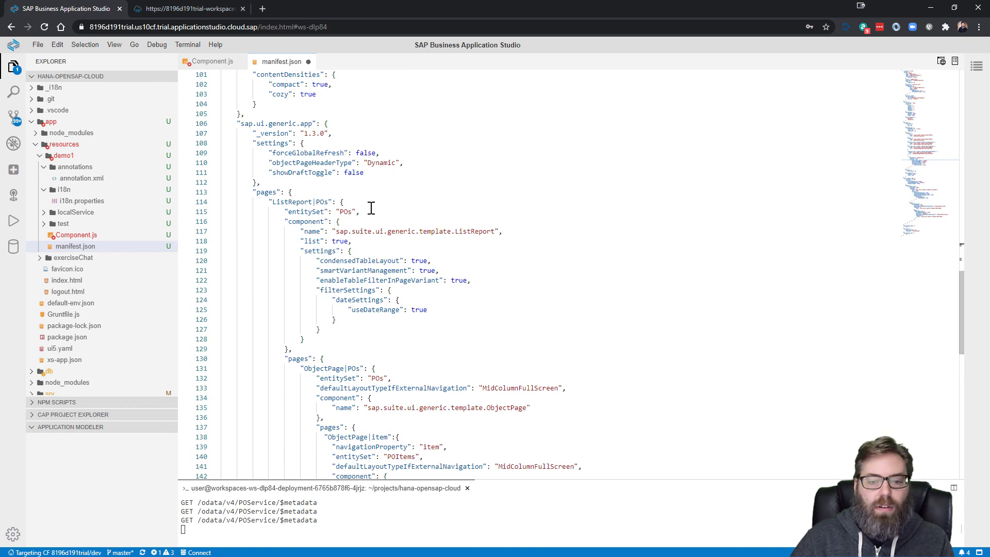
{"action": "scroll", "scroll_direction": "down", "scroll_amount": 3}
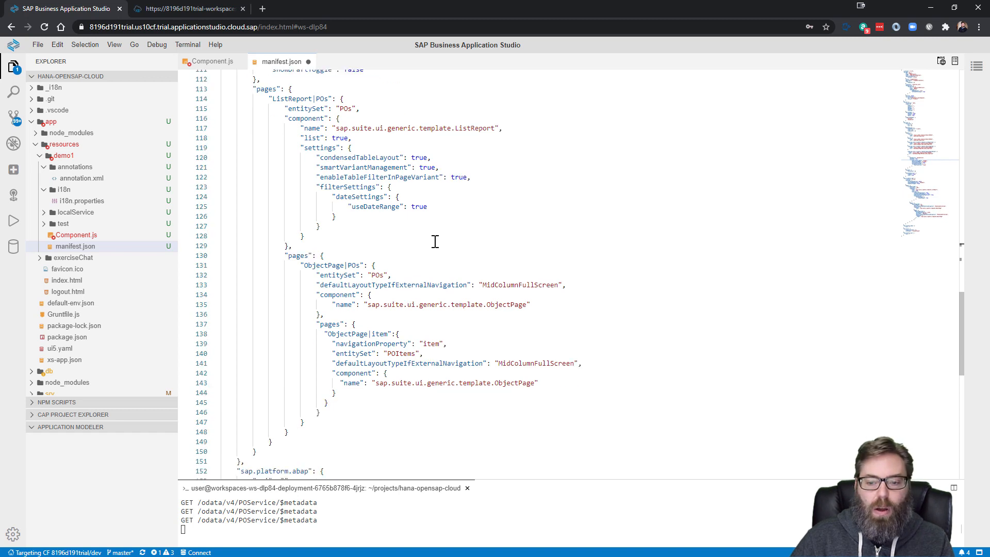
{"action": "mouse_move", "coordinate": [450, 280]}
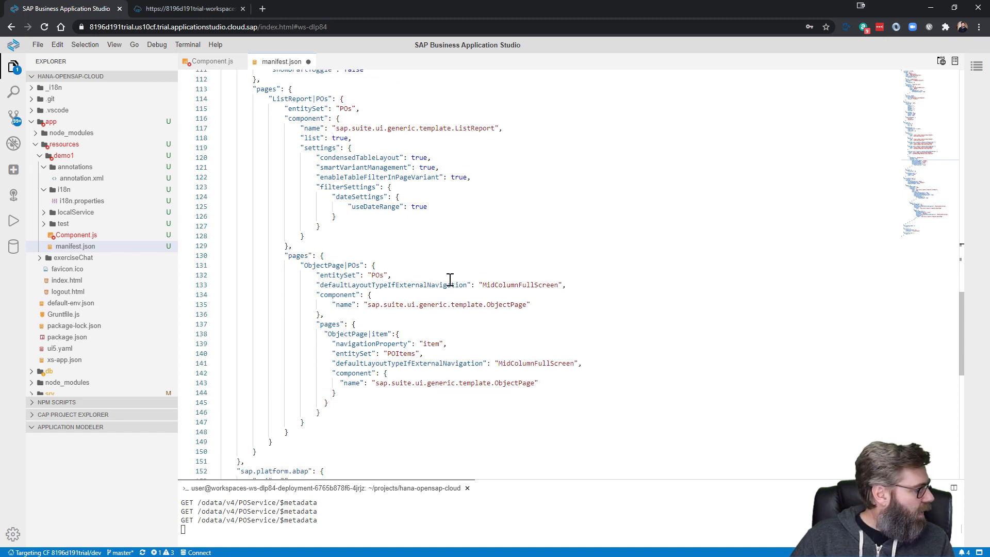
{"action": "scroll", "scroll_direction": "down", "scroll_amount": 3}
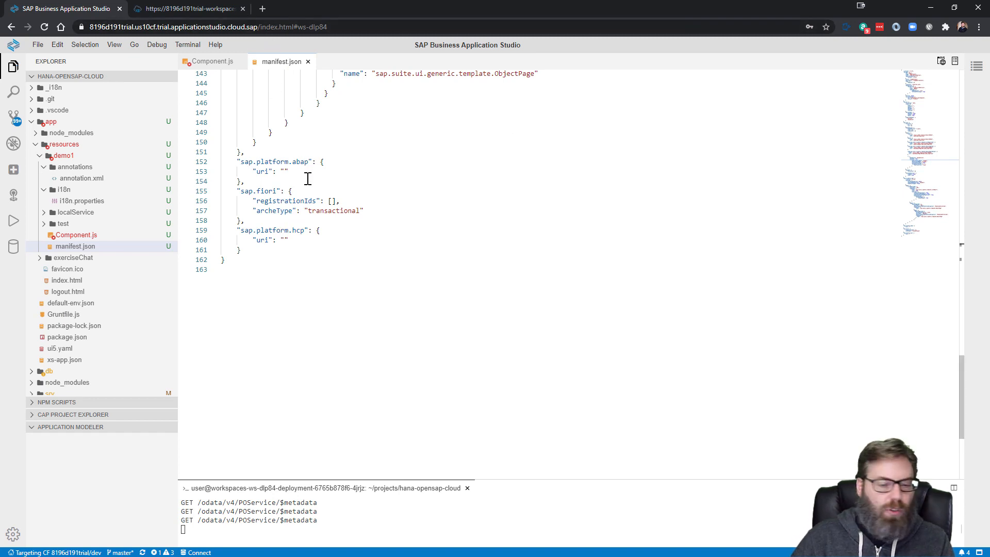
{"action": "left_click", "coordinate": [37, 44]}
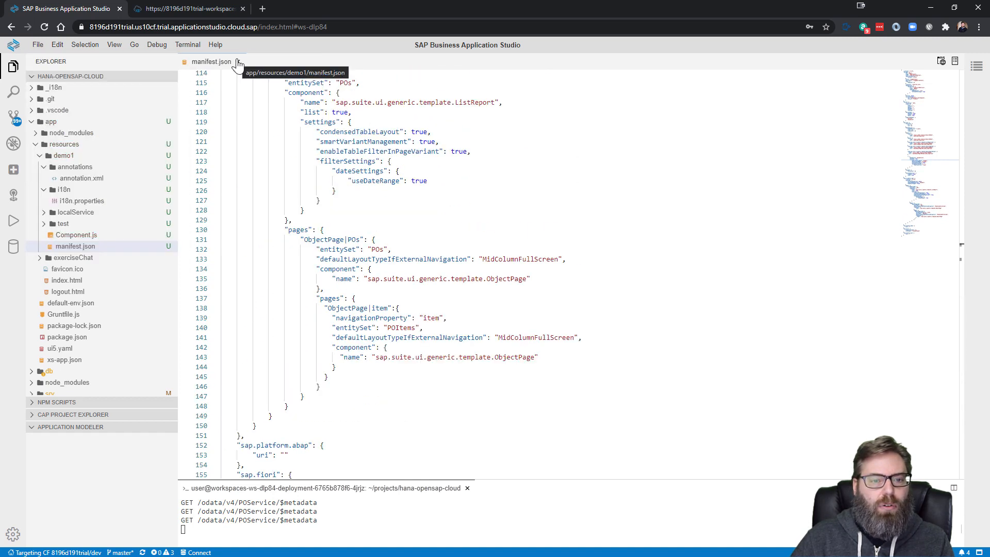
Close manifest.json and bring up resources/index.html with its launchpad application entries.
{"action": "left_click", "coordinate": [238, 61]}
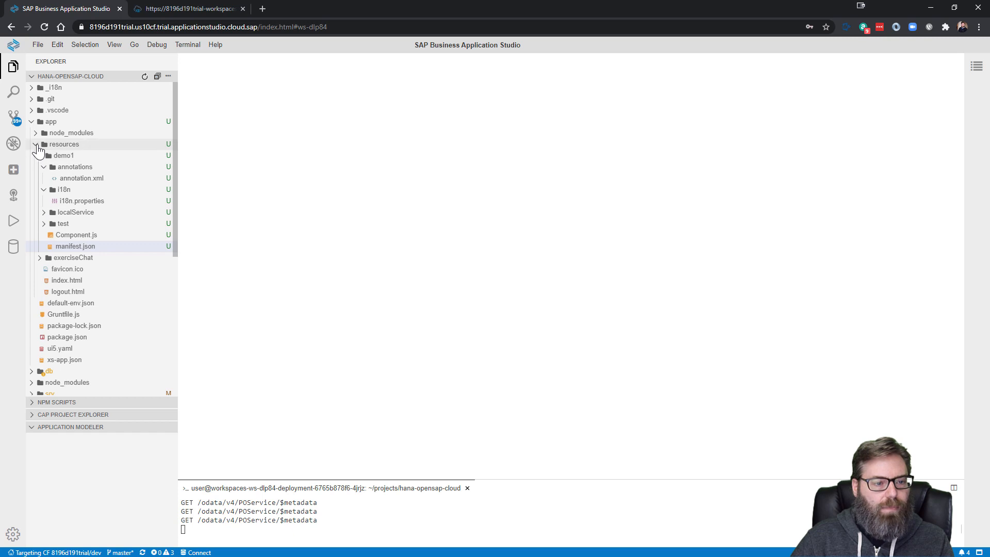
{"action": "left_click", "coordinate": [64, 144]}
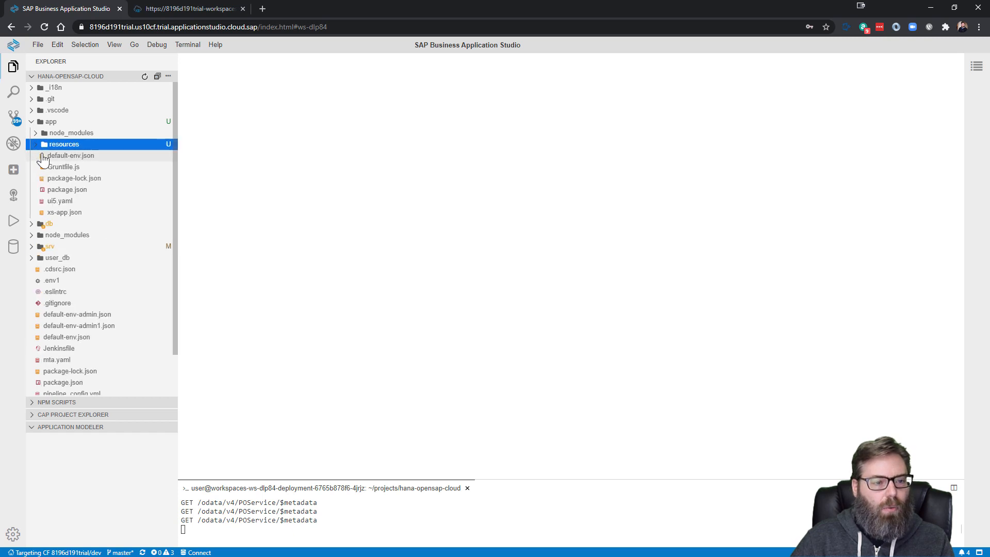
{"action": "left_click", "coordinate": [63, 144]}
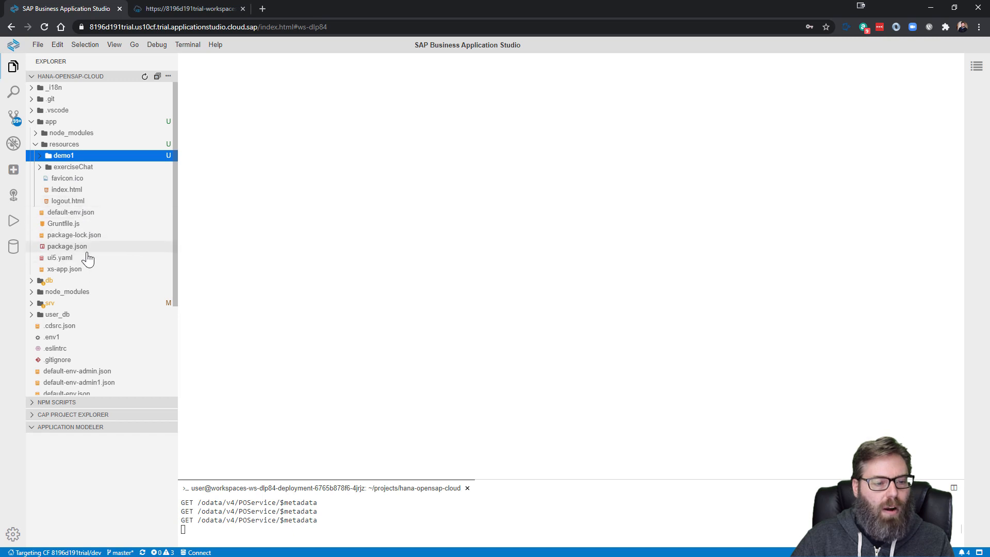
{"action": "mouse_move", "coordinate": [93, 238]}
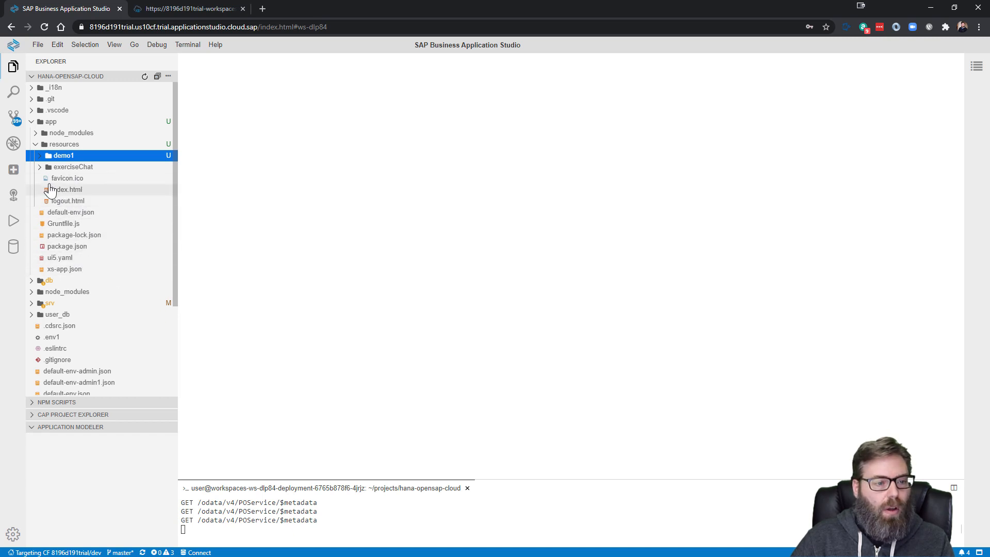
{"action": "double_click", "coordinate": [66, 189]}
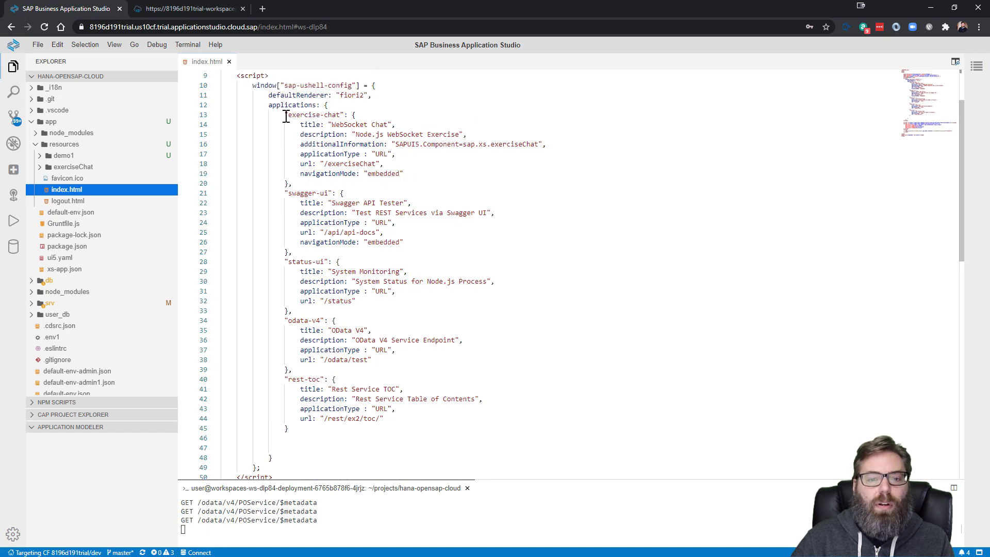
Duplicate the exercise-chat entry as a new demo1 launchpad entry, checking Component.js for the name.
{"action": "left_click_drag", "start_coordinate": [285, 115], "coordinate": [291, 183]}
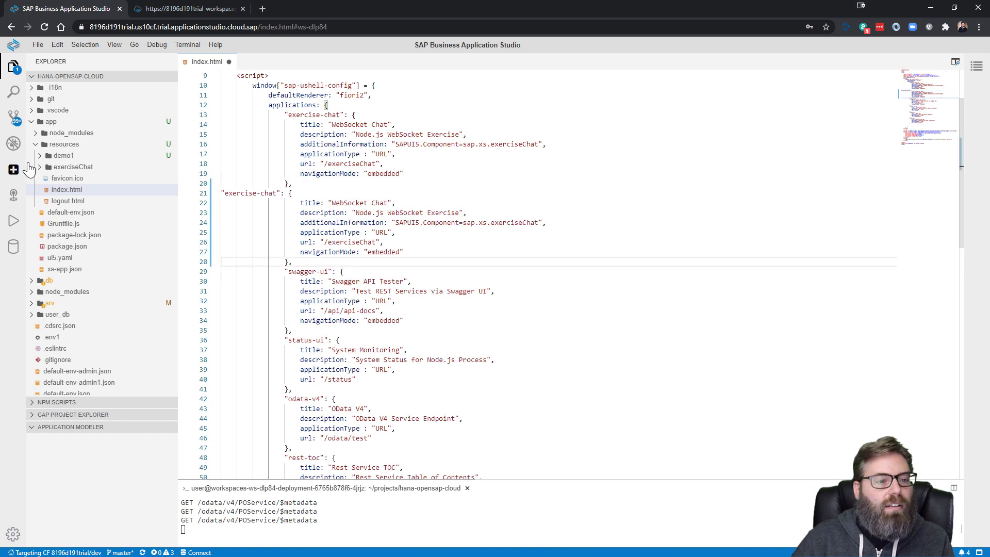
{"action": "left_click", "coordinate": [74, 166]}
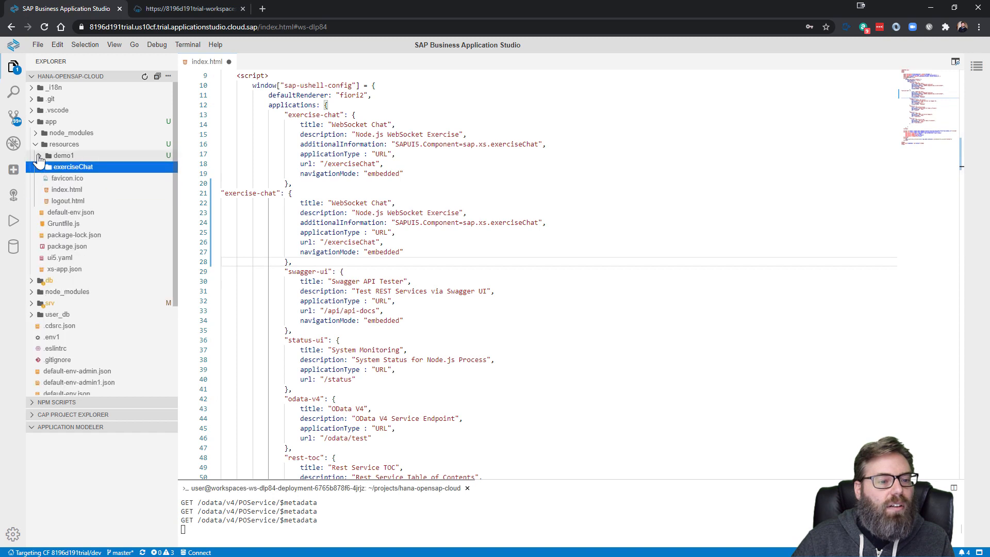
{"action": "left_click", "coordinate": [63, 155]}
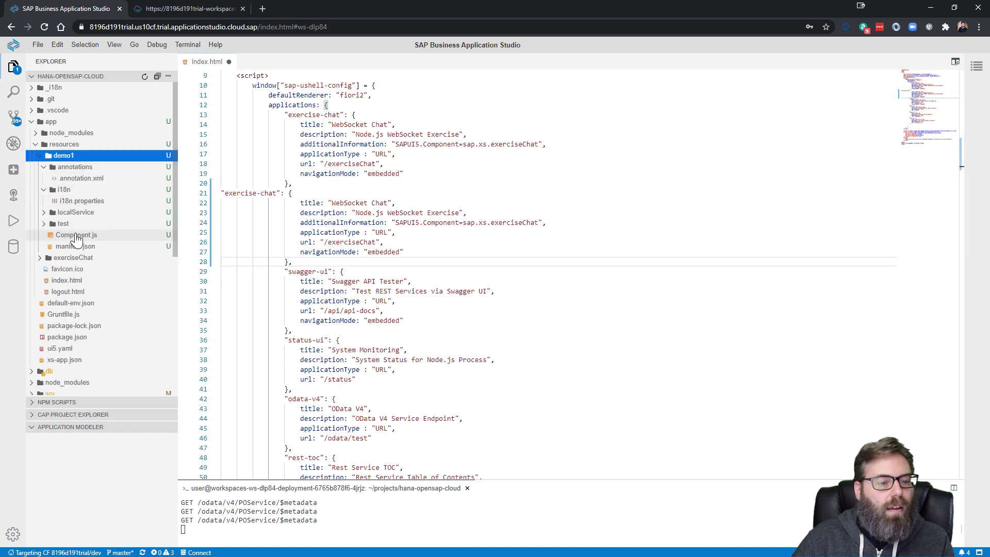
{"action": "double_click", "coordinate": [76, 234]}
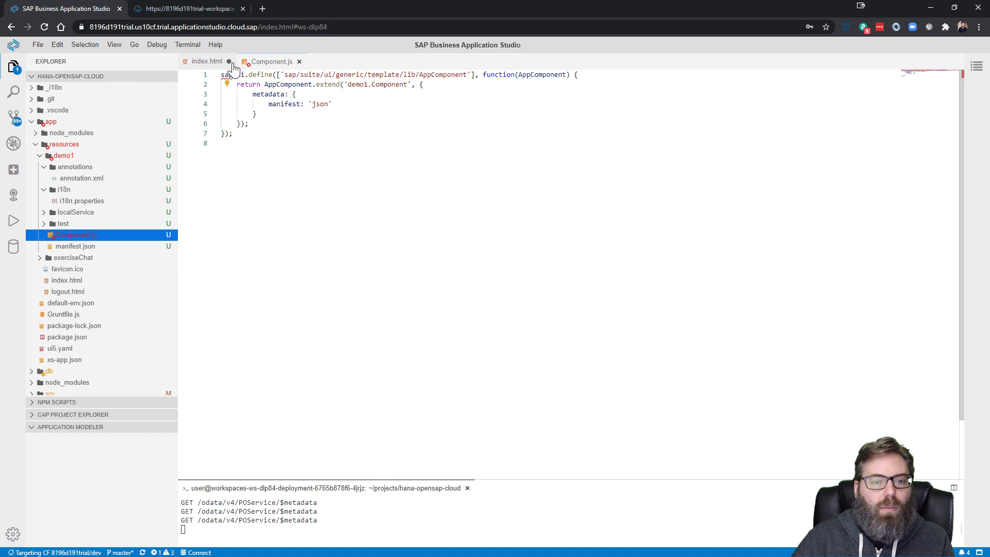
{"action": "left_click", "coordinate": [207, 61]}
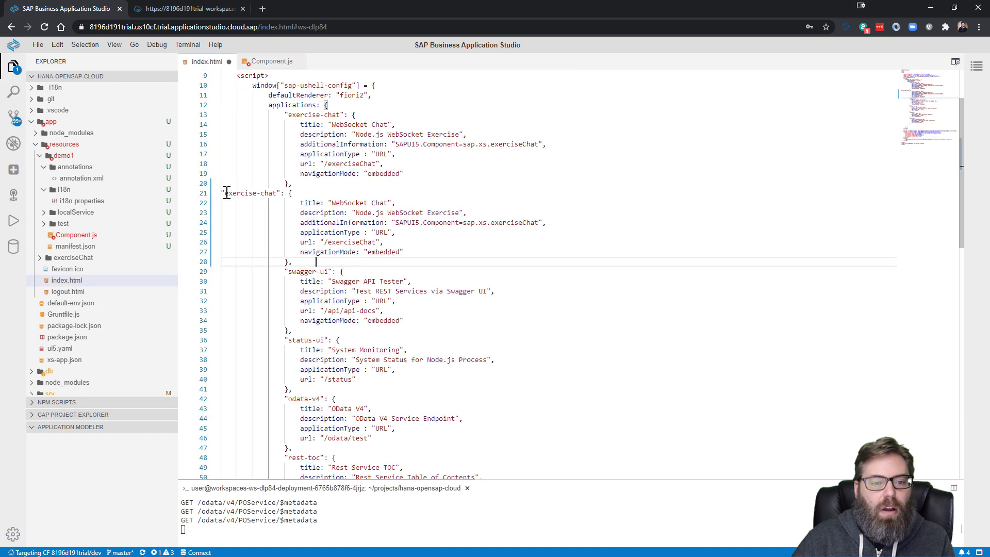
{"action": "type", "text": "demo1\": {"}
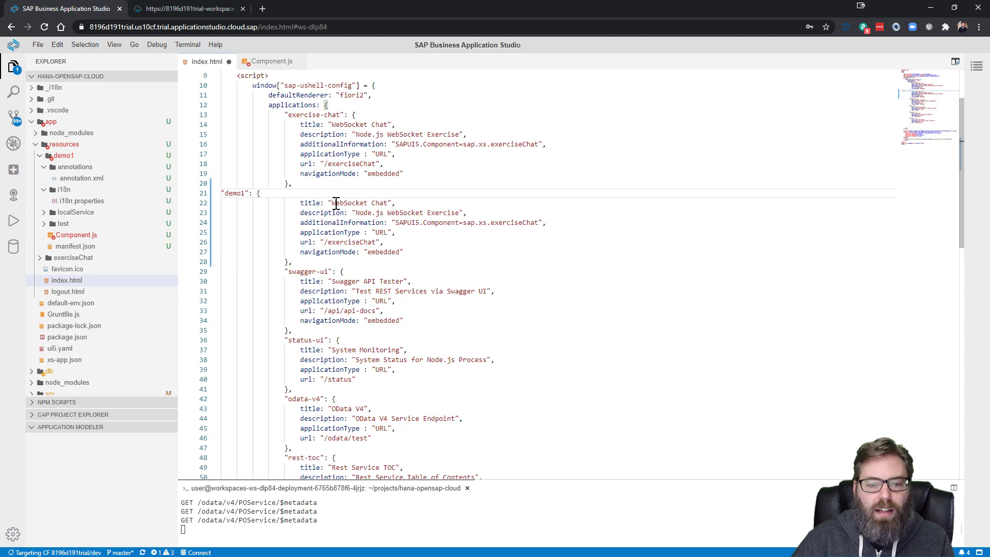
Give the demo1 entry the title and description 'PO Demo'.
{"action": "double_click", "coordinate": [349, 202]}
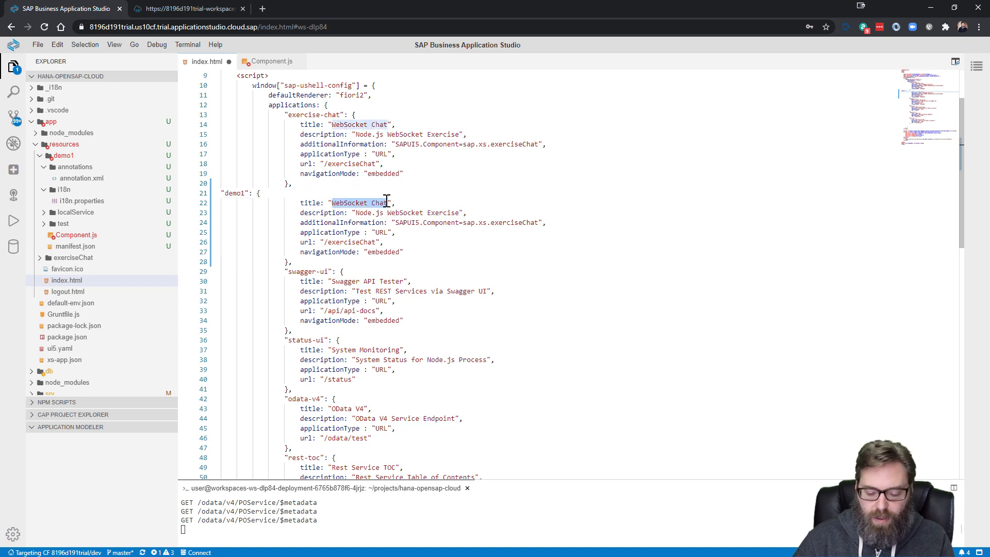
{"action": "type", "text": "PO-demo"}
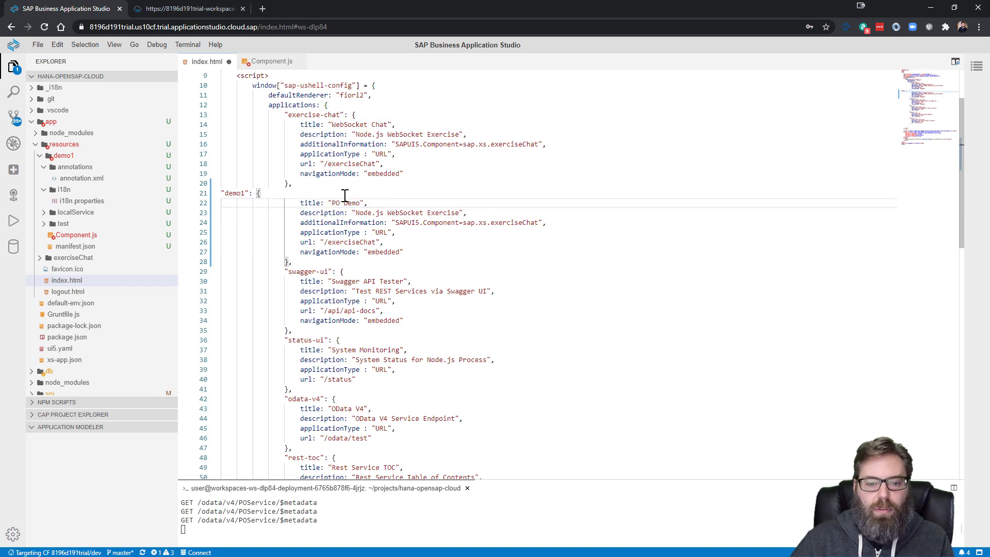
{"action": "double_click", "coordinate": [407, 212]}
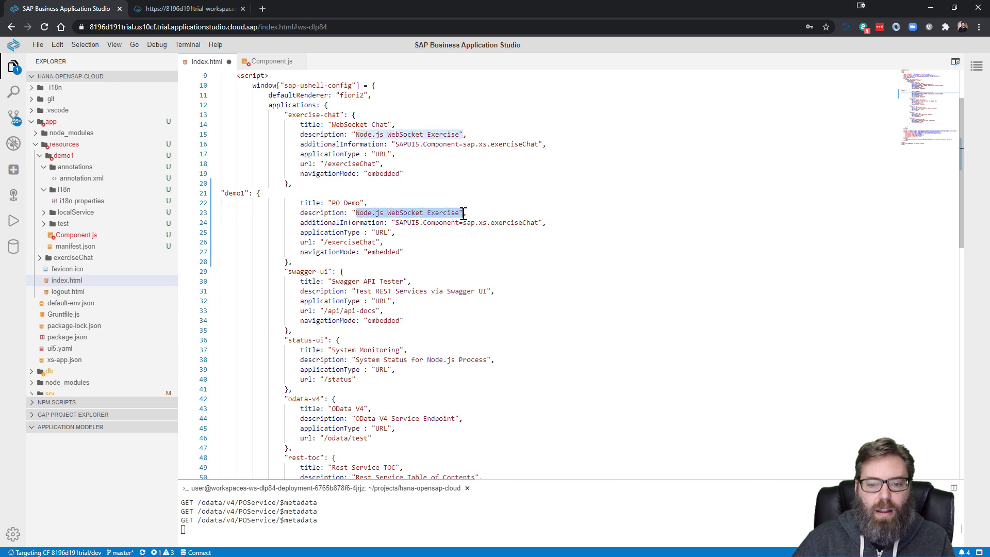
{"action": "type", "text": "PO Demo\","}
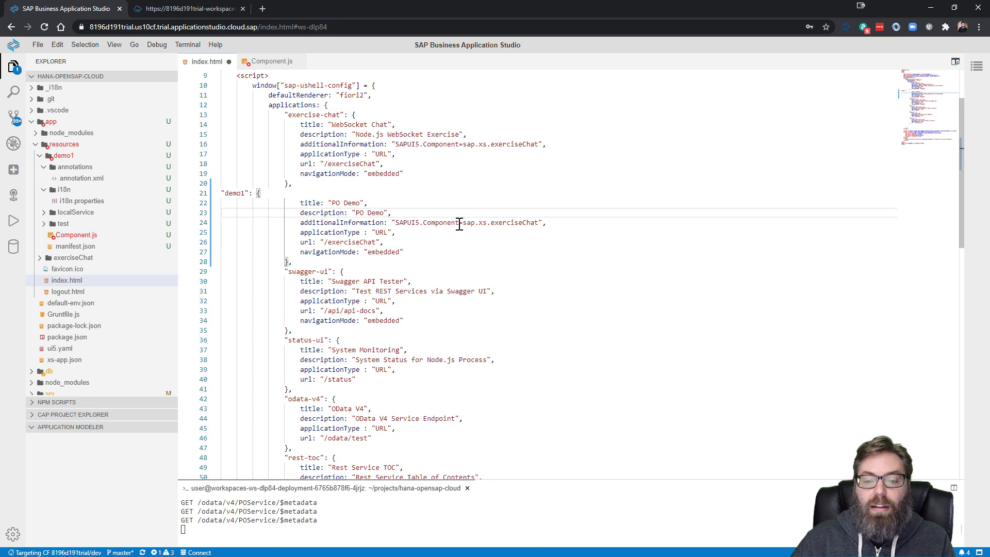
{"action": "left_click", "coordinate": [187, 8]}
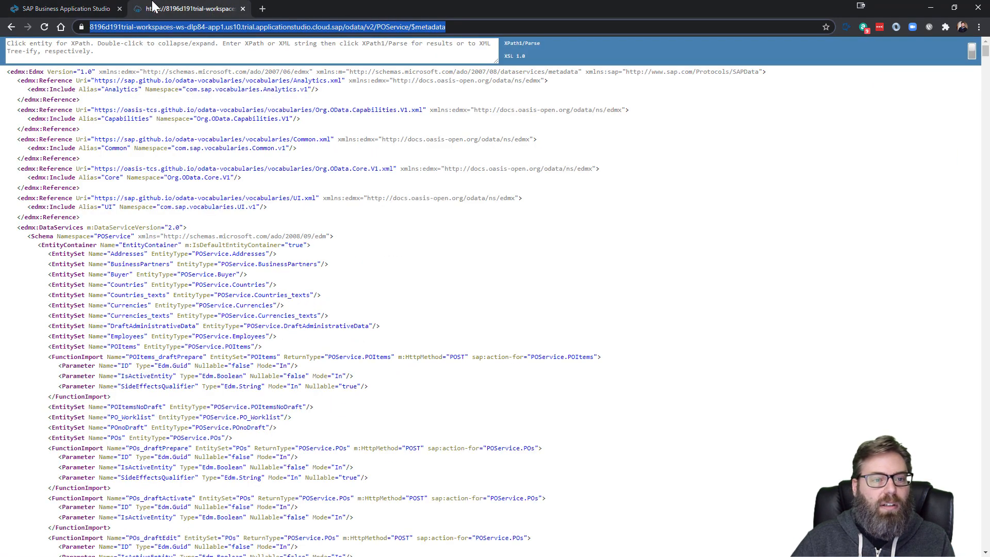
Point the PO Demo entry at SAPUI5 component demo1 and change its url to /demo1.
{"action": "left_click", "coordinate": [63, 8]}
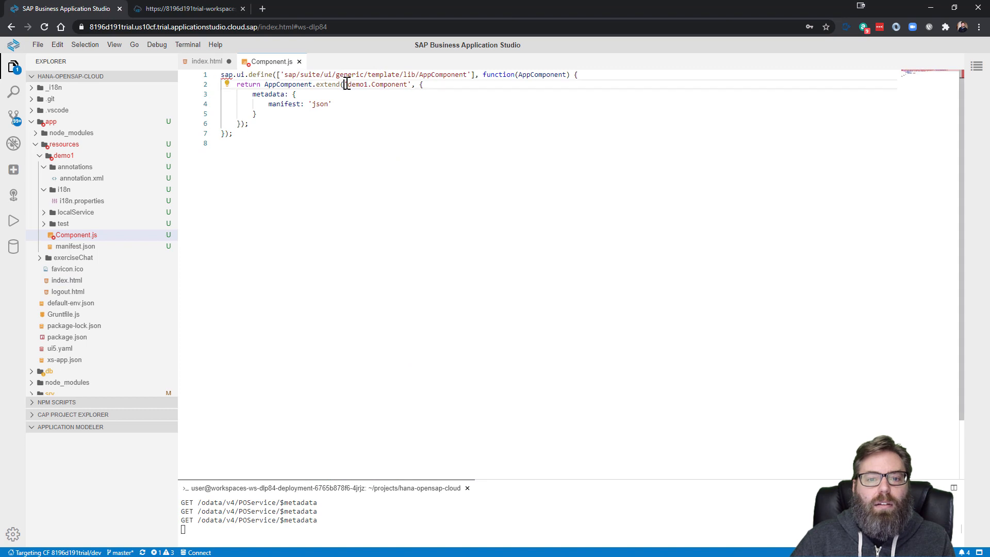
{"action": "double_click", "coordinate": [356, 83]}
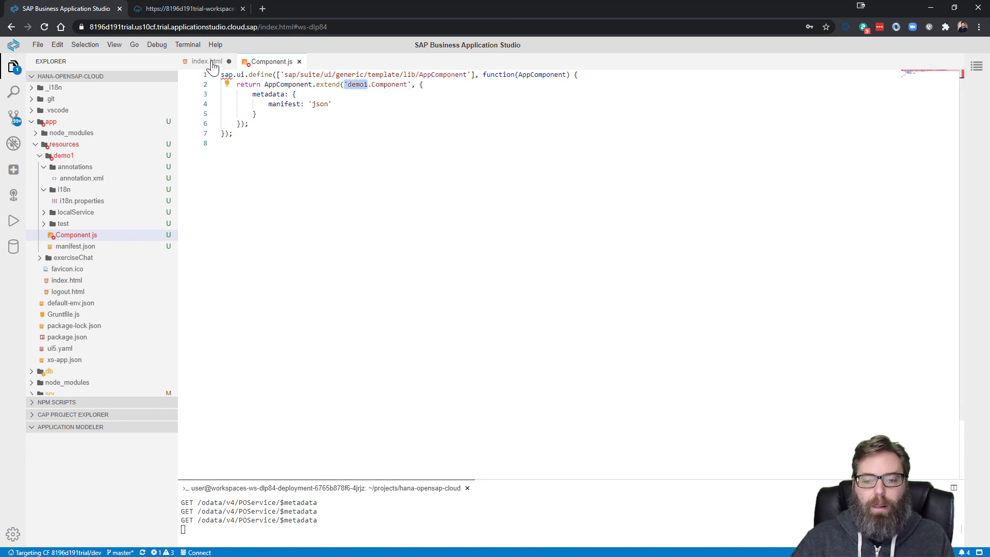
{"action": "left_click", "coordinate": [206, 61]}
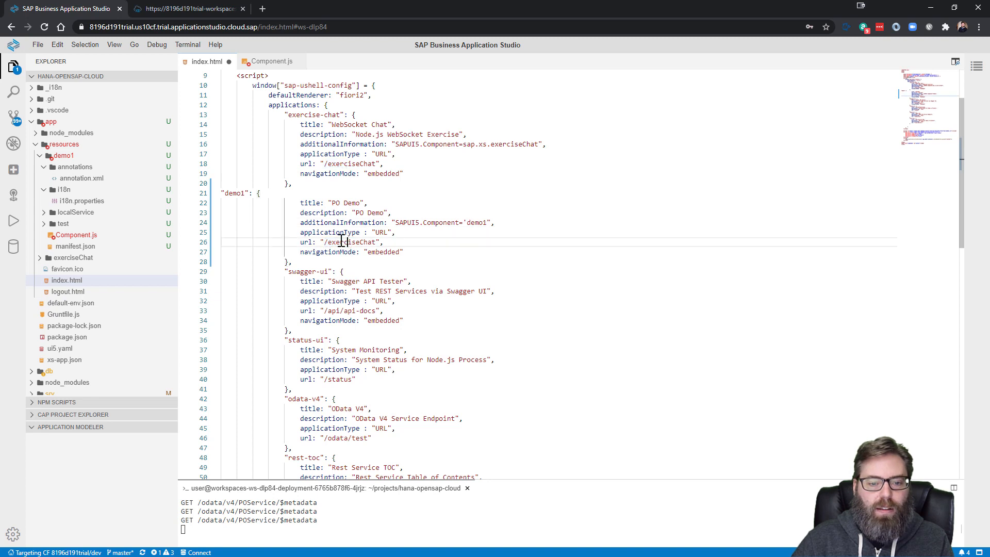
{"action": "double_click", "coordinate": [354, 242]}
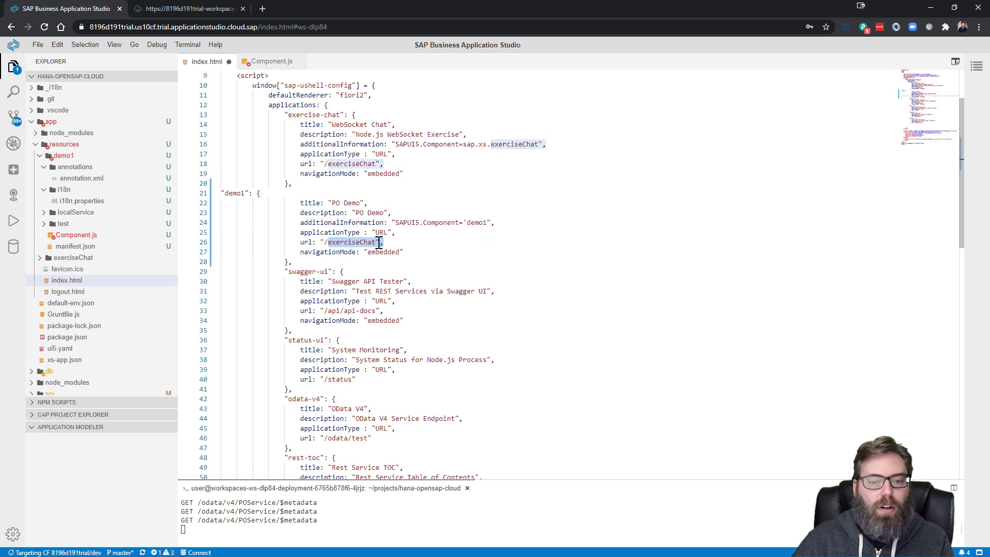
{"action": "type", "text": "/demo1\","}
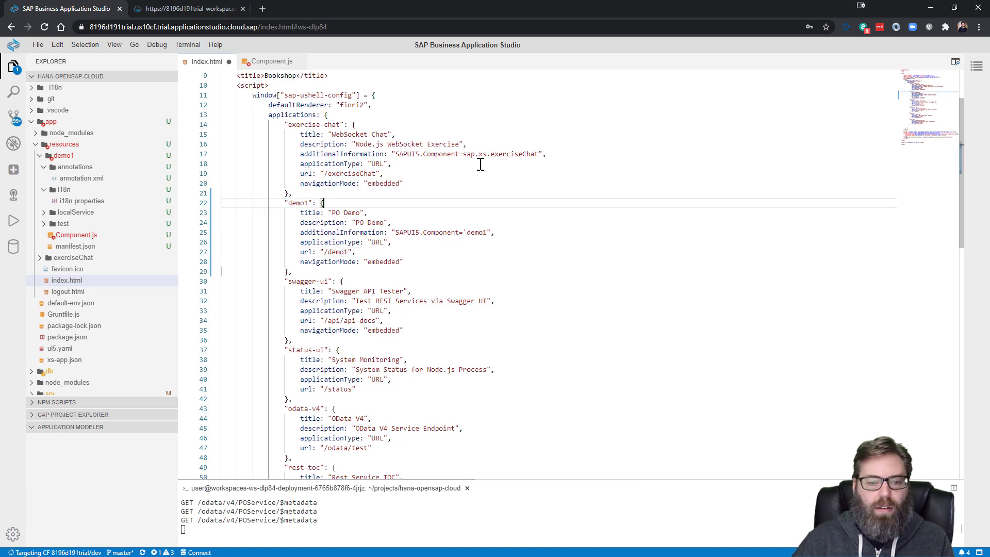
{"action": "left_click", "coordinate": [37, 44]}
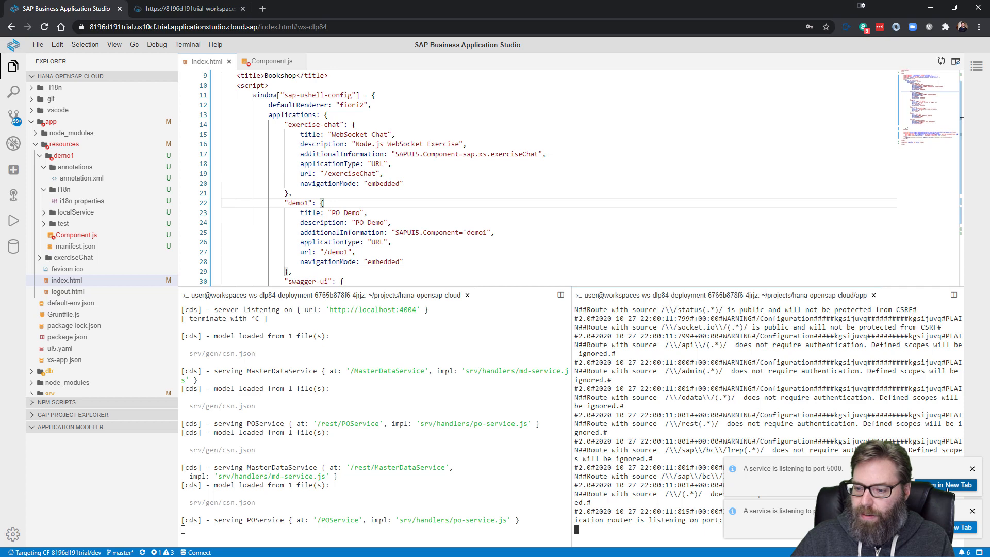
Open the app served on port 5000 in a new browser tab.
{"action": "left_click", "coordinate": [945, 484]}
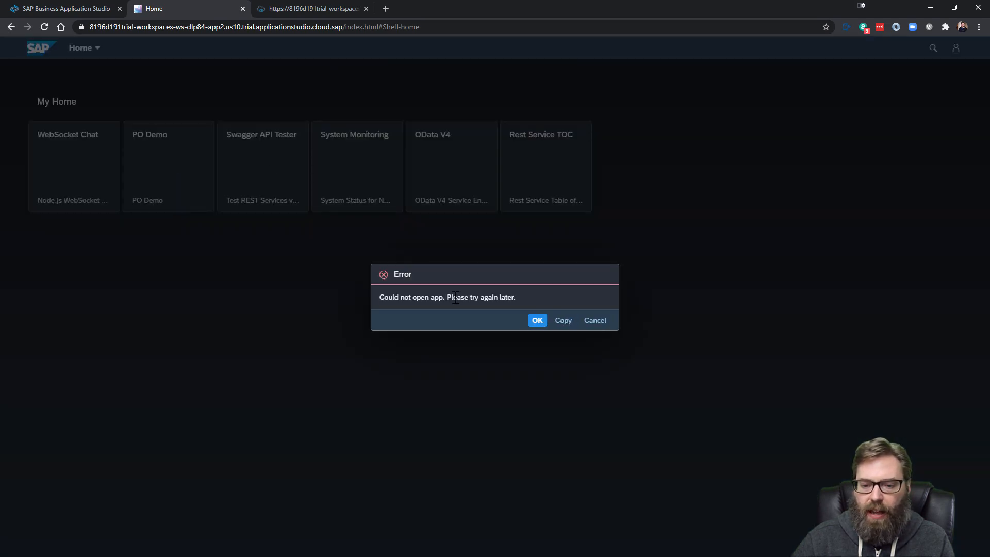
Dismiss the 'Could not open app' error after launching PO Demo.
{"action": "left_click", "coordinate": [536, 320]}
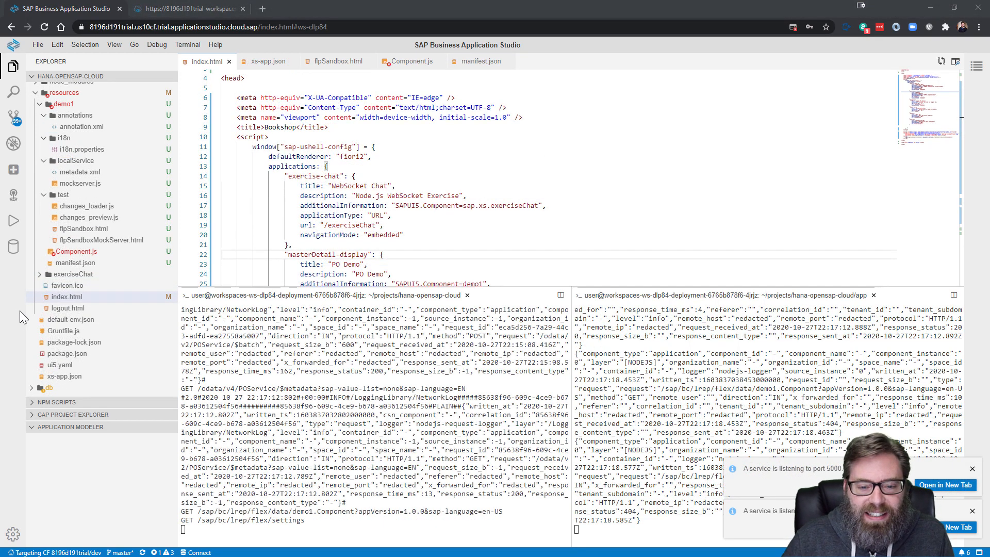
Rename the PO Demo entry's key from masterDetail-display to demo1.
{"action": "scroll", "scroll_direction": "down", "scroll_amount": 3}
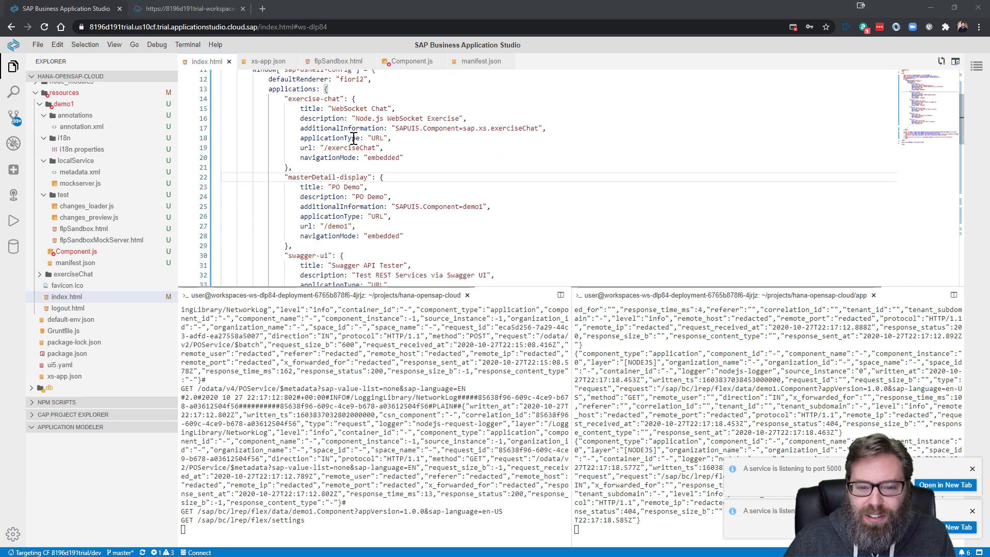
{"action": "scroll", "scroll_direction": "down", "scroll_amount": 3}
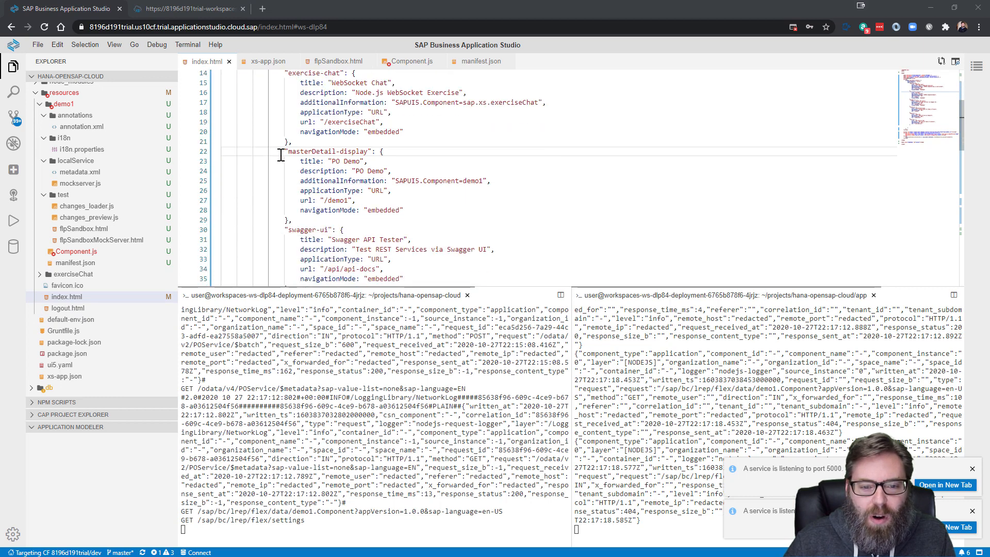
{"action": "double_click", "coordinate": [326, 151]}
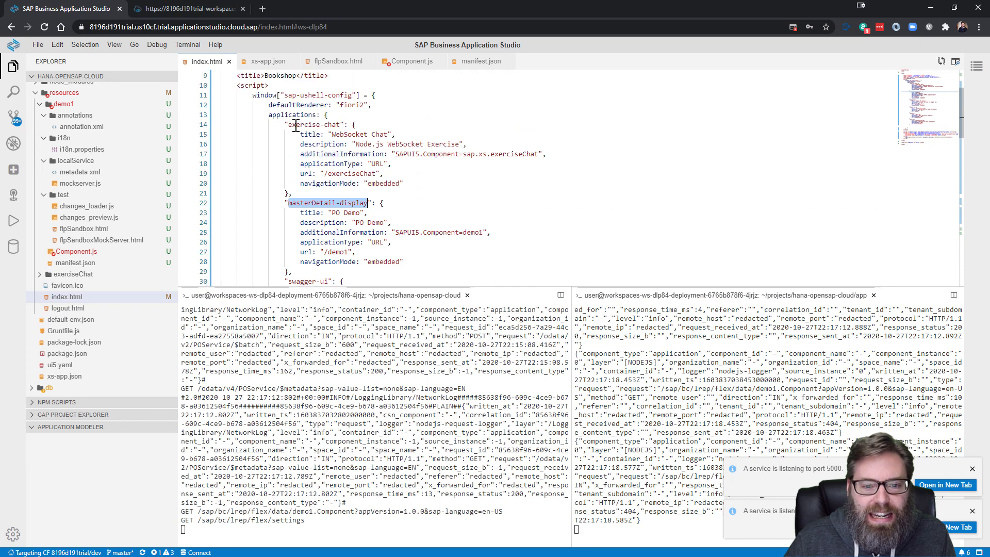
{"action": "type", "text": "d\": {"}
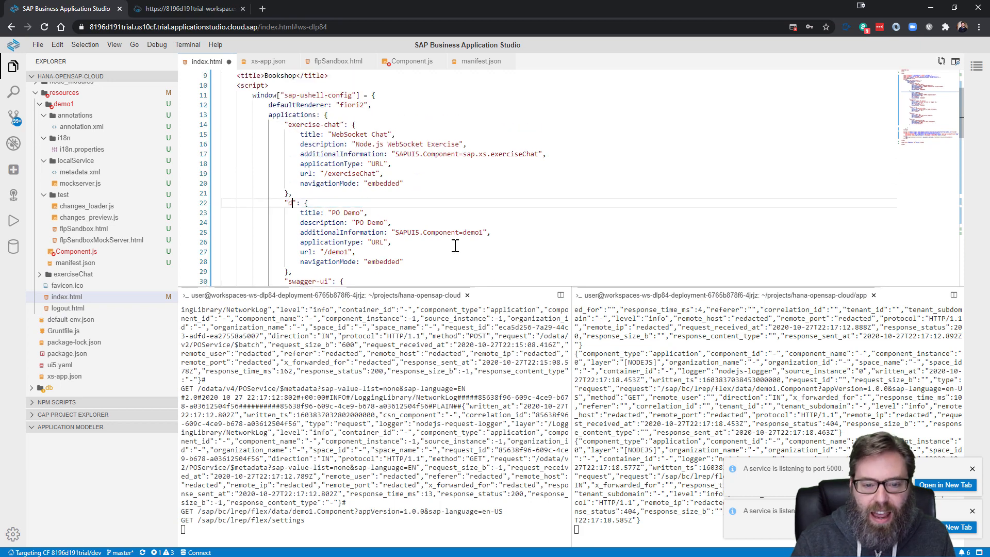
{"action": "type", "text": "demo1"}
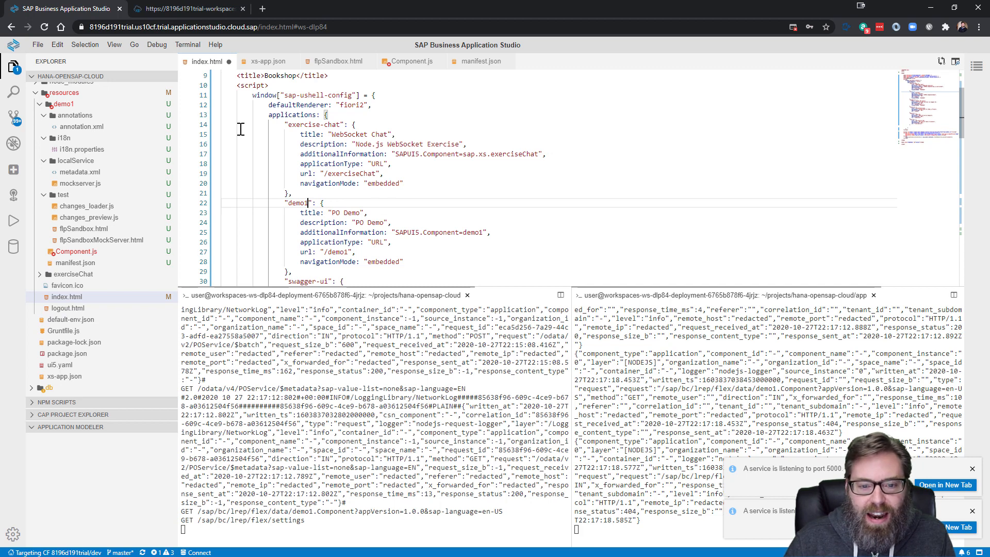
{"action": "left_click", "coordinate": [37, 45]}
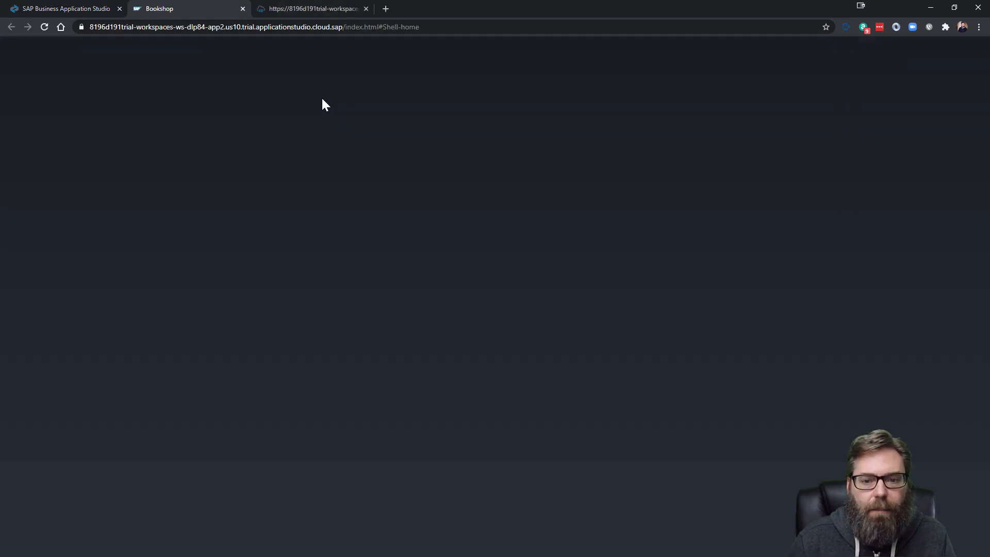
Relaunch PO Demo with developer tools open, dismiss the error, and return to the studio.
{"action": "left_click", "coordinate": [977, 26]}
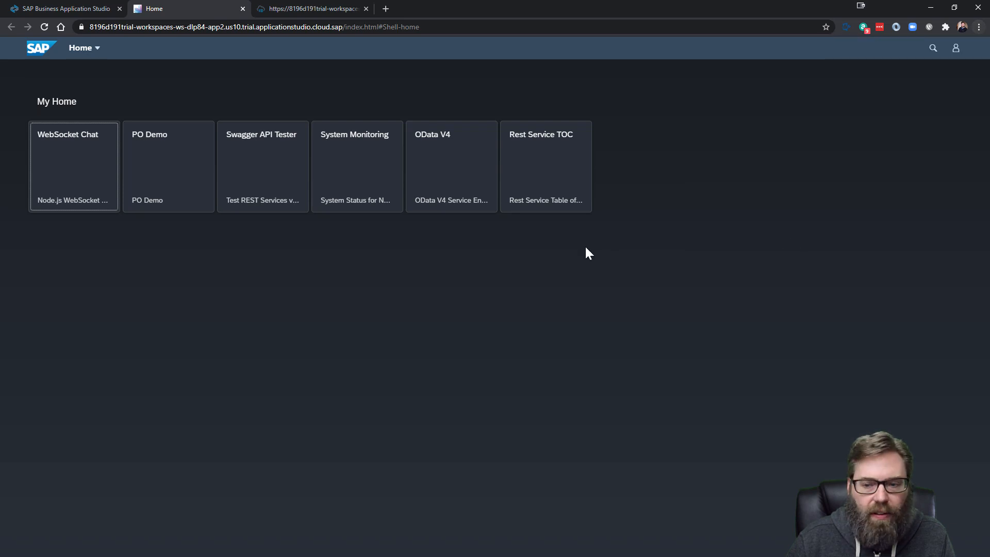
{"action": "key", "text": "F12"}
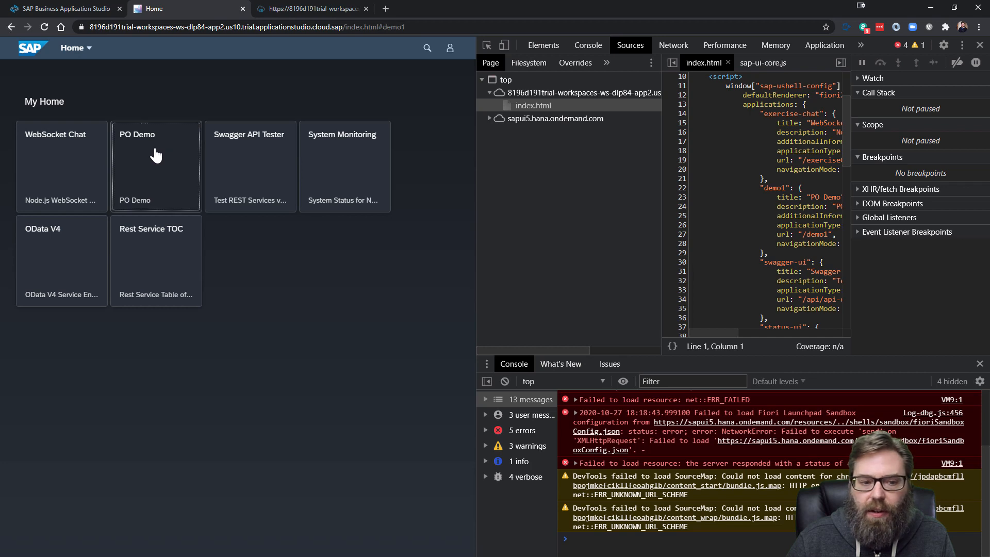
{"action": "left_click", "coordinate": [156, 167]}
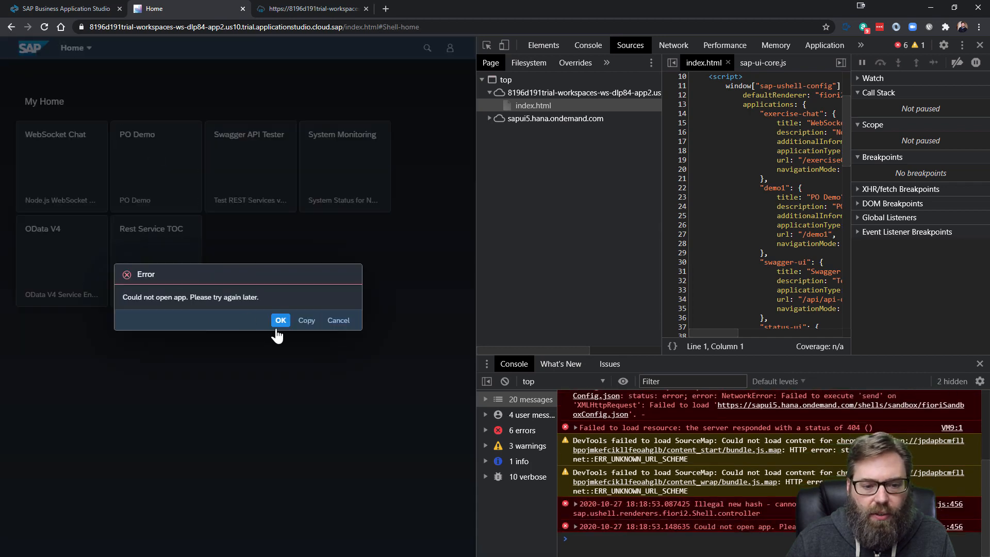
{"action": "left_click", "coordinate": [281, 319]}
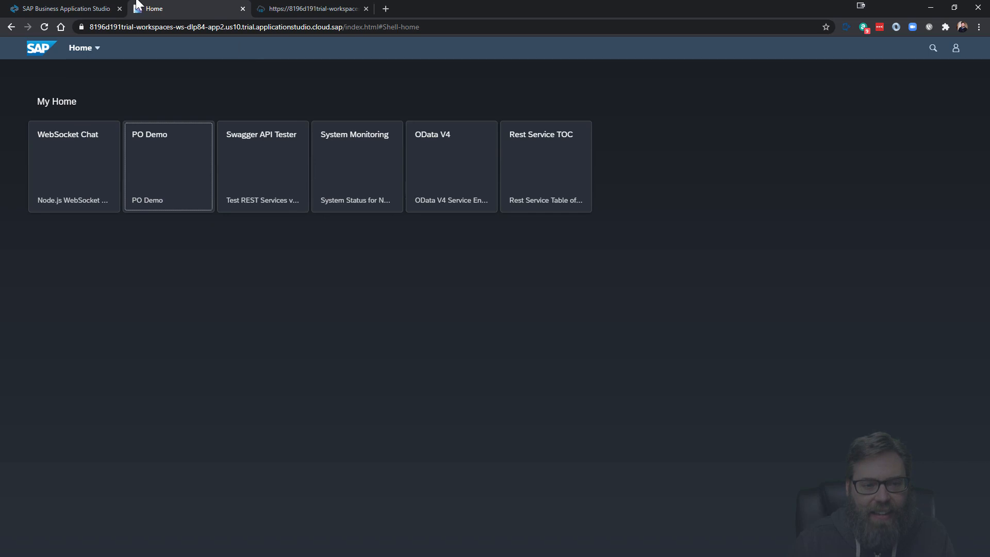
{"action": "mouse_move", "coordinate": [63, 9]}
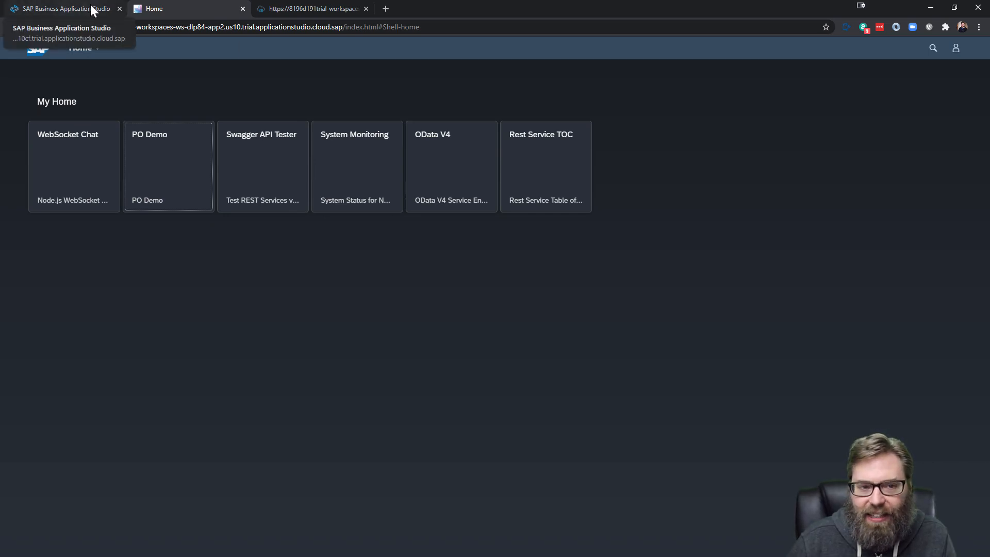
{"action": "left_click", "coordinate": [59, 8]}
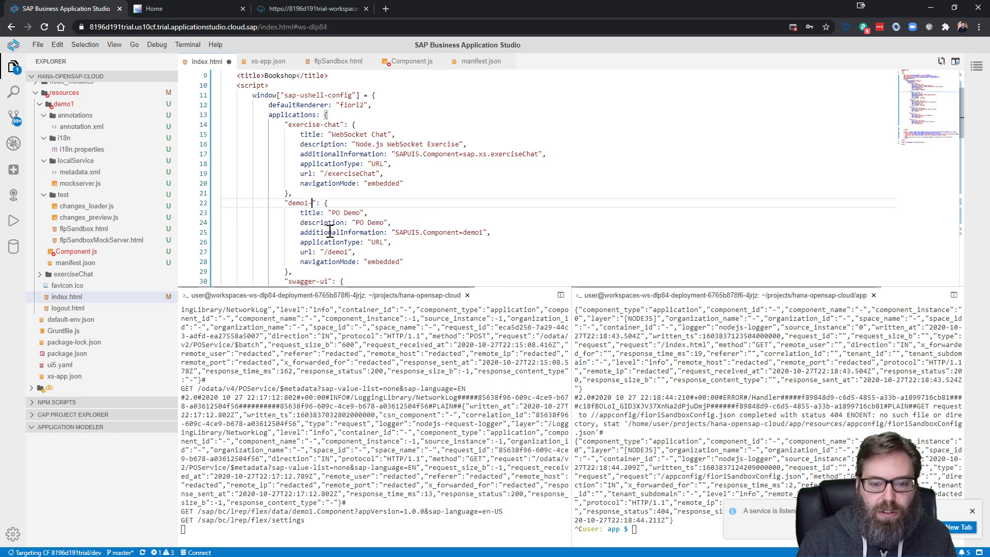
Rename the PO Demo entry's key to demo1-ui and save index.html.
{"action": "type", "text": "-ui"}
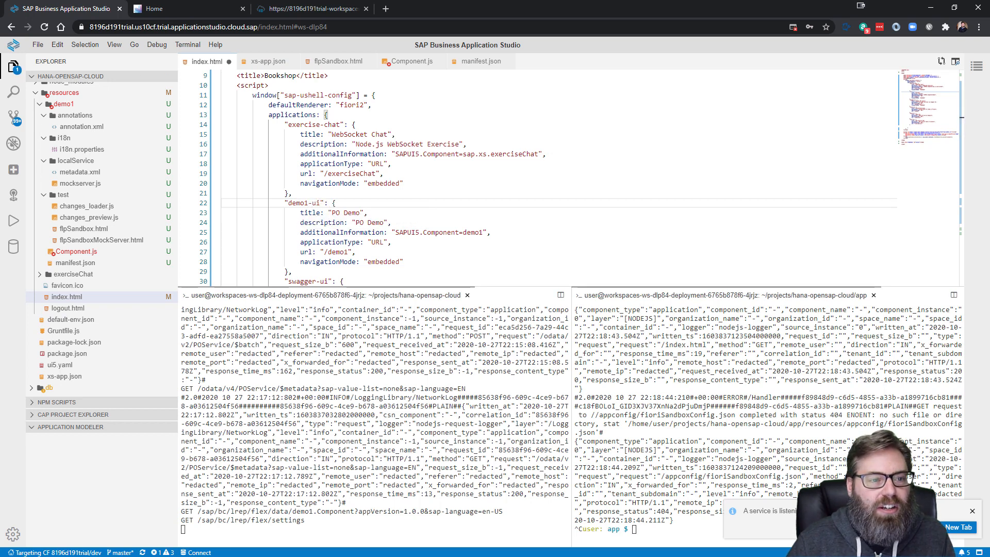
{"action": "left_click", "coordinate": [37, 44]}
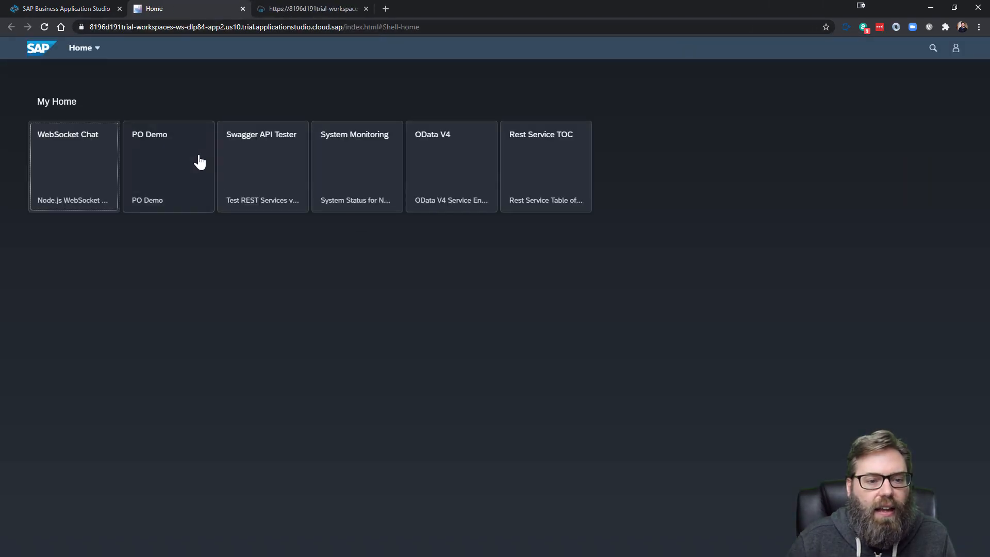
Launch PO Demo as the Purchase Orders list report, load its 1,000 orders and select the first row.
{"action": "left_click", "coordinate": [168, 166]}
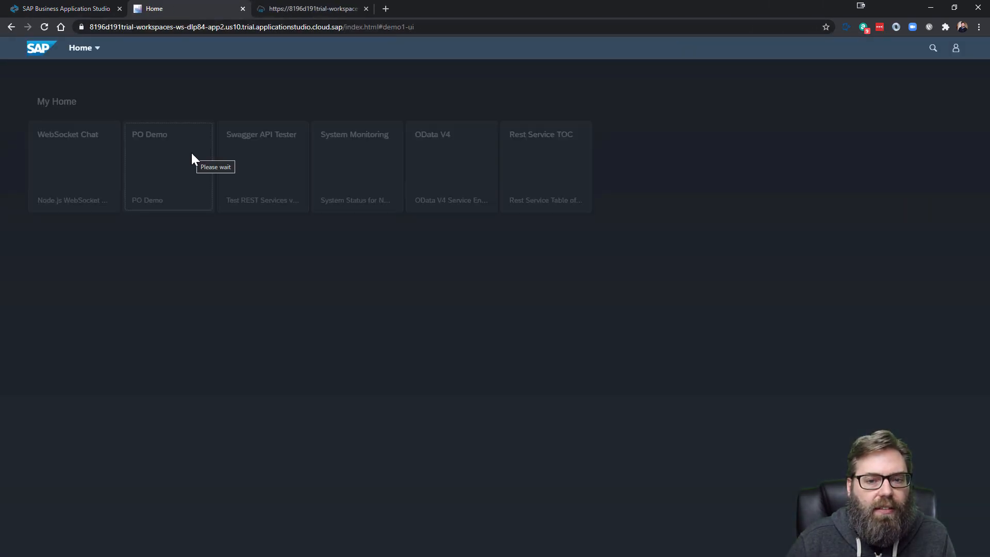
{"action": "left_click", "coordinate": [168, 167]}
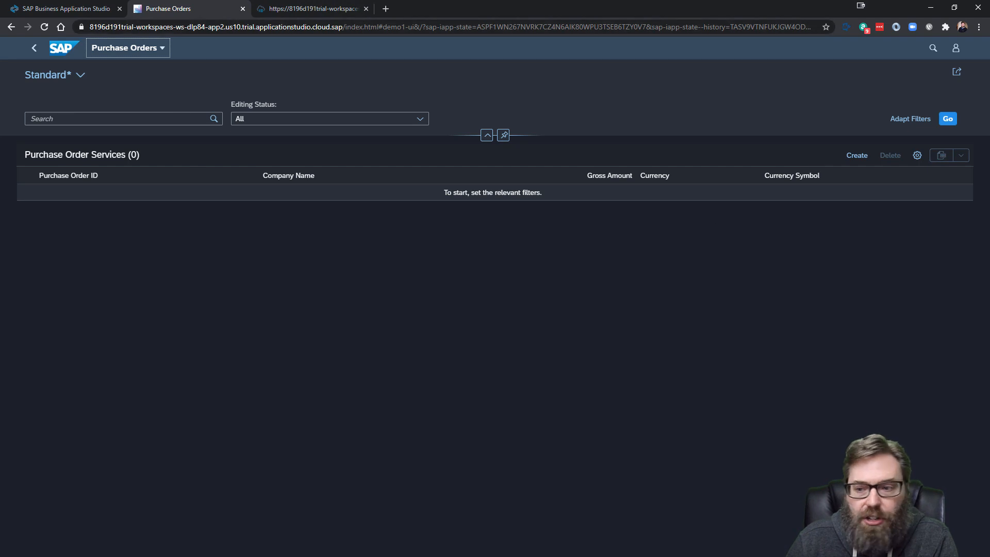
{"action": "left_click", "coordinate": [942, 118]}
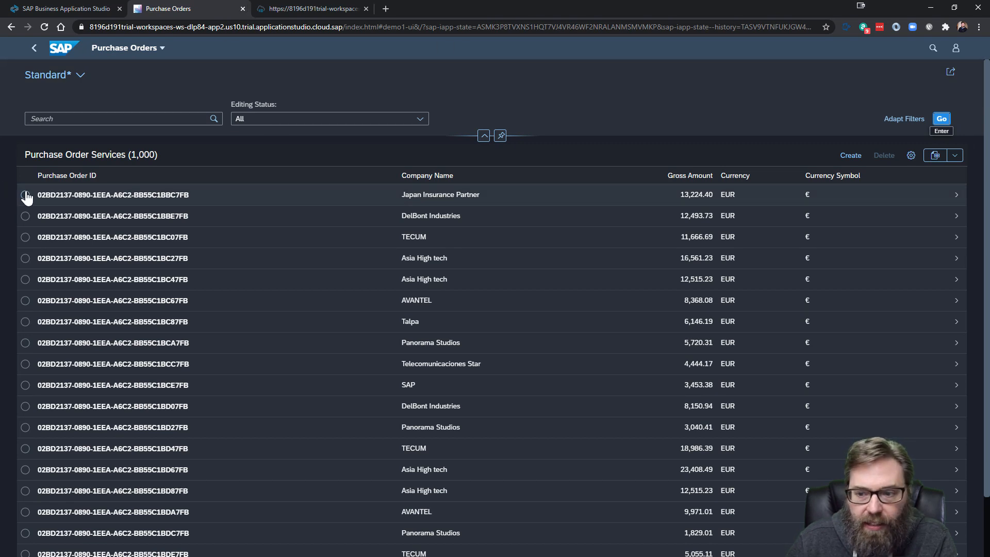
{"action": "left_click", "coordinate": [25, 195]}
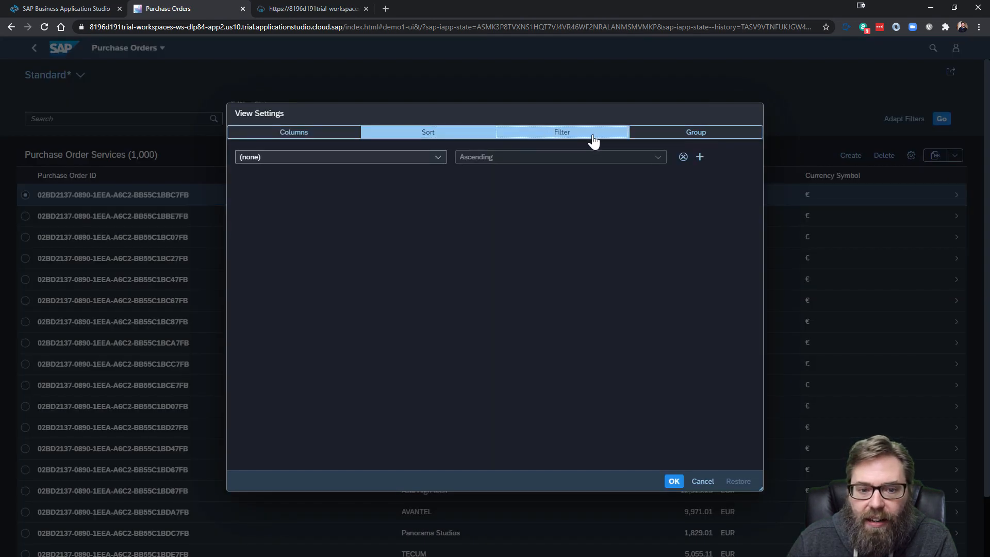
Try grouping the list by Company Name in View Settings and dismiss the invalid column error.
{"action": "left_click", "coordinate": [561, 132]}
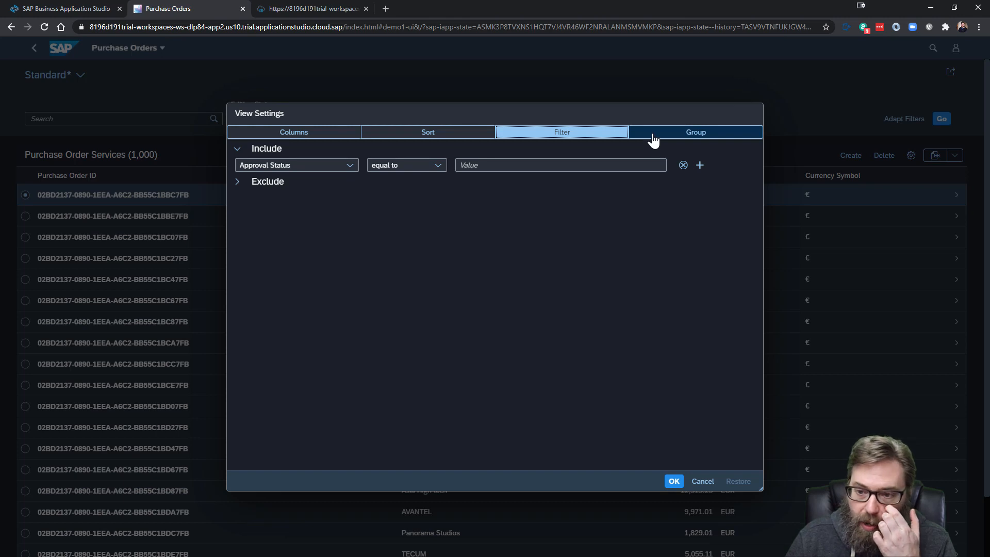
{"action": "left_click", "coordinate": [695, 132]}
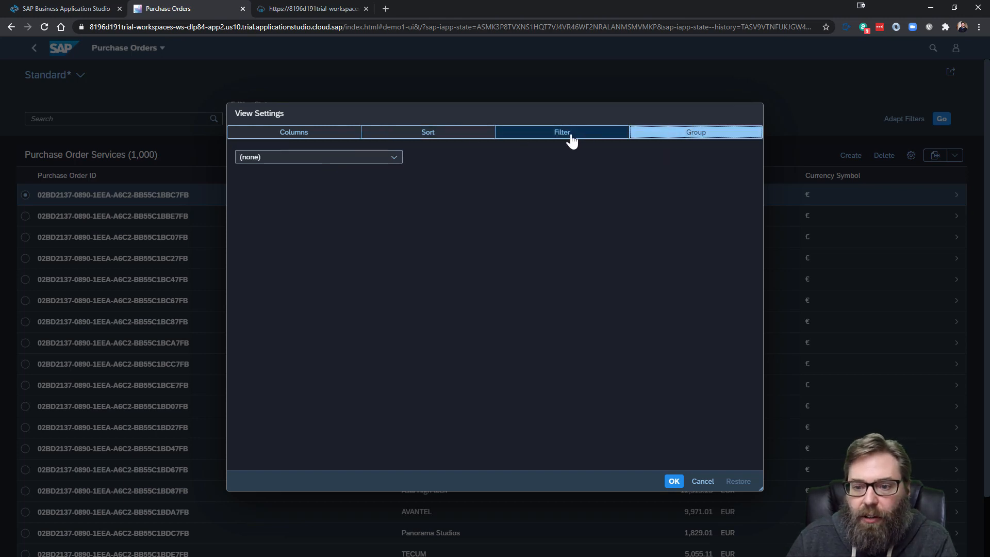
{"action": "left_click", "coordinate": [561, 132]}
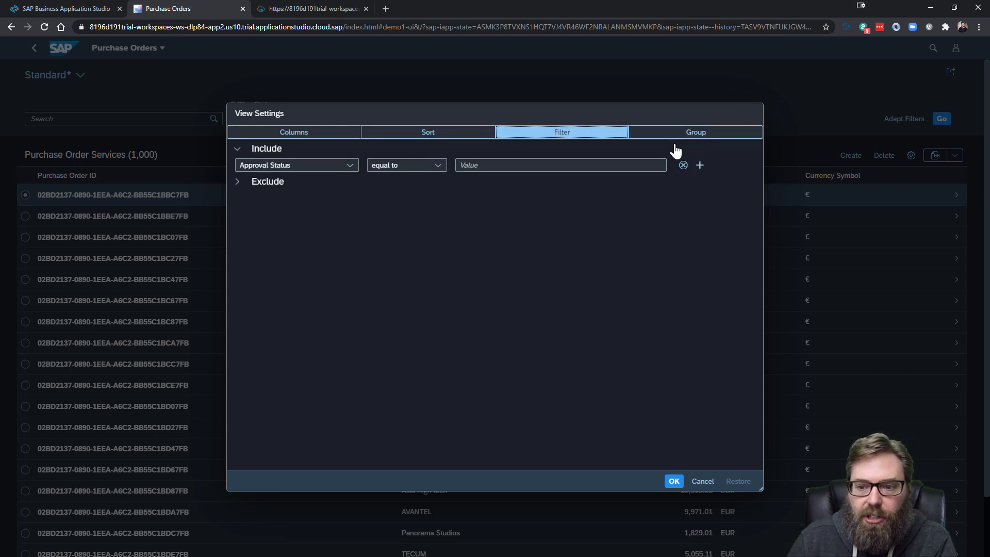
{"action": "left_click", "coordinate": [695, 132]}
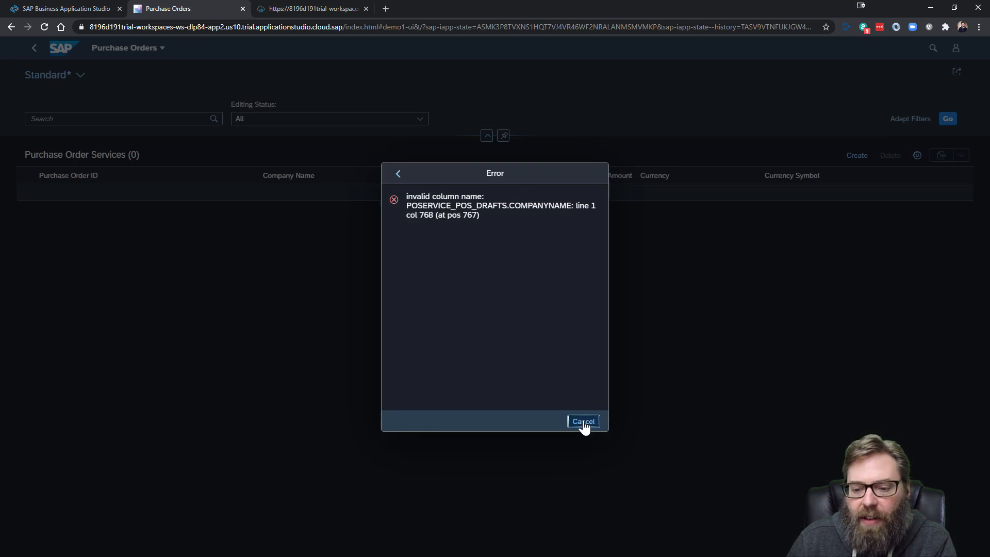
{"action": "left_click", "coordinate": [582, 421]}
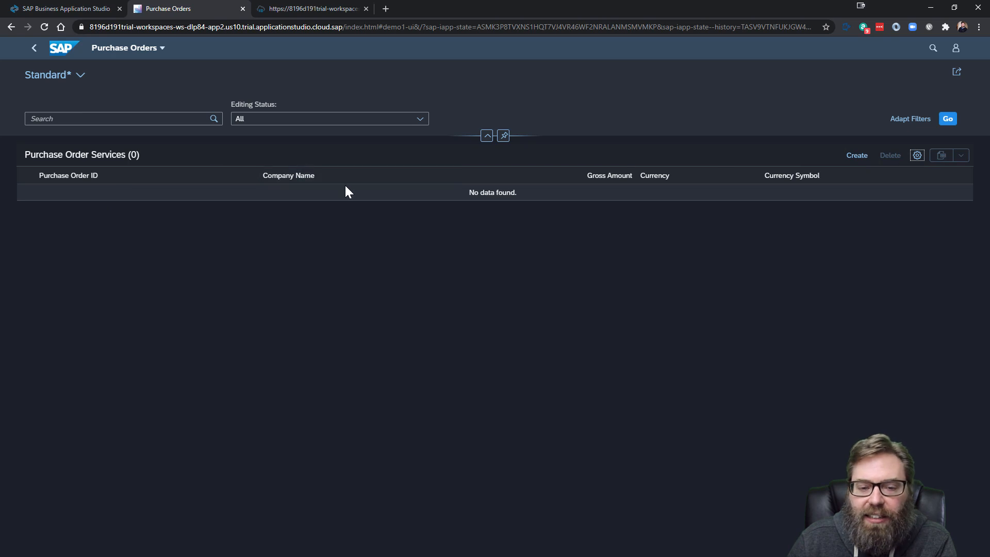
{"action": "mouse_move", "coordinate": [678, 121]}
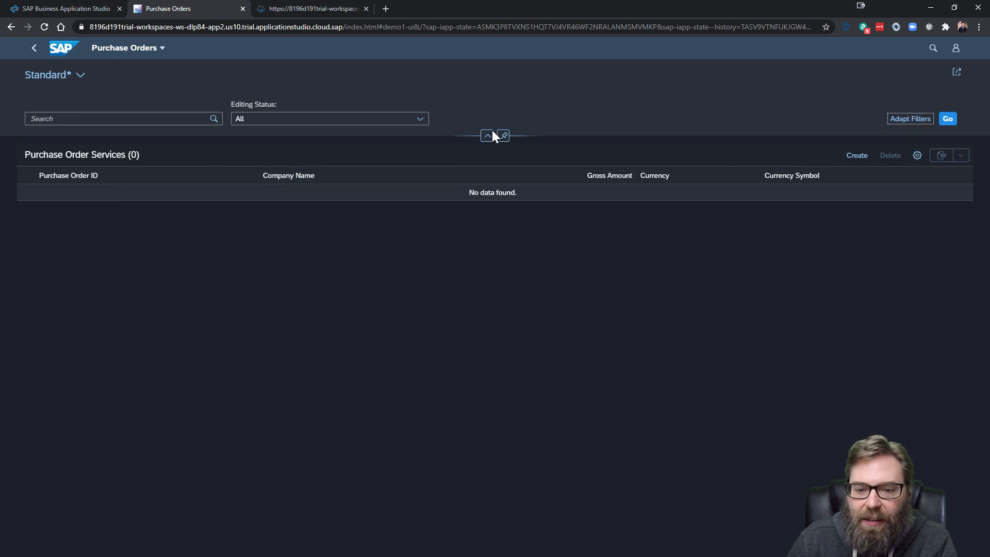
Review Adapt Filters including AdministrativeData, cancel, and open a purchase order's detail page.
{"action": "left_click", "coordinate": [910, 118]}
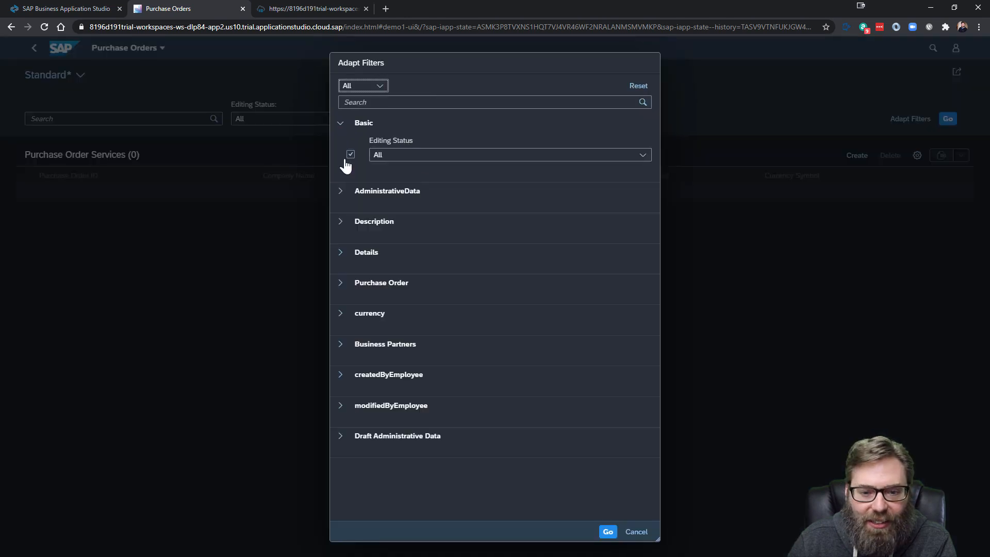
{"action": "left_click", "coordinate": [339, 191]}
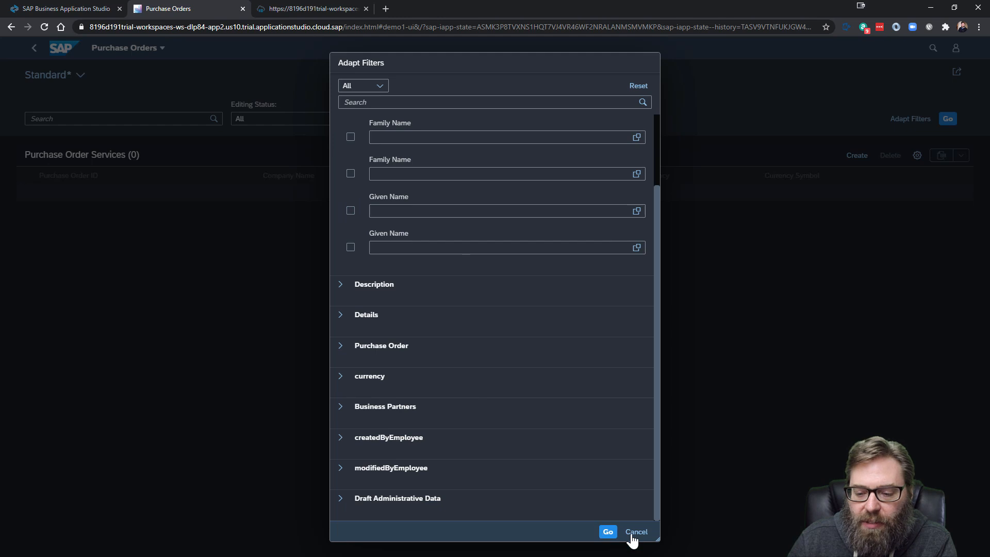
{"action": "left_click", "coordinate": [636, 531]}
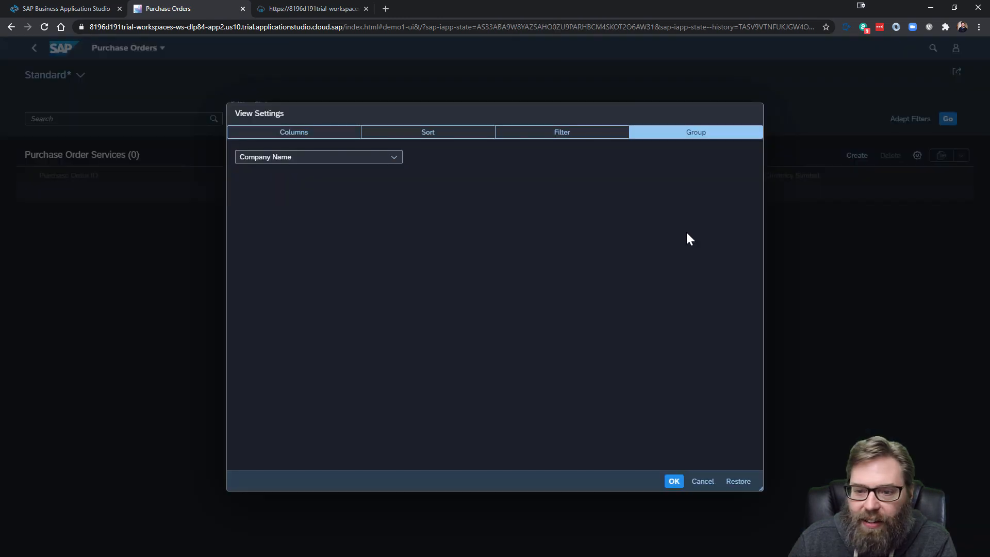
{"action": "left_click", "coordinate": [319, 157]}
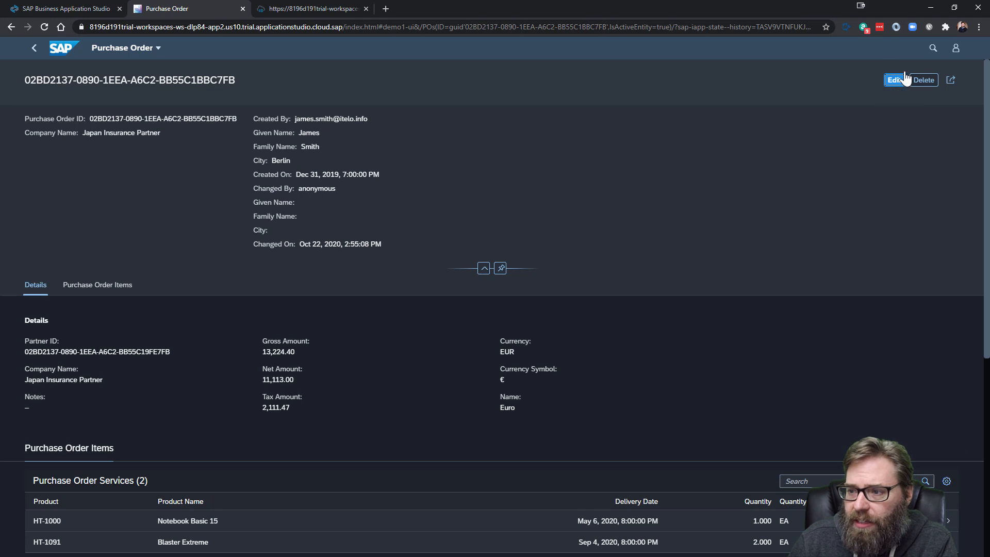
Start a draft edit of the Japan Insurance Partner order, dismissing the Product value help and delivery date calendar unchanged.
{"action": "left_click", "coordinate": [893, 79]}
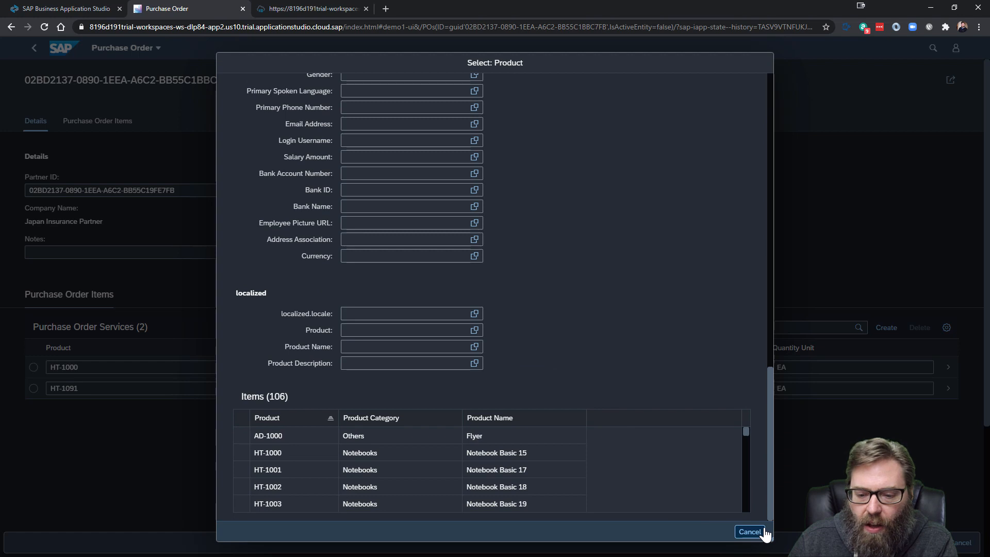
{"action": "left_click", "coordinate": [750, 531]}
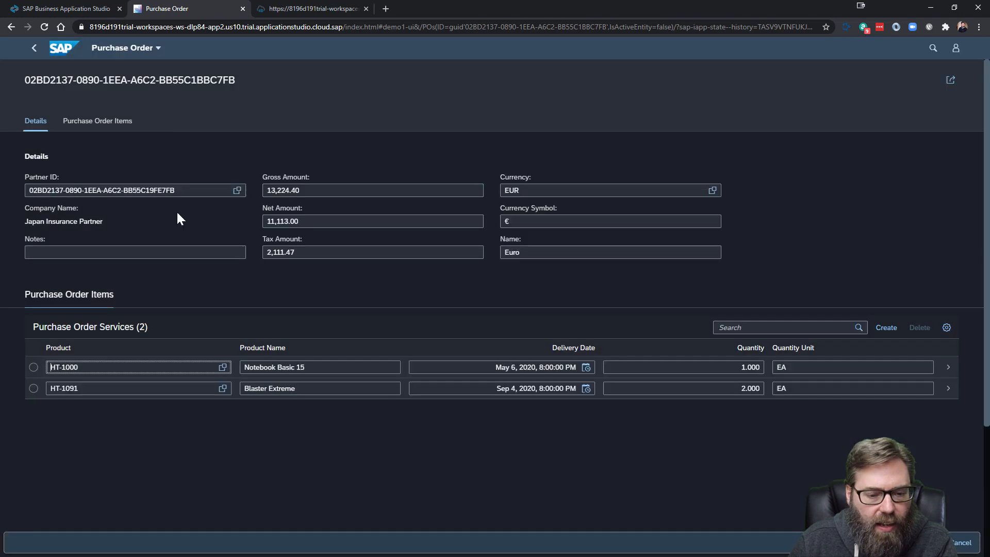
{"action": "left_click", "coordinate": [586, 367]}
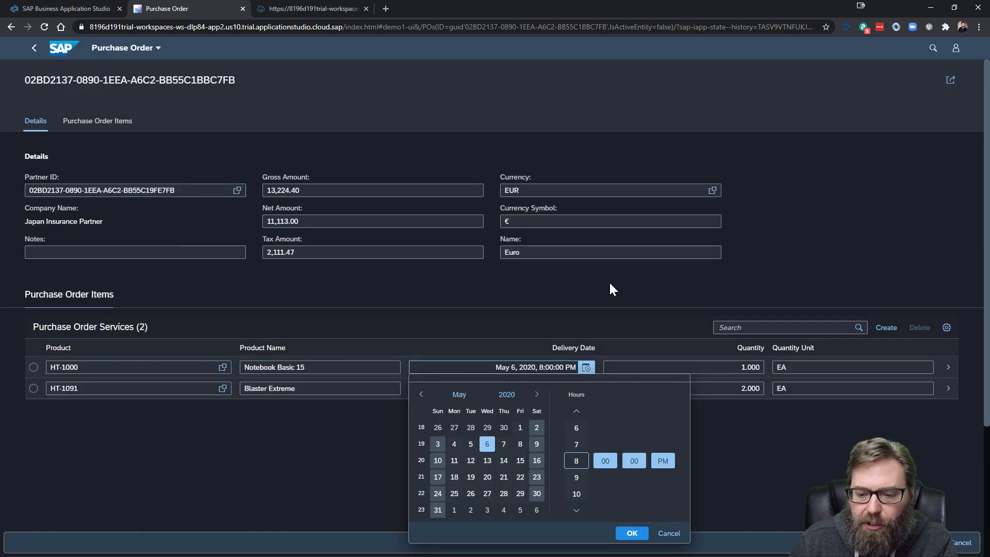
{"action": "left_click", "coordinate": [631, 534]}
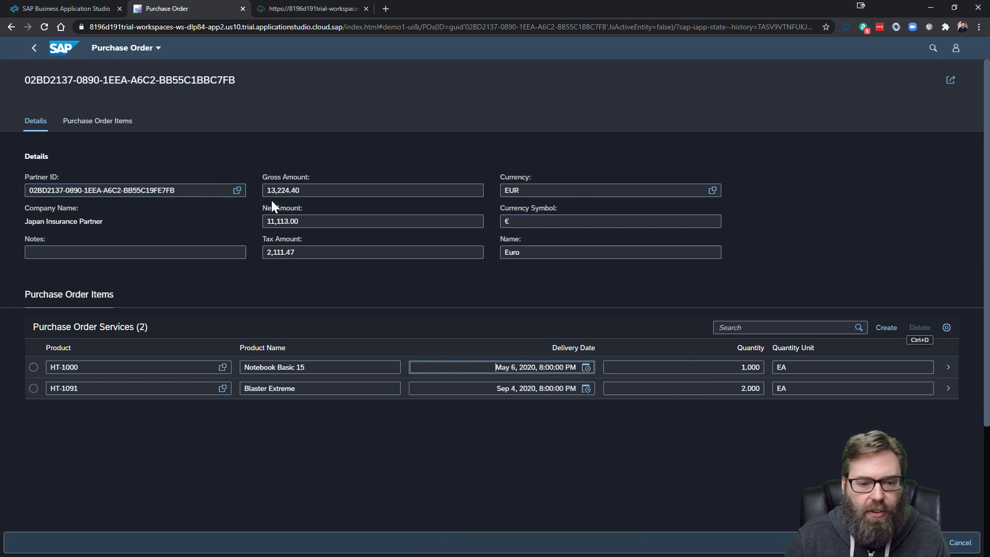
Begin changing the Gross Amount, then discard the draft and return to the purchase orders list.
{"action": "left_click", "coordinate": [373, 190]}
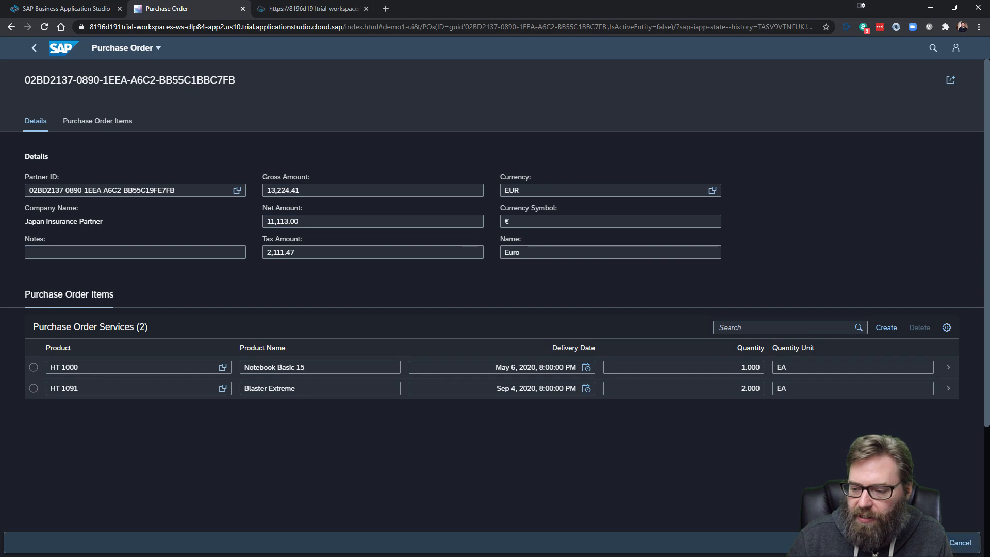
{"action": "mouse_move", "coordinate": [428, 70]}
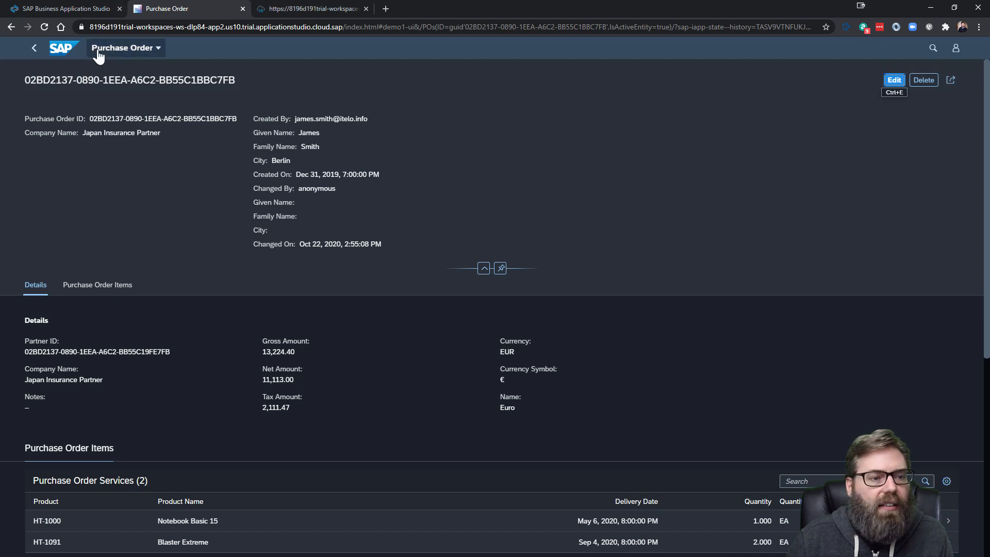
{"action": "left_click", "coordinate": [33, 48]}
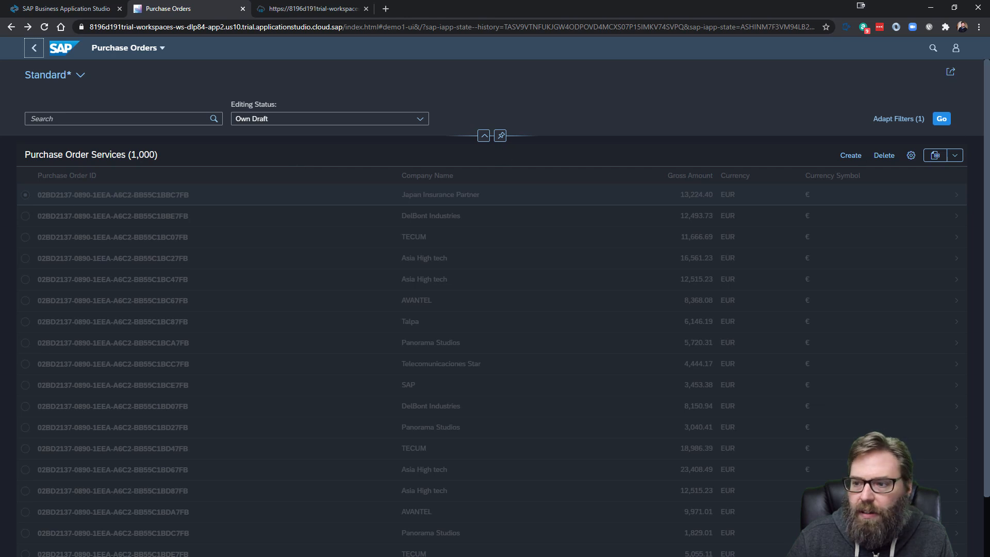
Run the Own Draft filter (no results), then switch Editing Status to Unchanged to list all 1,000 orders.
{"action": "left_click", "coordinate": [942, 118]}
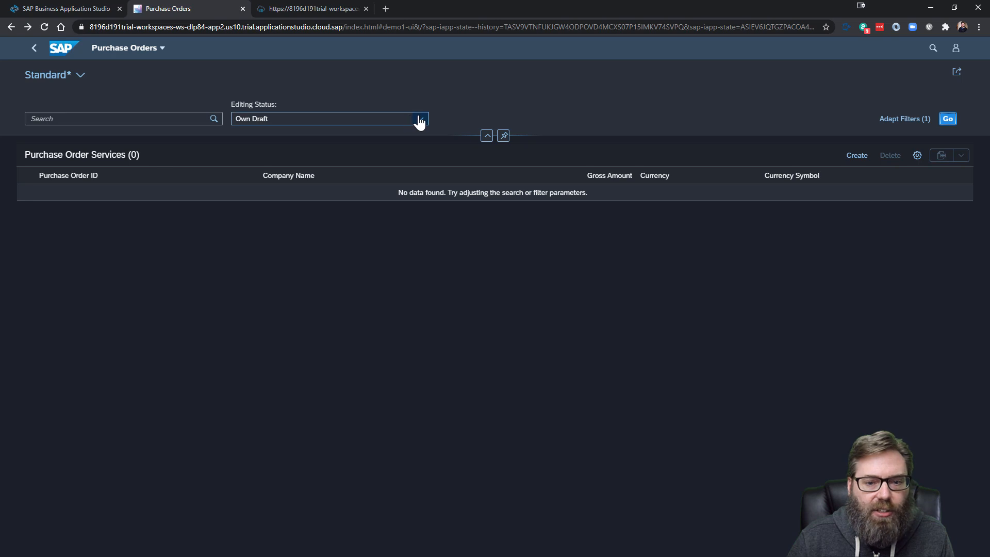
{"action": "left_click", "coordinate": [420, 119]}
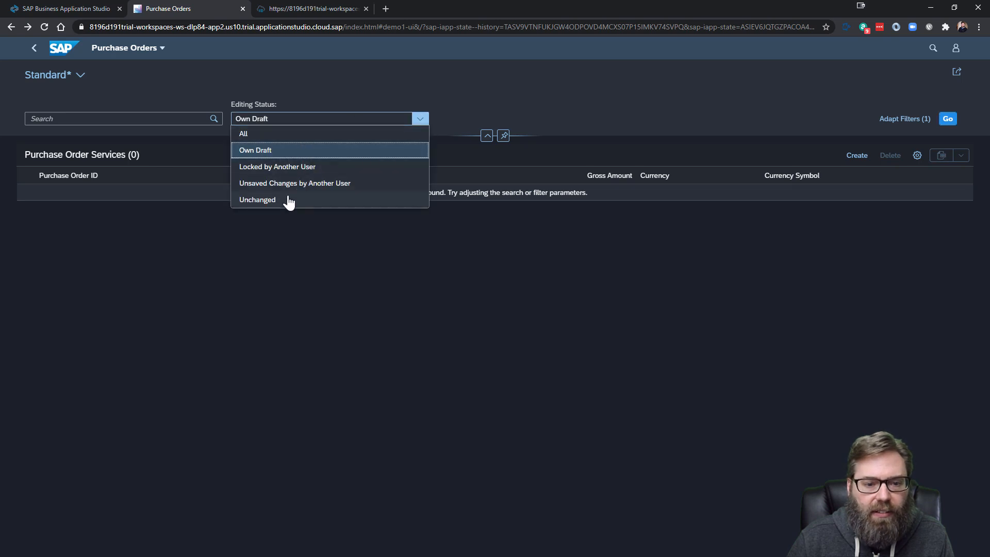
{"action": "left_click", "coordinate": [258, 199]}
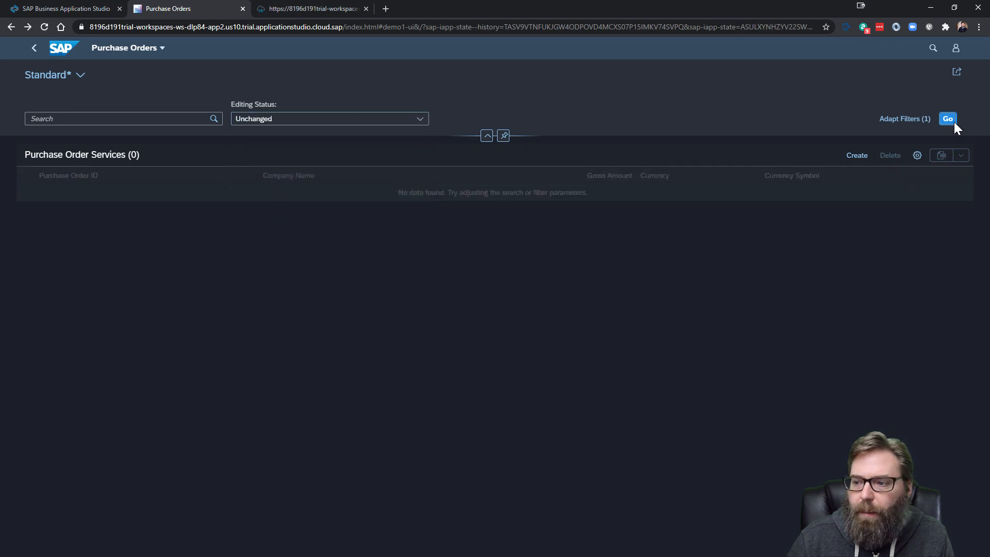
{"action": "left_click", "coordinate": [946, 119]}
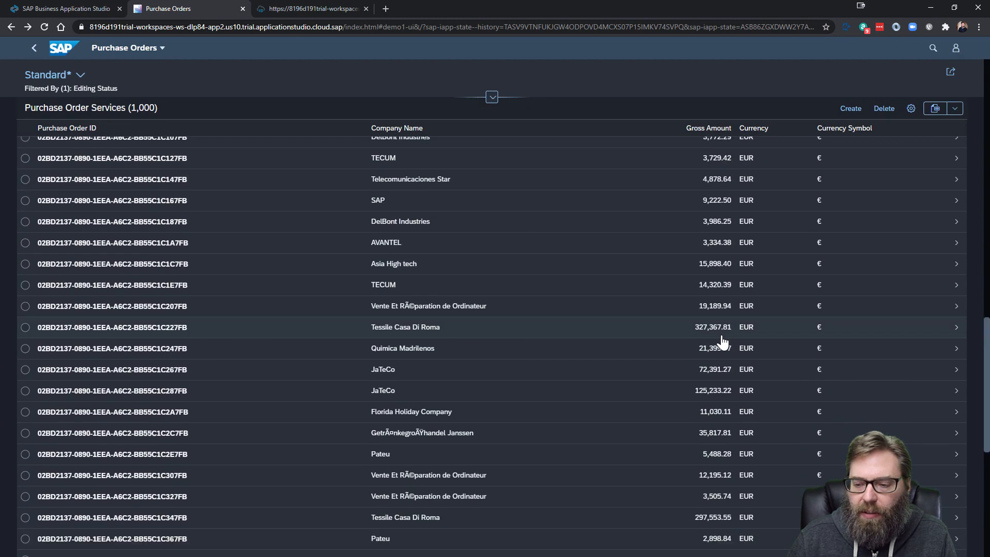
{"action": "scroll", "scroll_direction": "down", "scroll_amount": 3}
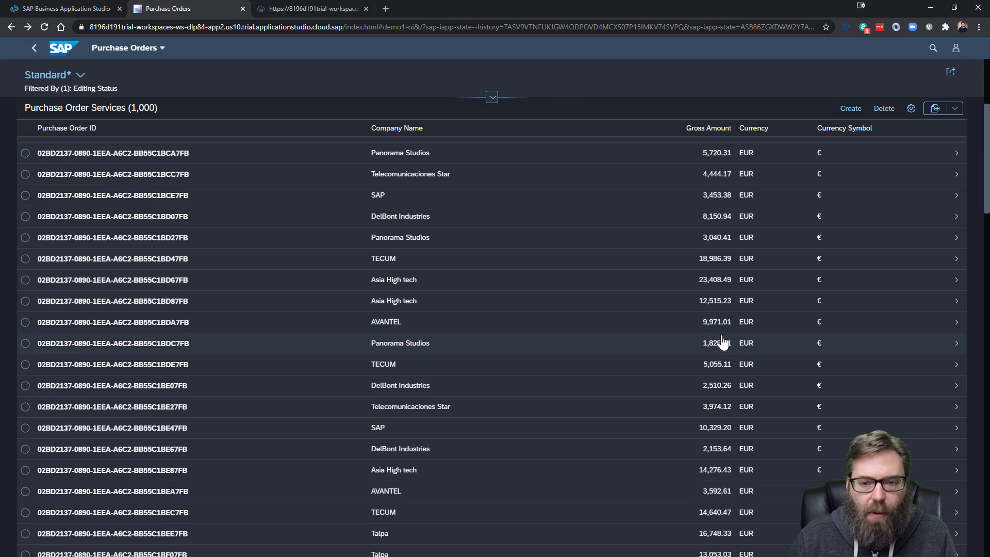
{"action": "left_click", "coordinate": [492, 97]}
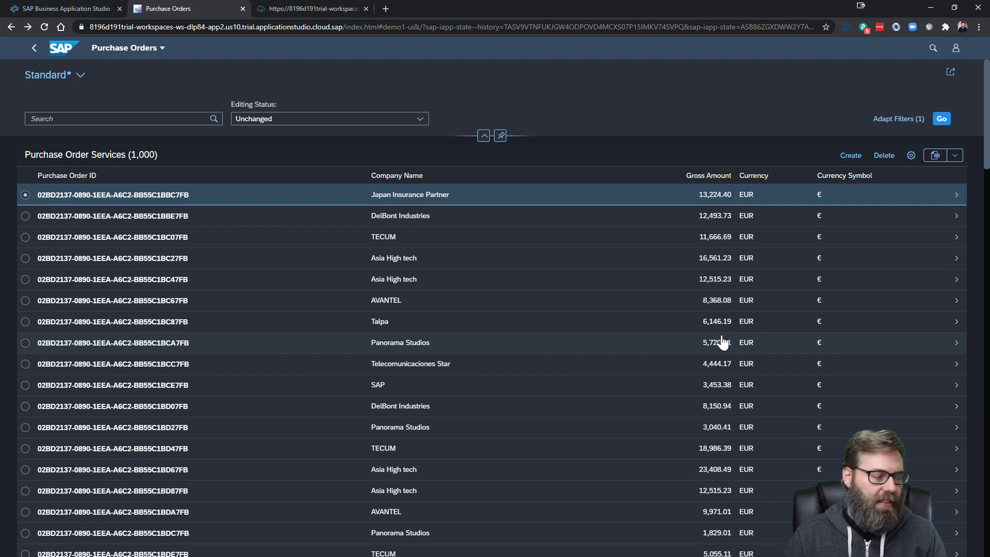